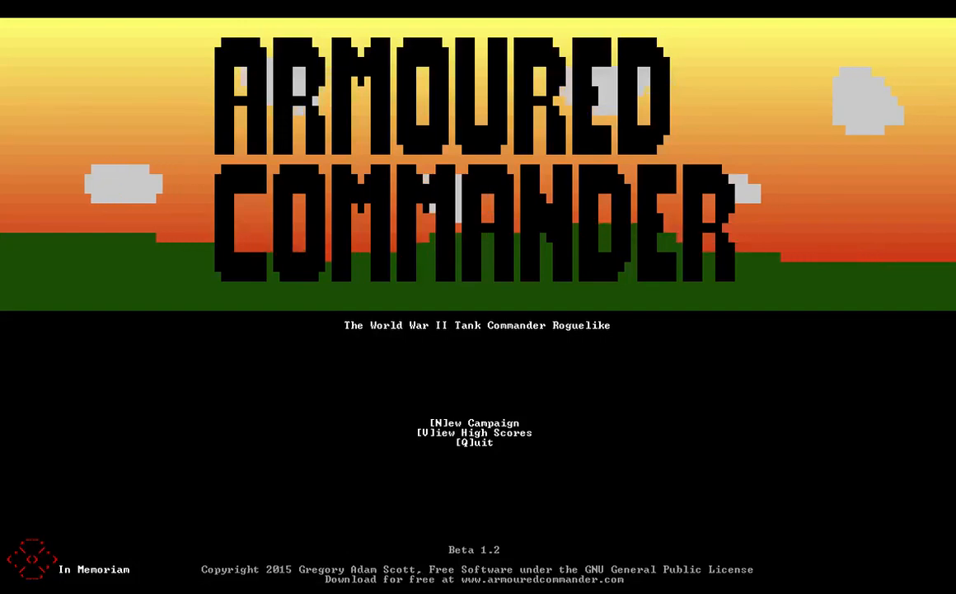
mouse_move(484, 281)
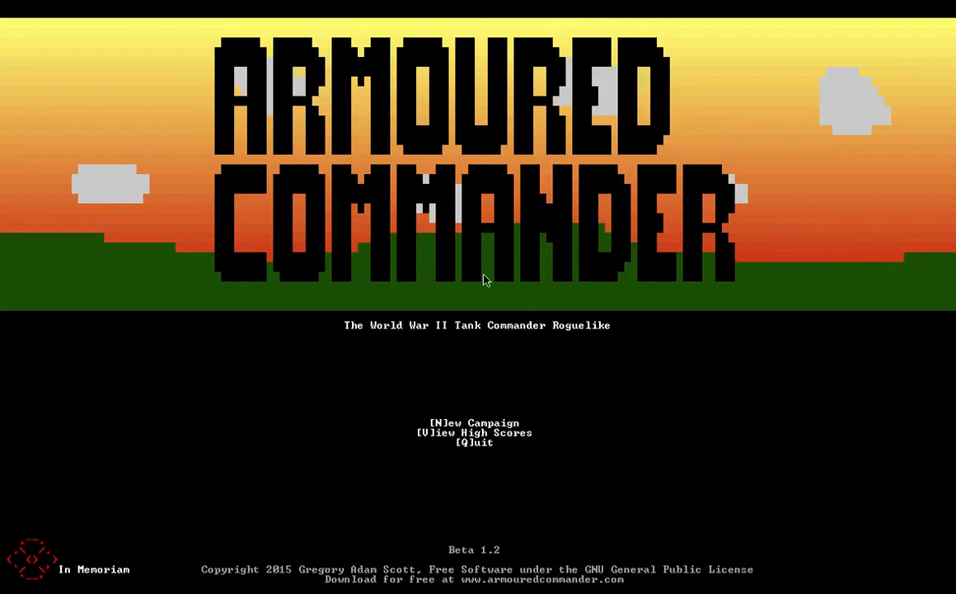
mouse_move(532, 297)
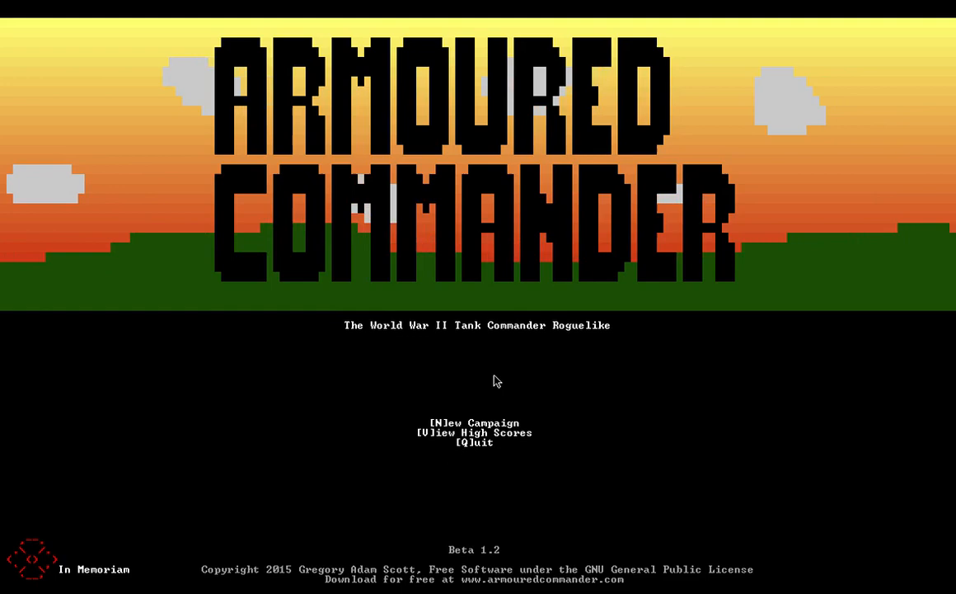
- Begin a New Campaign from the title screen, reaching the campaign settings
key(n)
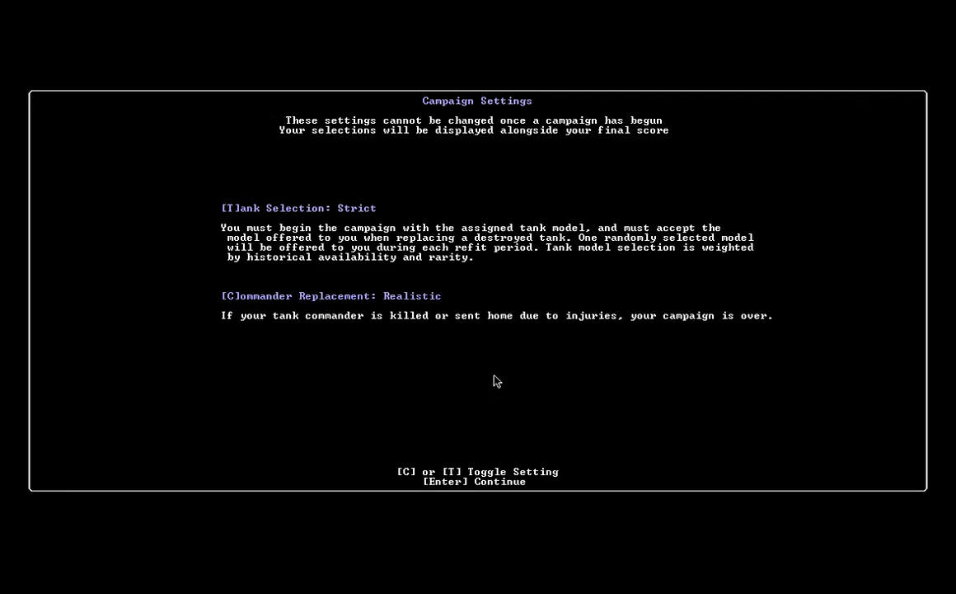
mouse_move(462, 195)
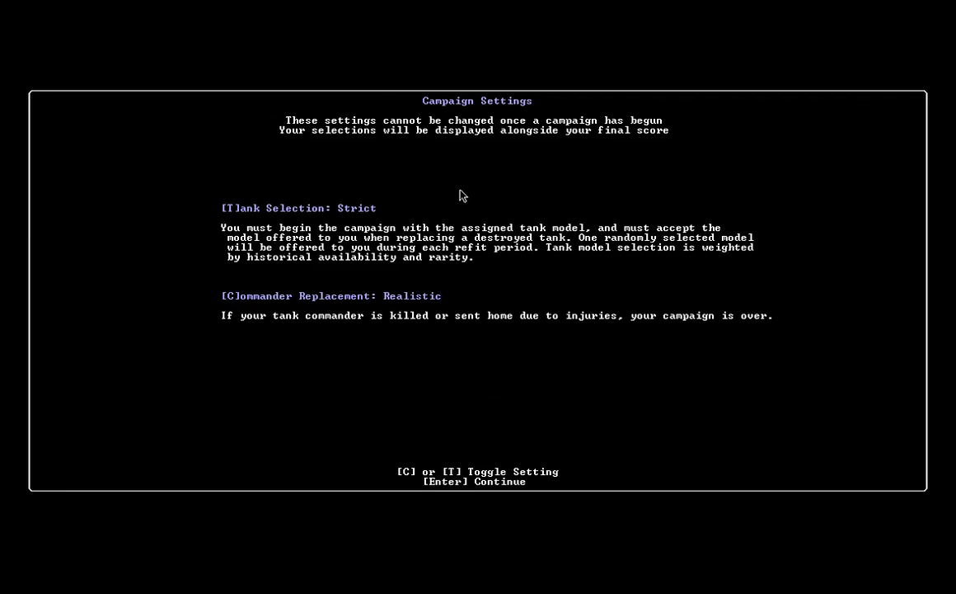
mouse_move(360, 214)
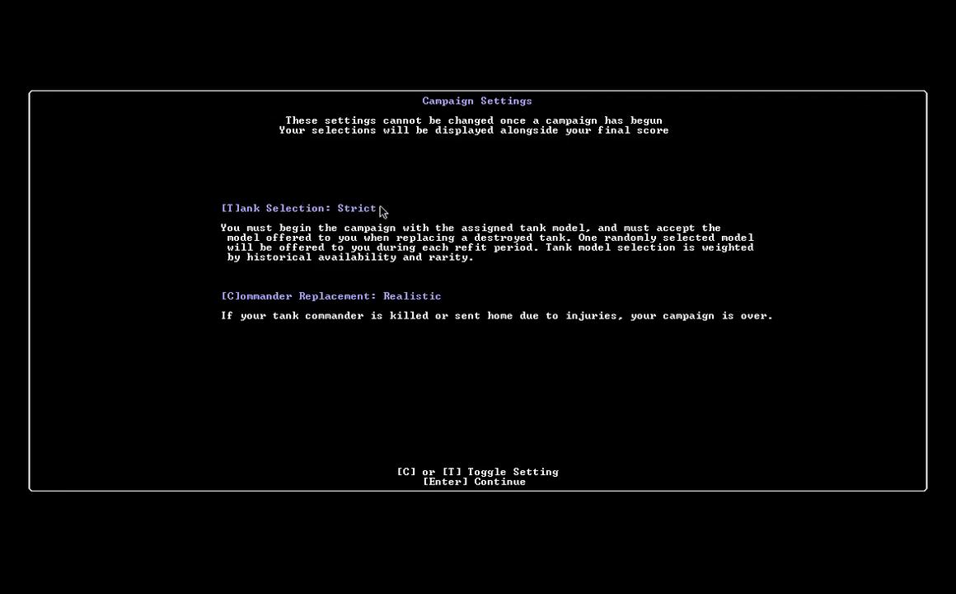
mouse_move(529, 231)
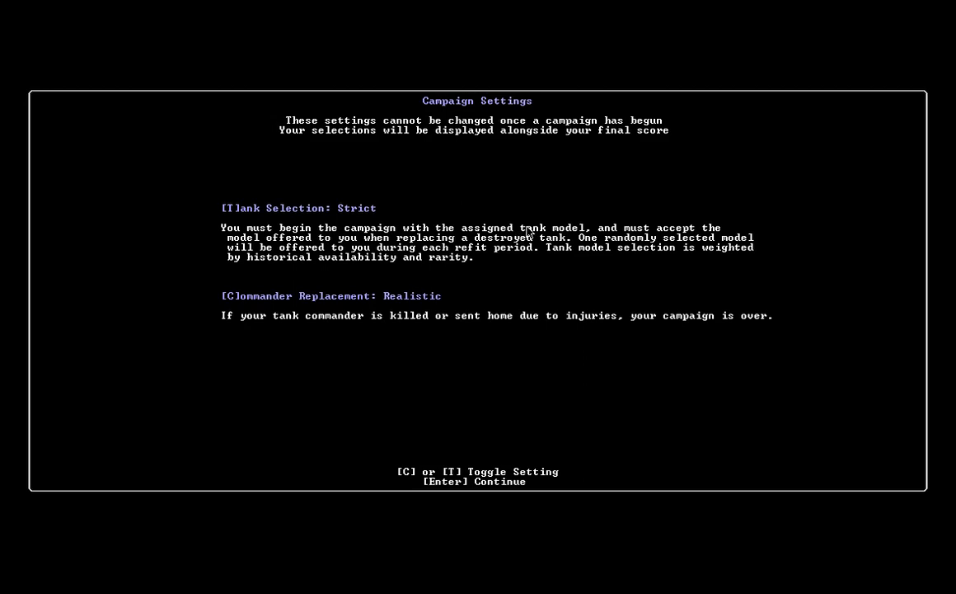
- Set Tank Selection to Unlimited and toggle Commander Replacement back to Realistic
key(t)
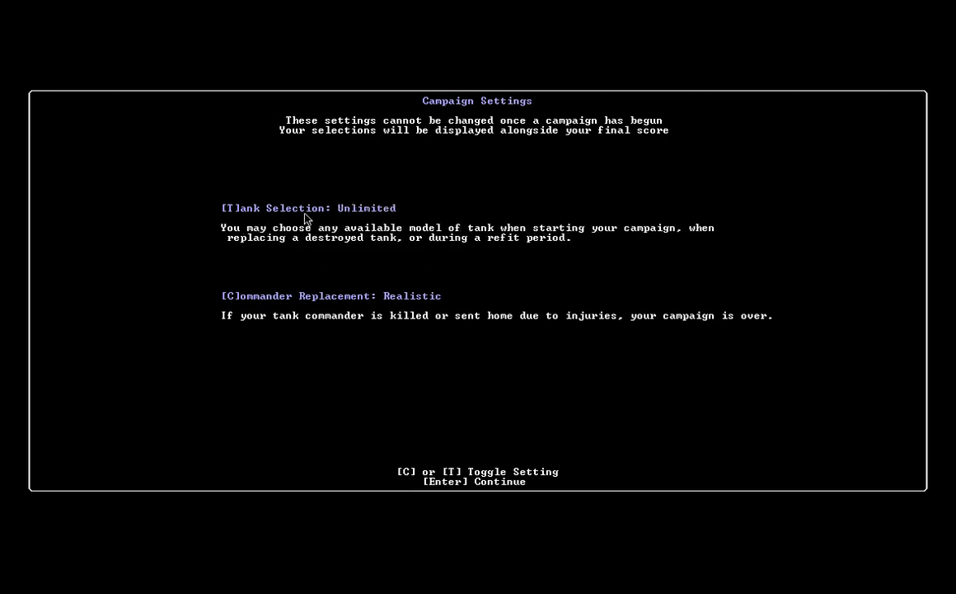
mouse_move(276, 218)
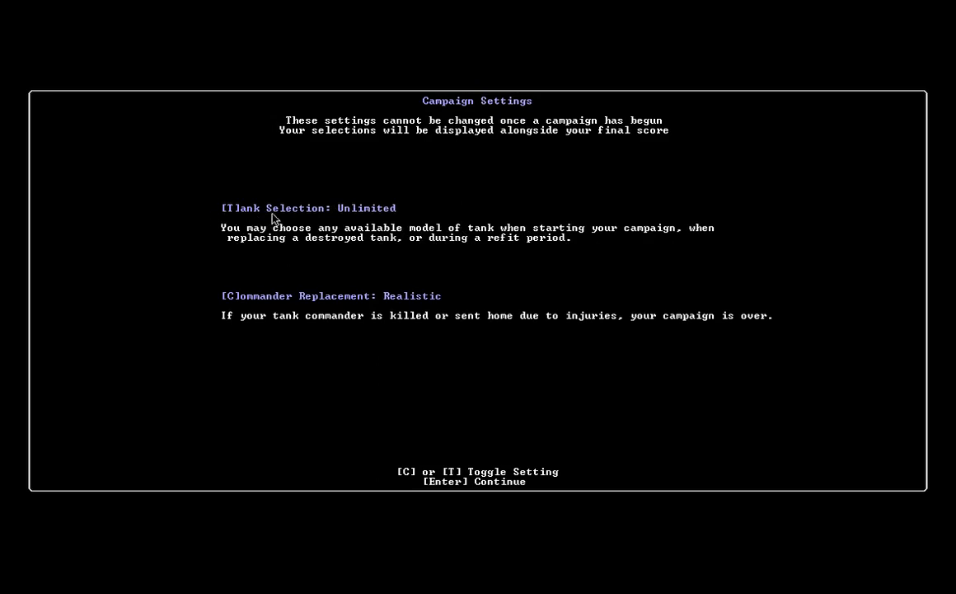
mouse_move(419, 213)
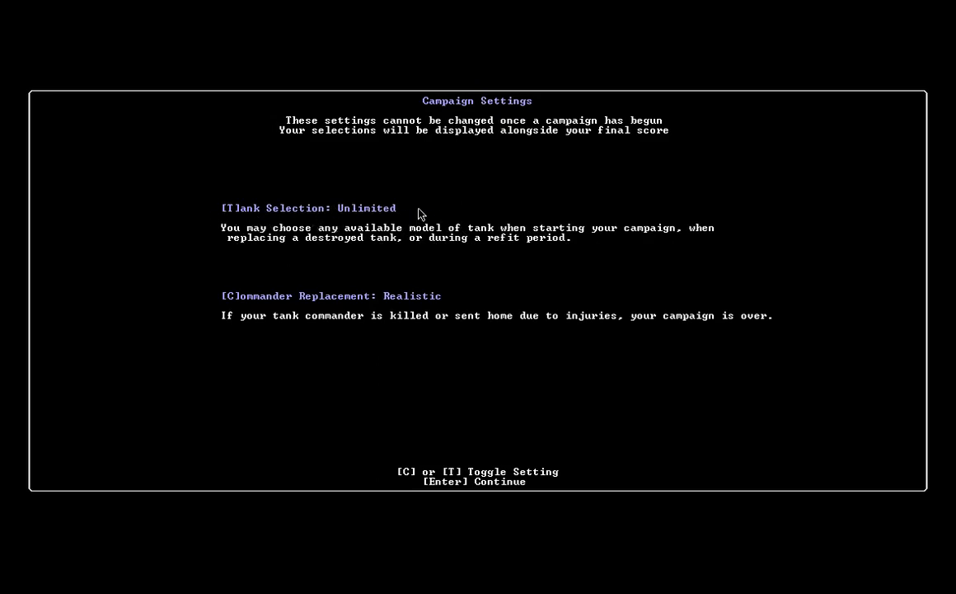
mouse_move(413, 219)
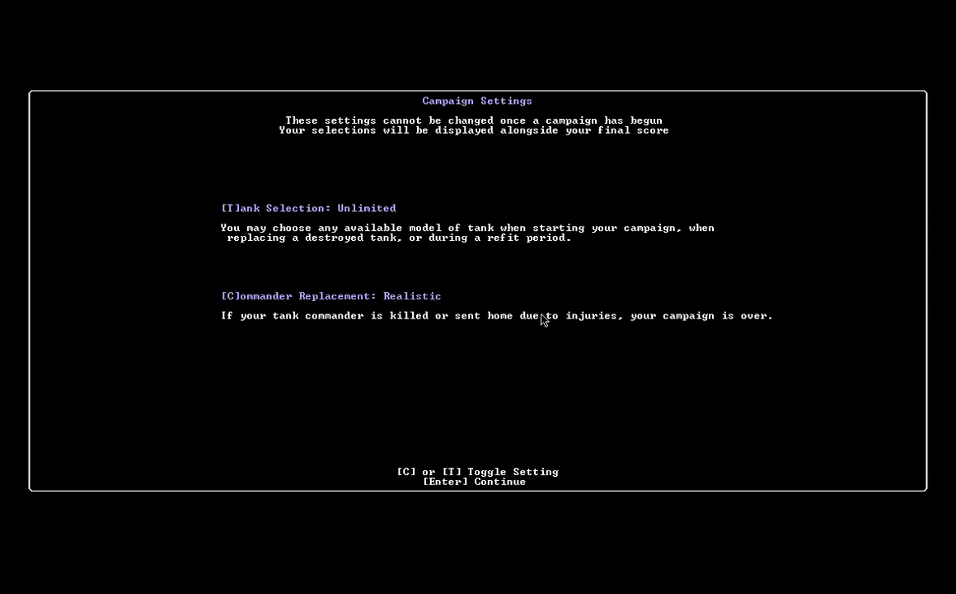
key(c)
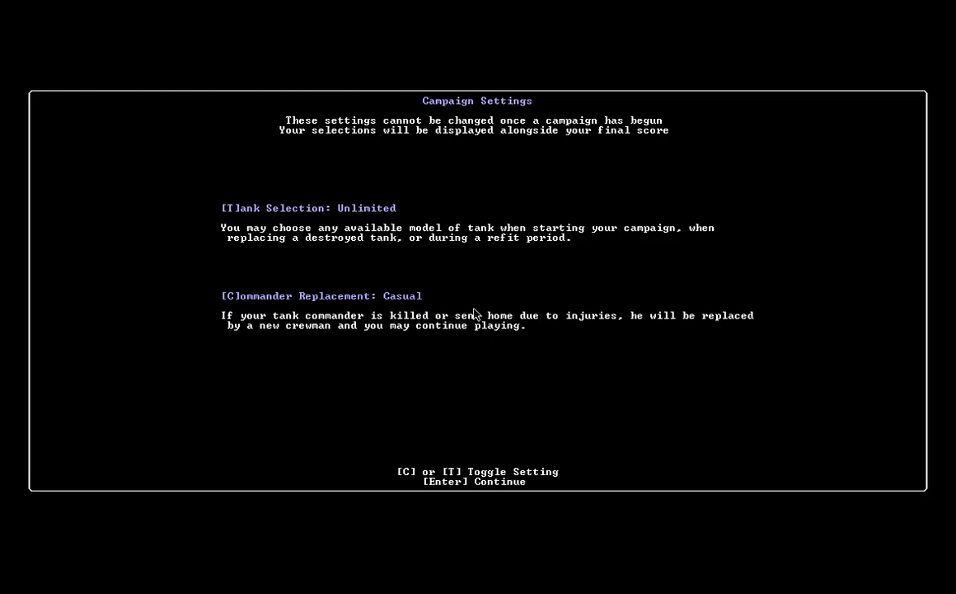
mouse_move(398, 297)
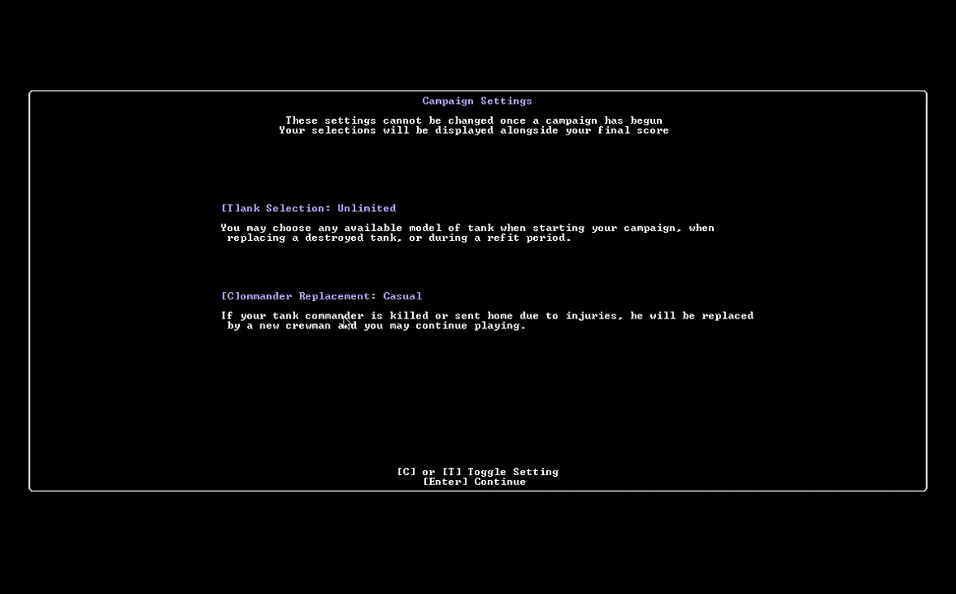
key(c)
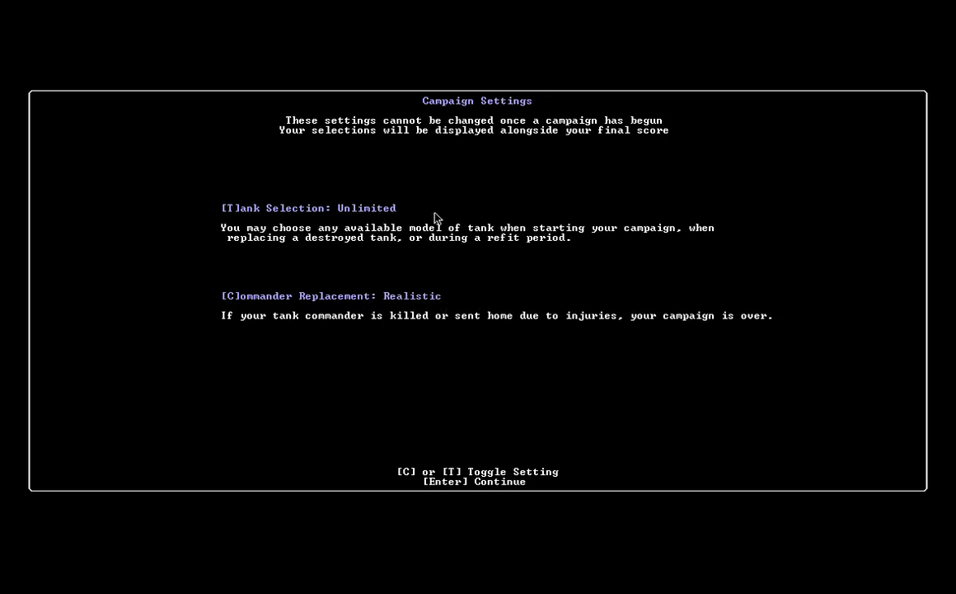
mouse_move(387, 468)
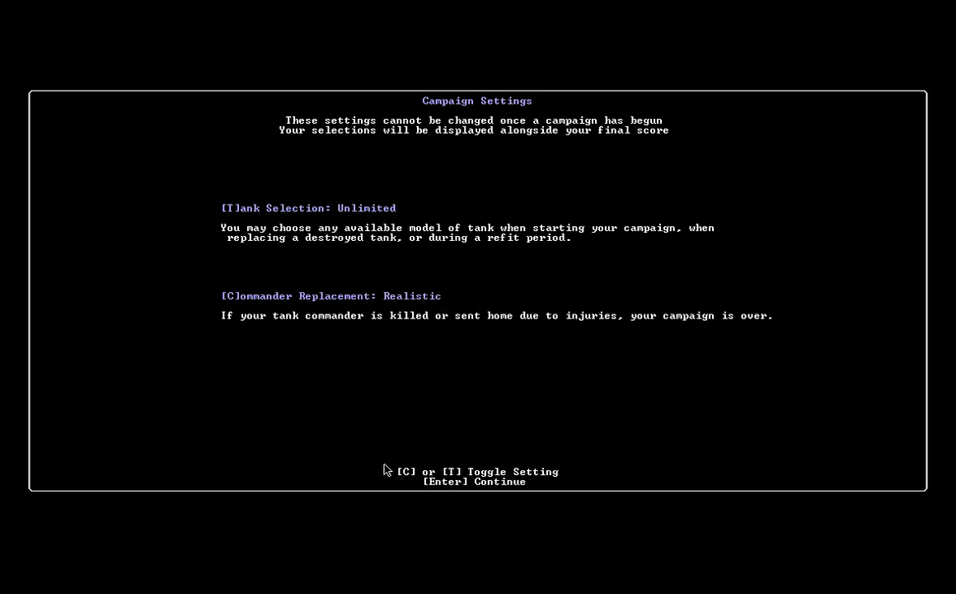
mouse_move(444, 496)
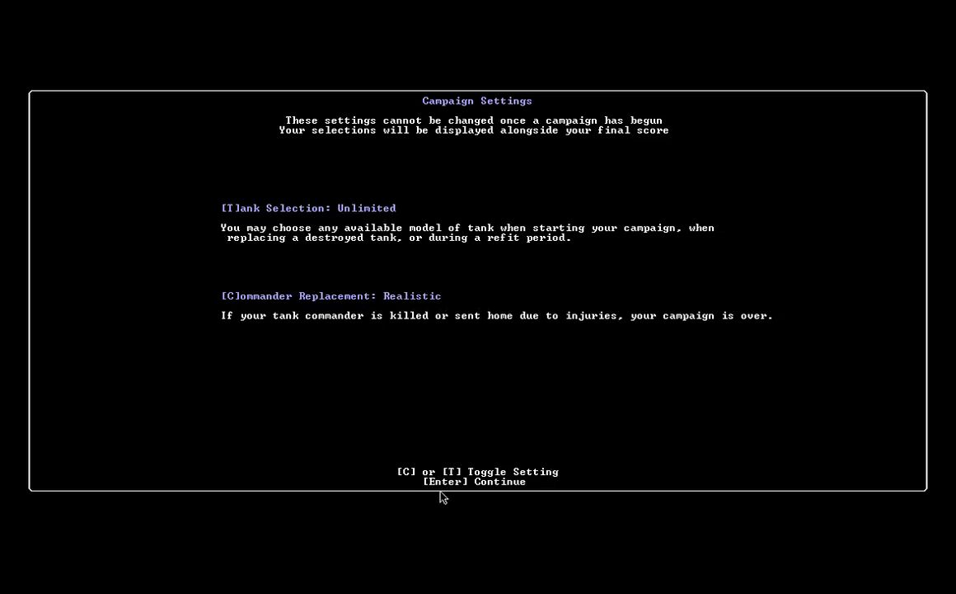
- Accept the campaign settings and replace the typed name 'Hi' with a random commander name
key(enter)
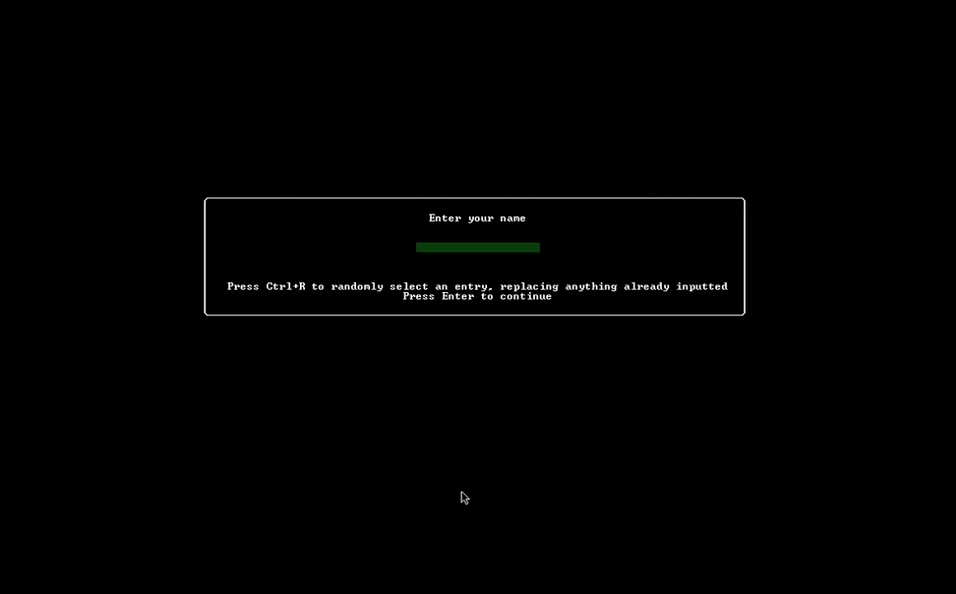
text(Hi)
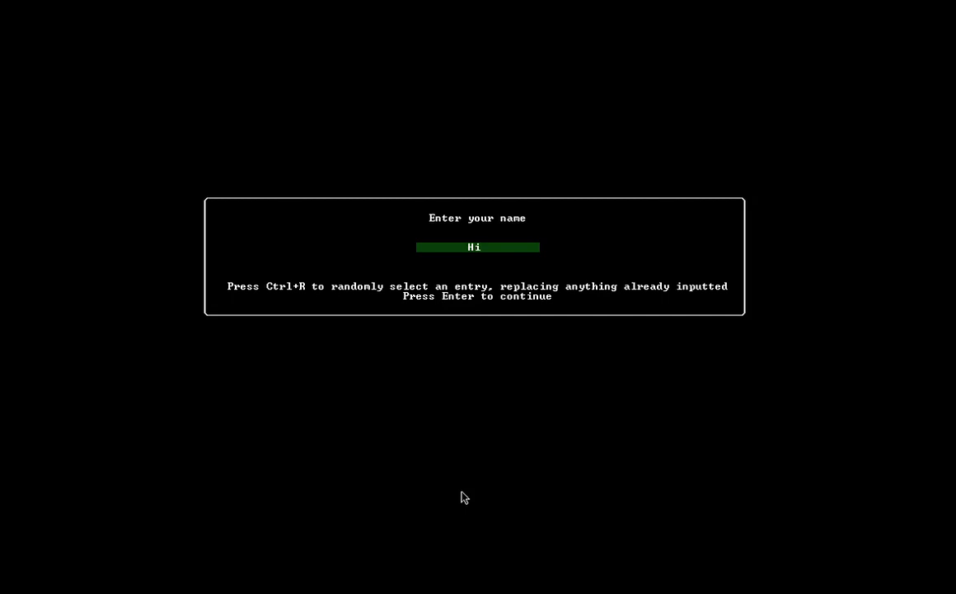
key(ctrl+r)
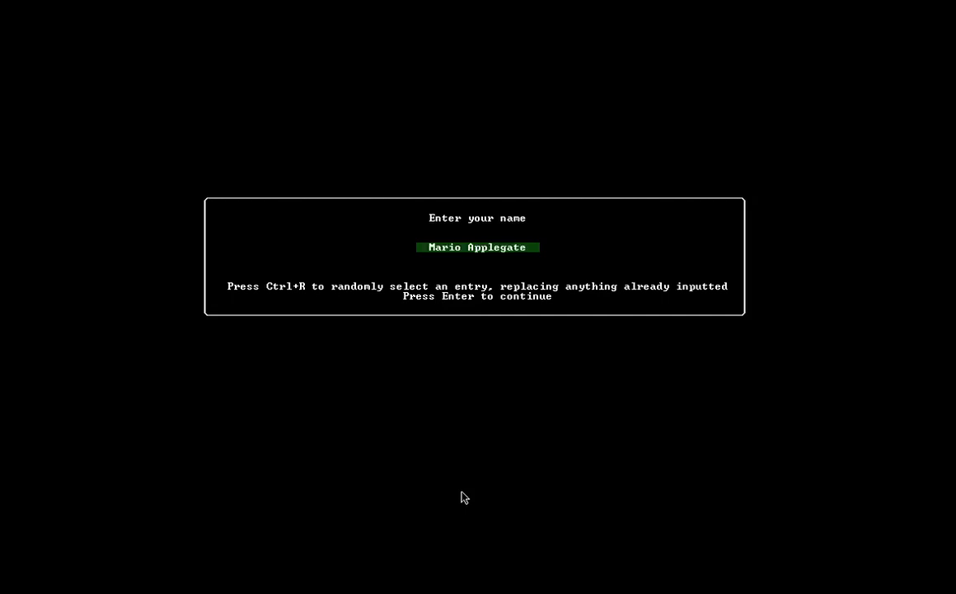
key(ctrl+r)
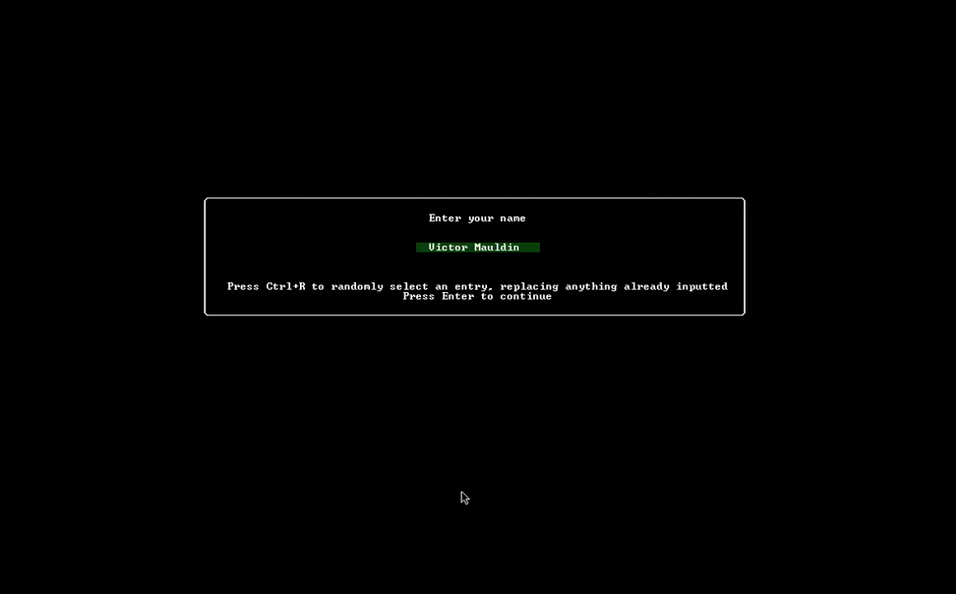
key(ctrl+r)
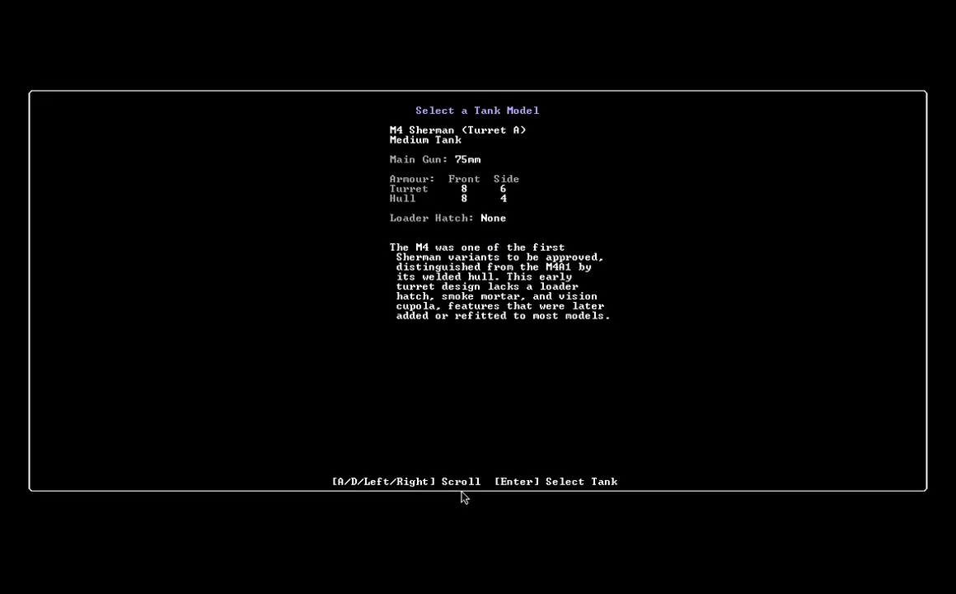
mouse_move(521, 63)
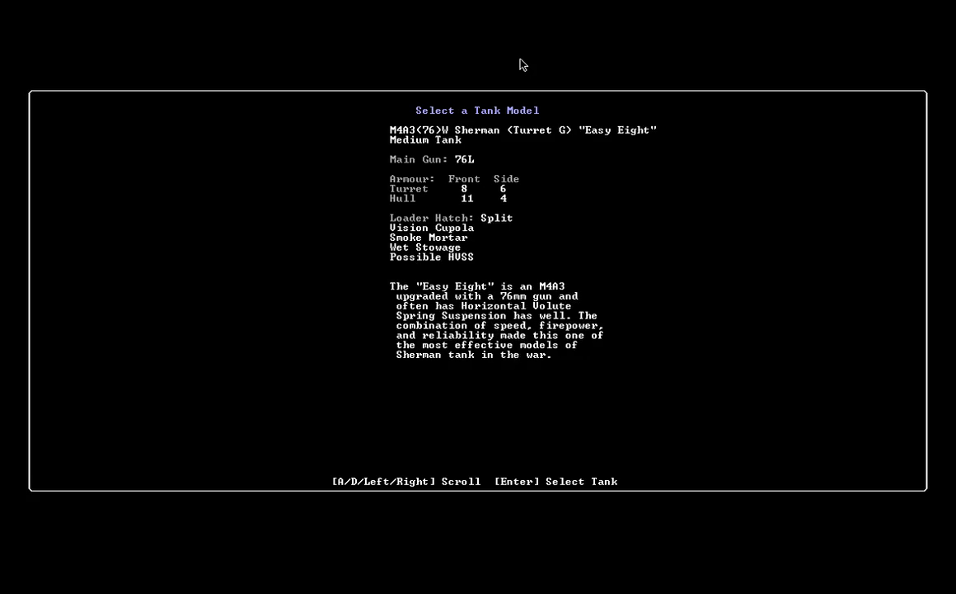
mouse_move(470, 180)
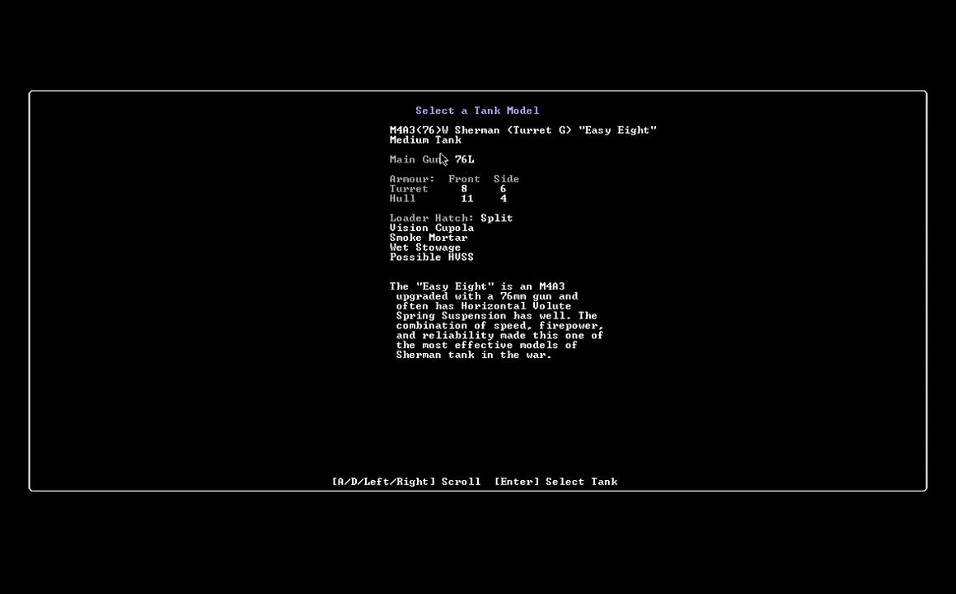
mouse_move(575, 211)
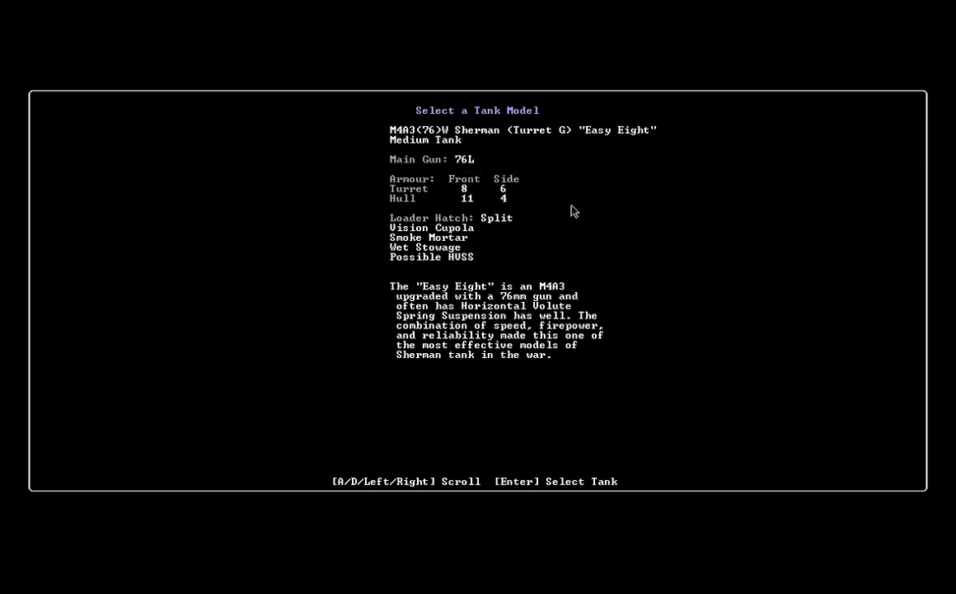
mouse_move(473, 222)
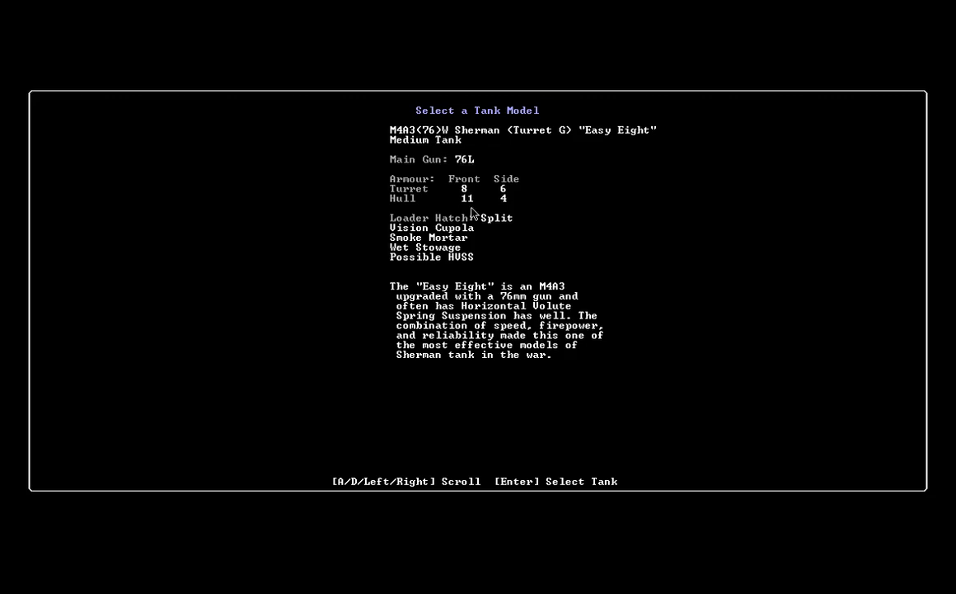
mouse_move(448, 232)
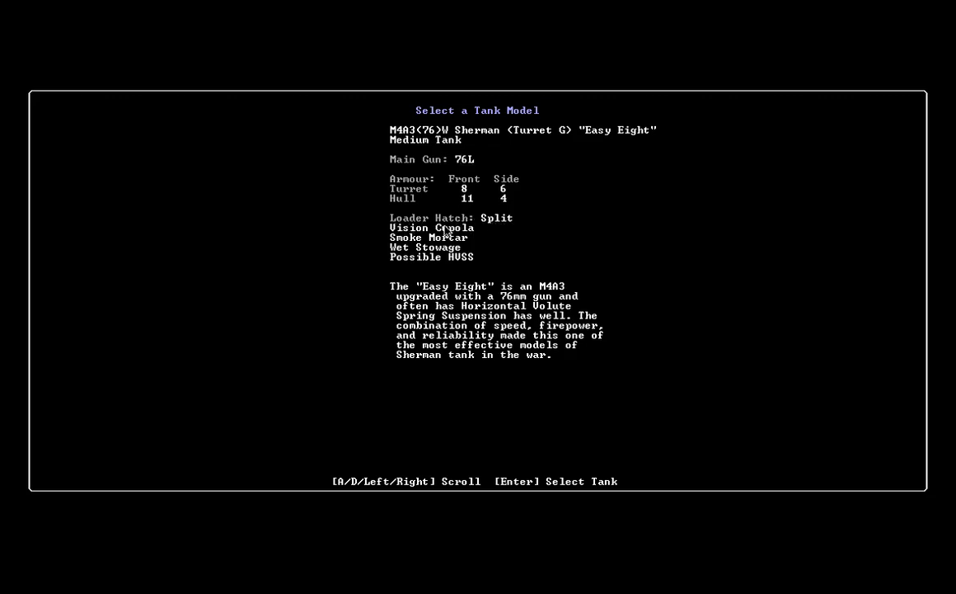
mouse_move(450, 206)
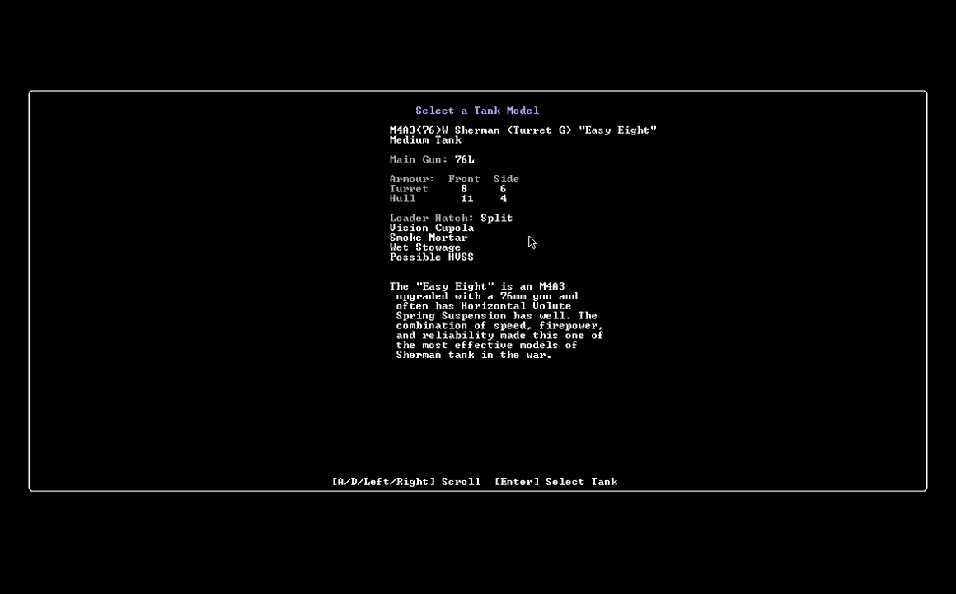
- Choose the M4A3(76)W 'Easy Eight' Sherman, bringing up the tank-naming prompt
key(enter)
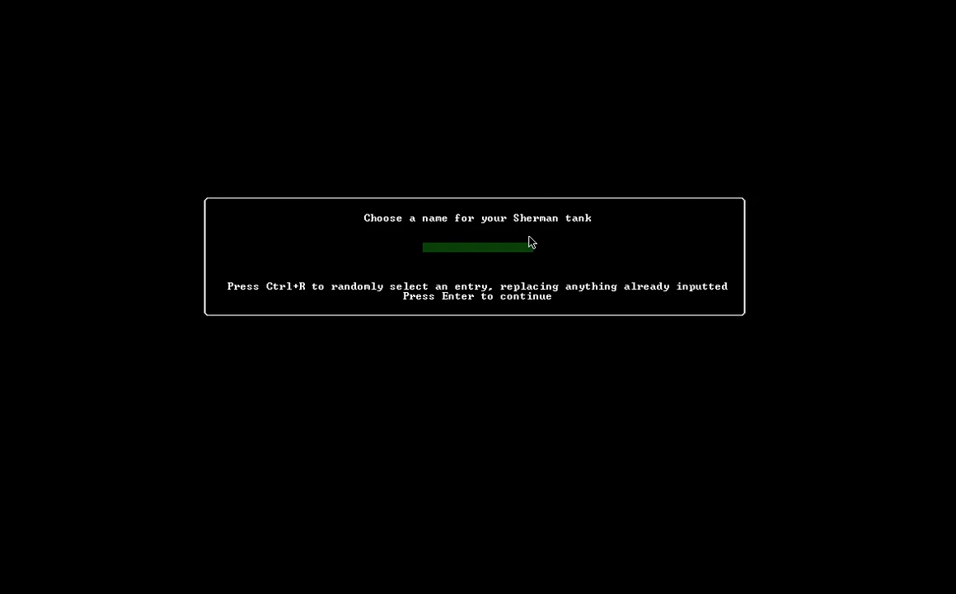
- Randomize the tank name to Condor and continue to the Cobra Breakout briefing
text(Caribou)
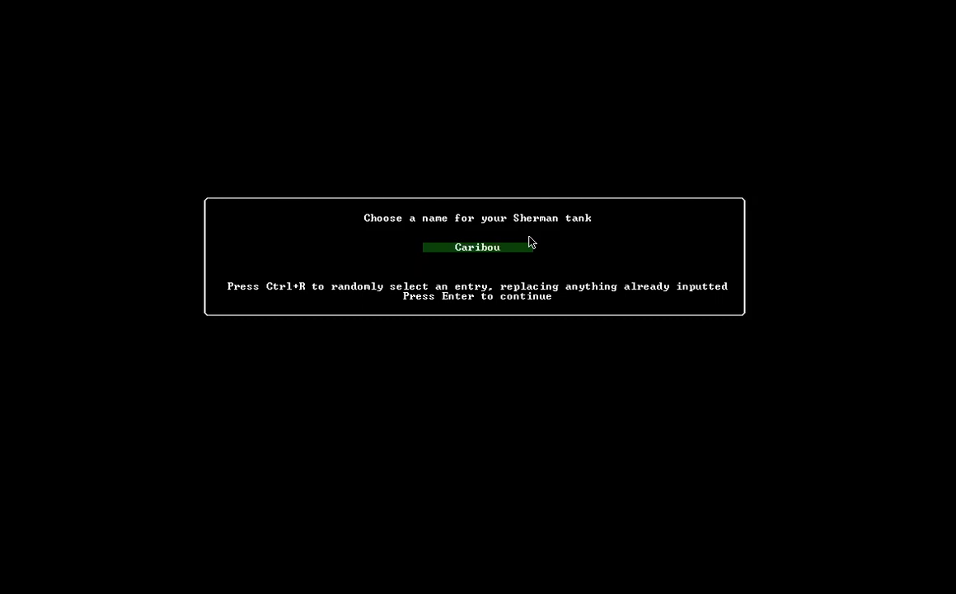
key(ctrl+r)
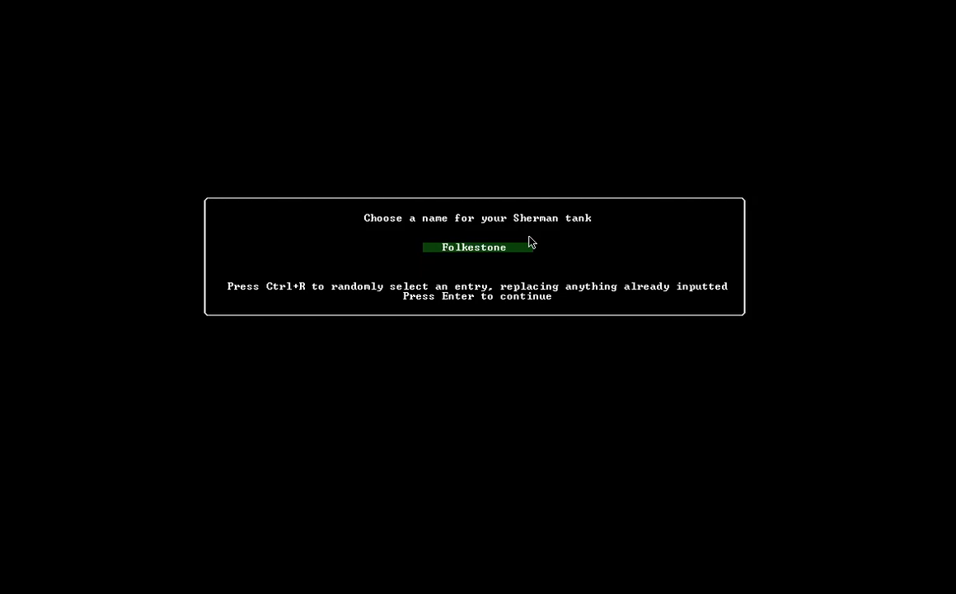
key(ctrl+r)
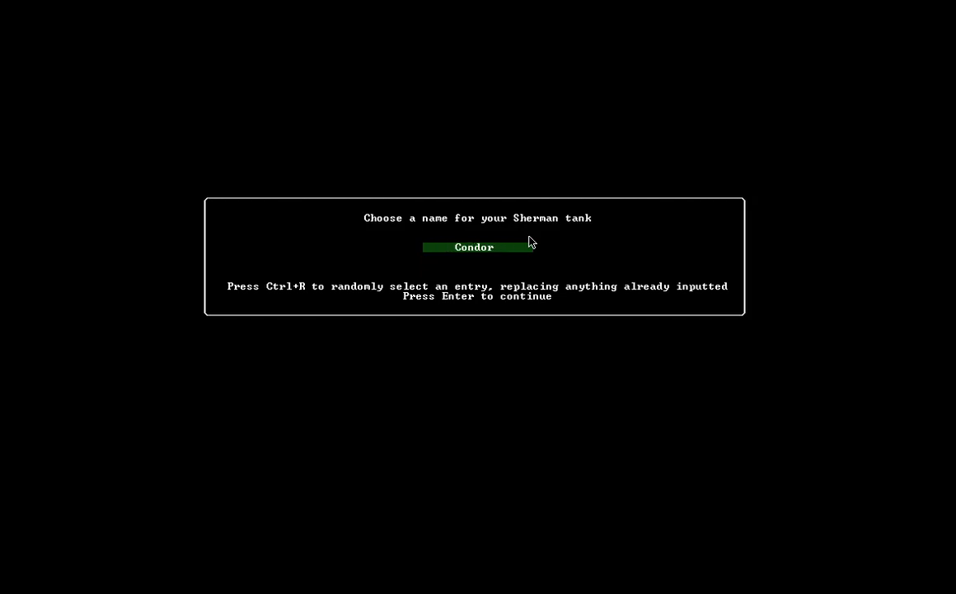
key(ctrl+r)
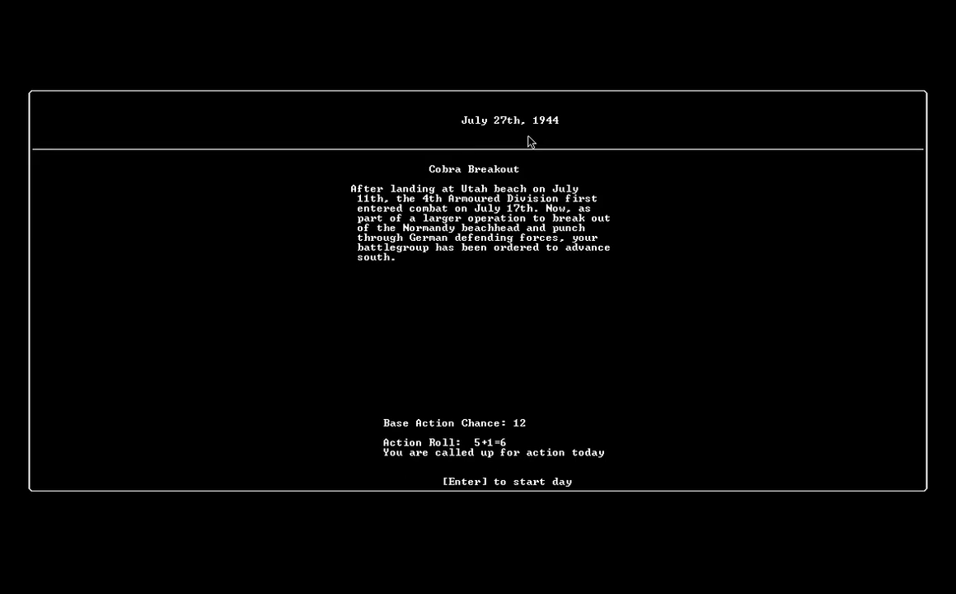
mouse_move(455, 174)
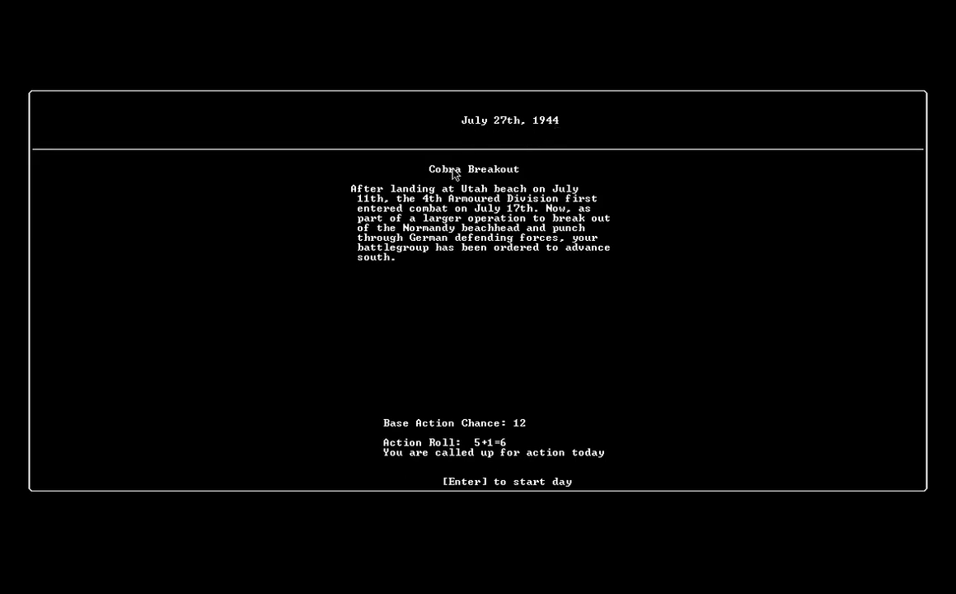
mouse_move(501, 177)
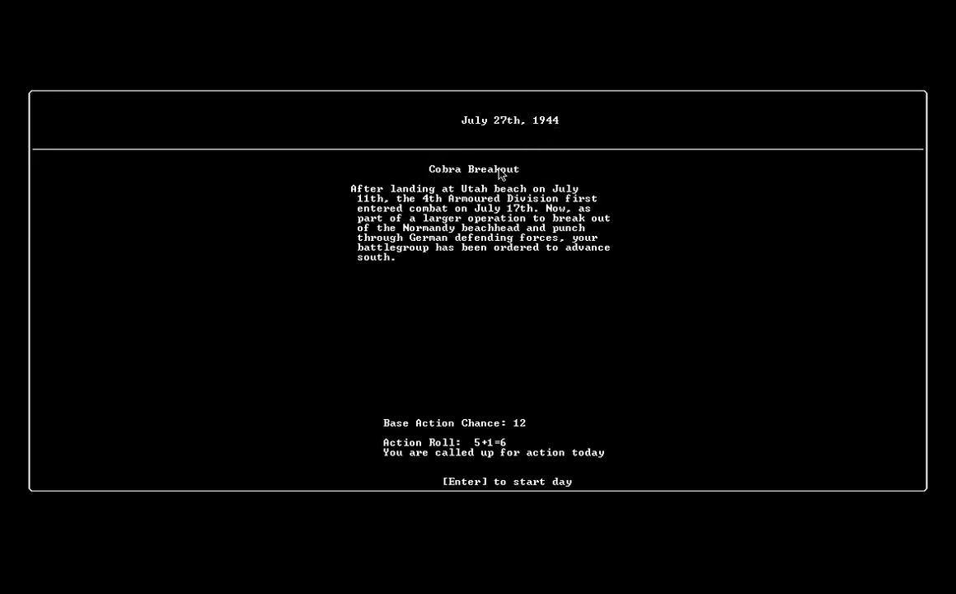
mouse_move(507, 265)
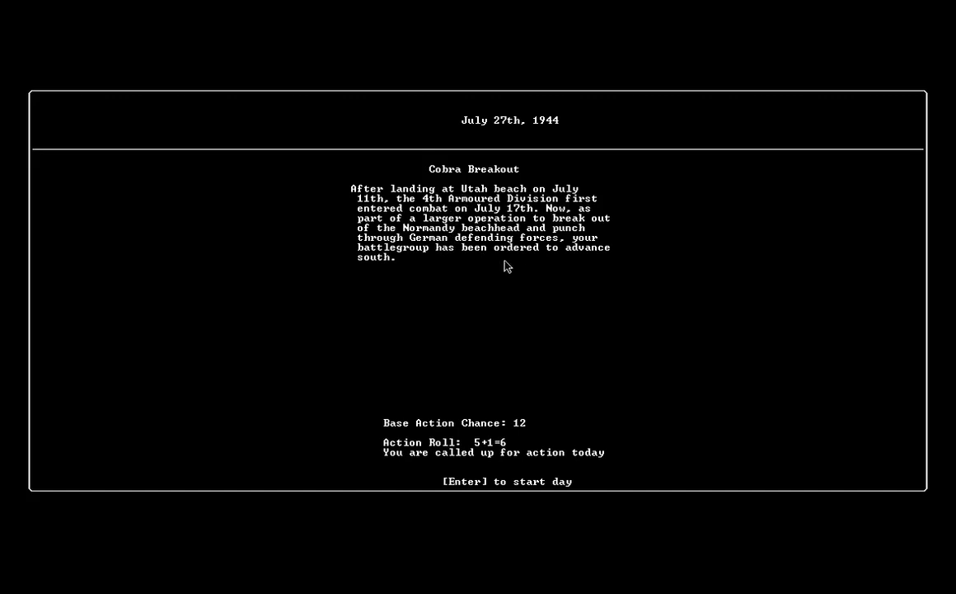
mouse_move(526, 430)
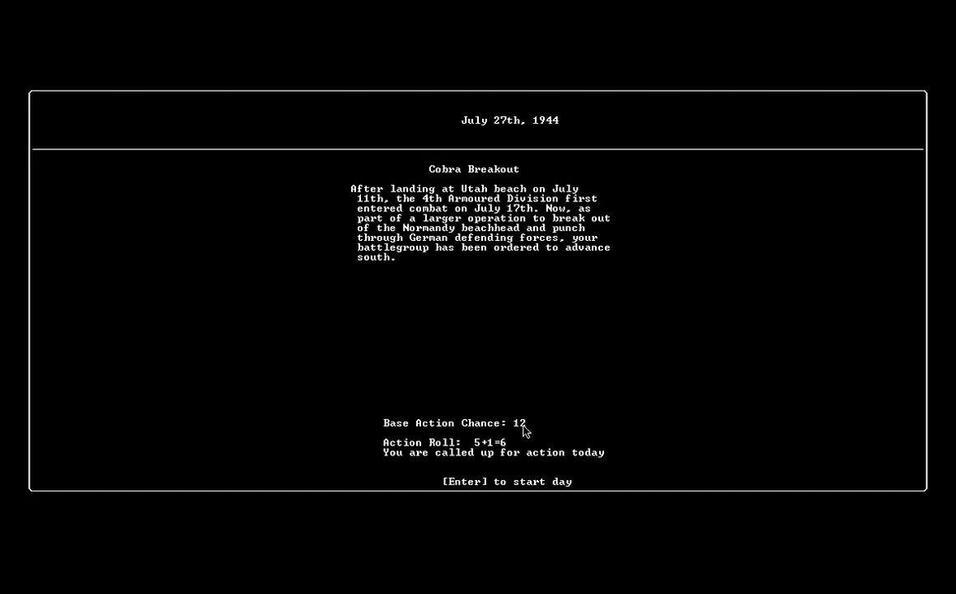
mouse_move(525, 435)
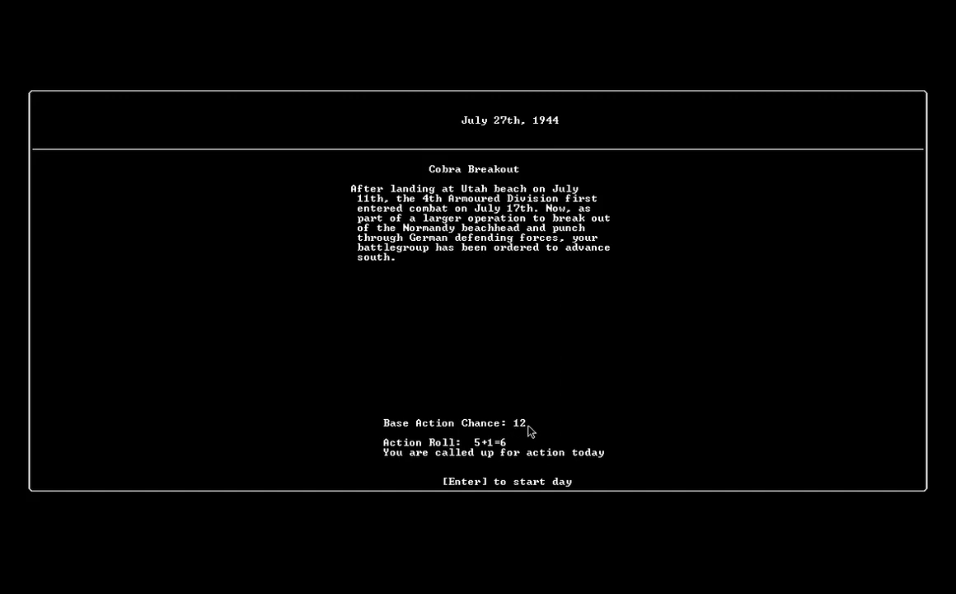
mouse_move(474, 449)
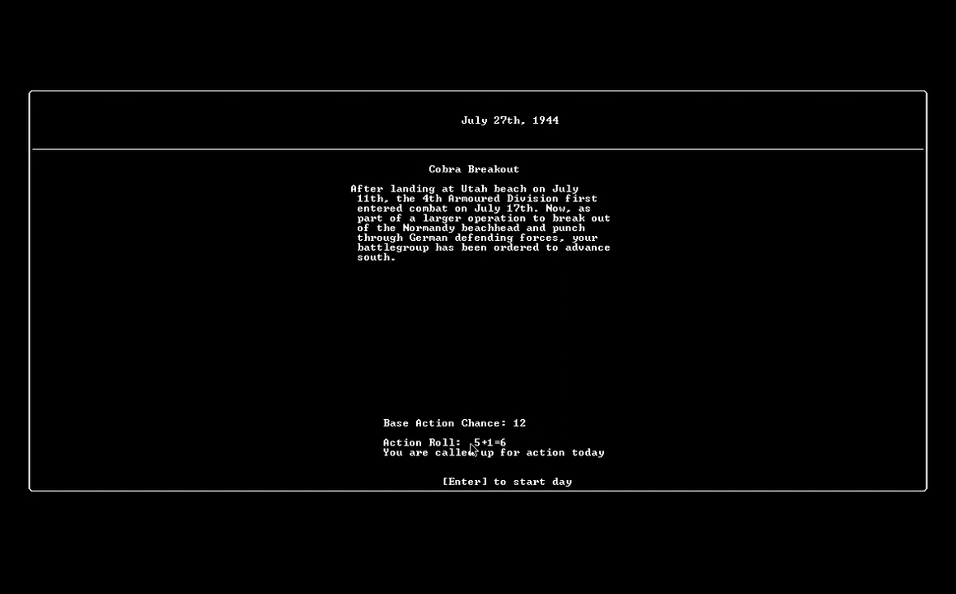
mouse_move(493, 462)
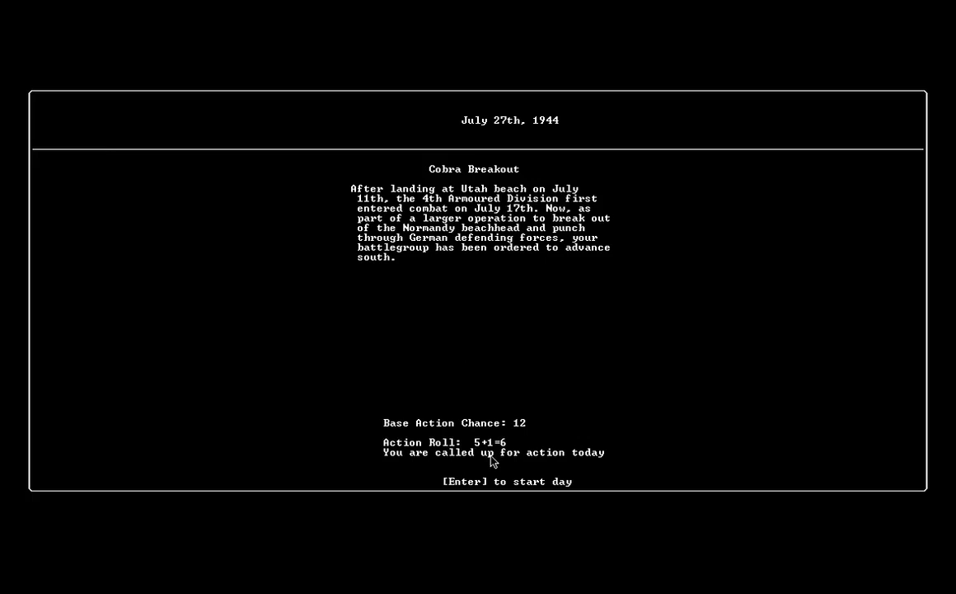
mouse_move(559, 448)
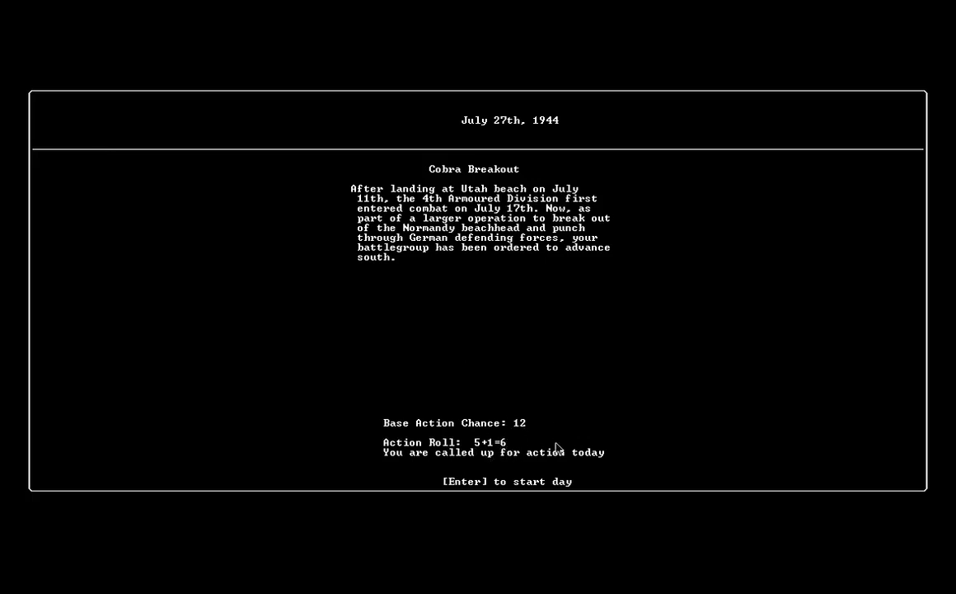
mouse_move(563, 248)
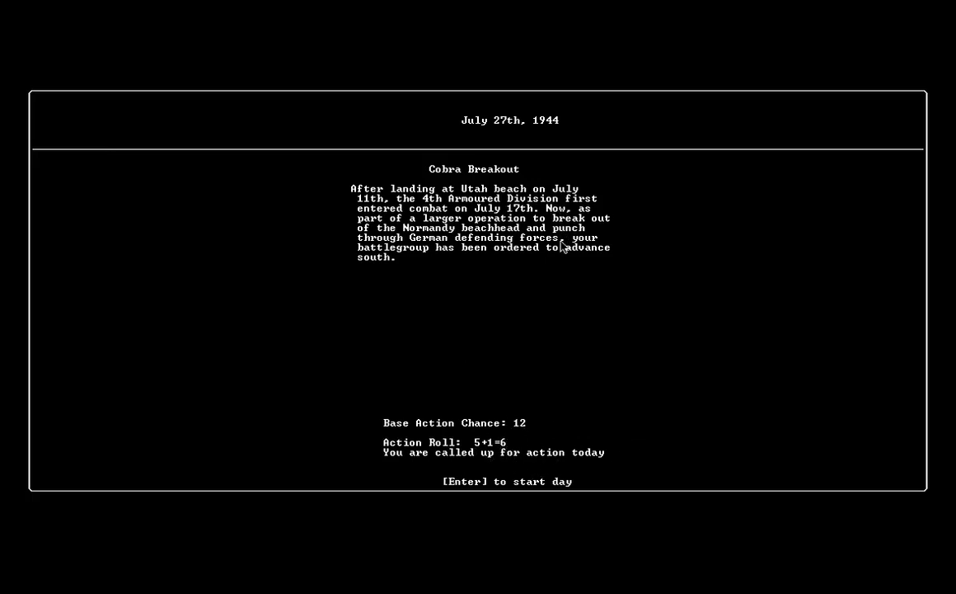
mouse_move(527, 416)
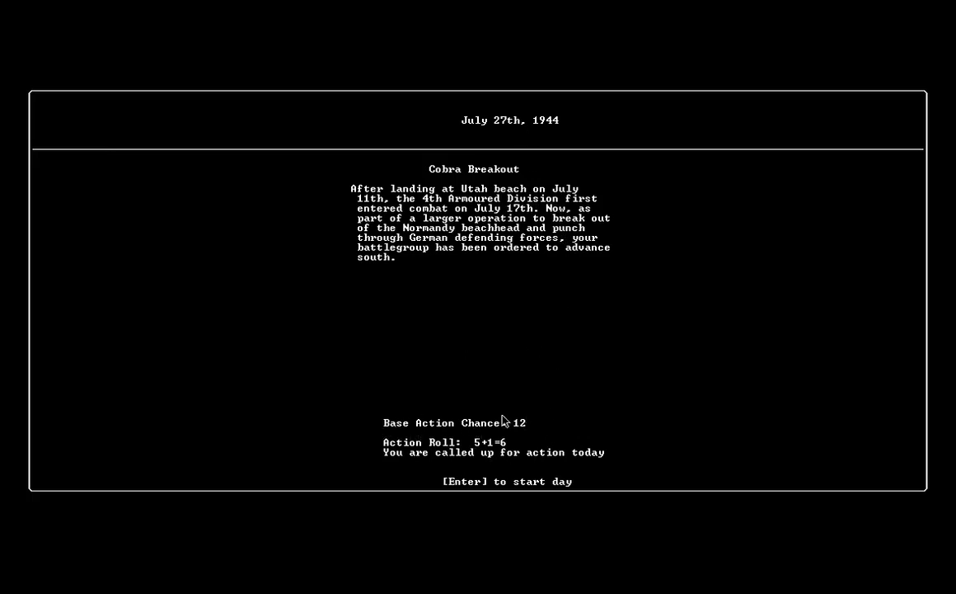
mouse_move(506, 270)
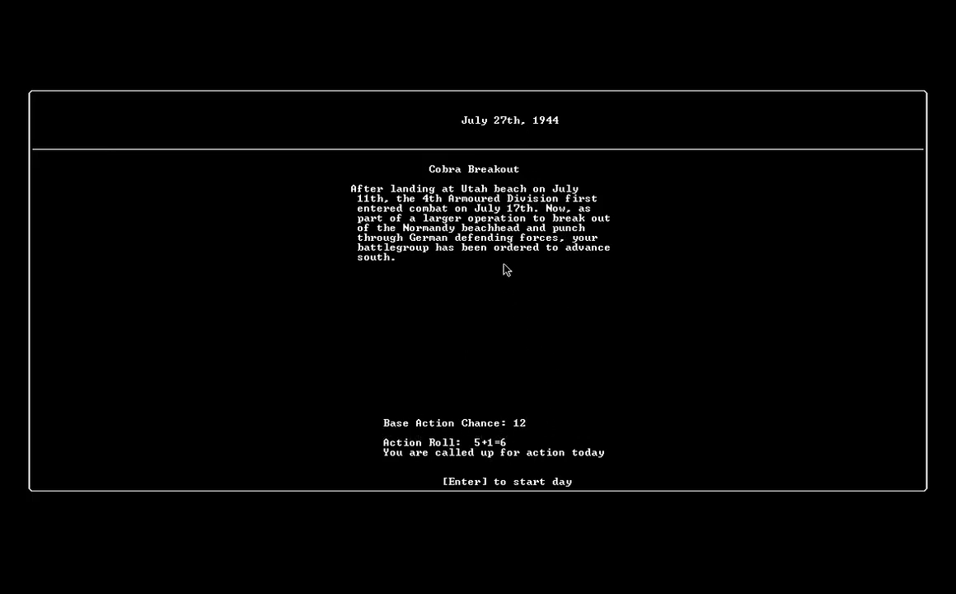
mouse_move(512, 297)
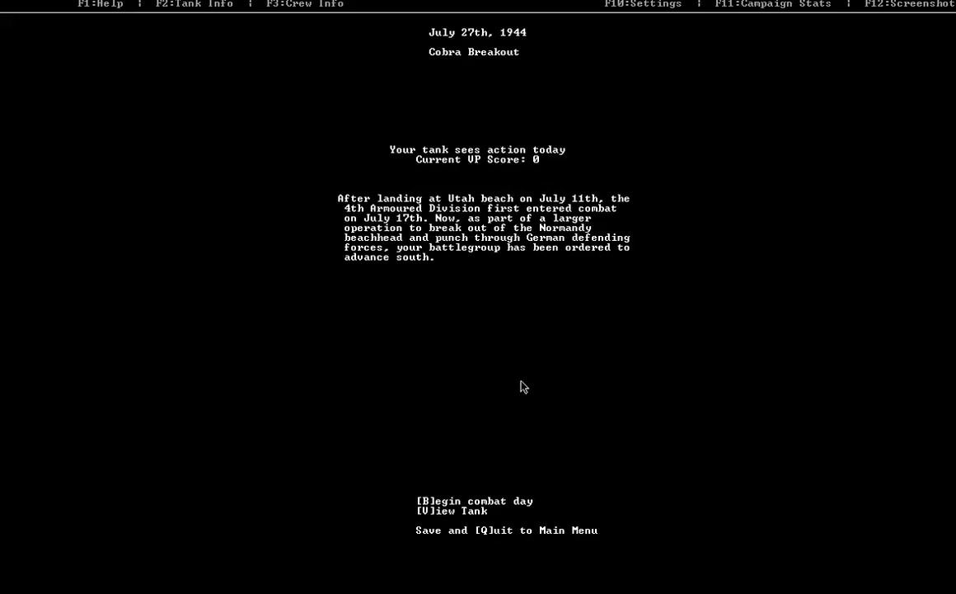
mouse_move(462, 331)
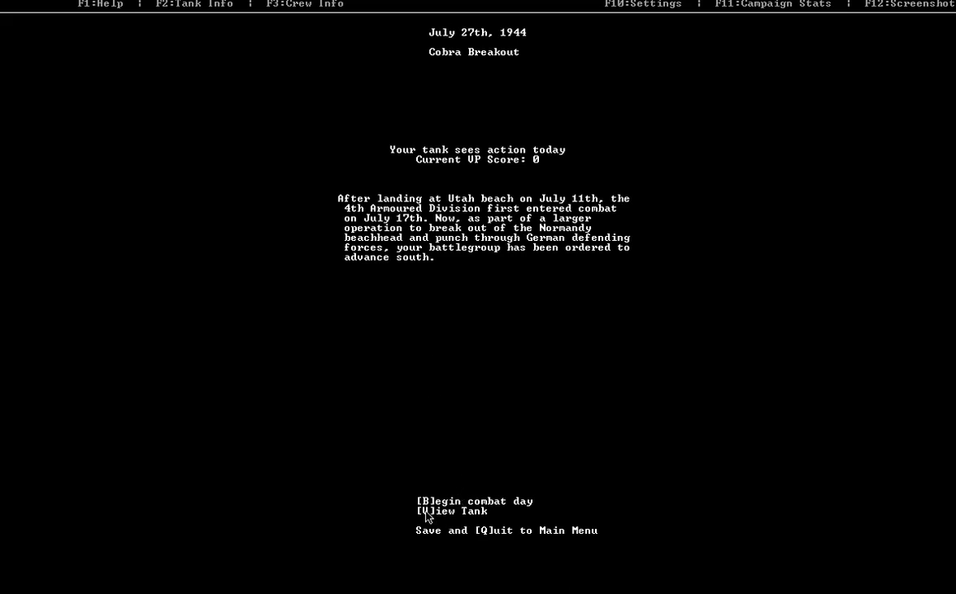
mouse_move(352, 426)
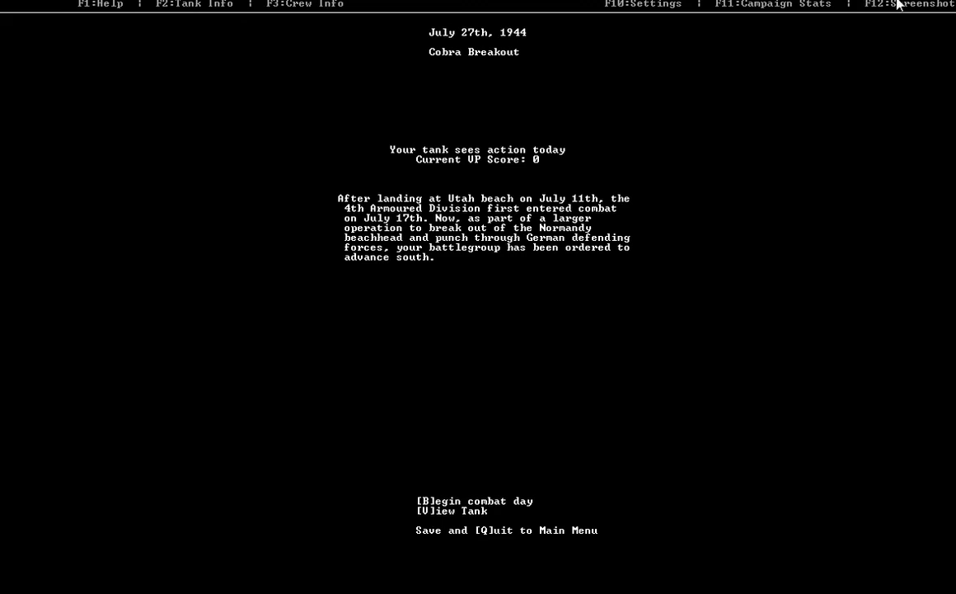
mouse_move(230, 117)
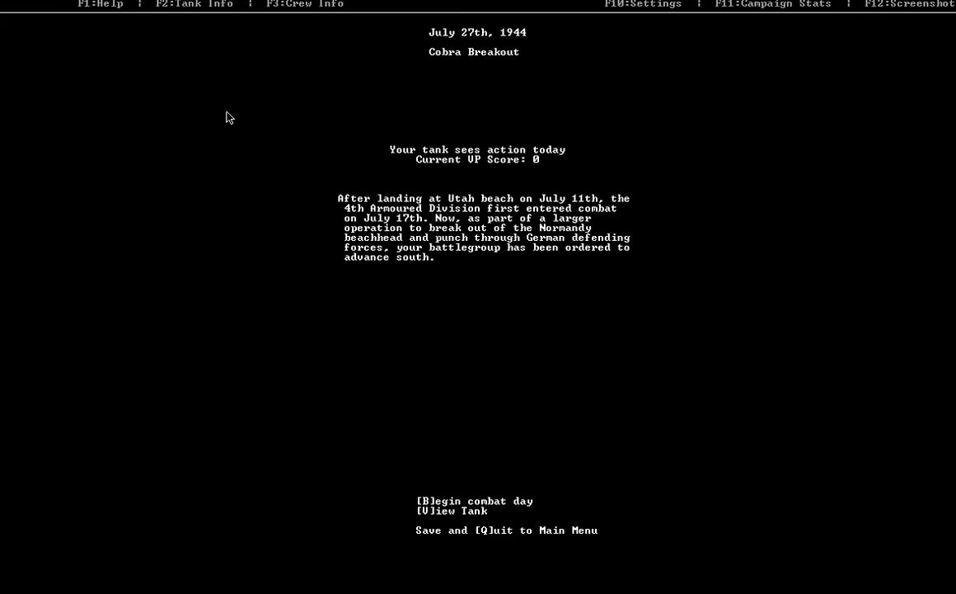
- Open the Tank Crew Info screen listing the five crew members
key(f1)
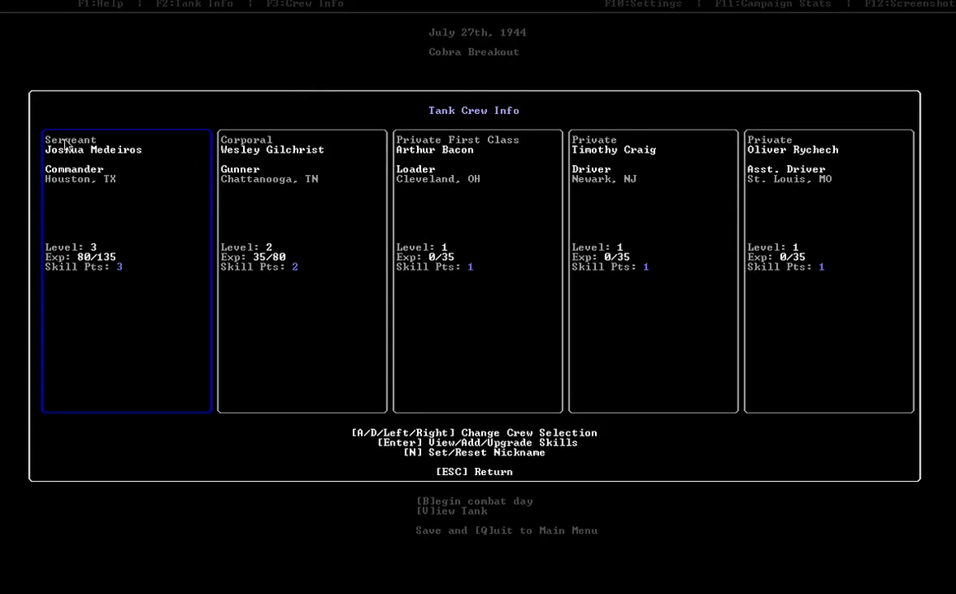
mouse_move(108, 197)
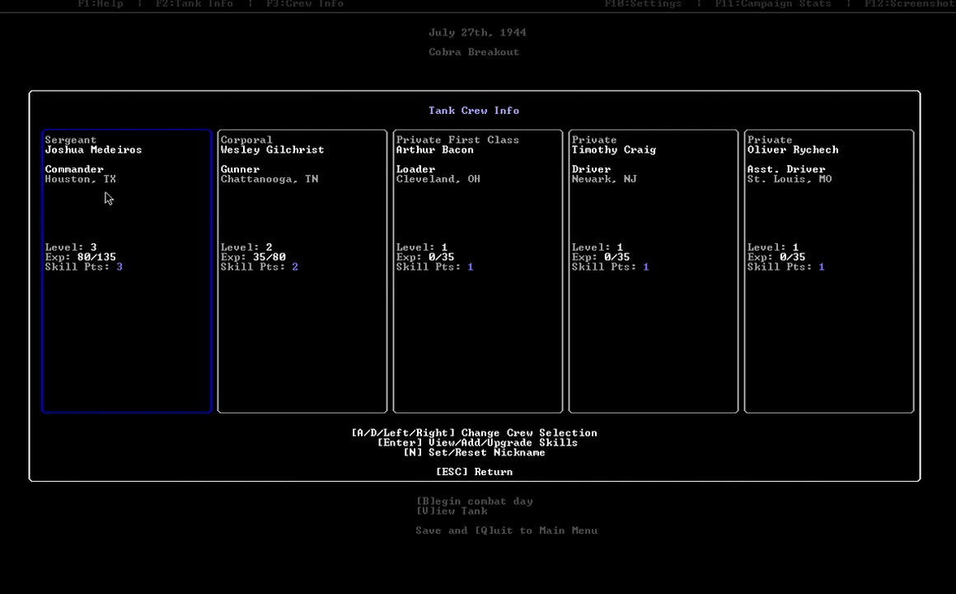
mouse_move(263, 300)
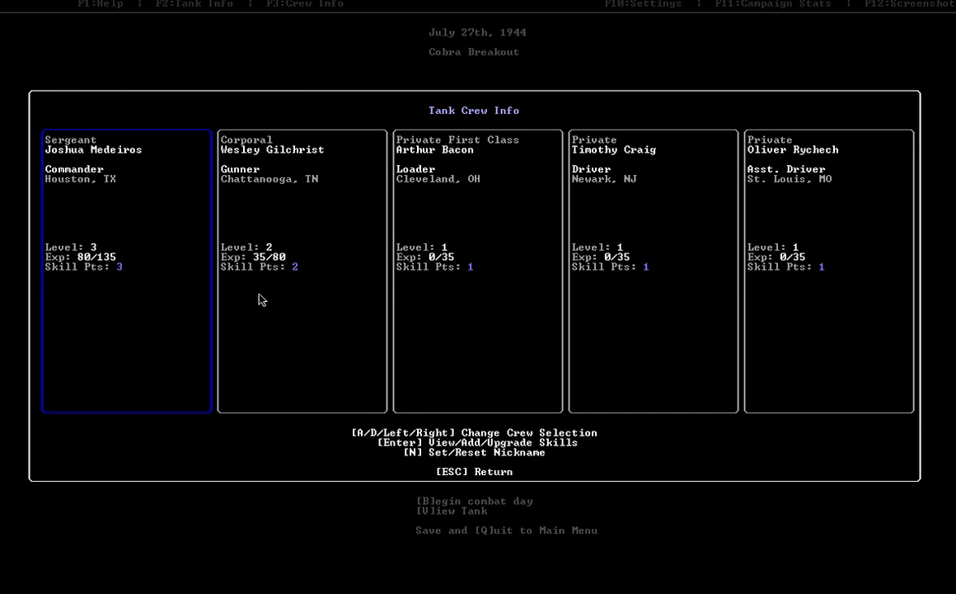
mouse_move(345, 309)
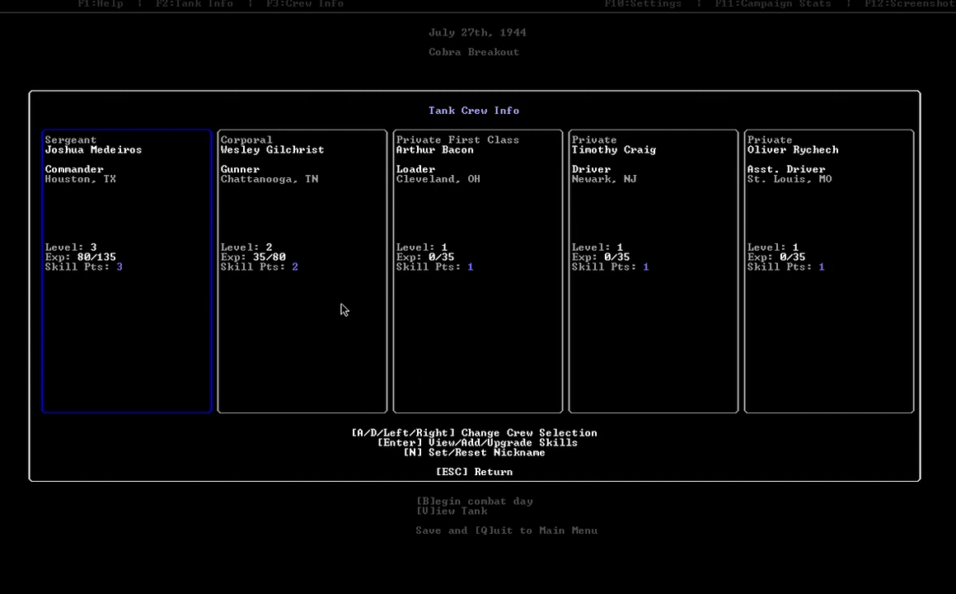
mouse_move(86, 266)
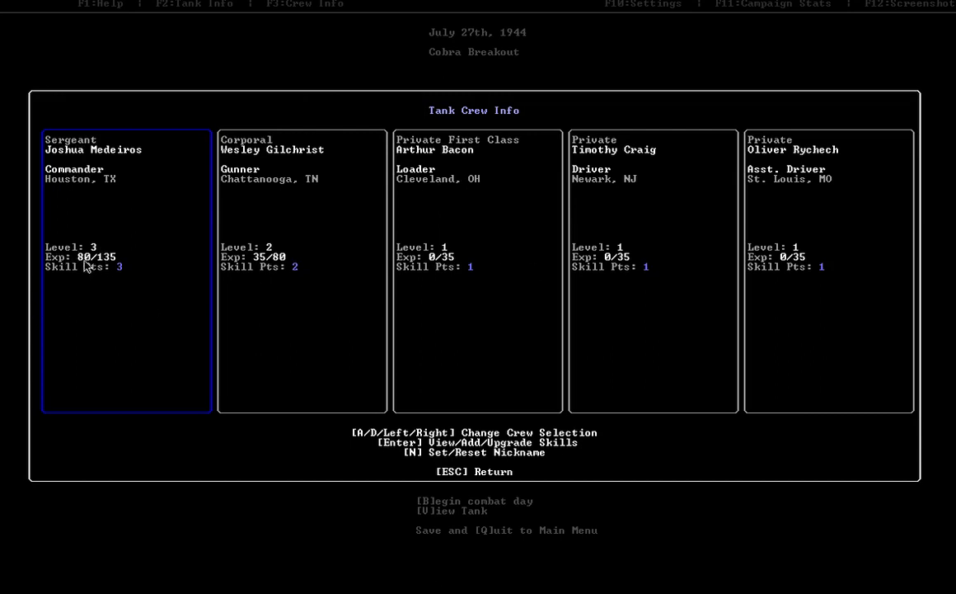
mouse_move(113, 279)
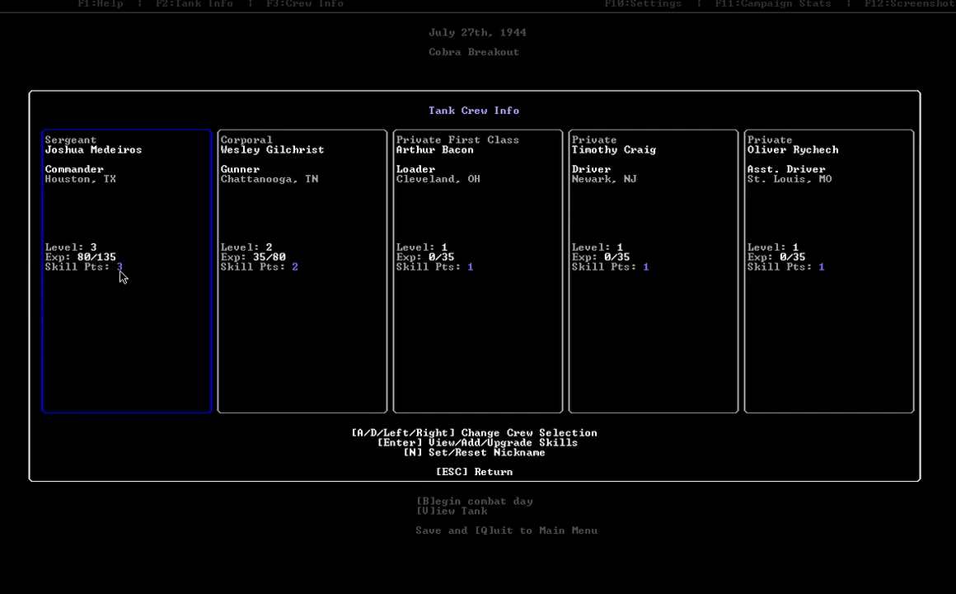
mouse_move(213, 326)
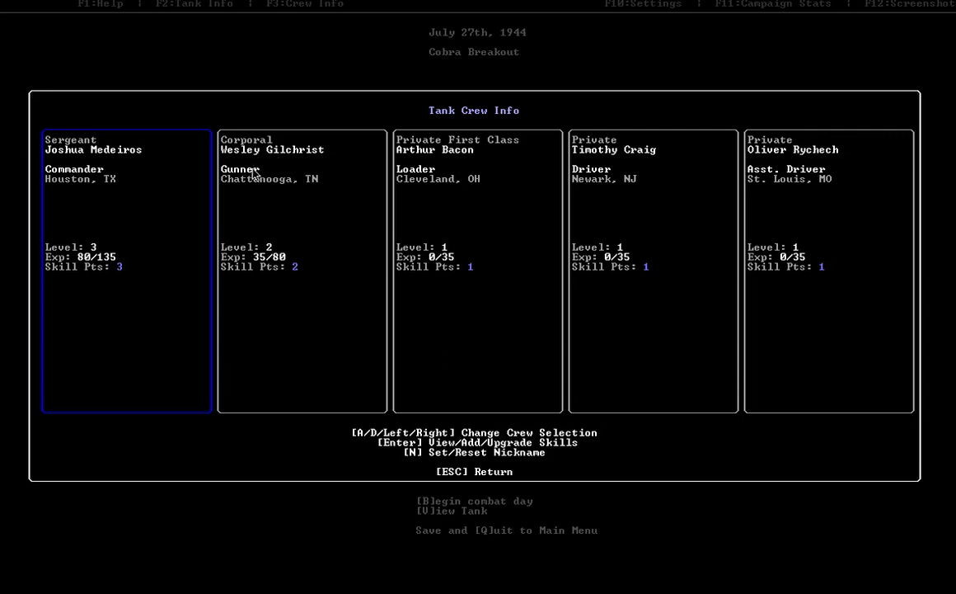
mouse_move(420, 178)
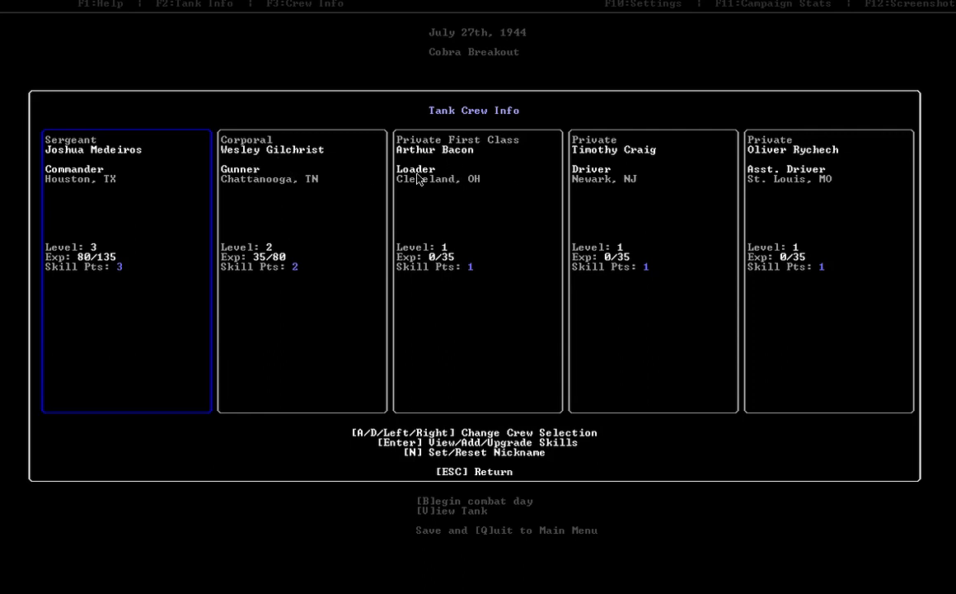
mouse_move(120, 251)
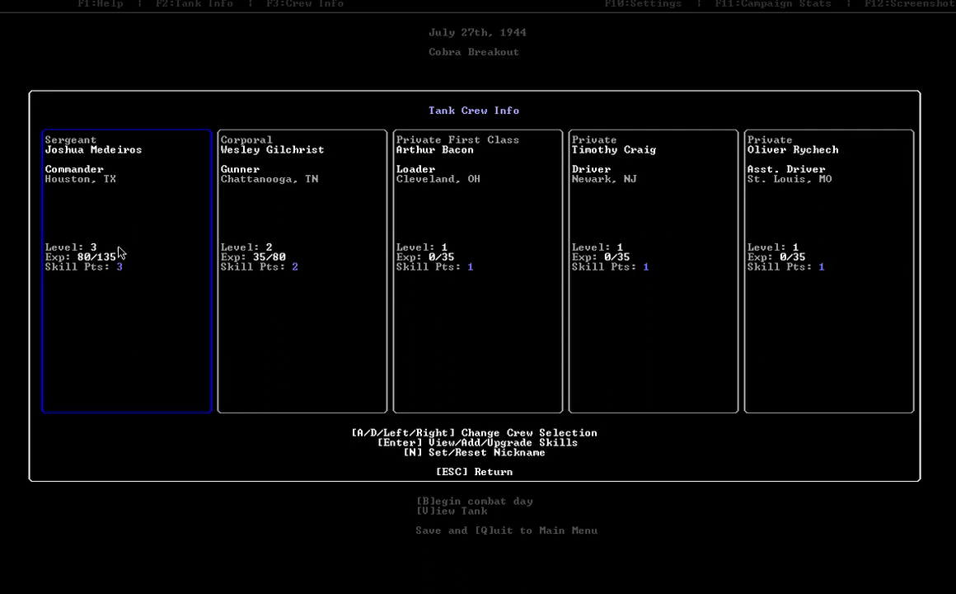
mouse_move(87, 147)
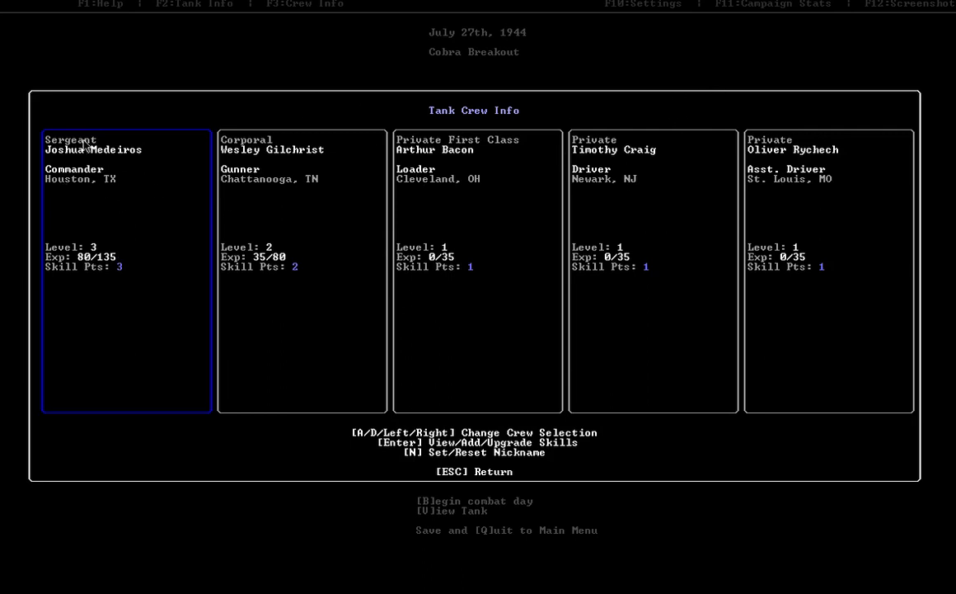
mouse_move(254, 192)
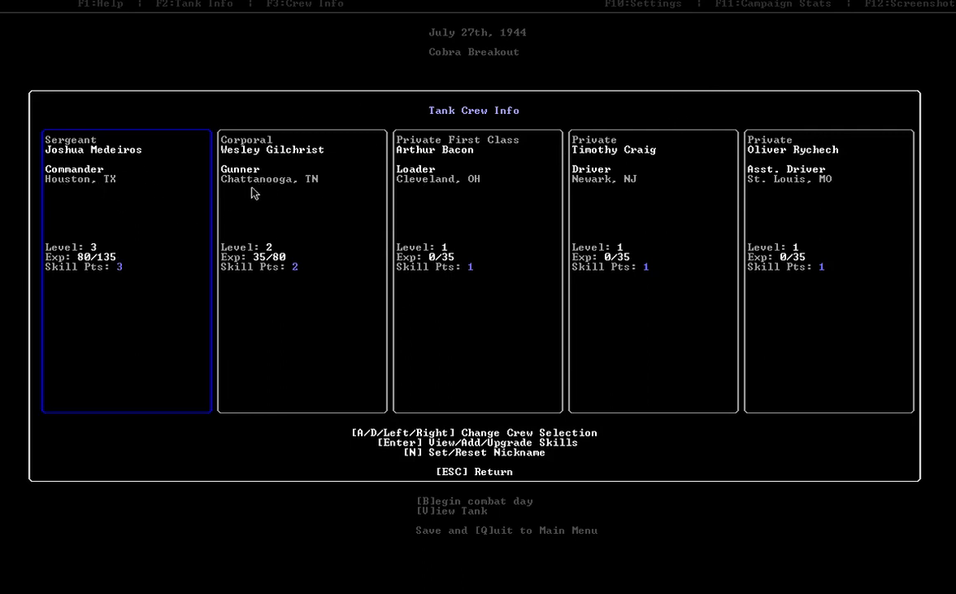
mouse_move(758, 237)
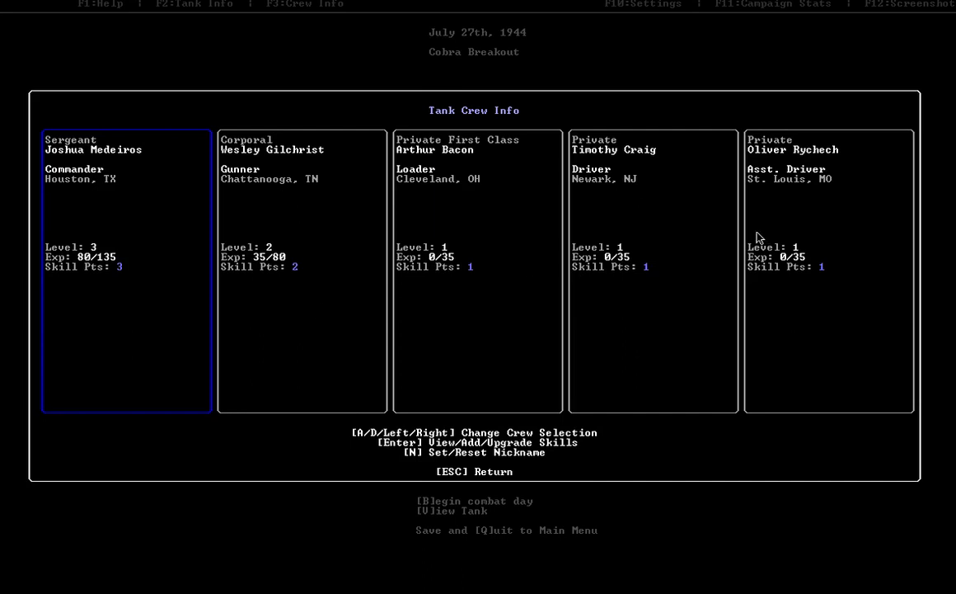
mouse_move(355, 253)
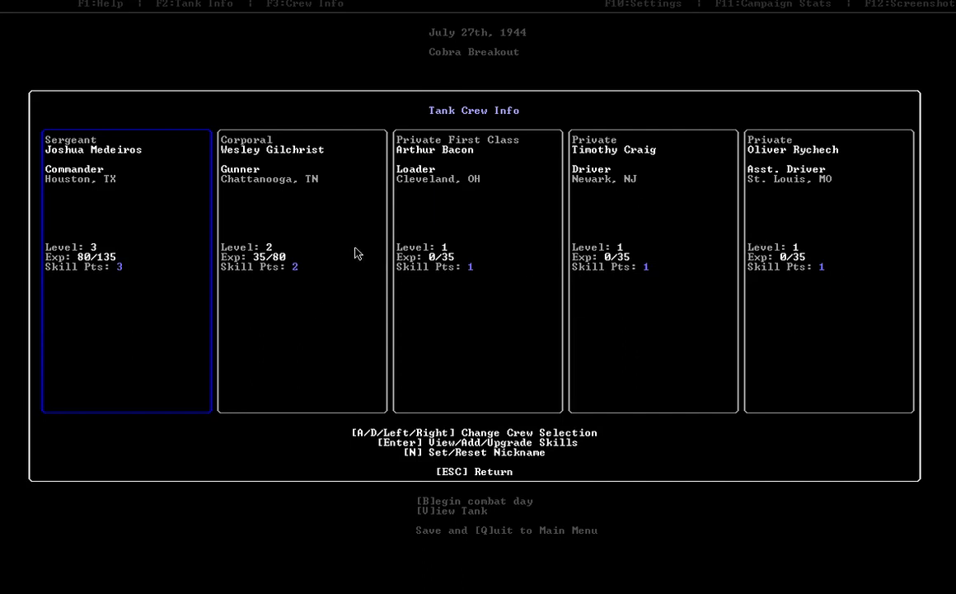
- Nickname commander Joshua Medeiros 'Machine', then leave and reopen the crew roster
key(n)
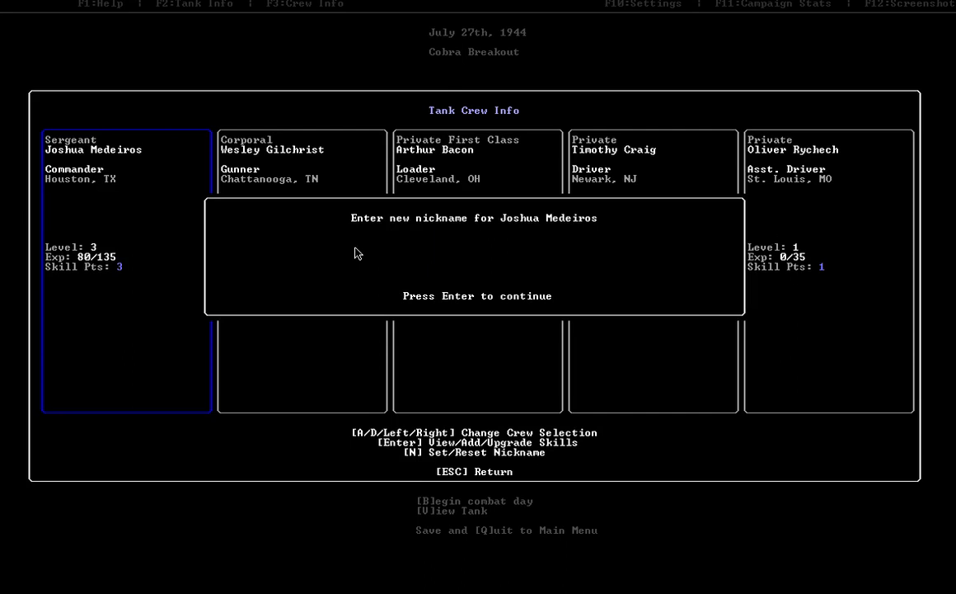
text(Machin)
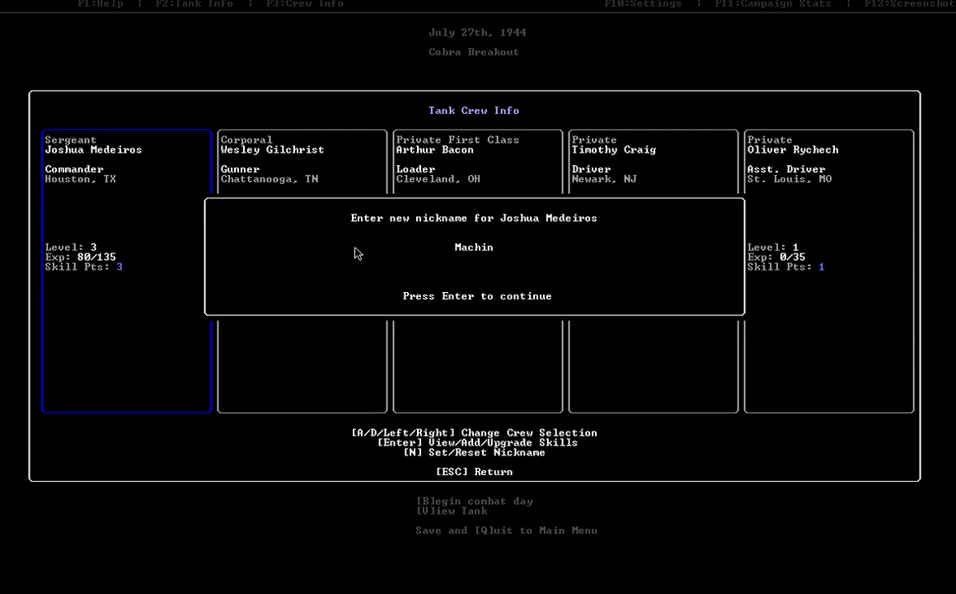
key(enter)
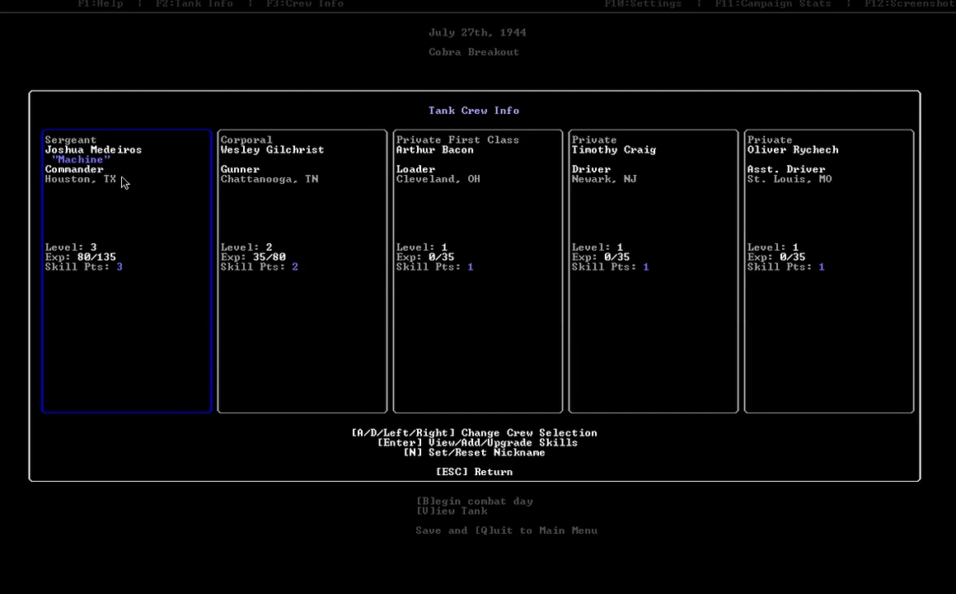
key(Escape)
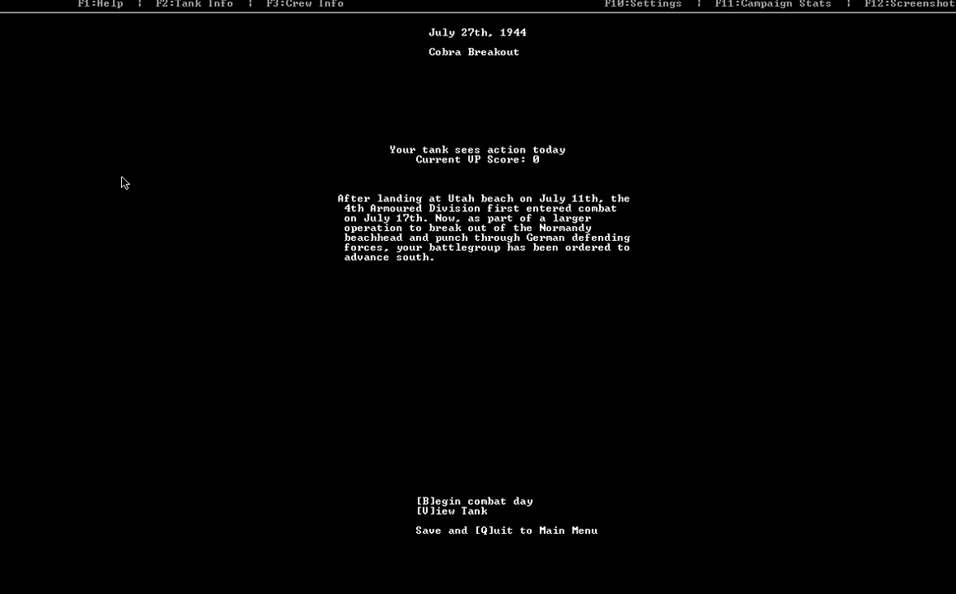
click(305, 5)
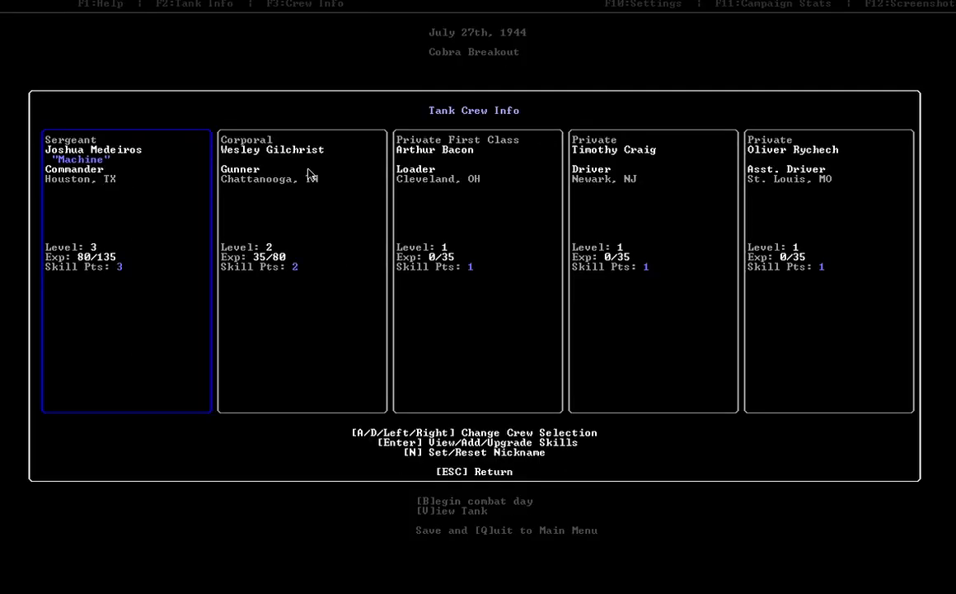
mouse_move(144, 281)
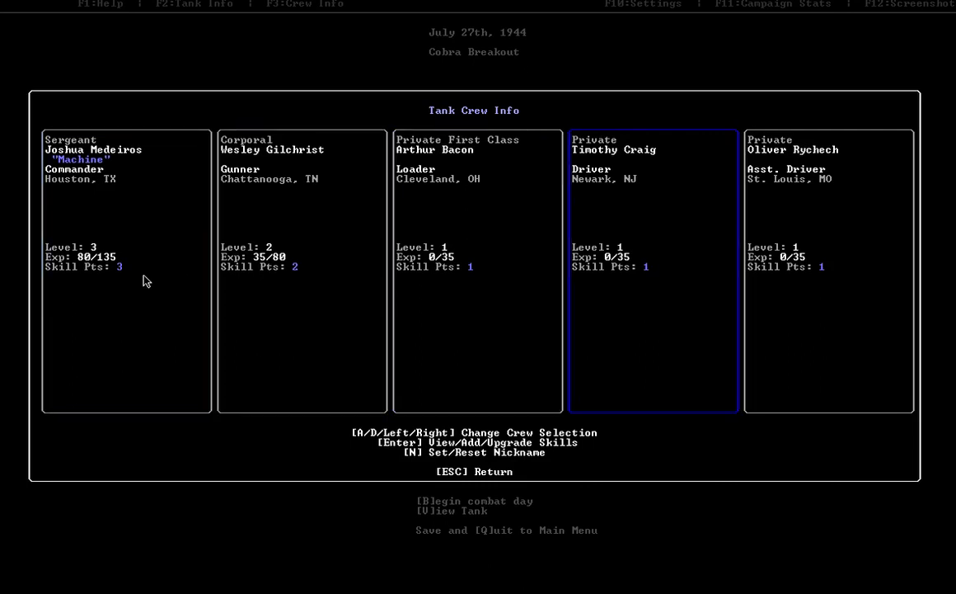
- Add Fire Direction and Pocket Bible to commander Medeiros's skills
key(Left)
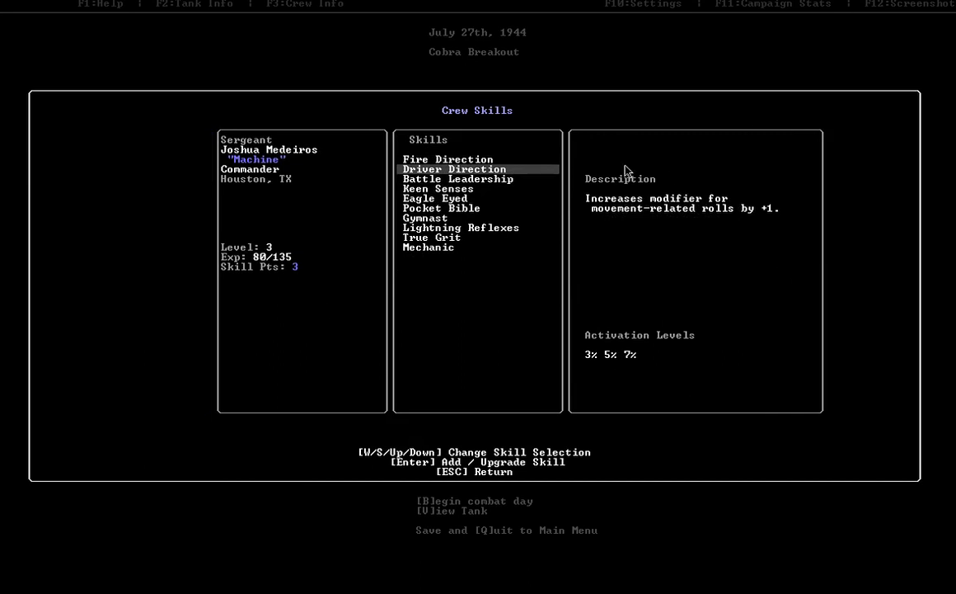
mouse_move(599, 333)
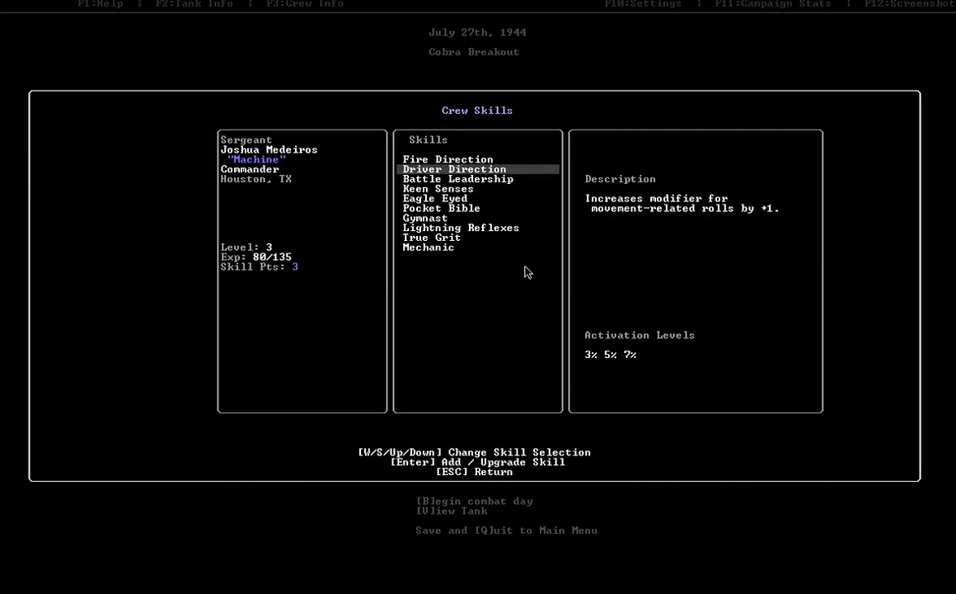
mouse_move(663, 214)
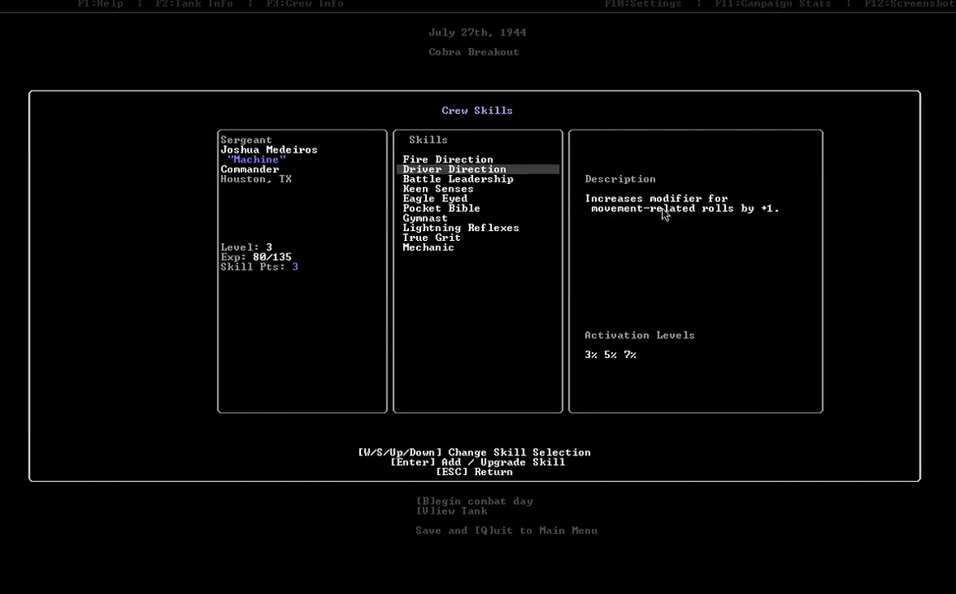
key(Down)
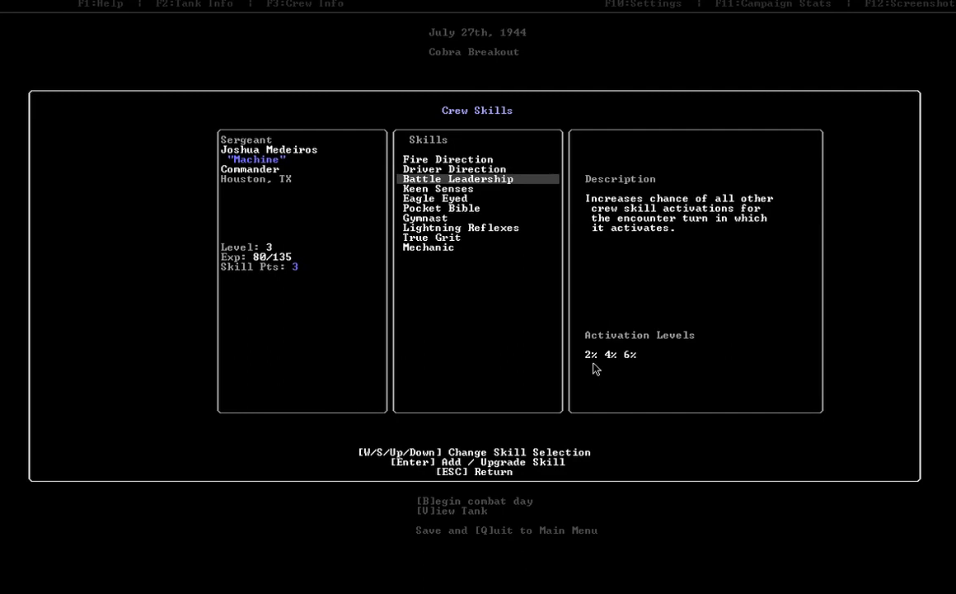
mouse_move(623, 292)
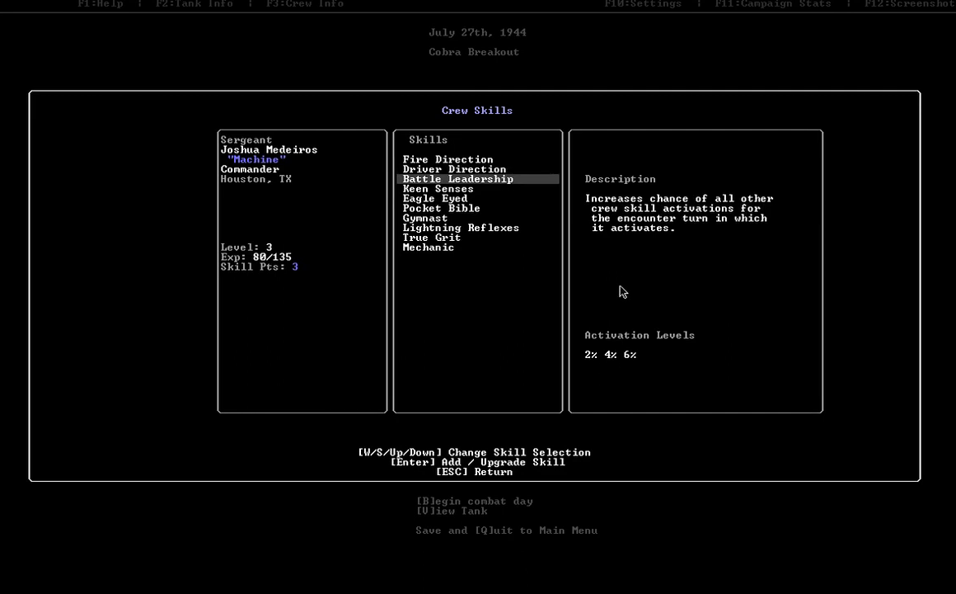
key(Up)
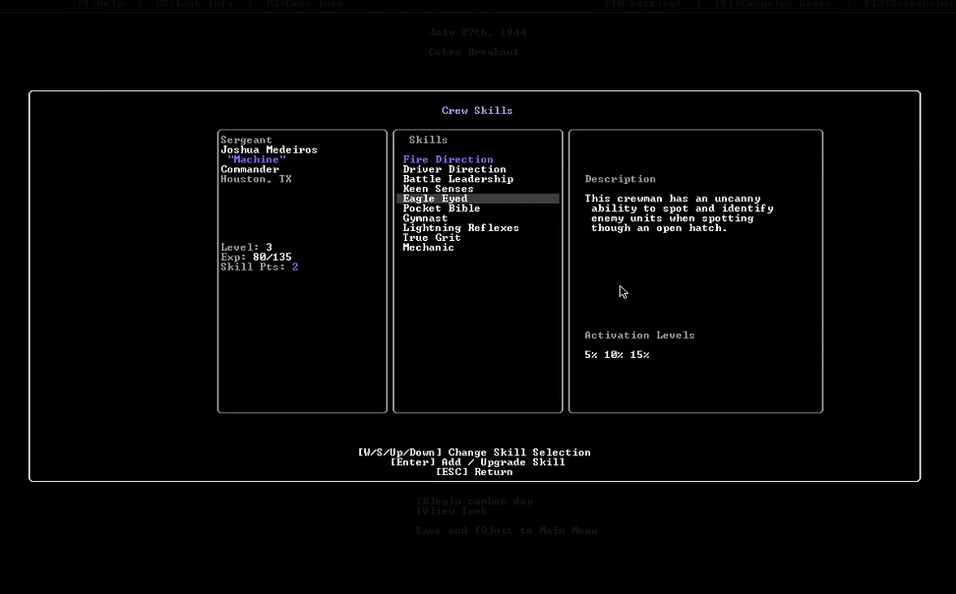
key(Down)
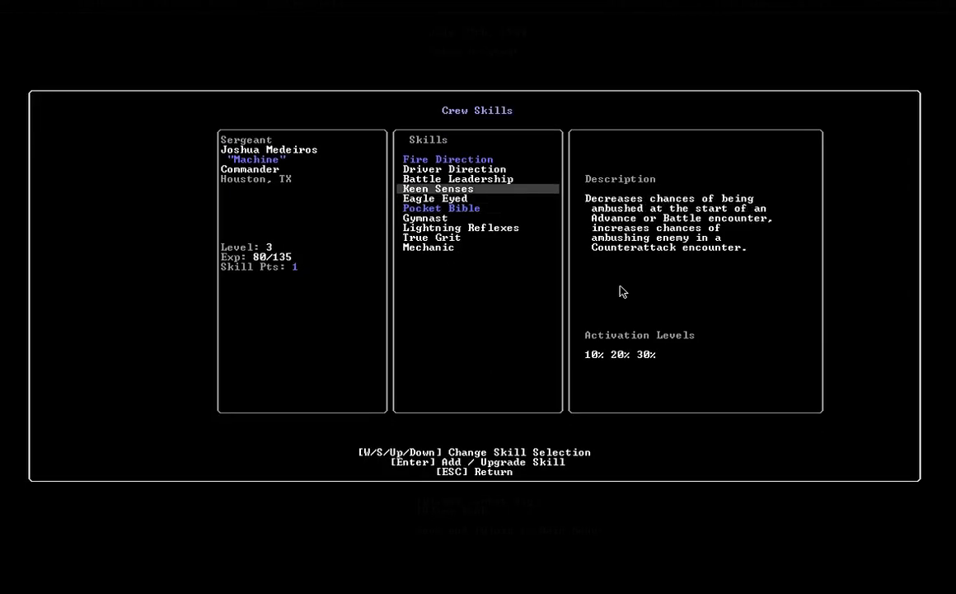
key(Down)
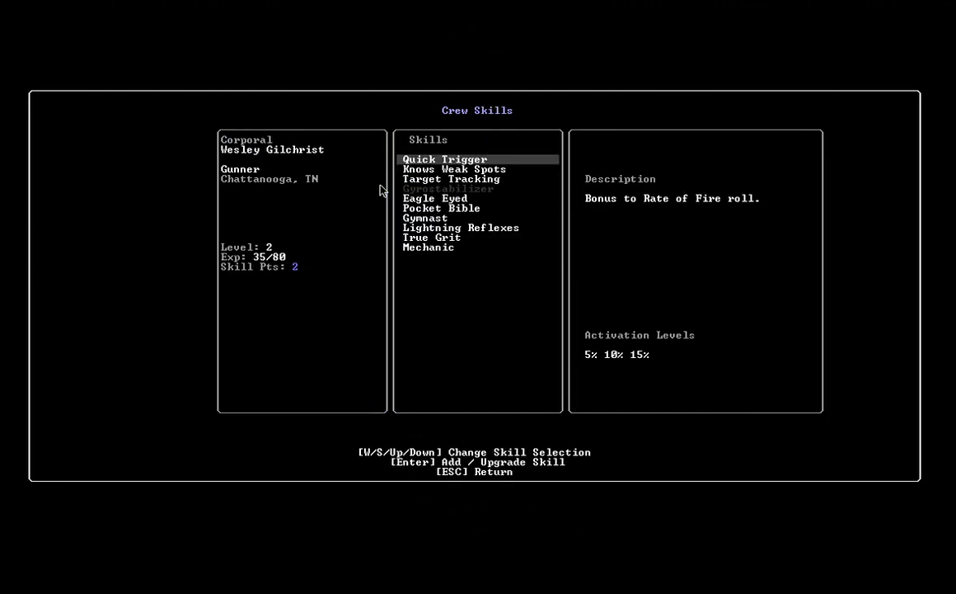
- Give gunner Wesley Gilchrist Quick Trigger and spend his last skill point
key(enter)
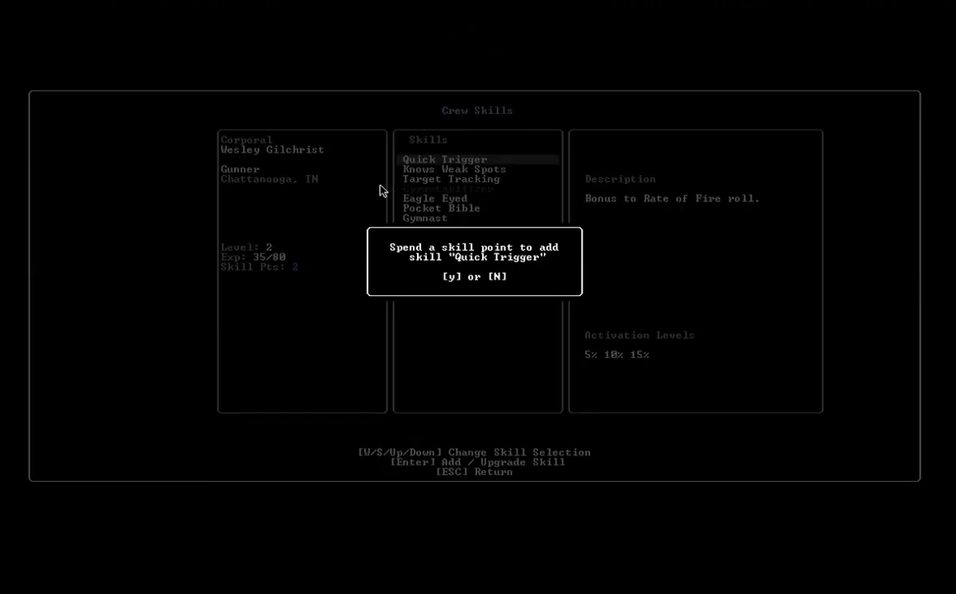
key(y)
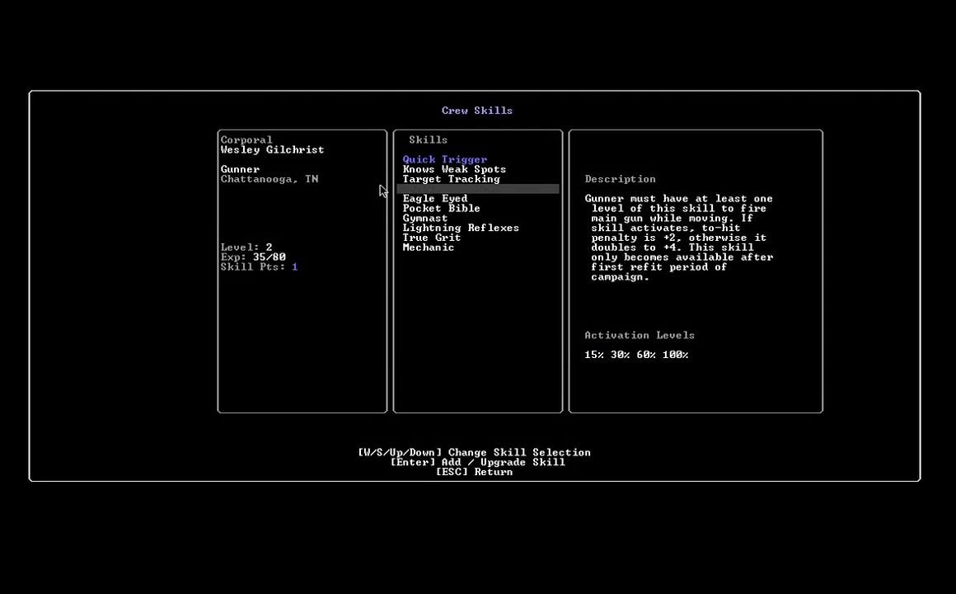
key(Down)
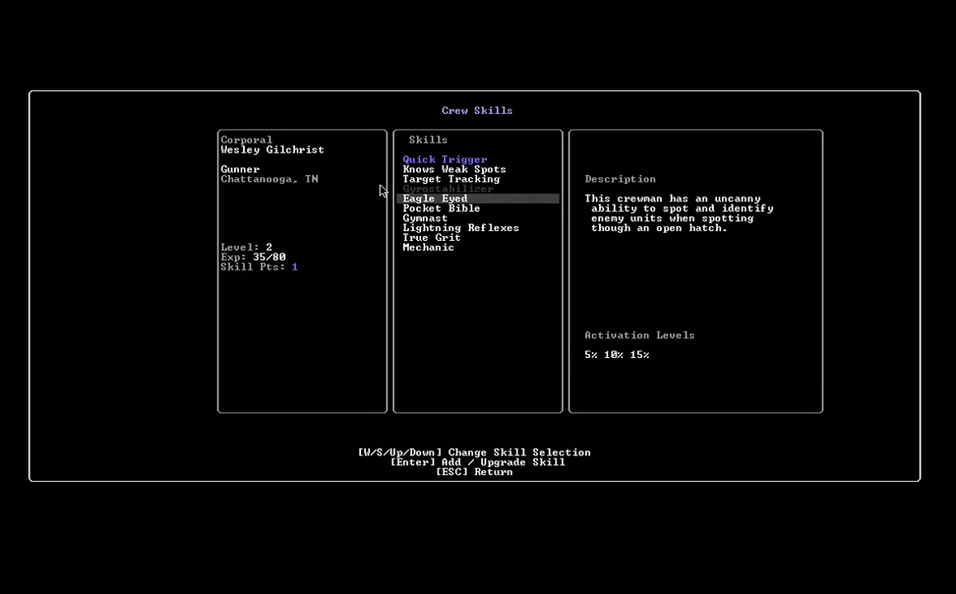
key(up)
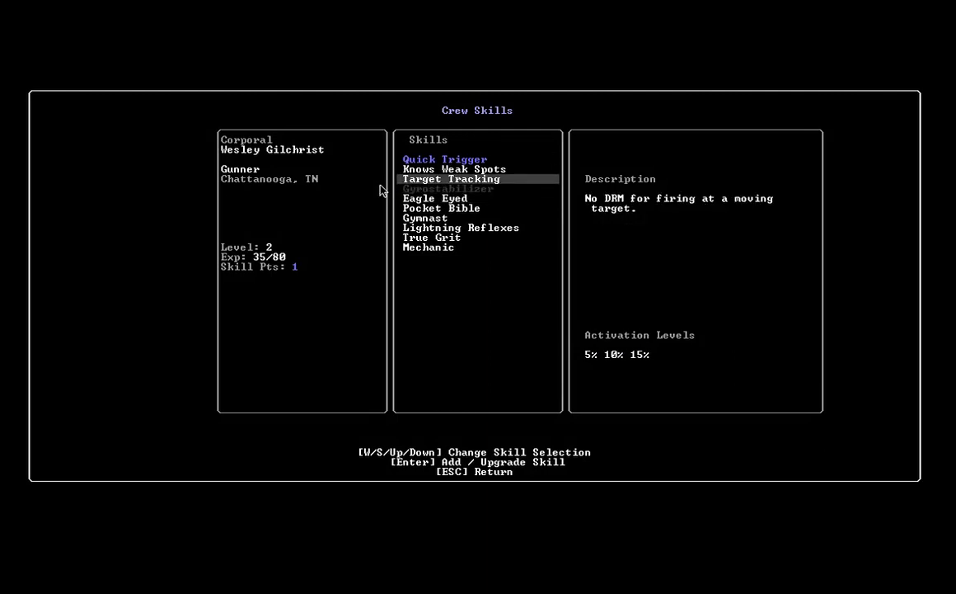
key(enter)
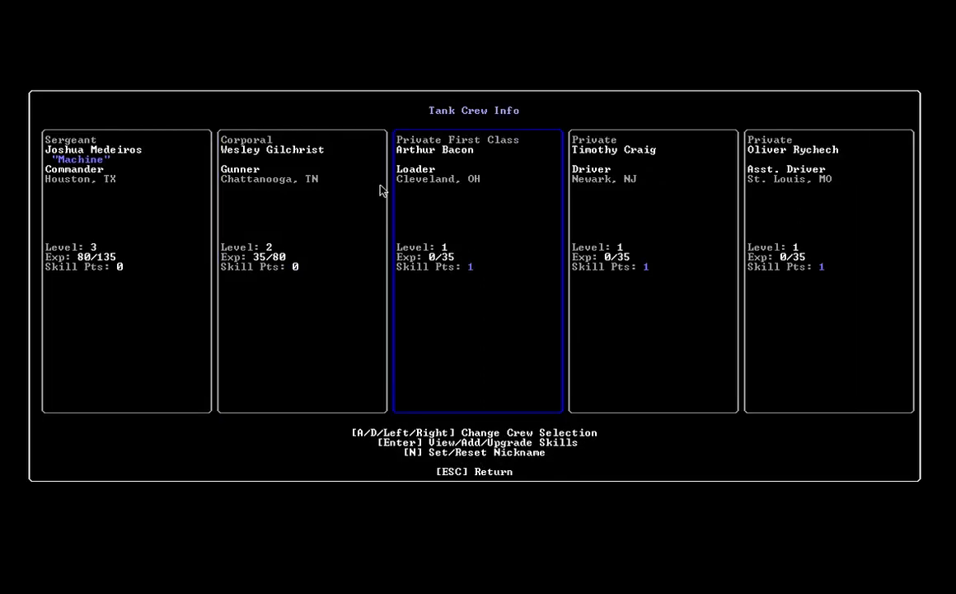
- Spend the loader Bacon's and driver Craig's skill points
key(enter)
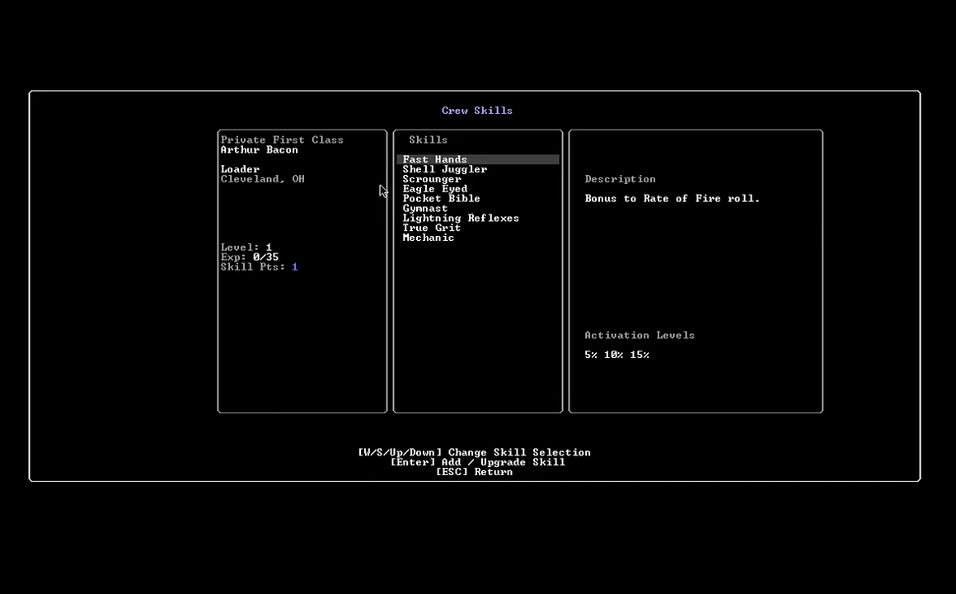
key(Down)
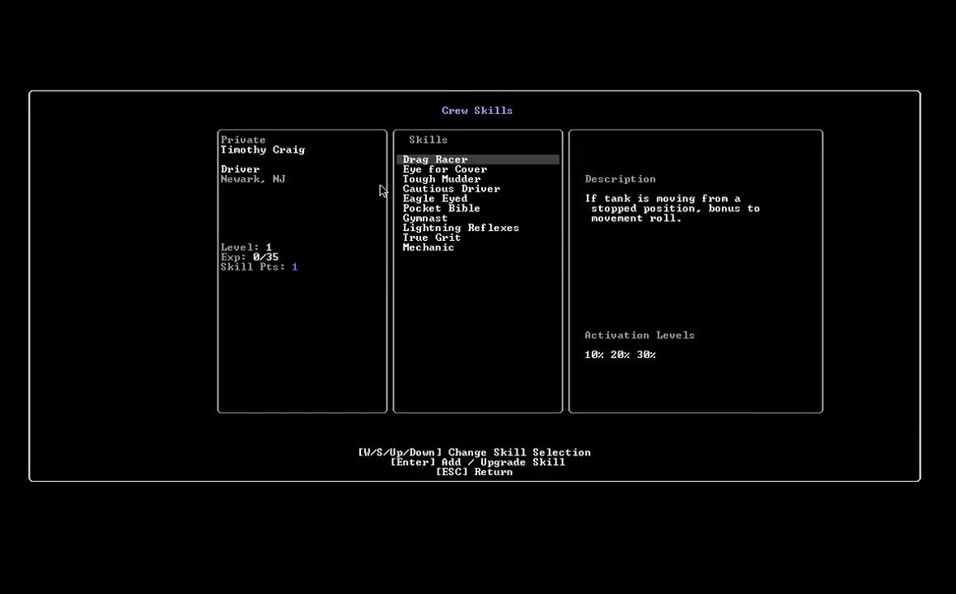
key(Down)
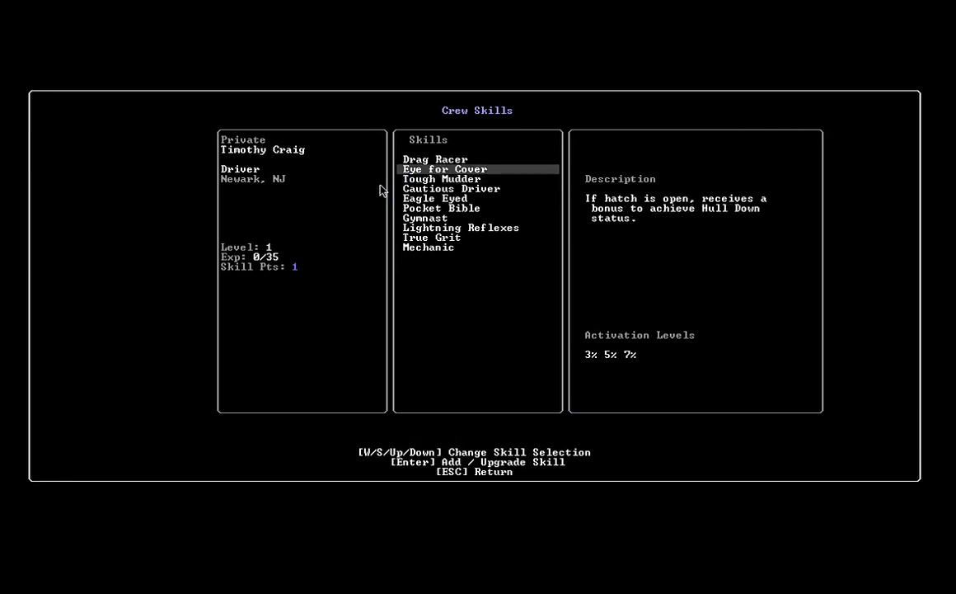
key(Escape)
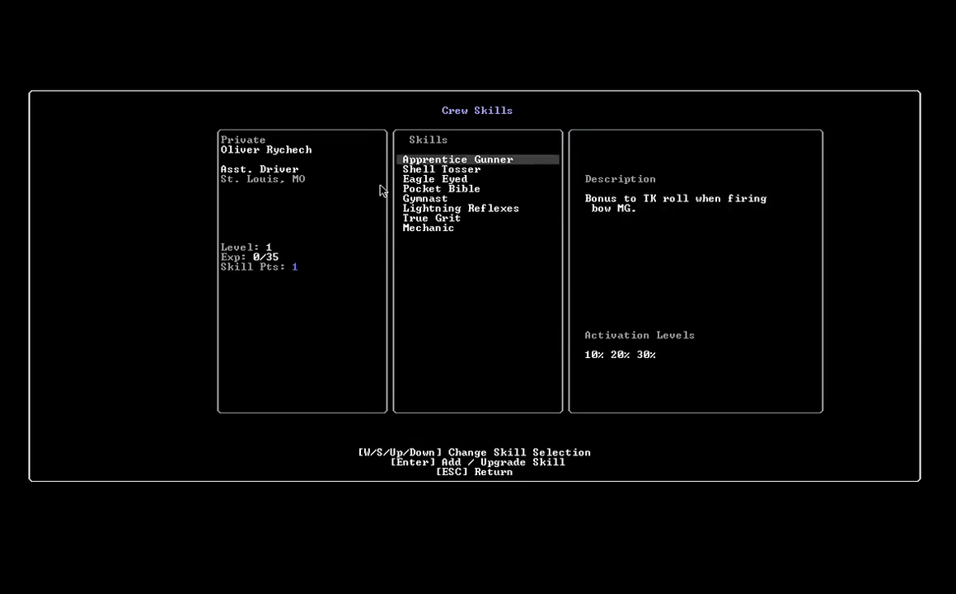
- Give assistant driver Rychech Shell Tosser and return to Tank Crew Info
key(Down)
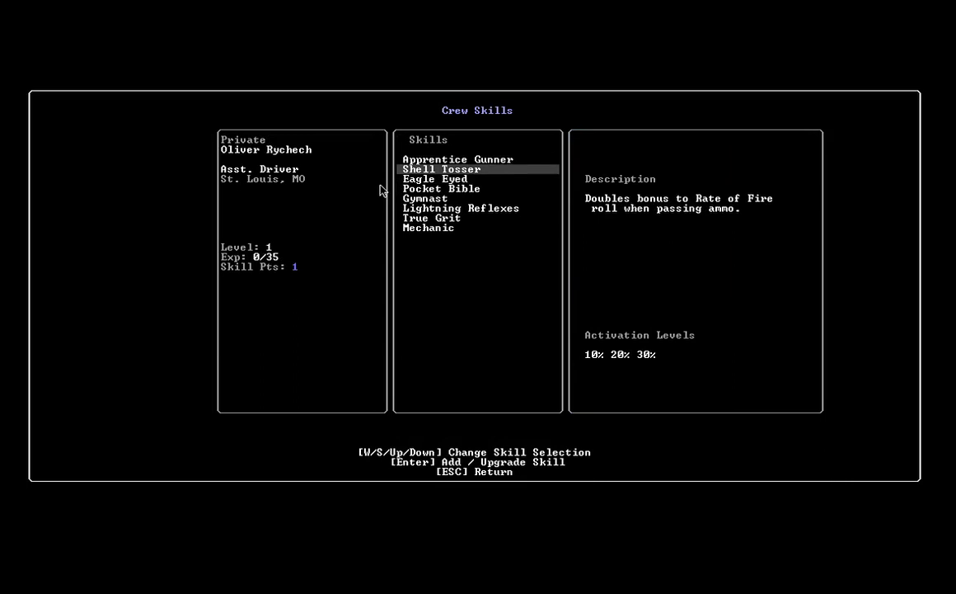
key(Up)
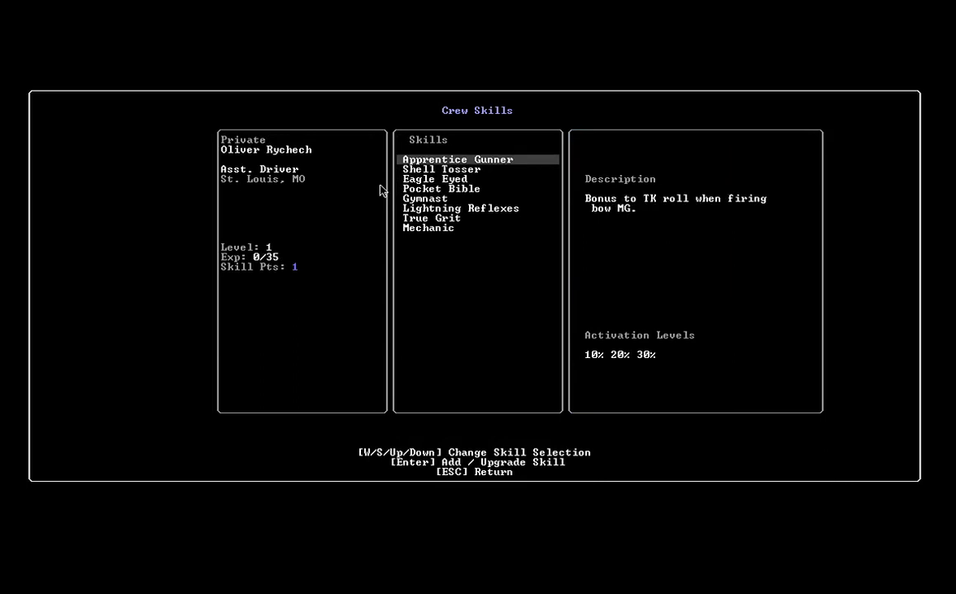
key(Enter)
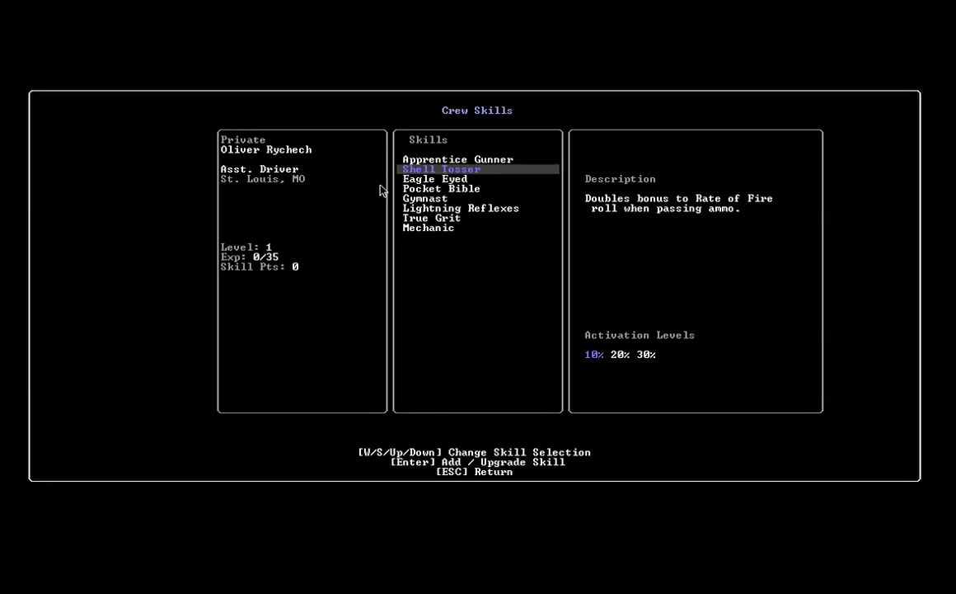
key(Escape)
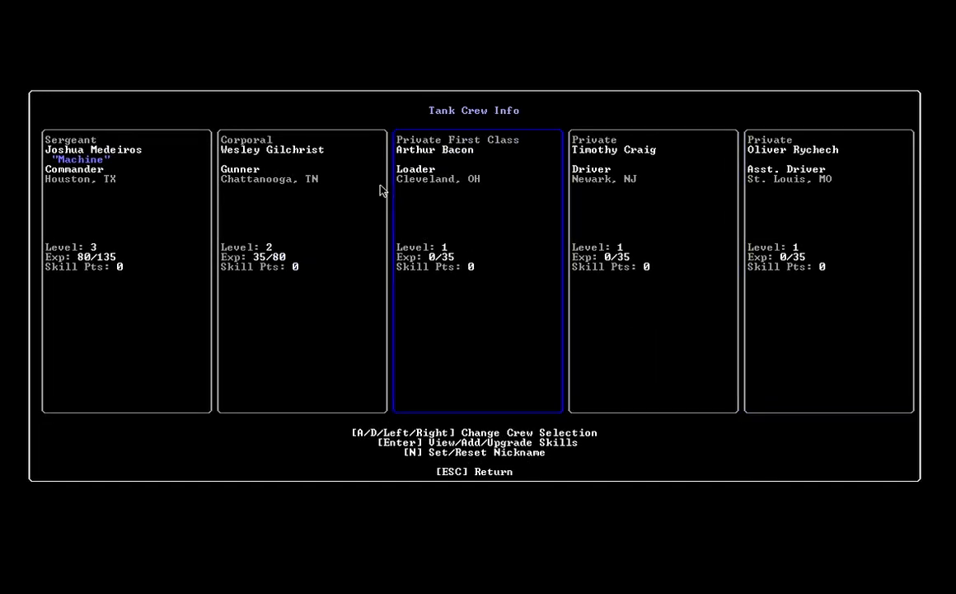
key(Escape)
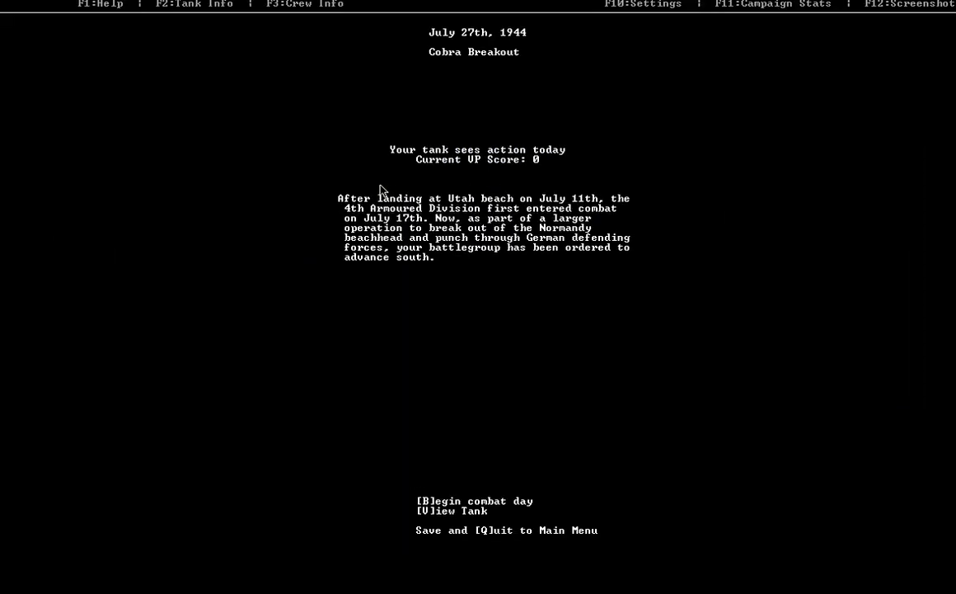
key(f10)
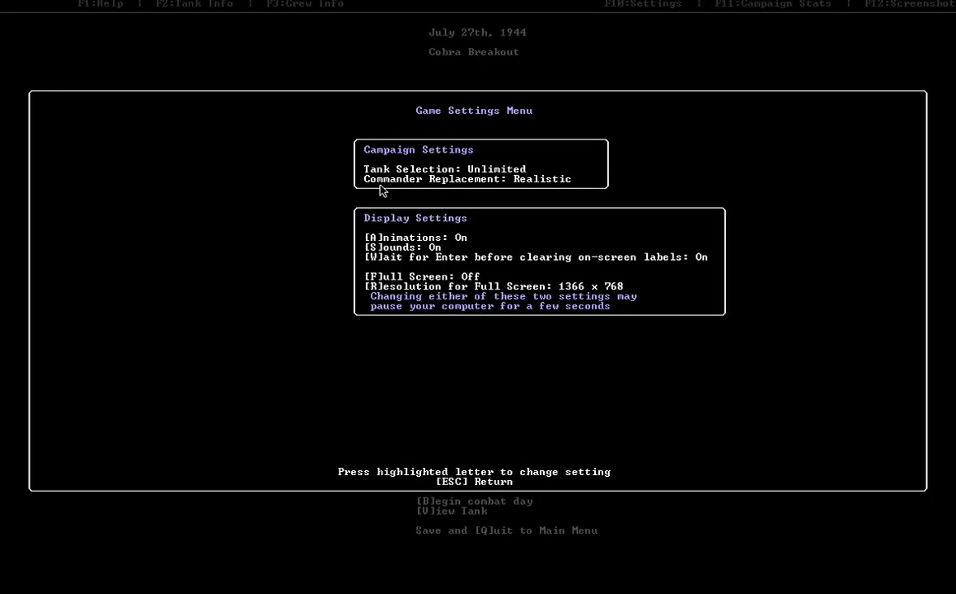
mouse_move(505, 169)
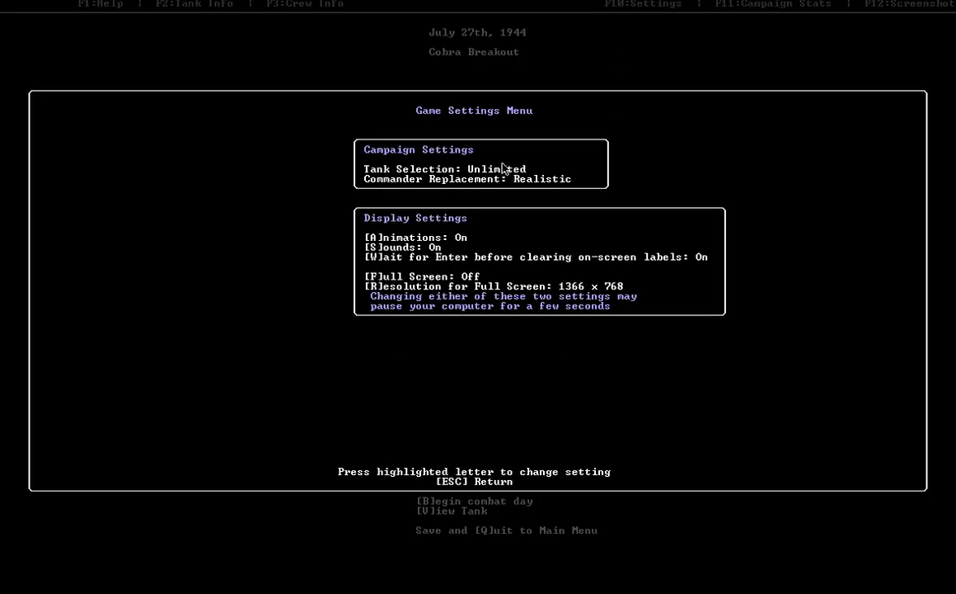
mouse_move(392, 273)
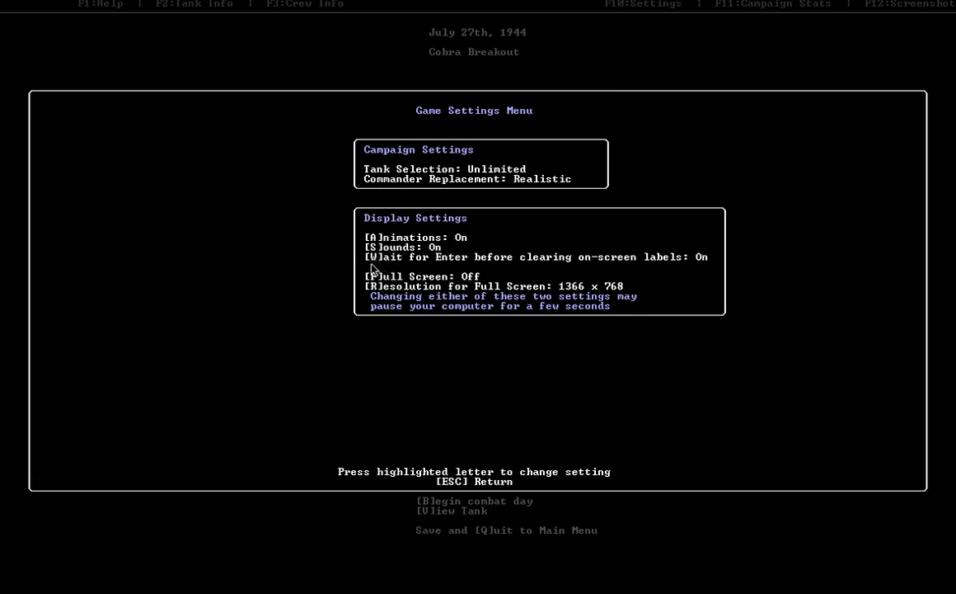
mouse_move(685, 266)
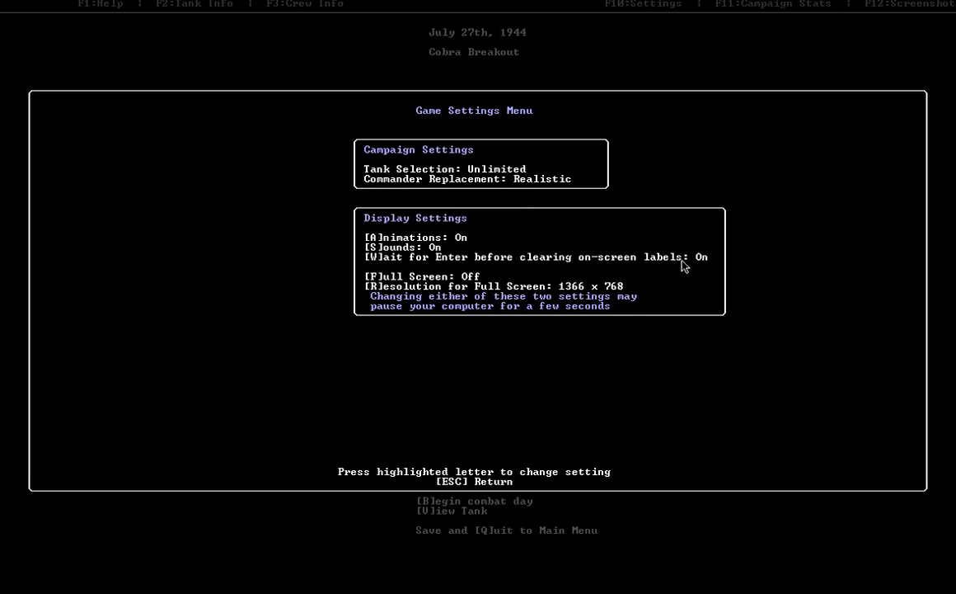
mouse_move(750, 324)
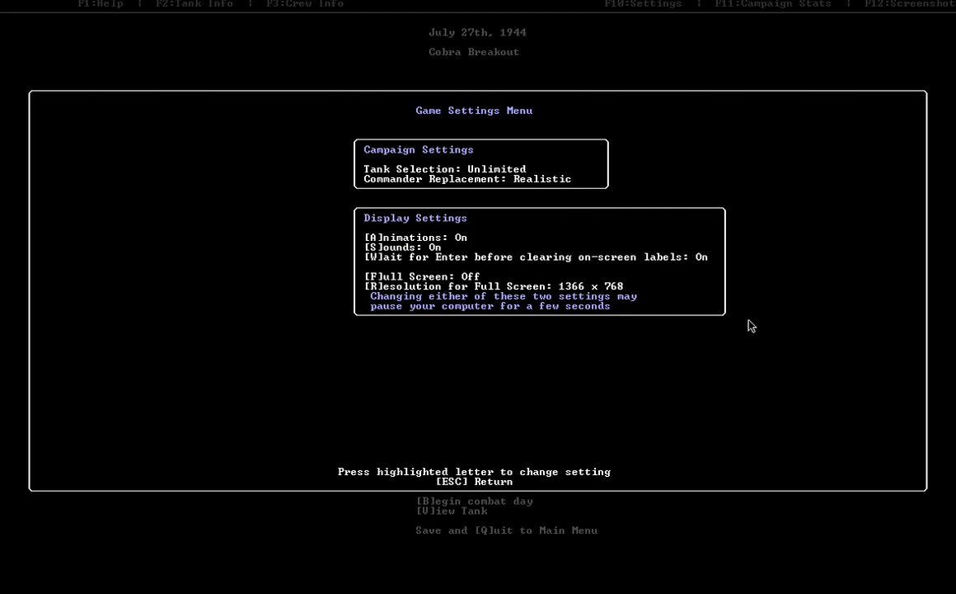
mouse_move(695, 183)
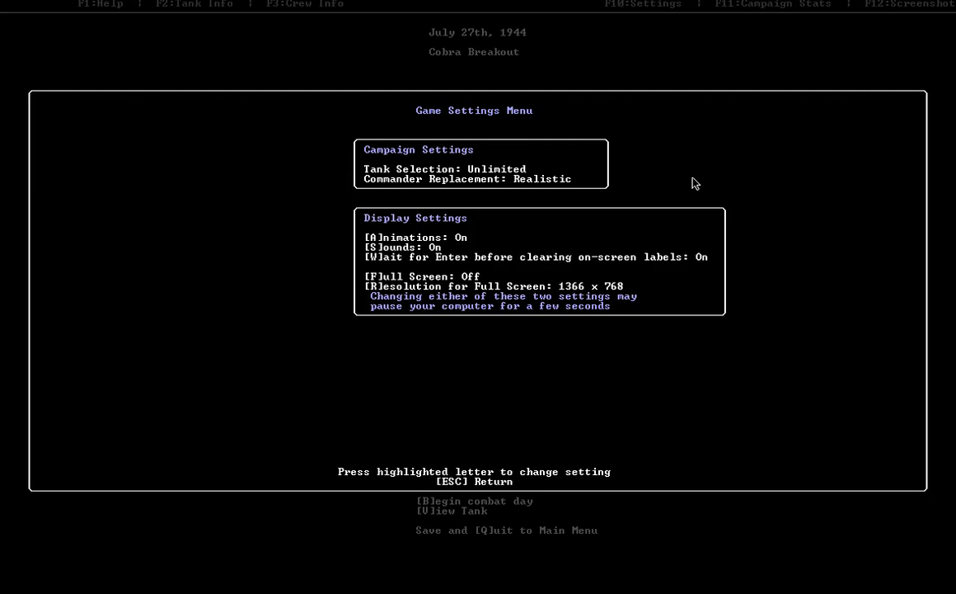
mouse_move(734, 289)
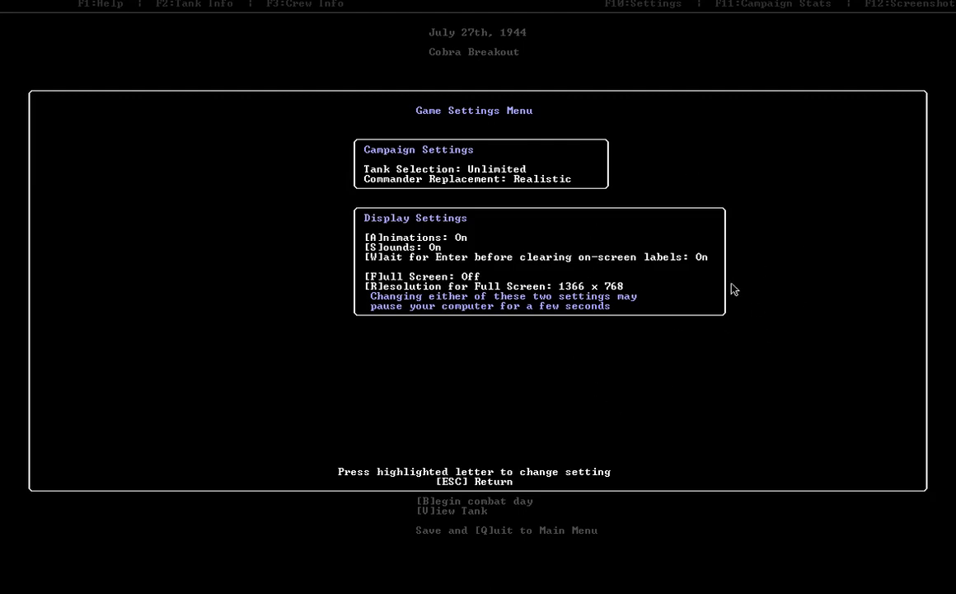
mouse_move(400, 272)
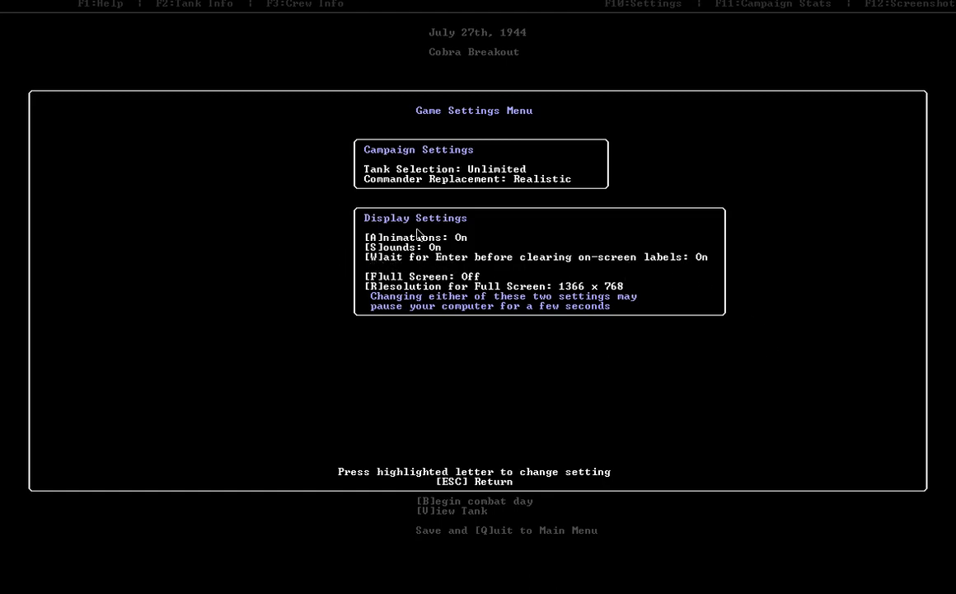
mouse_move(420, 258)
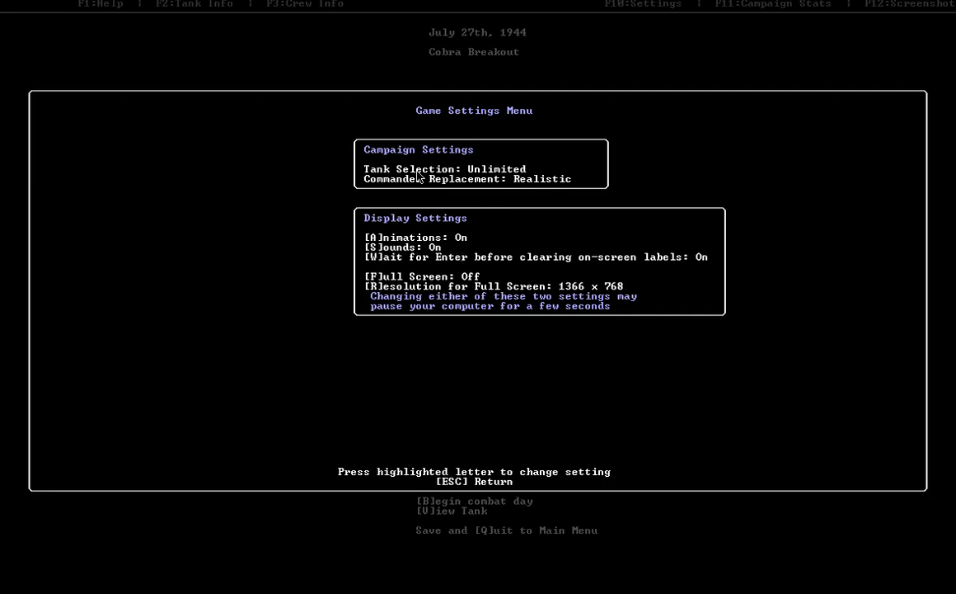
mouse_move(557, 207)
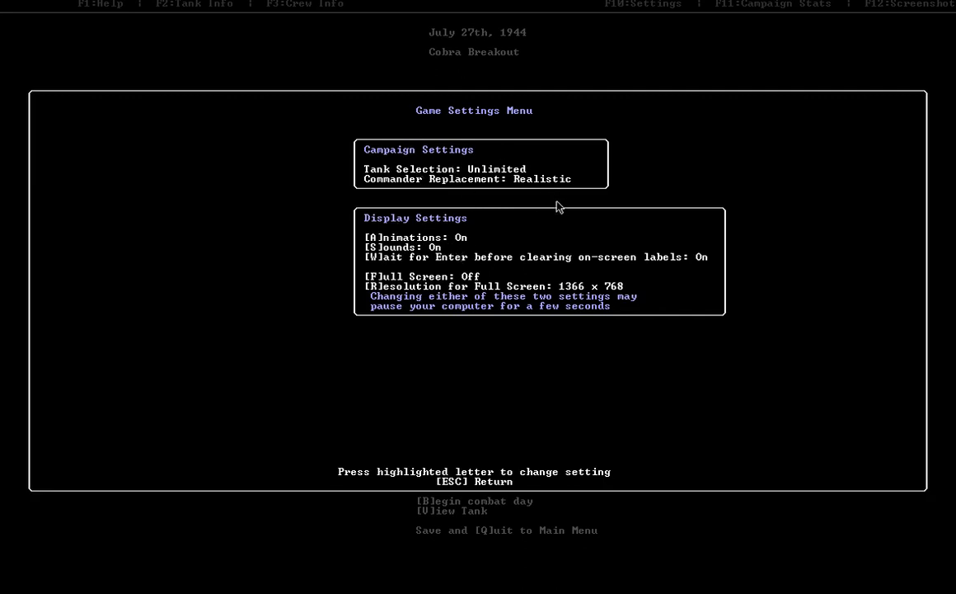
mouse_move(545, 187)
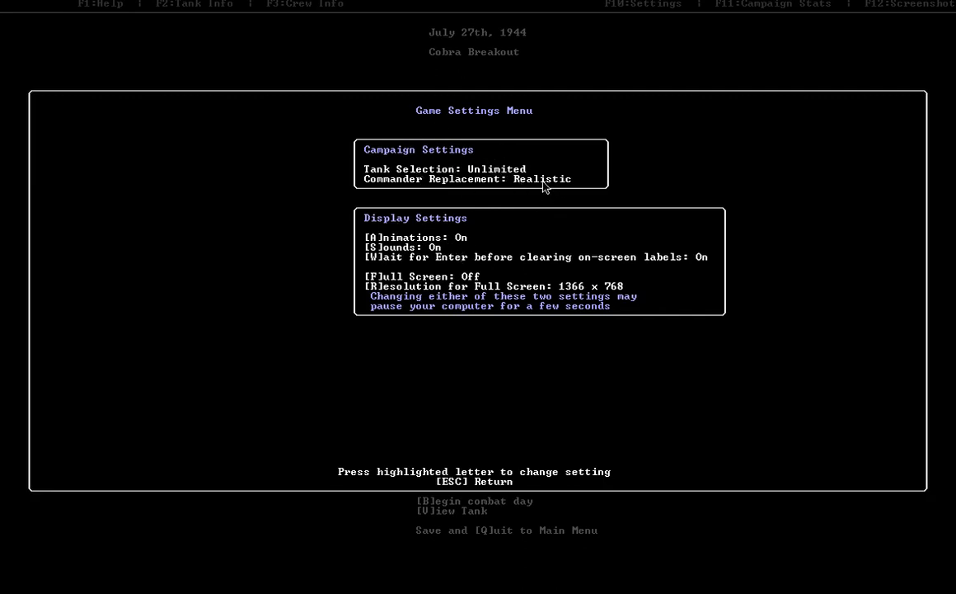
- Leave settings and begin the July 27th combat day: Advance mission, light resistance, overcast and dry
key(Escape)
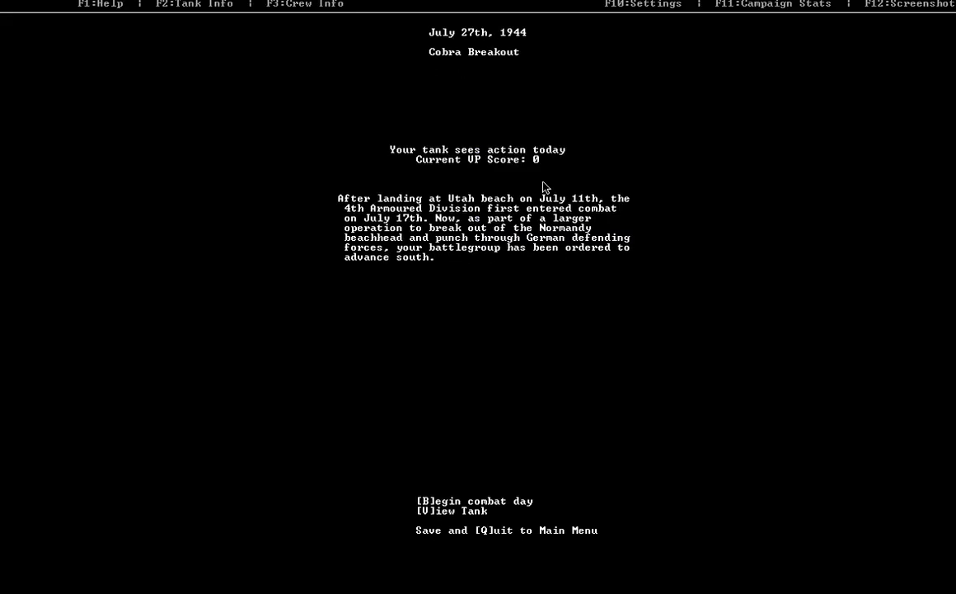
key(b)
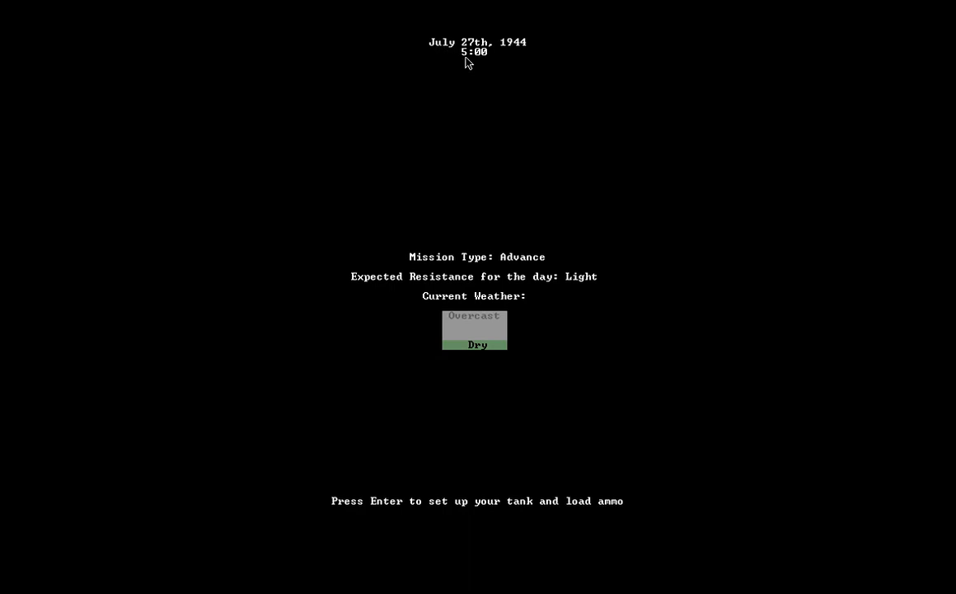
mouse_move(468, 55)
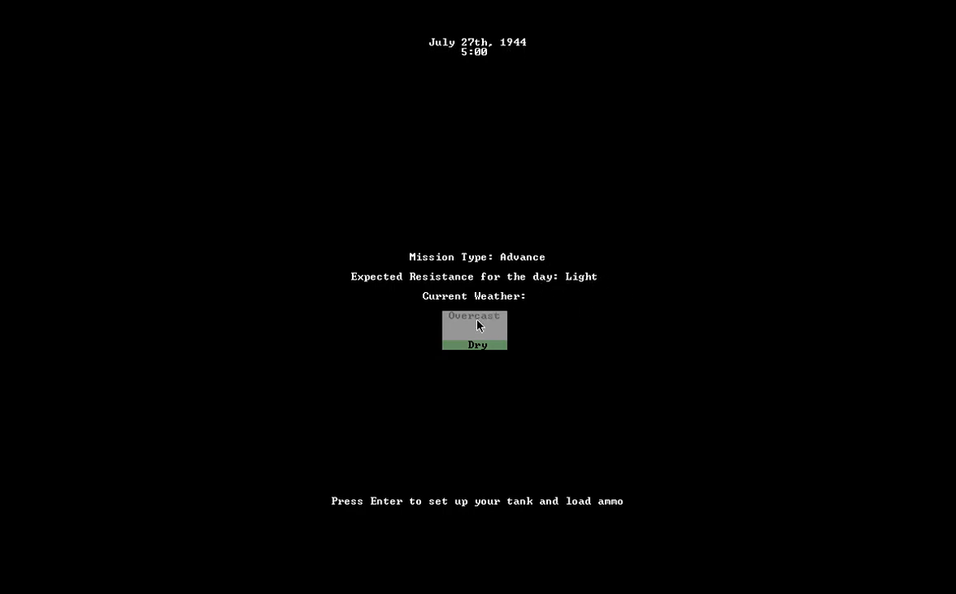
mouse_move(487, 306)
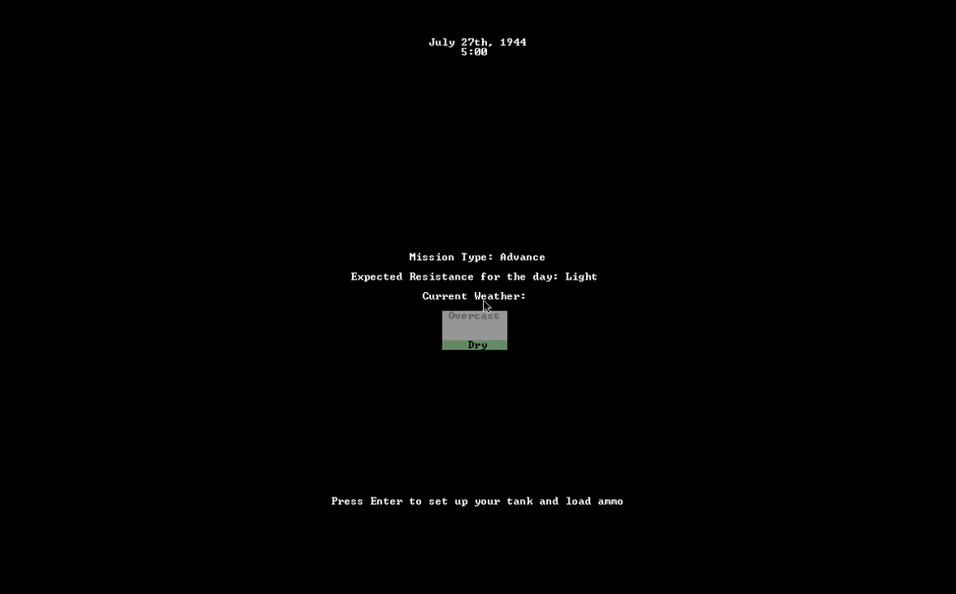
mouse_move(482, 352)
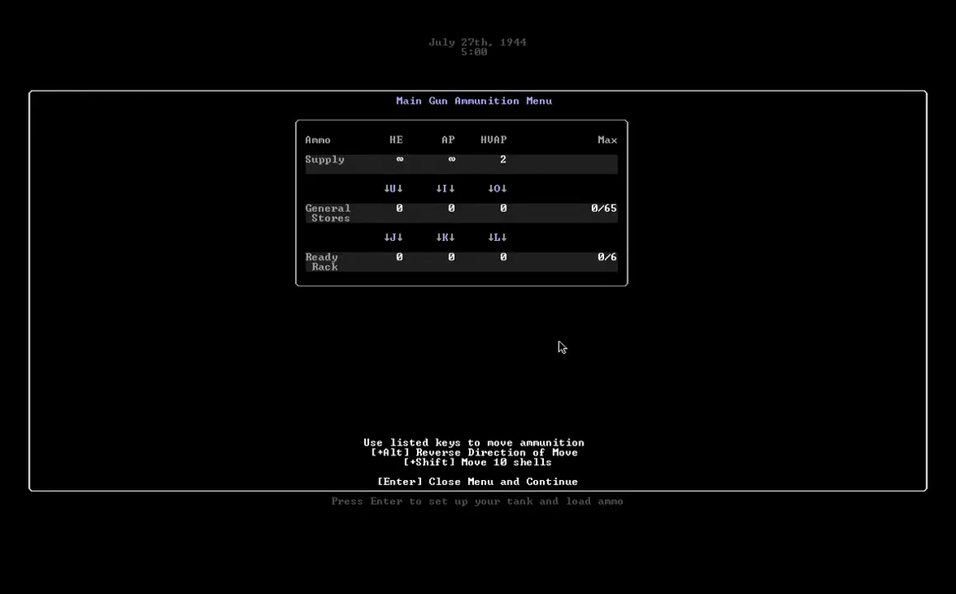
mouse_move(580, 101)
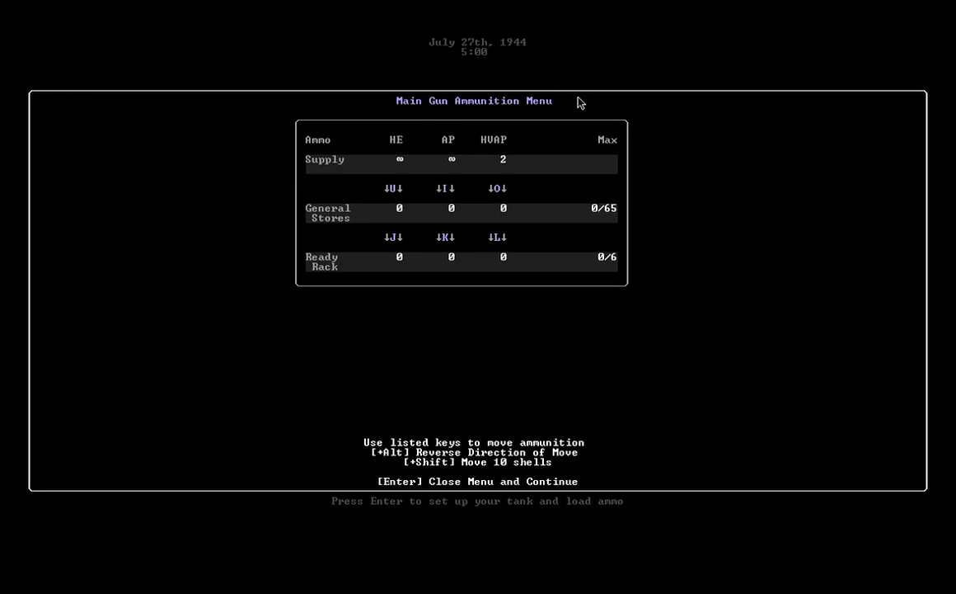
mouse_move(435, 158)
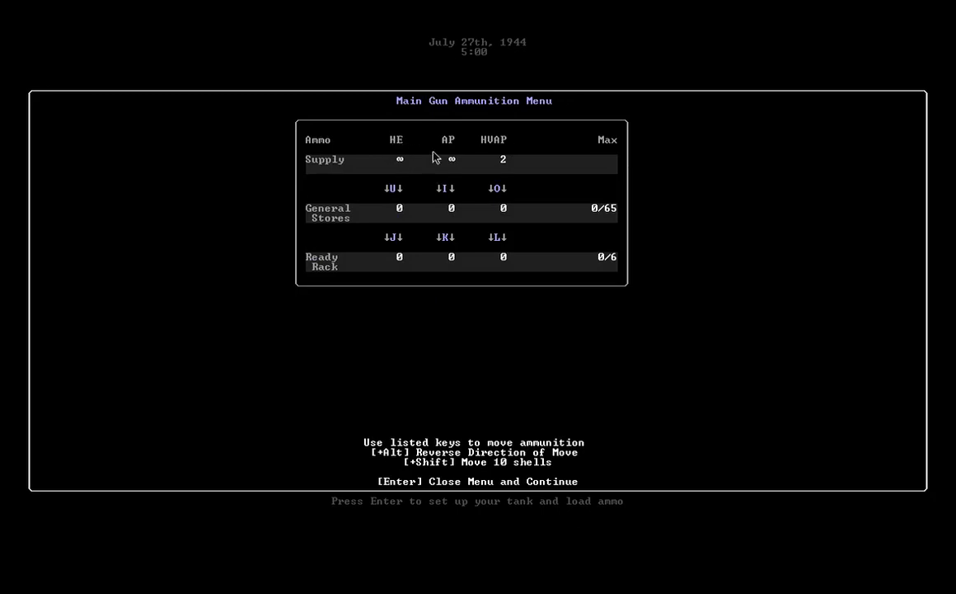
mouse_move(485, 145)
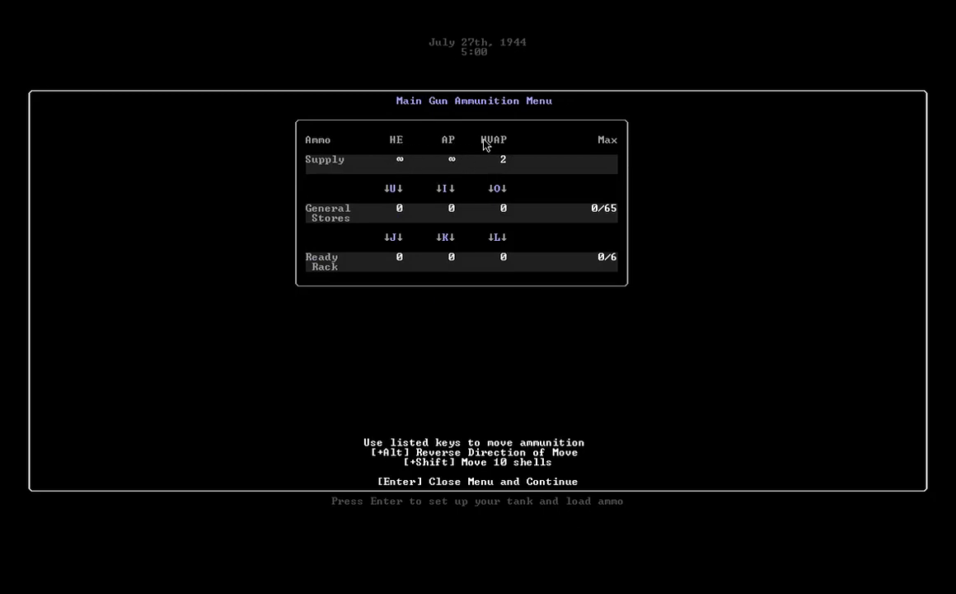
mouse_move(536, 196)
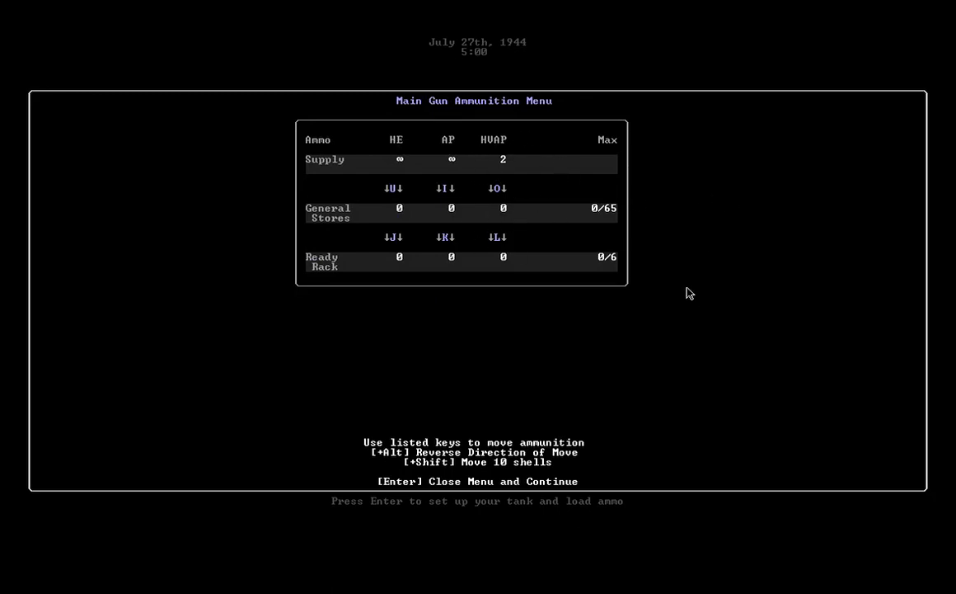
mouse_move(639, 110)
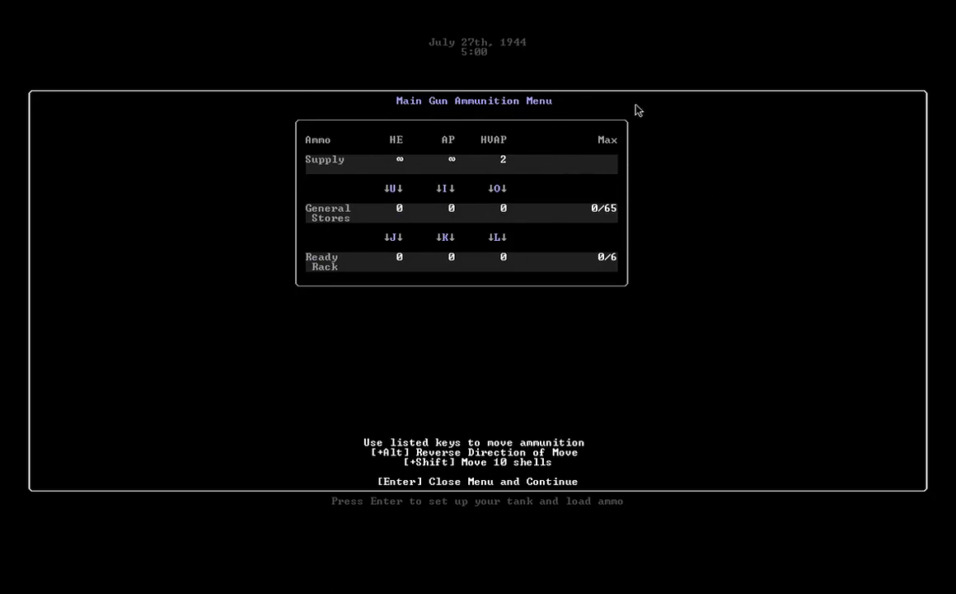
mouse_move(501, 126)
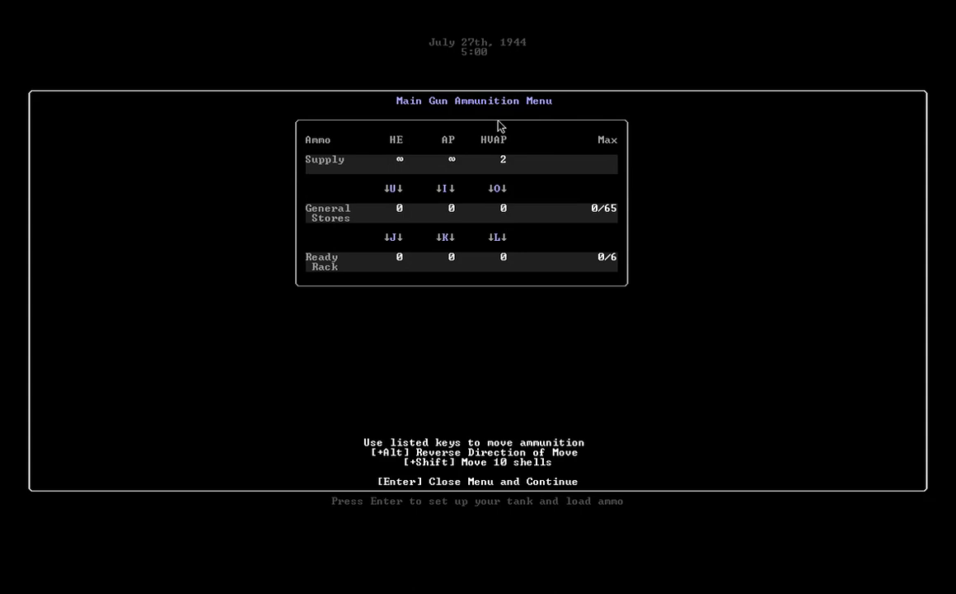
mouse_move(690, 130)
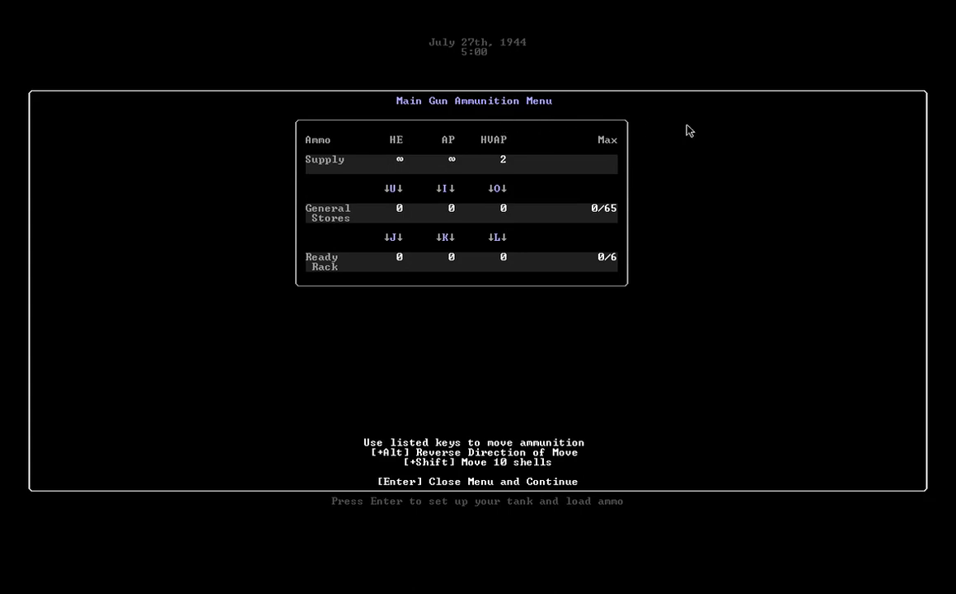
mouse_move(726, 175)
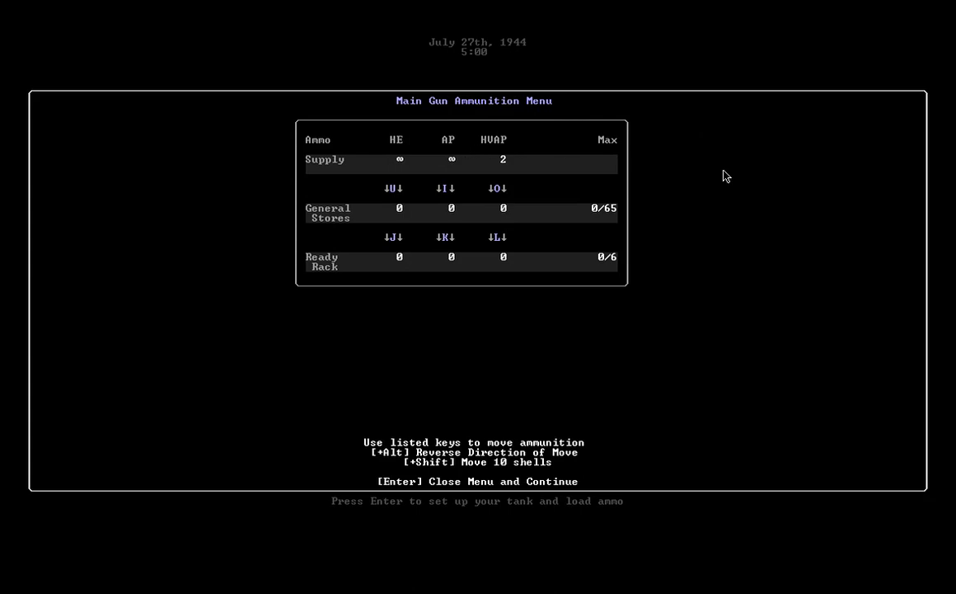
mouse_move(393, 191)
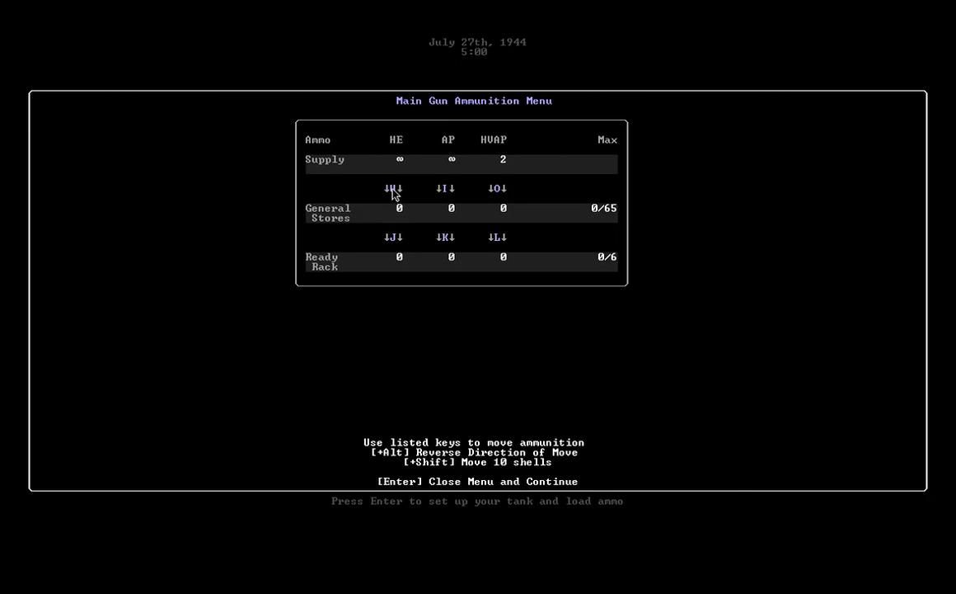
mouse_move(526, 188)
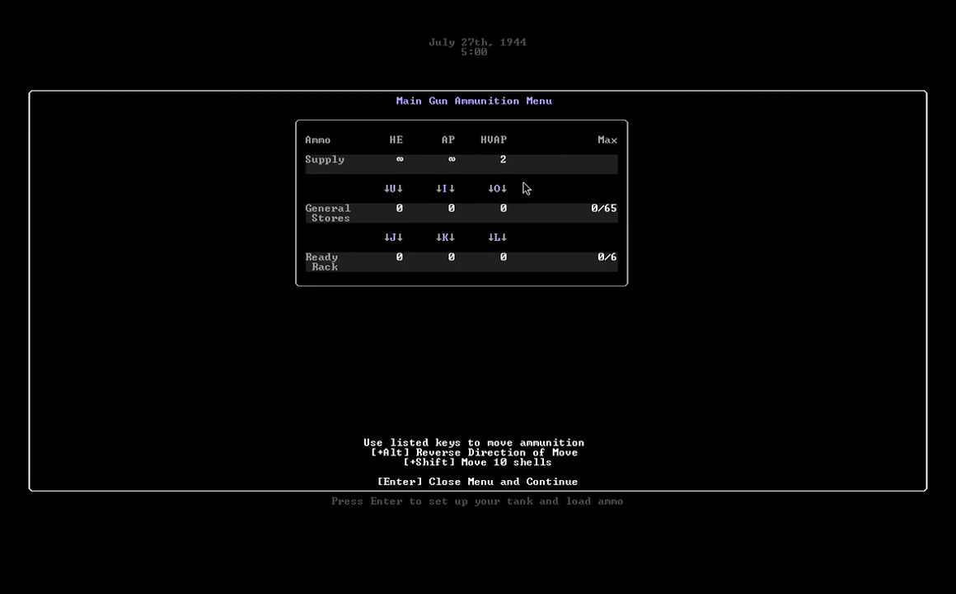
mouse_move(549, 230)
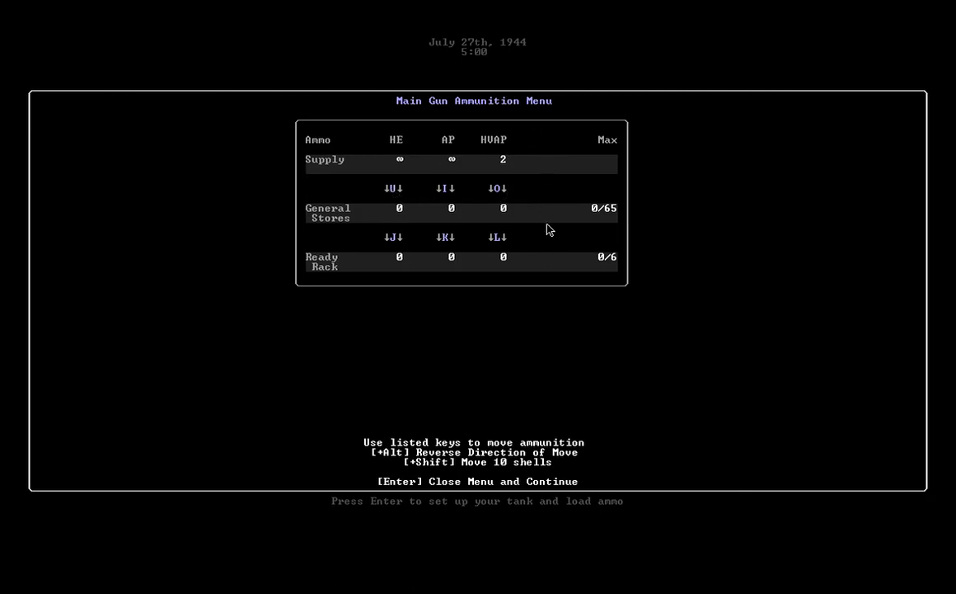
mouse_move(415, 197)
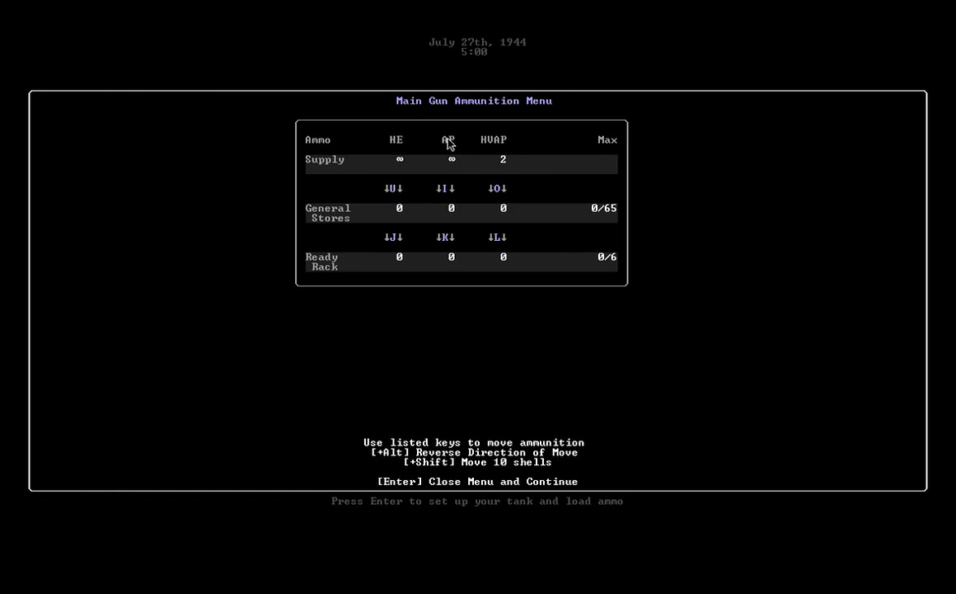
mouse_move(580, 171)
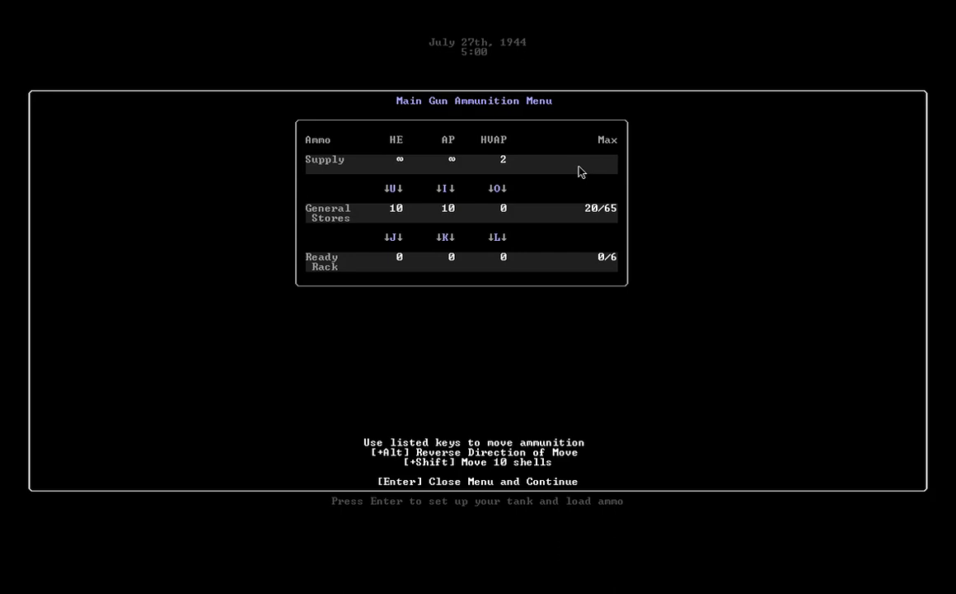
mouse_move(509, 146)
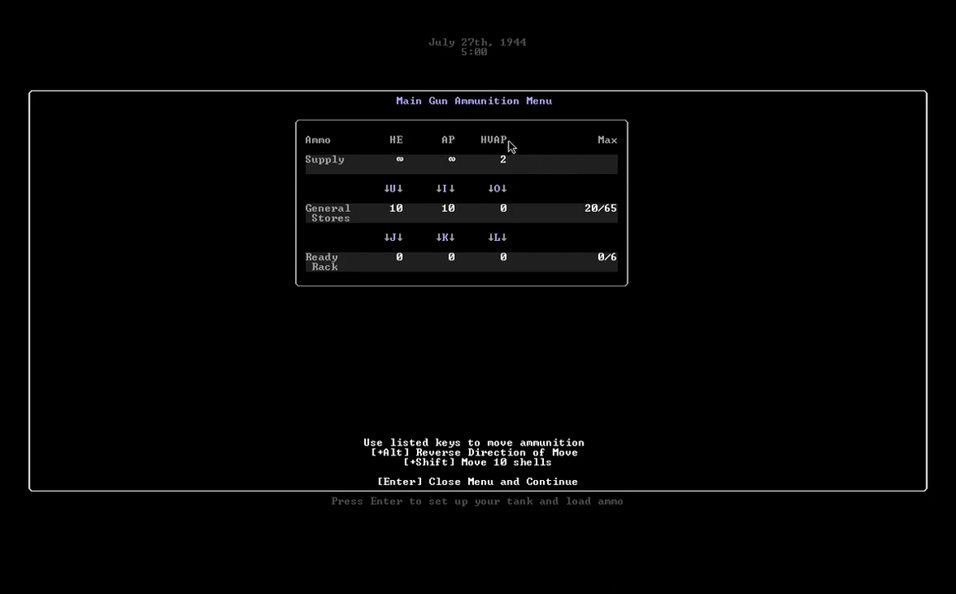
mouse_move(491, 158)
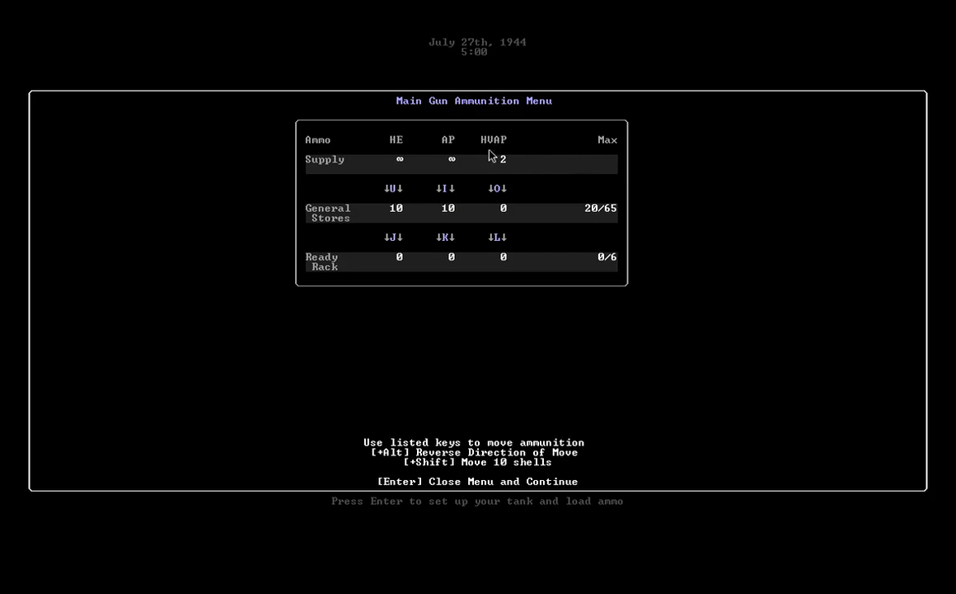
mouse_move(506, 171)
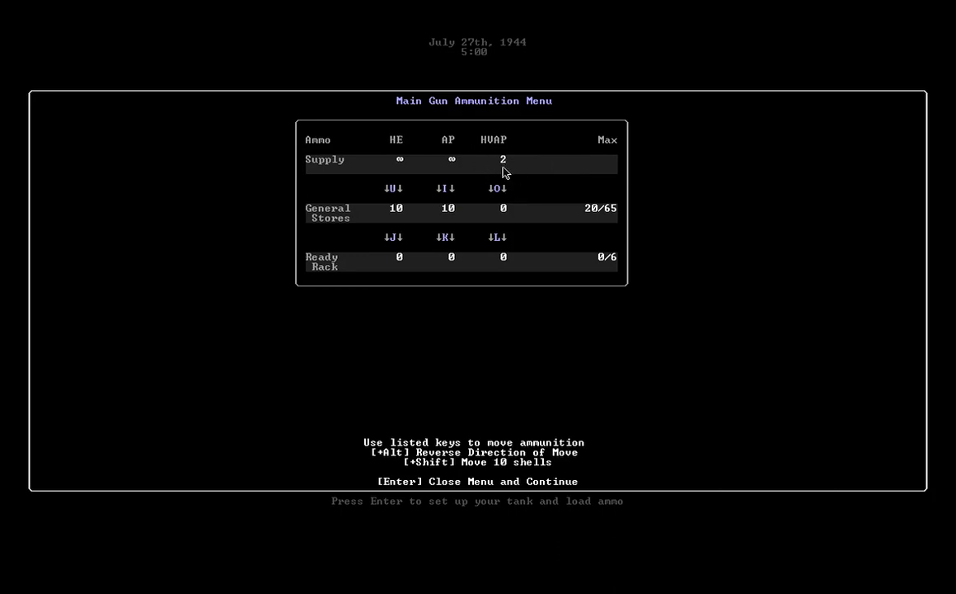
mouse_move(505, 190)
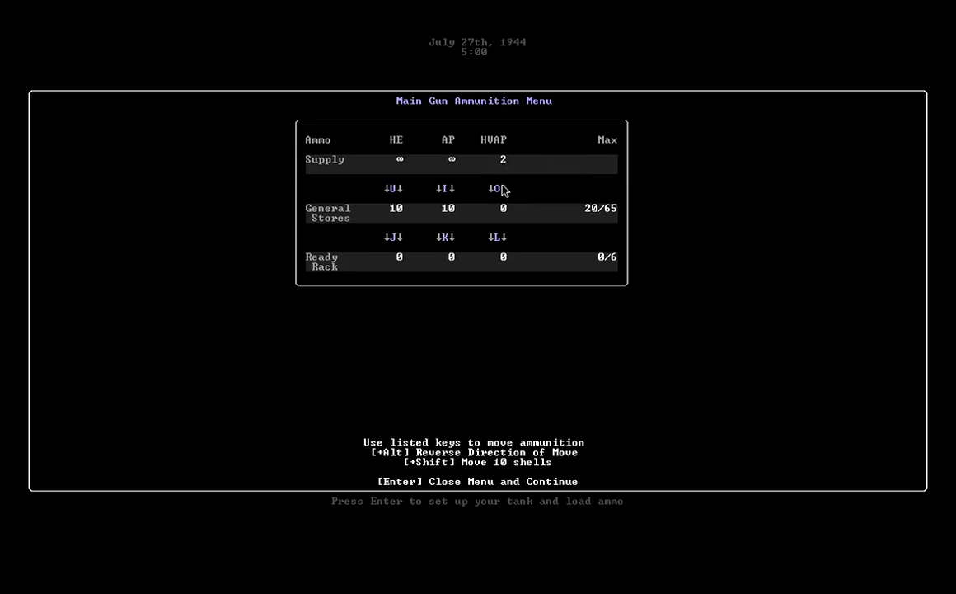
mouse_move(550, 162)
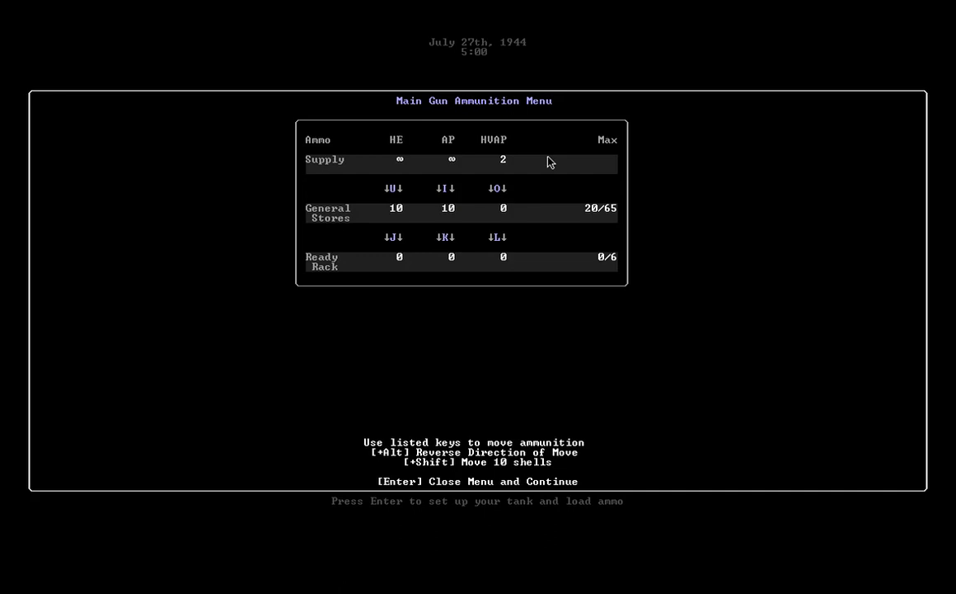
- Move both HVAP rounds to stores, fill the ready rack, and add HE and AP
key(o)
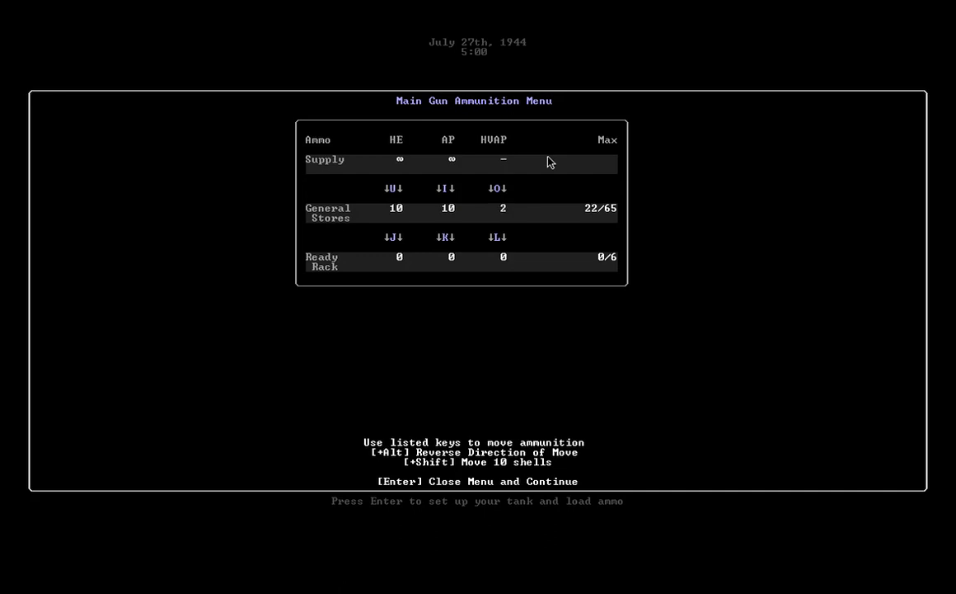
mouse_move(507, 259)
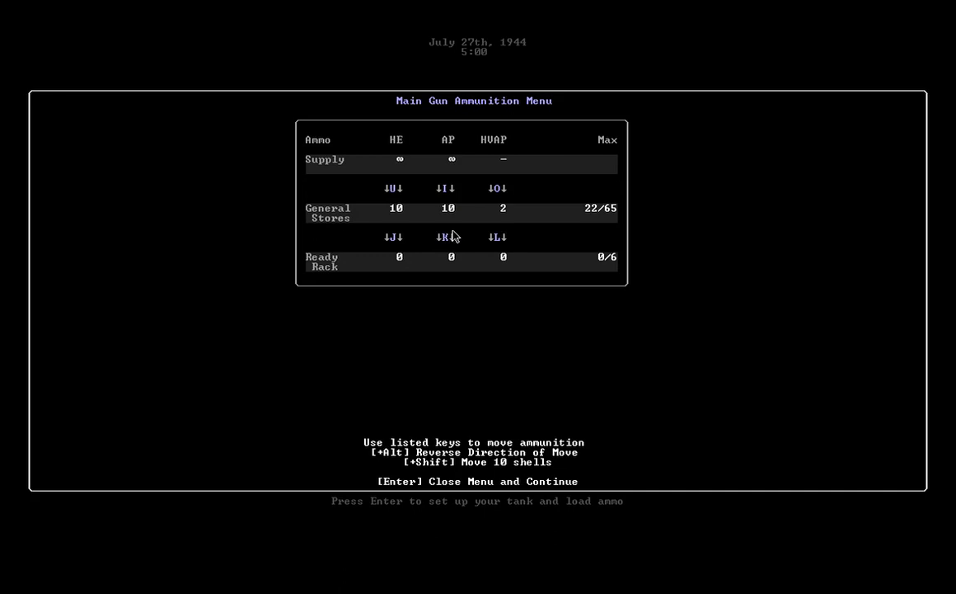
key(i)
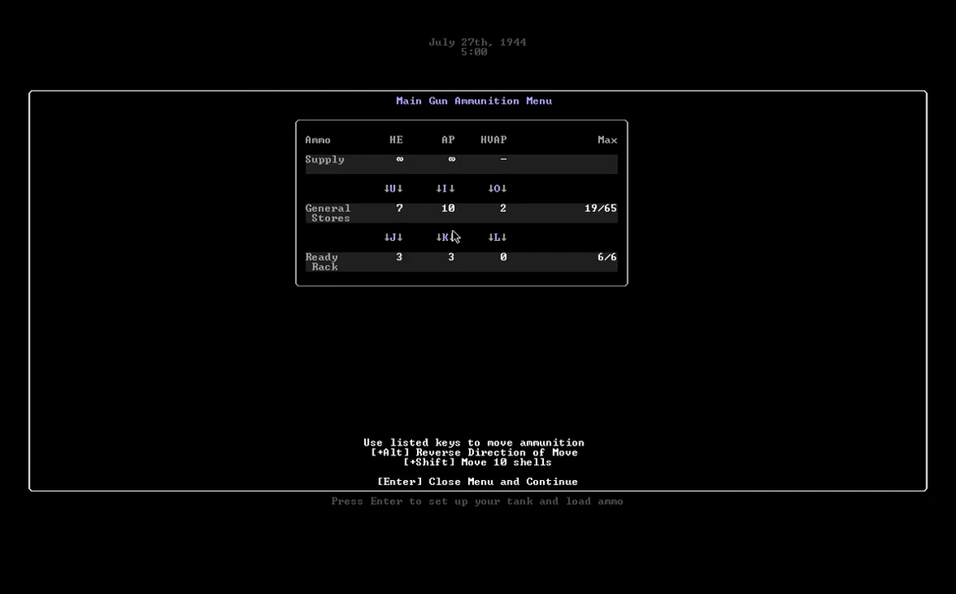
key(shift+i)
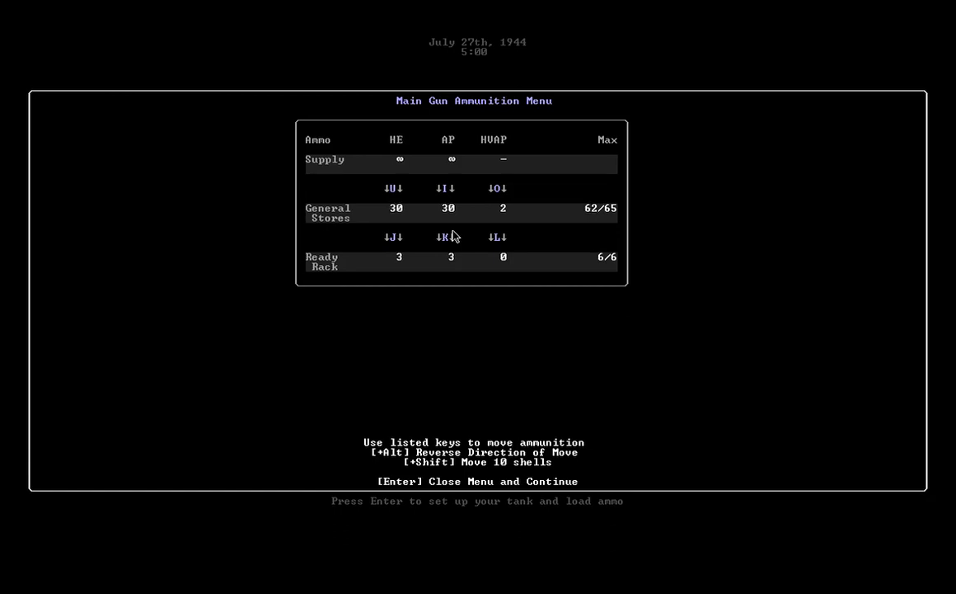
mouse_move(611, 212)
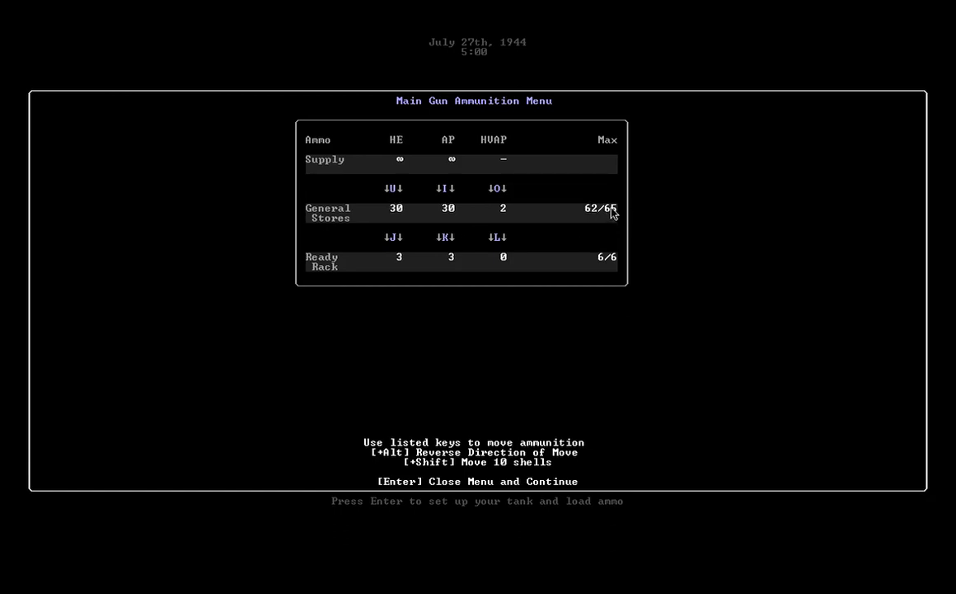
mouse_move(567, 213)
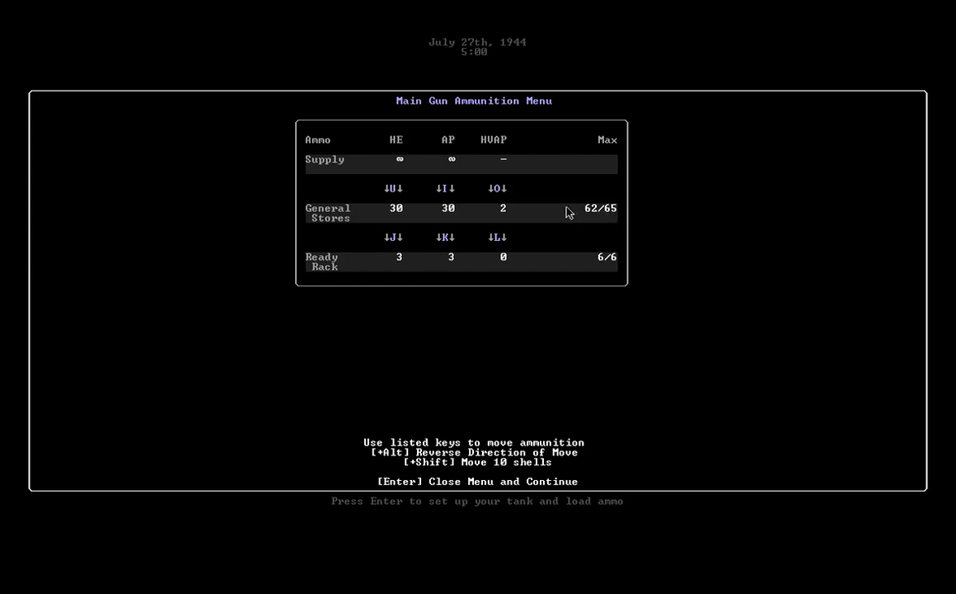
mouse_move(648, 212)
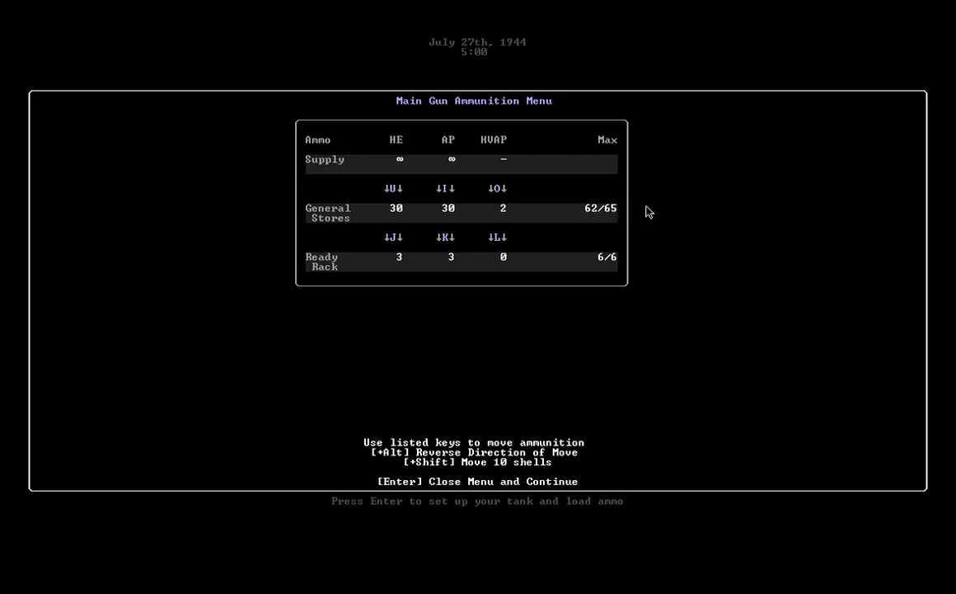
mouse_move(577, 208)
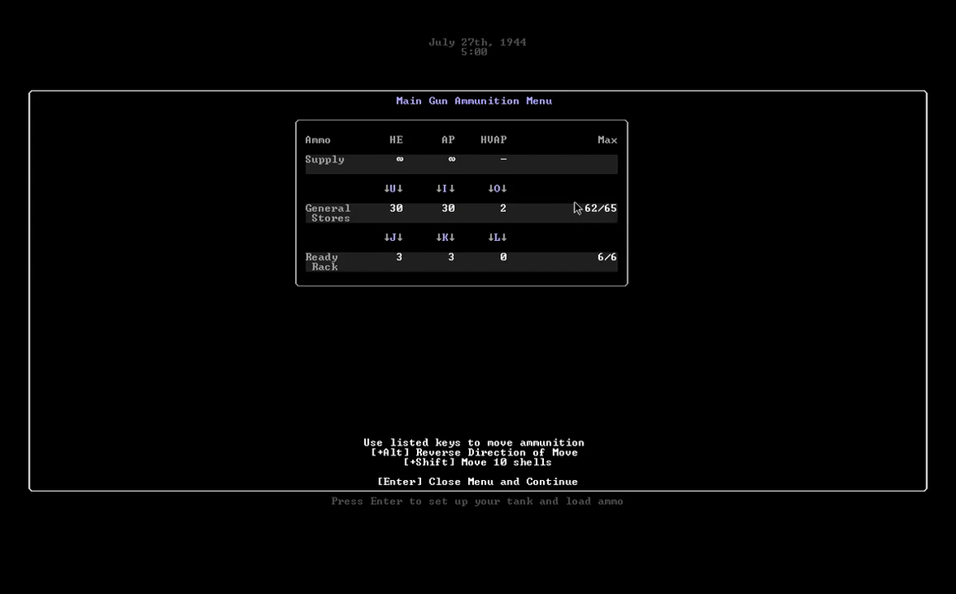
mouse_move(647, 222)
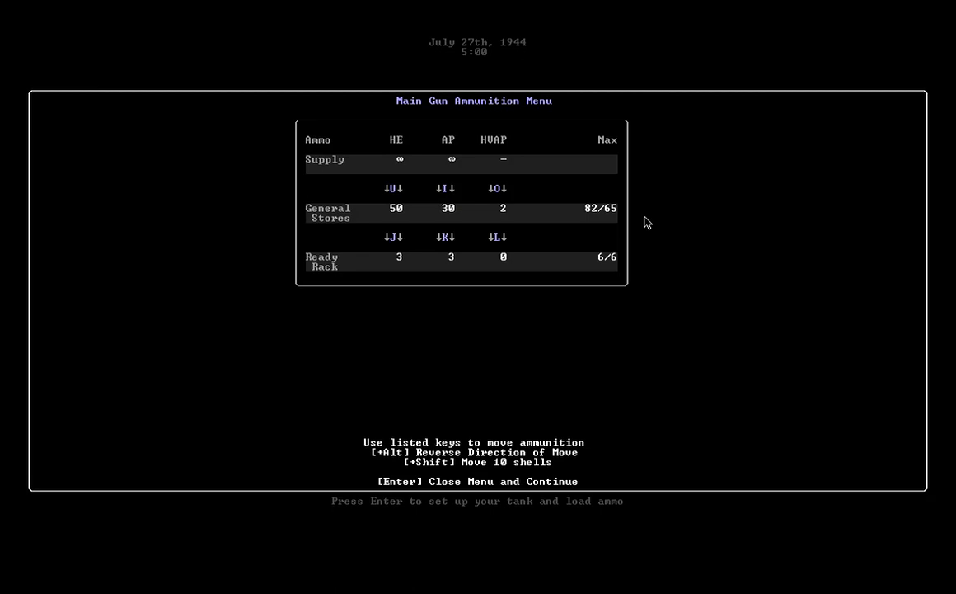
mouse_move(597, 199)
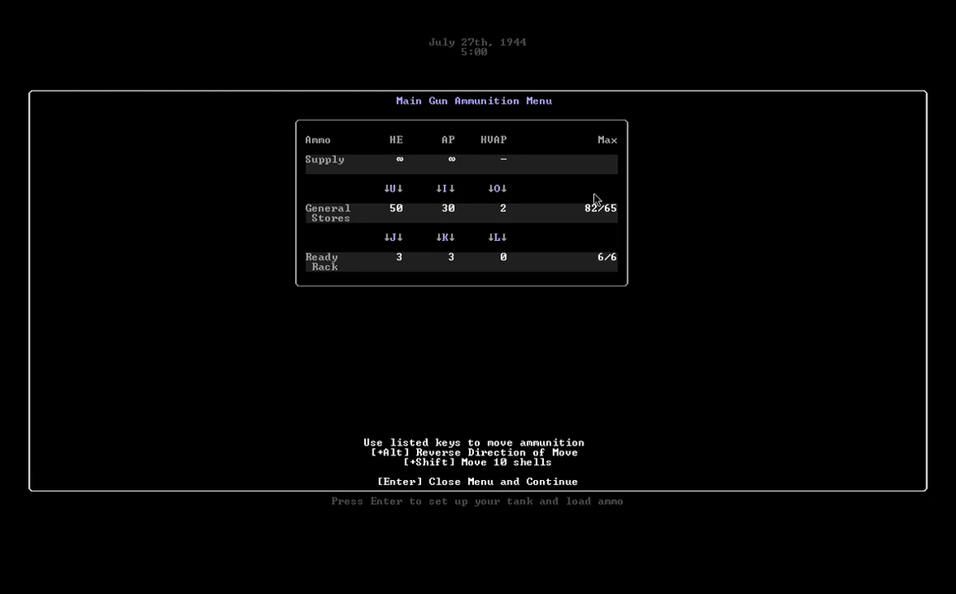
mouse_move(655, 282)
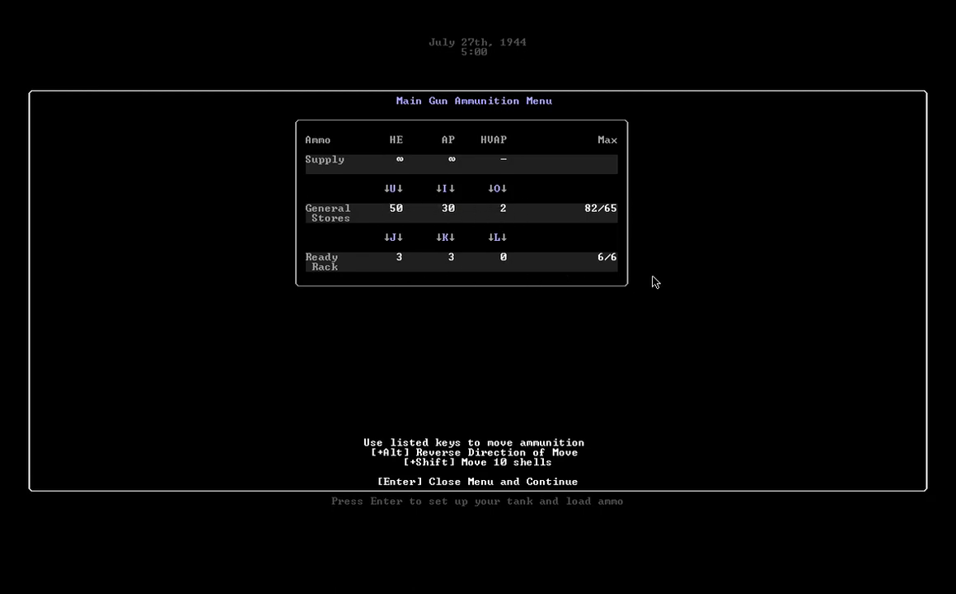
- Close the ammo menu with 82 rounds aboard, review the tank view, and continue
key(enter)
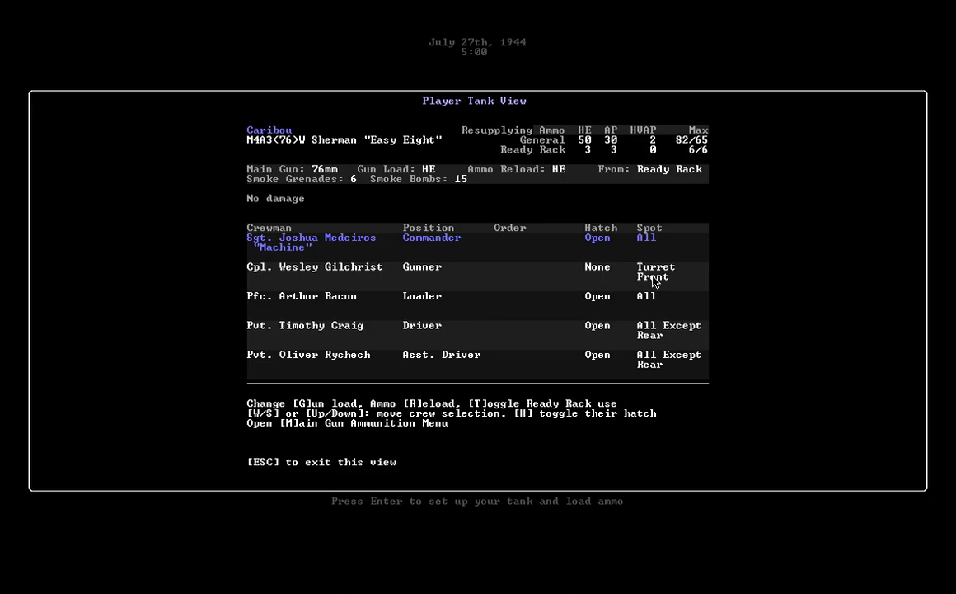
mouse_move(769, 278)
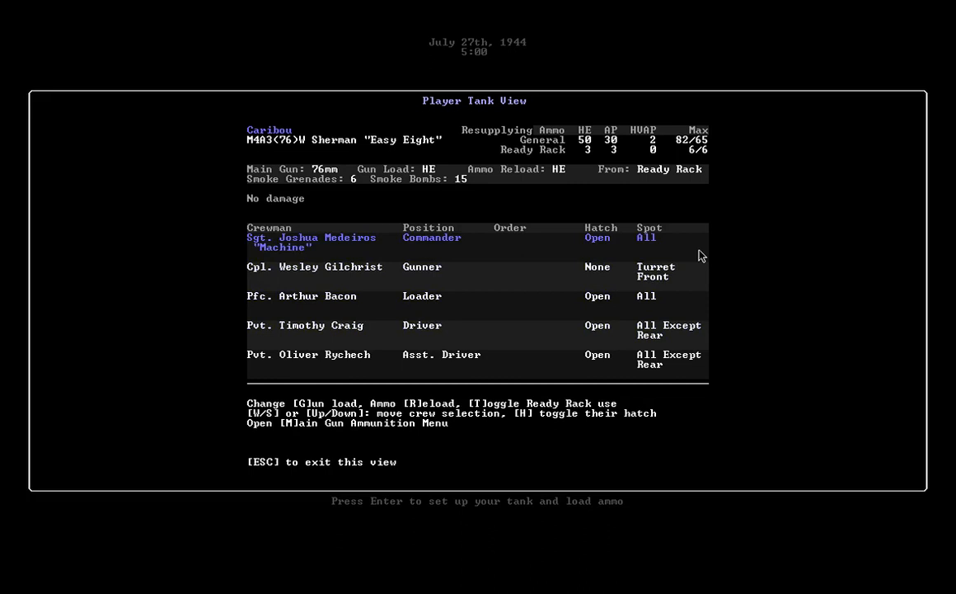
mouse_move(596, 173)
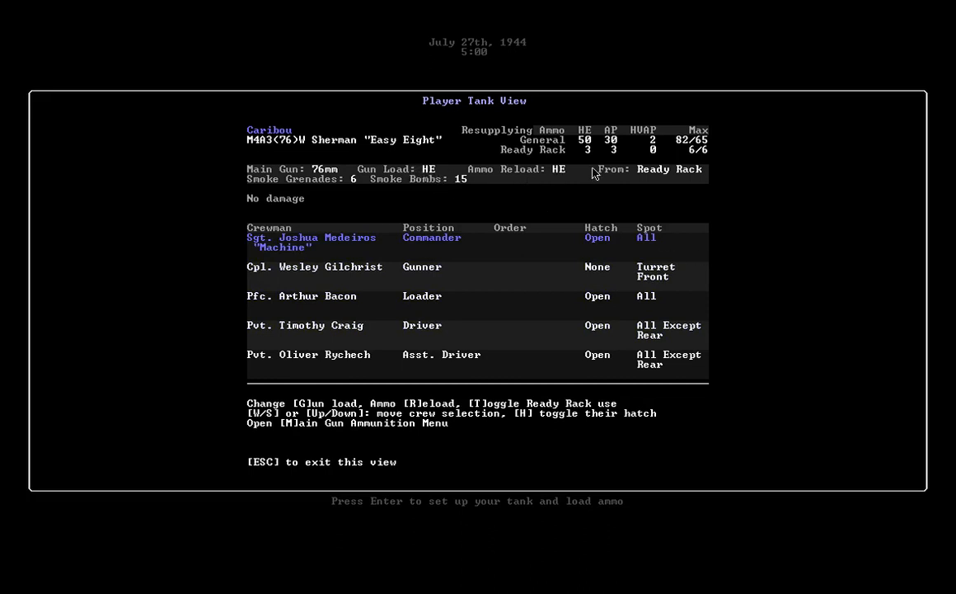
mouse_move(701, 171)
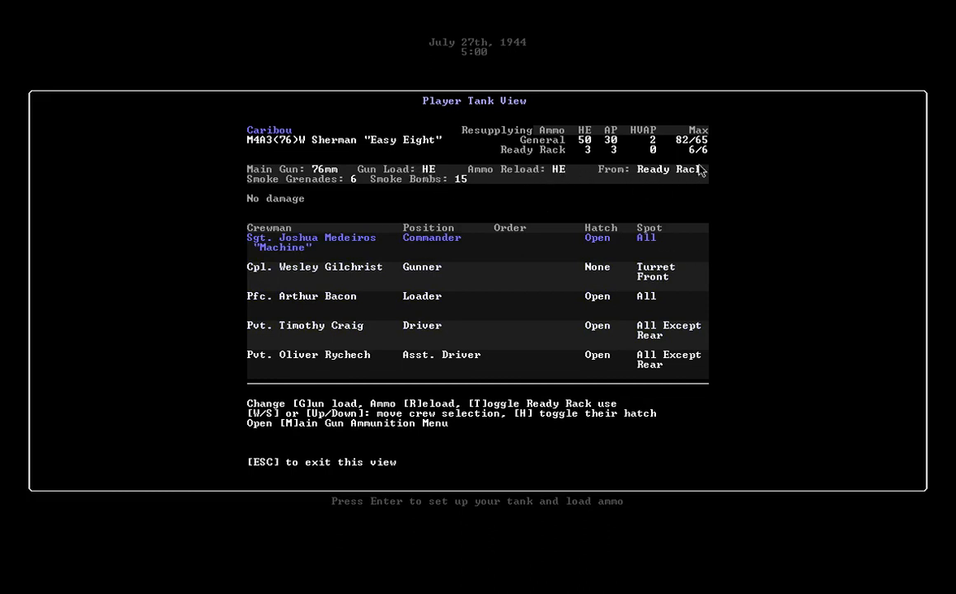
mouse_move(623, 169)
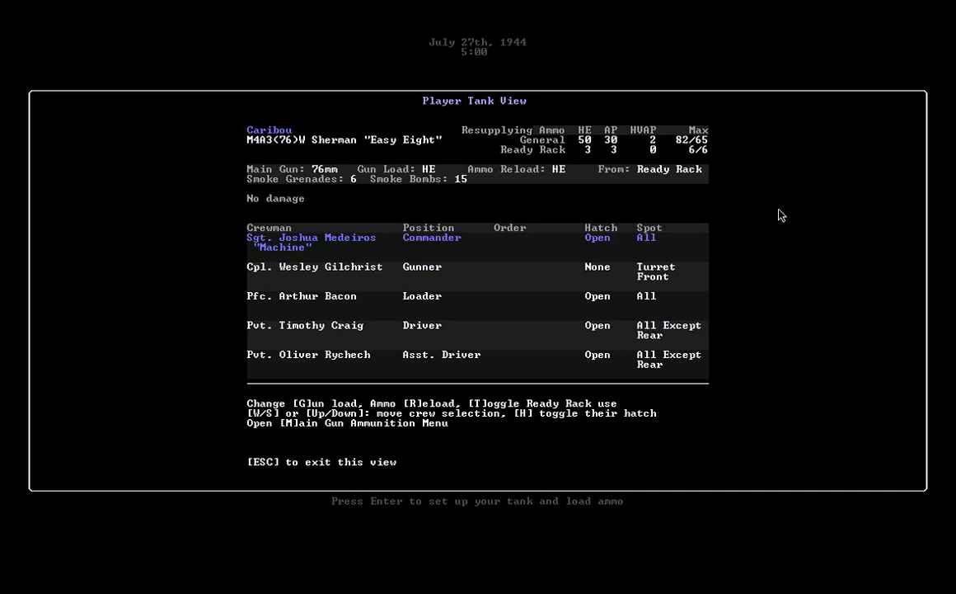
mouse_move(492, 274)
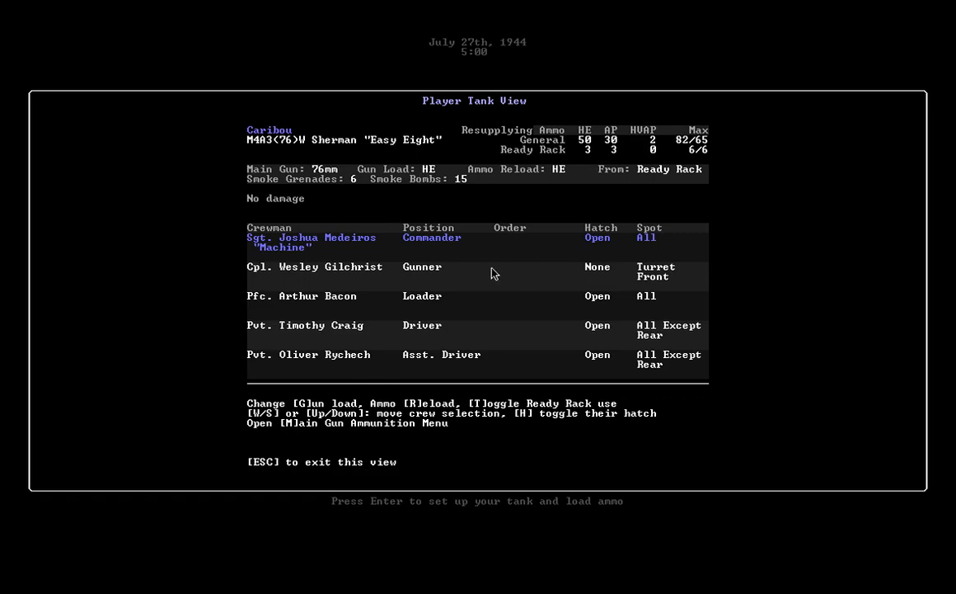
key(Enter)
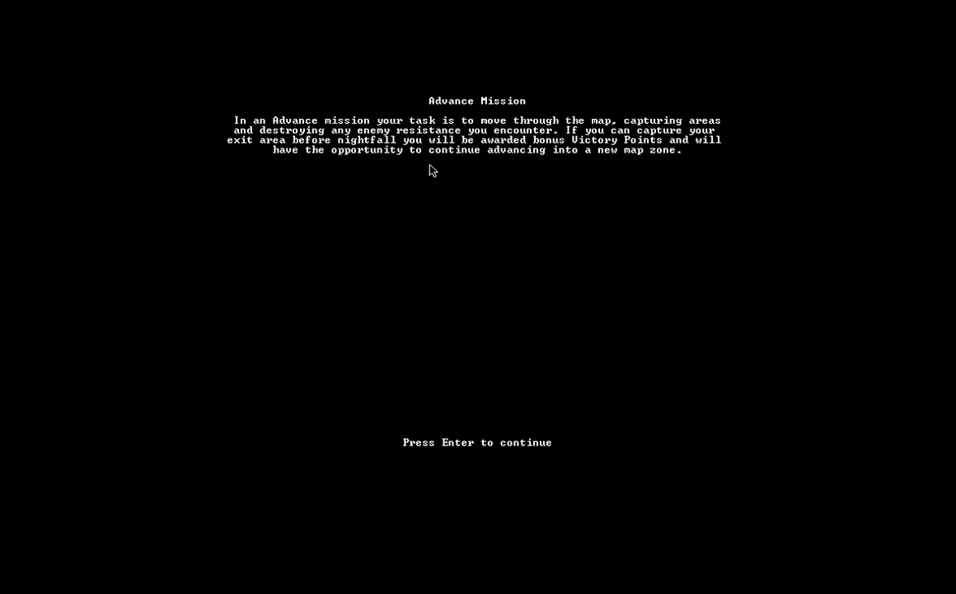
mouse_move(445, 369)
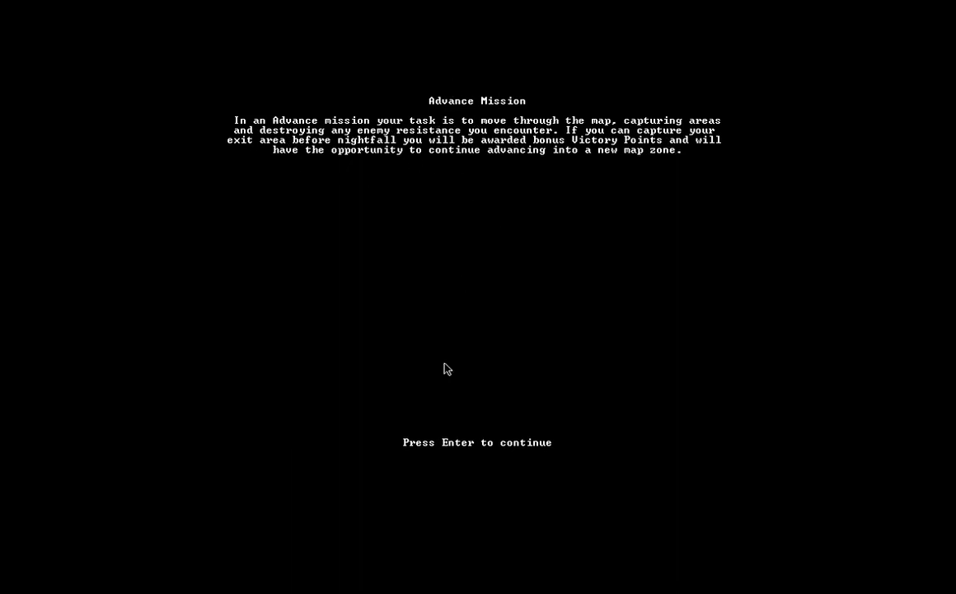
- Dismiss the Advance Mission briefing to see the 4-hour, 14-HE journey to the start area
key(enter)
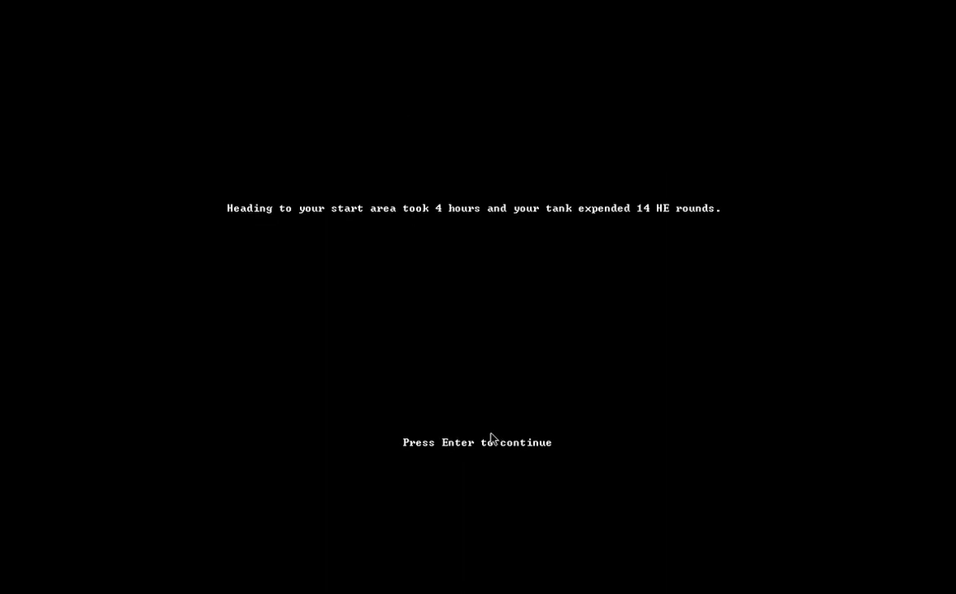
mouse_move(447, 212)
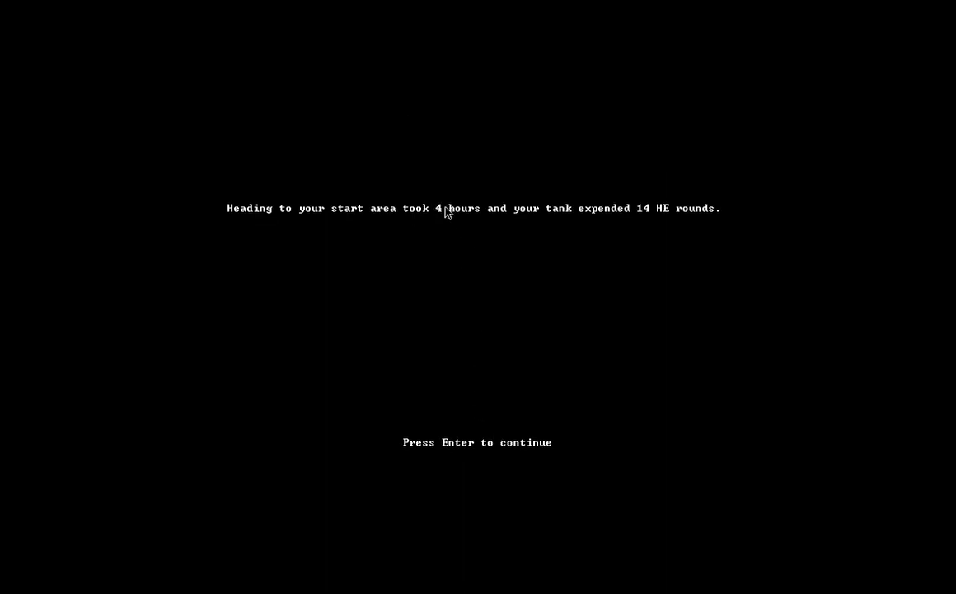
mouse_move(677, 225)
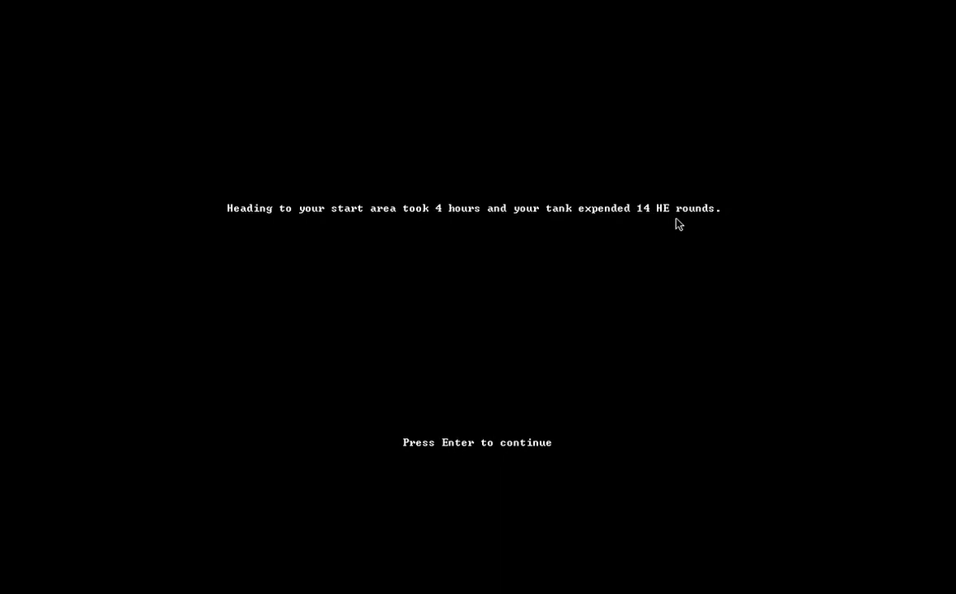
mouse_move(568, 381)
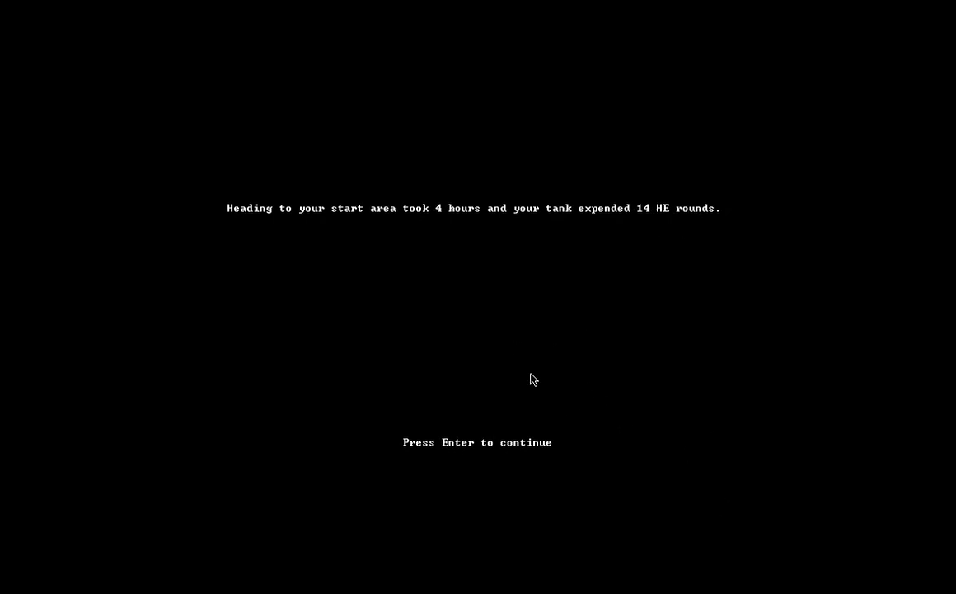
mouse_move(427, 242)
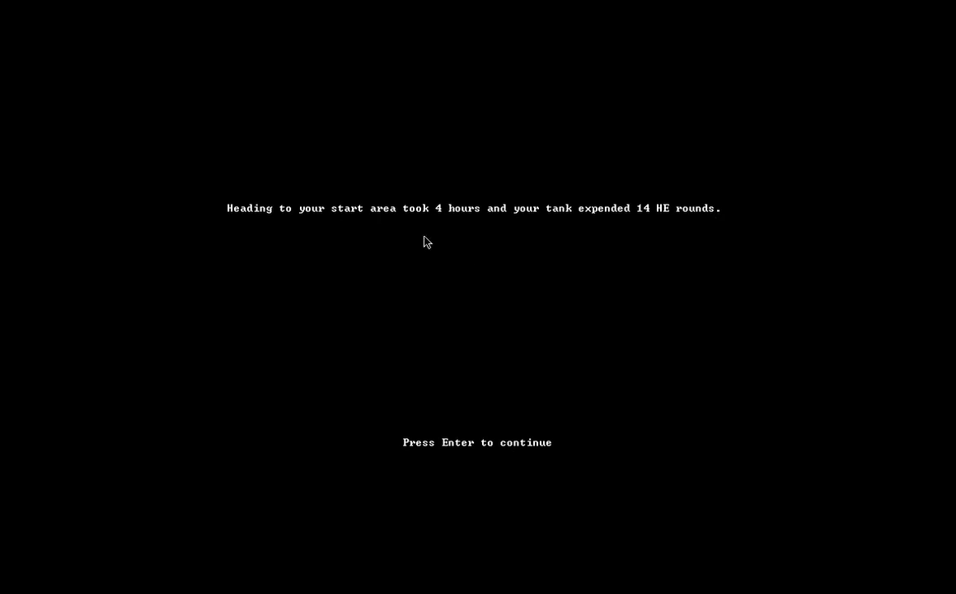
mouse_move(508, 243)
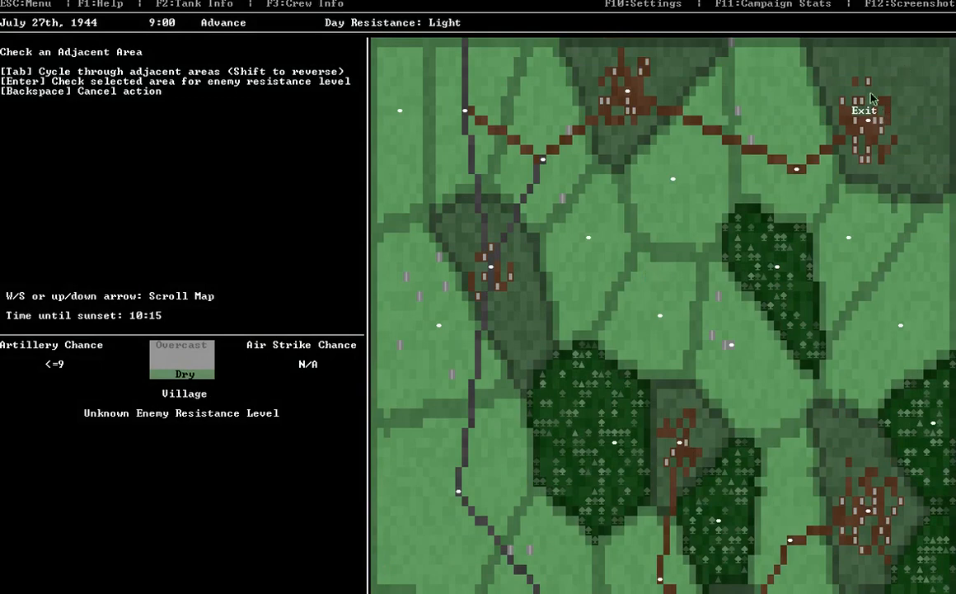
mouse_move(835, 109)
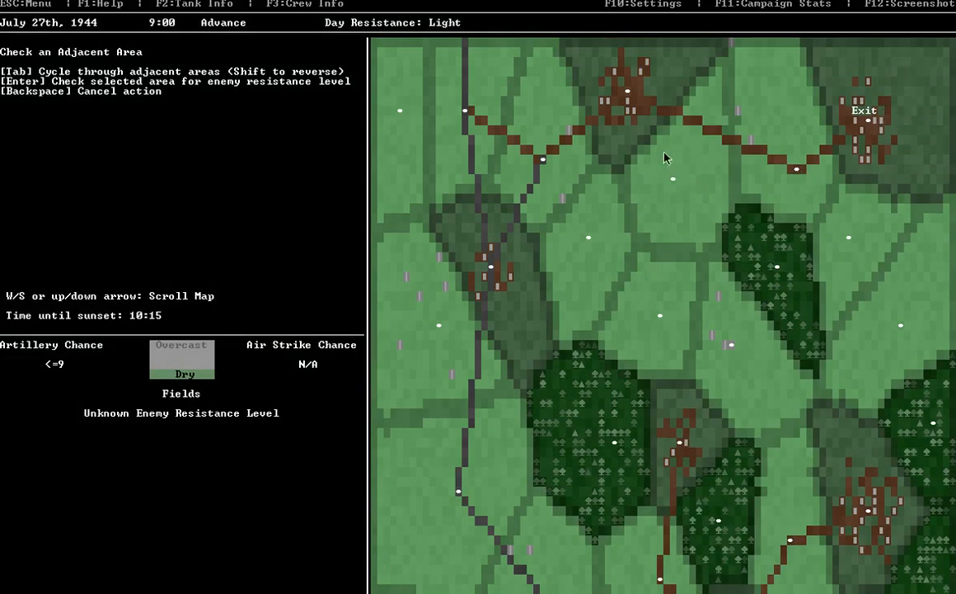
mouse_move(596, 261)
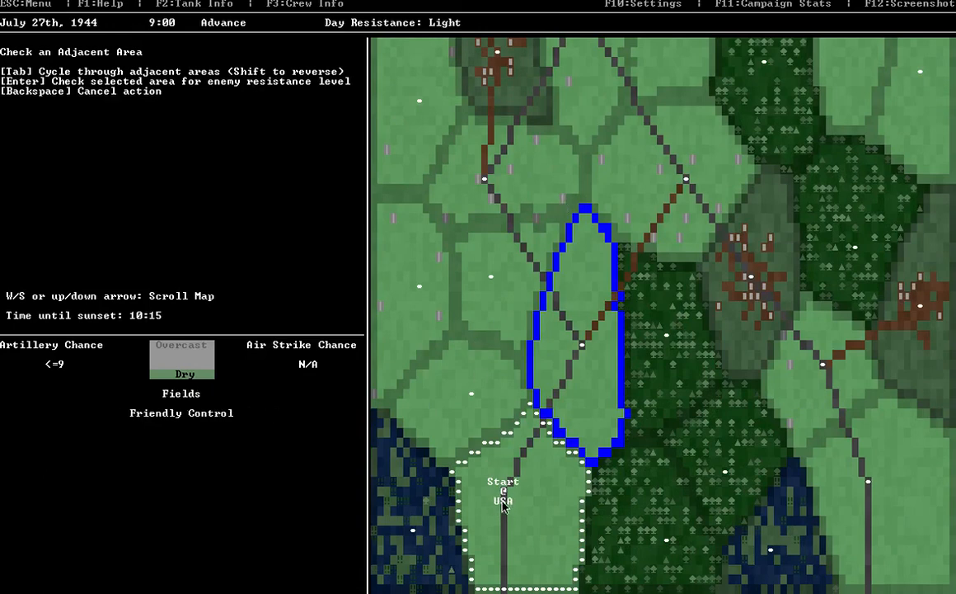
mouse_move(489, 507)
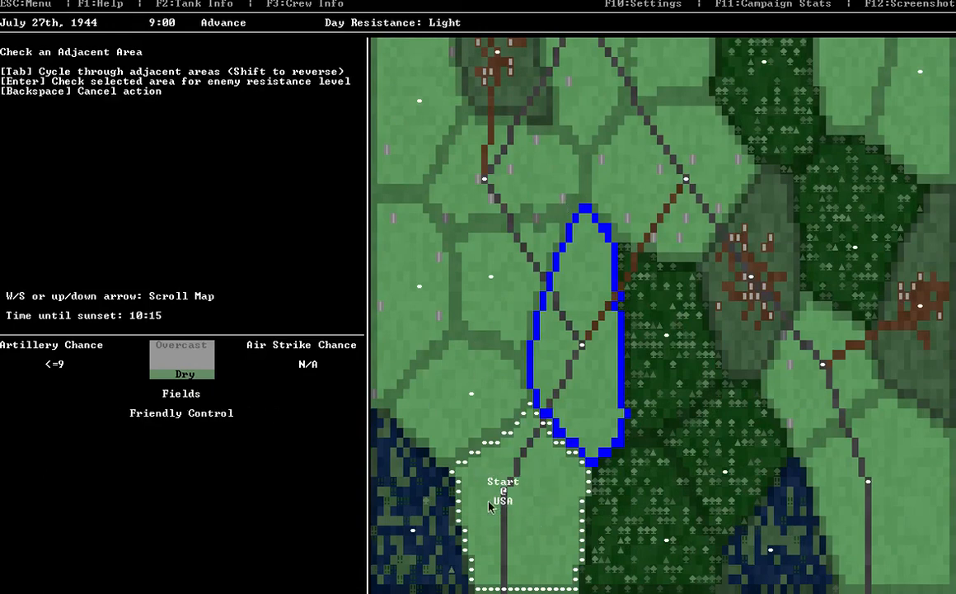
mouse_move(561, 497)
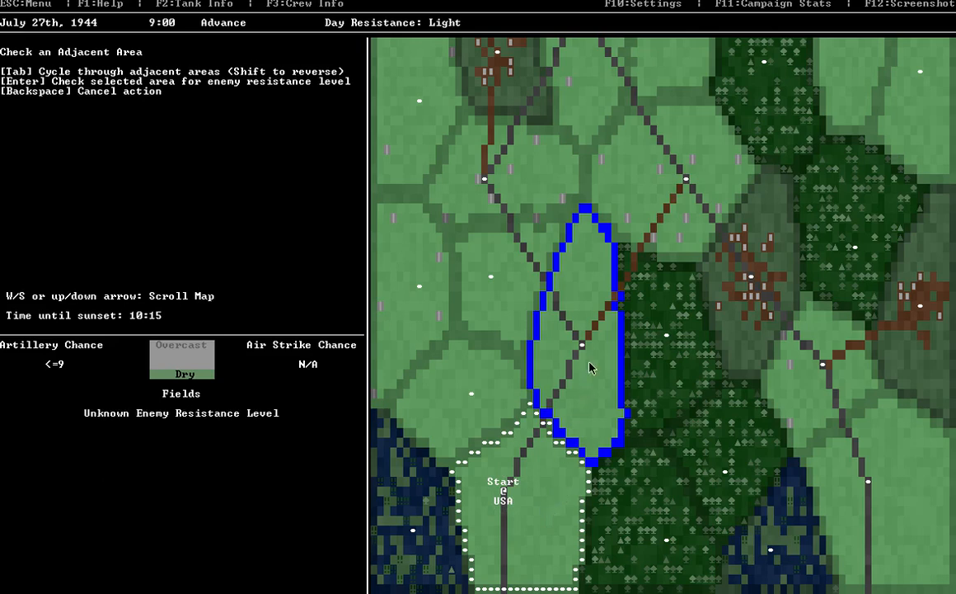
mouse_move(567, 340)
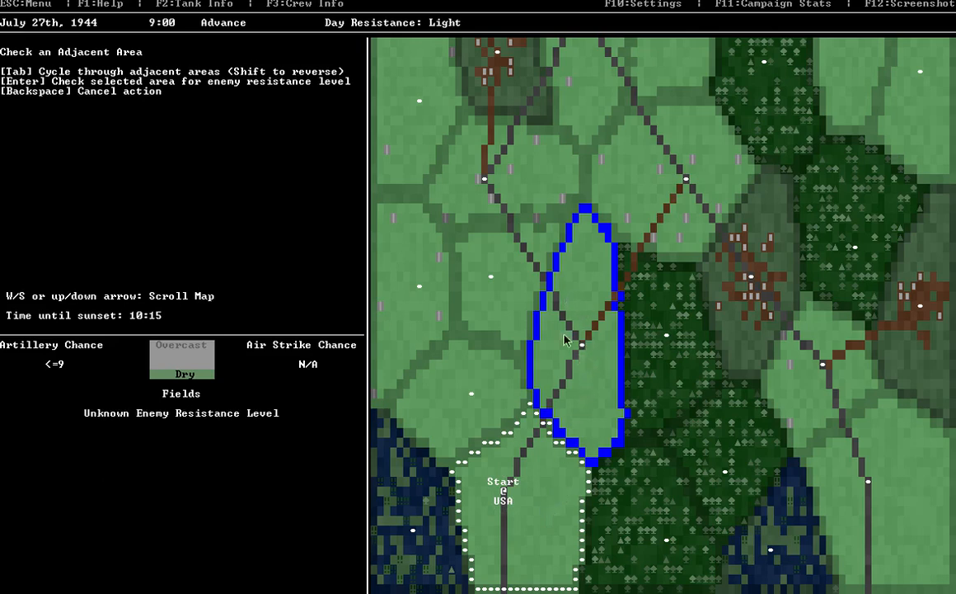
- Start an area check, cycling through the start area's neighbours while scrolling the map
key(Tab)
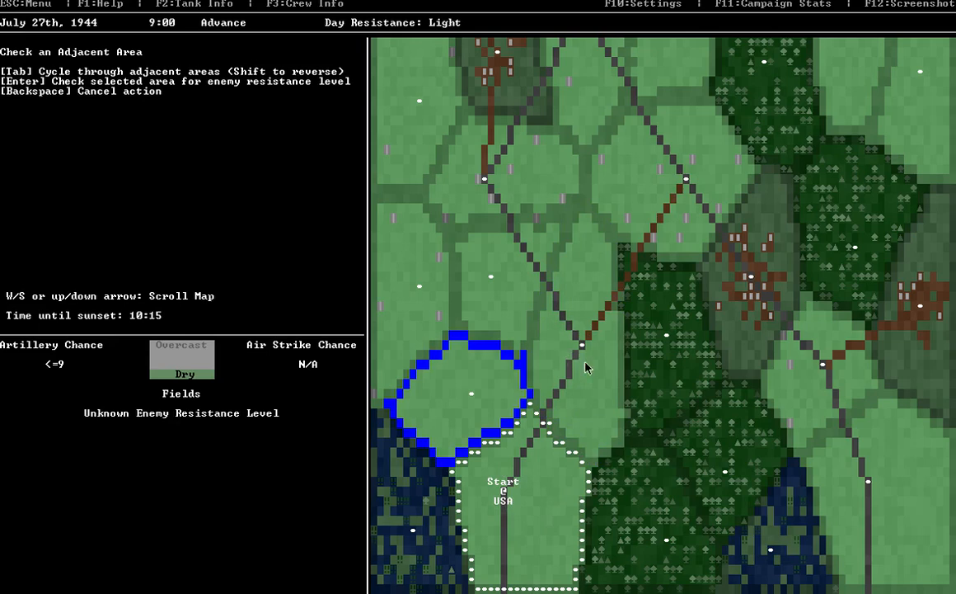
key(Tab)
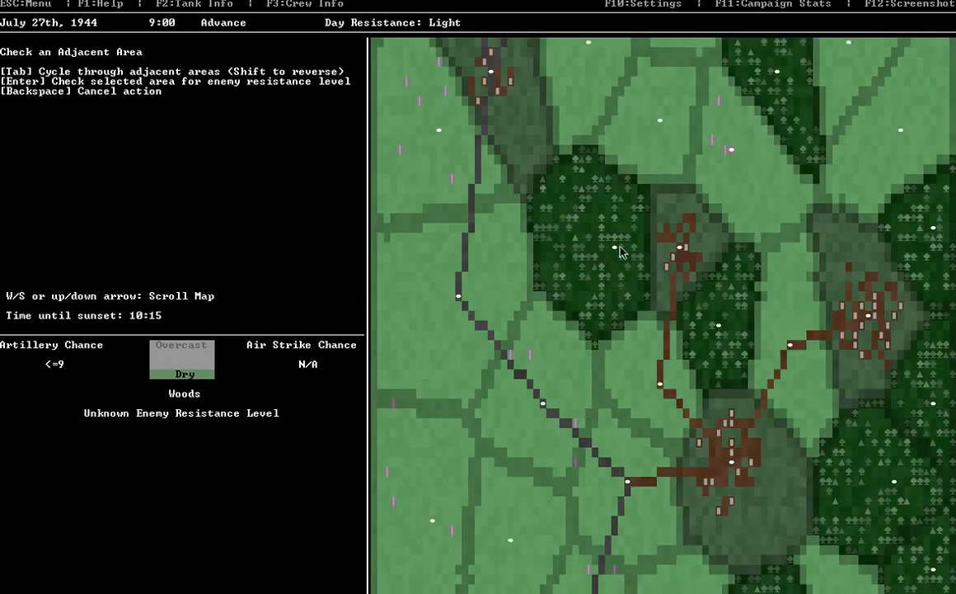
scroll(down, 3)
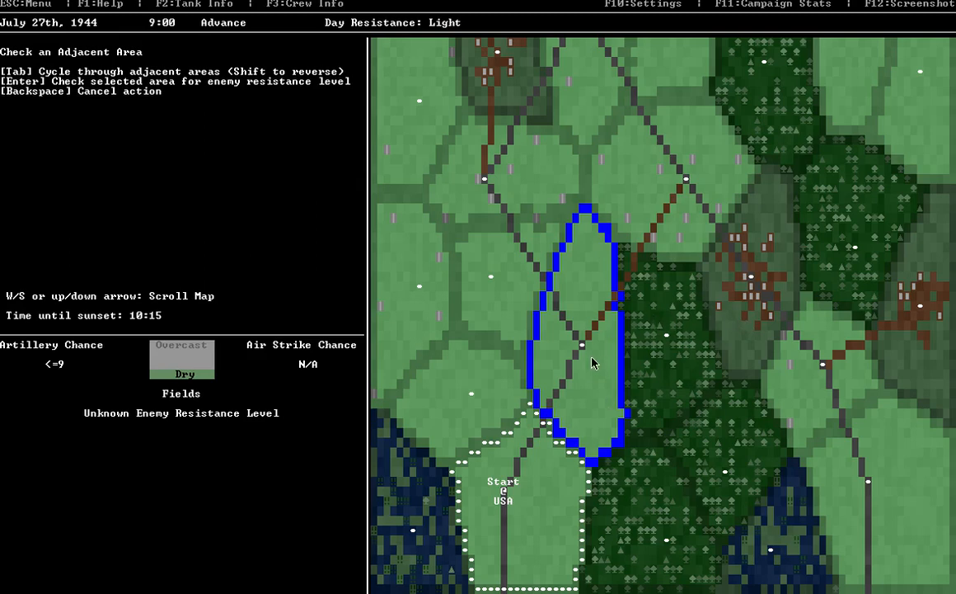
- Check the fields area north of start, revealing Light resistance, and dismiss the report
key(Tab)
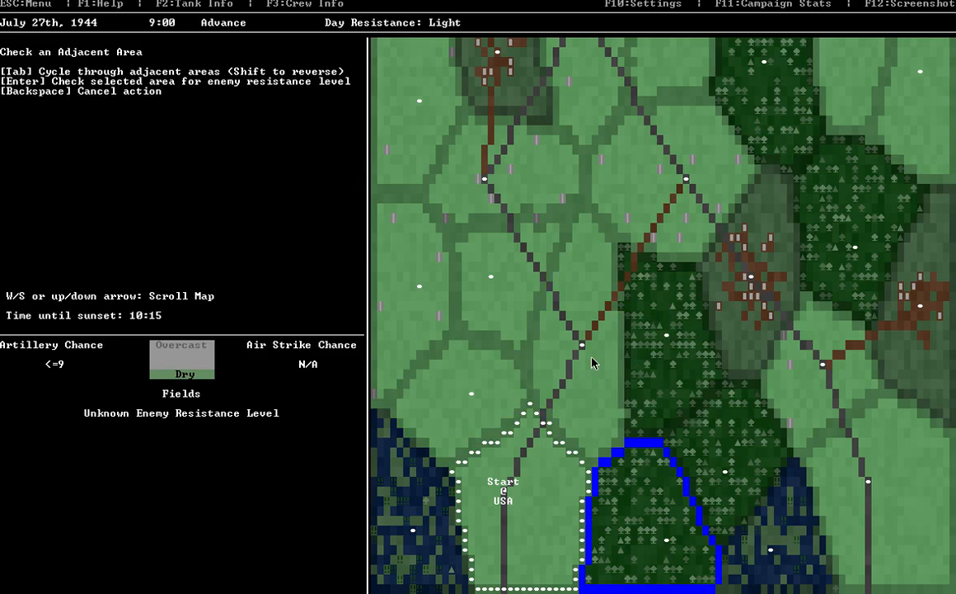
key(Tab)
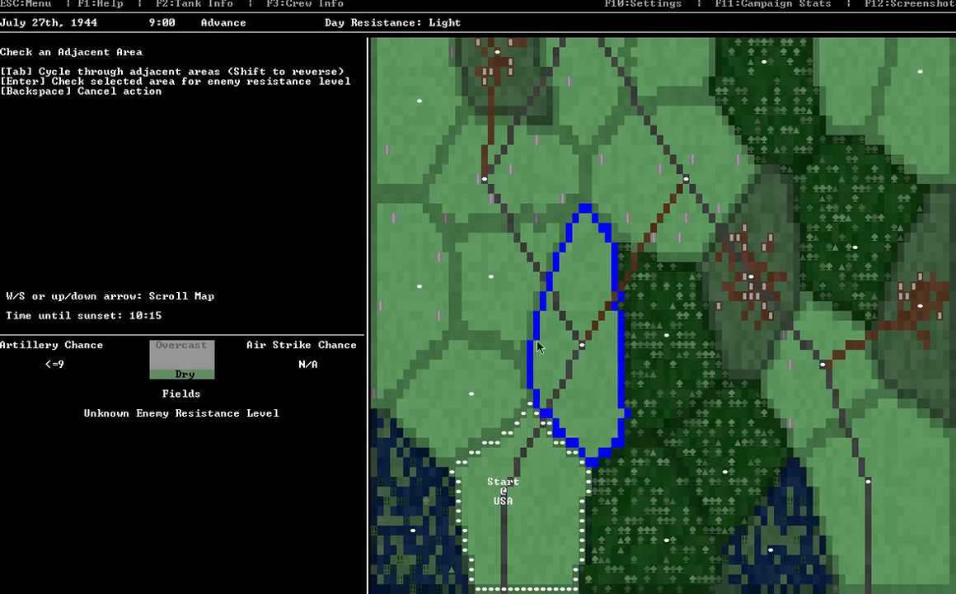
mouse_move(600, 363)
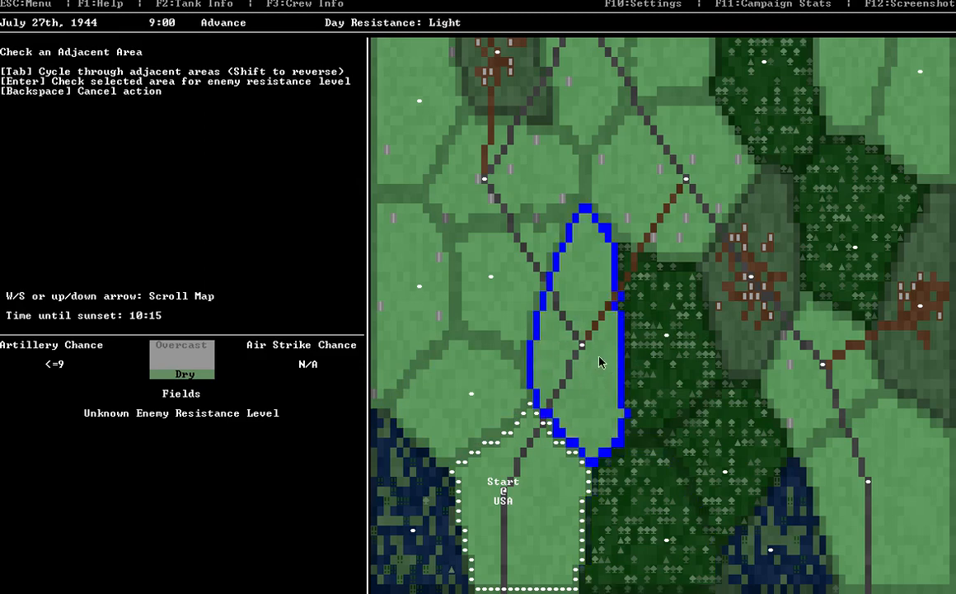
key(Enter)
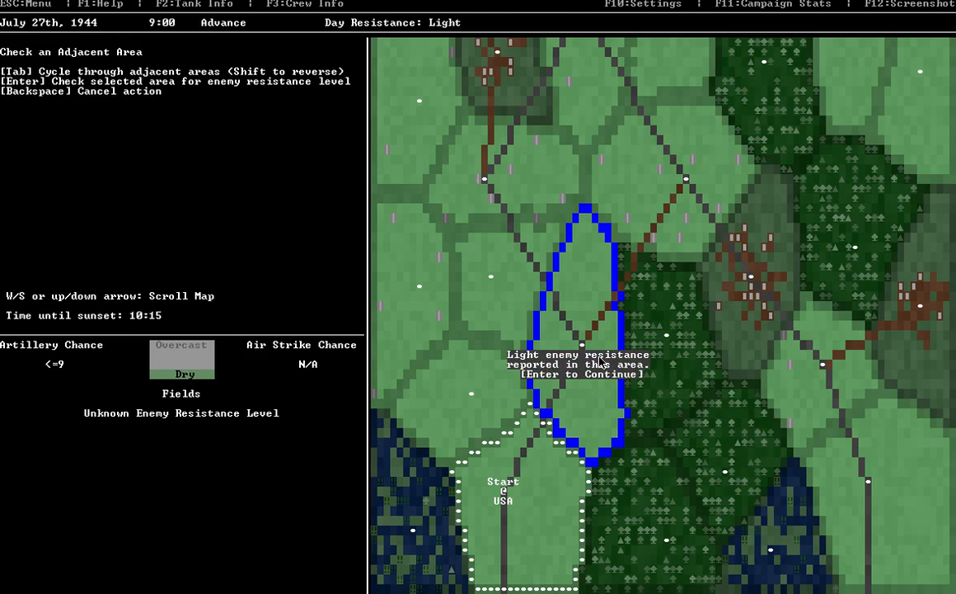
key(enter)
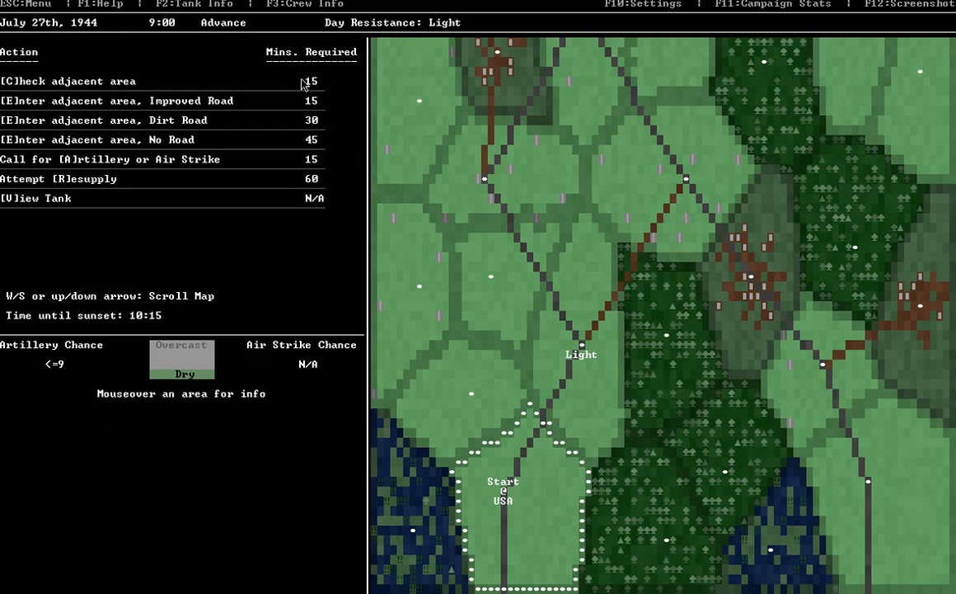
mouse_move(151, 100)
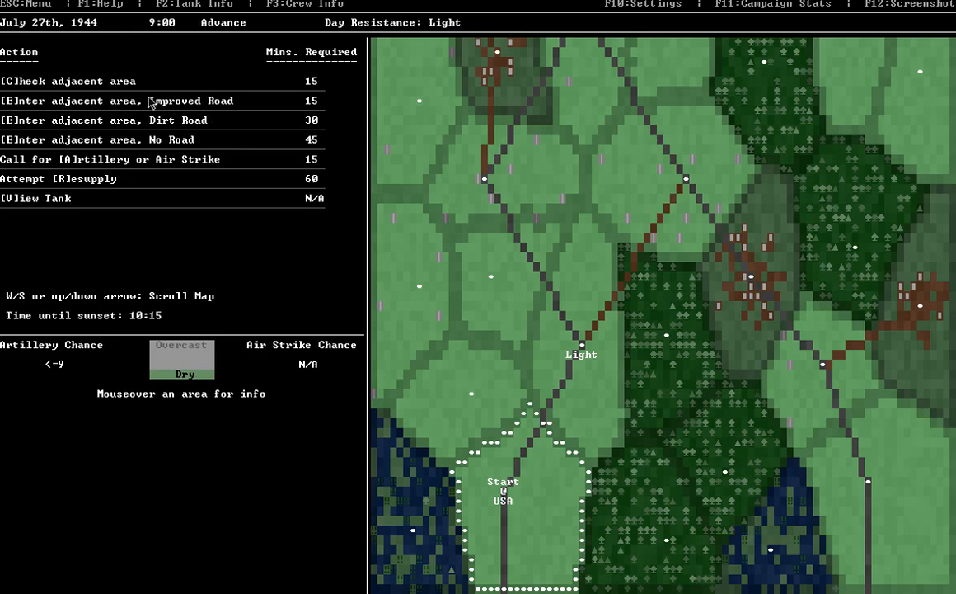
mouse_move(304, 113)
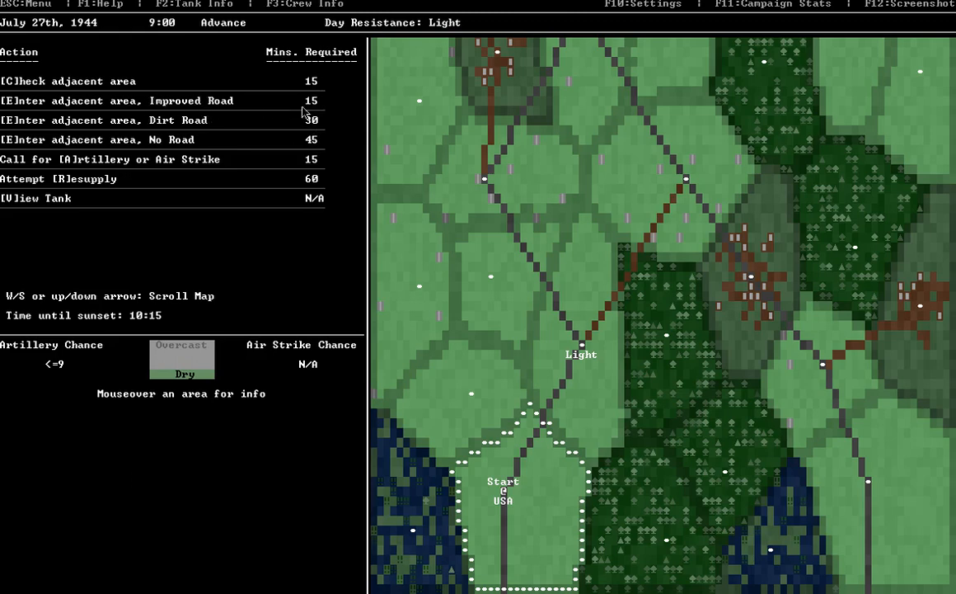
mouse_move(503, 495)
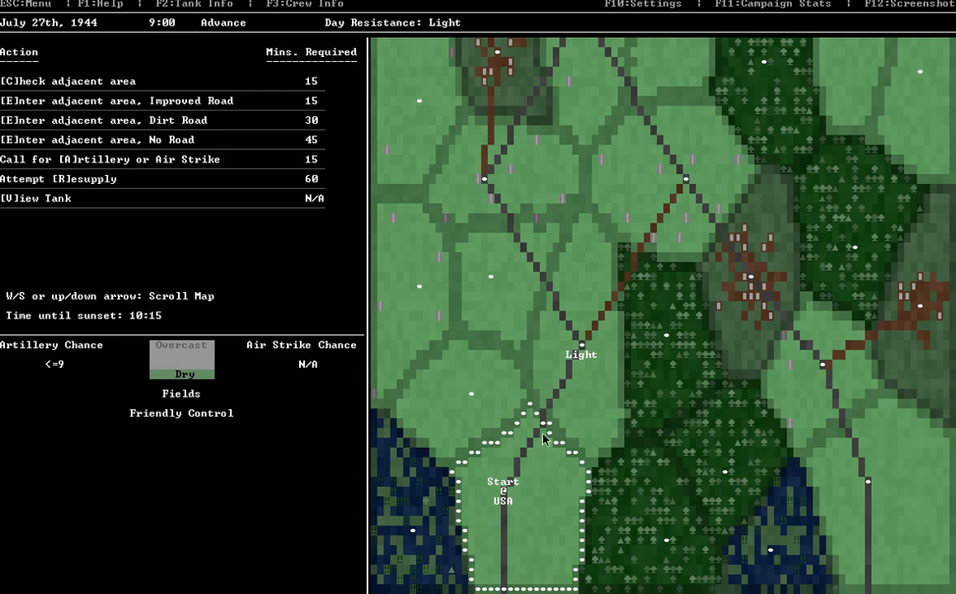
mouse_move(169, 375)
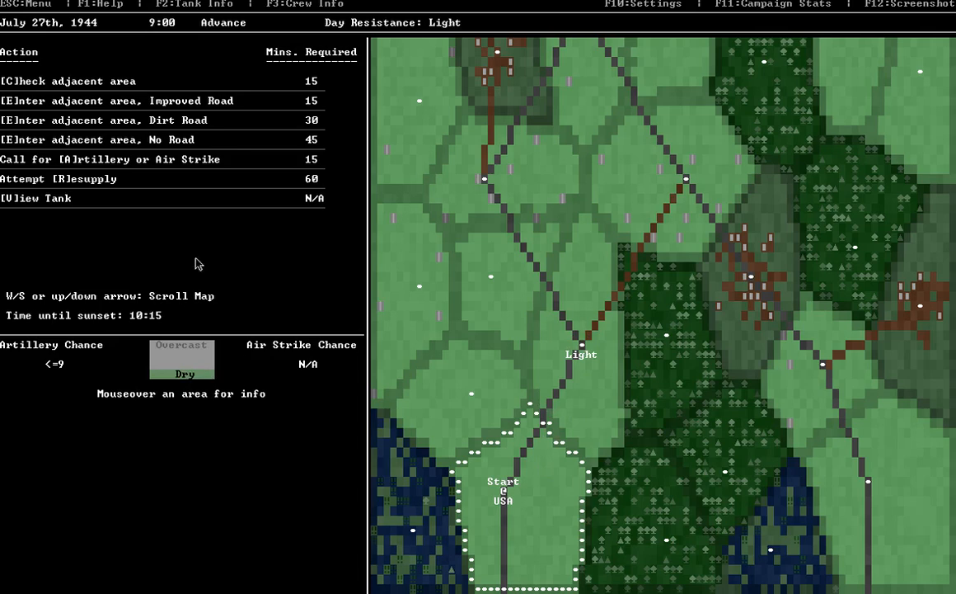
mouse_move(317, 97)
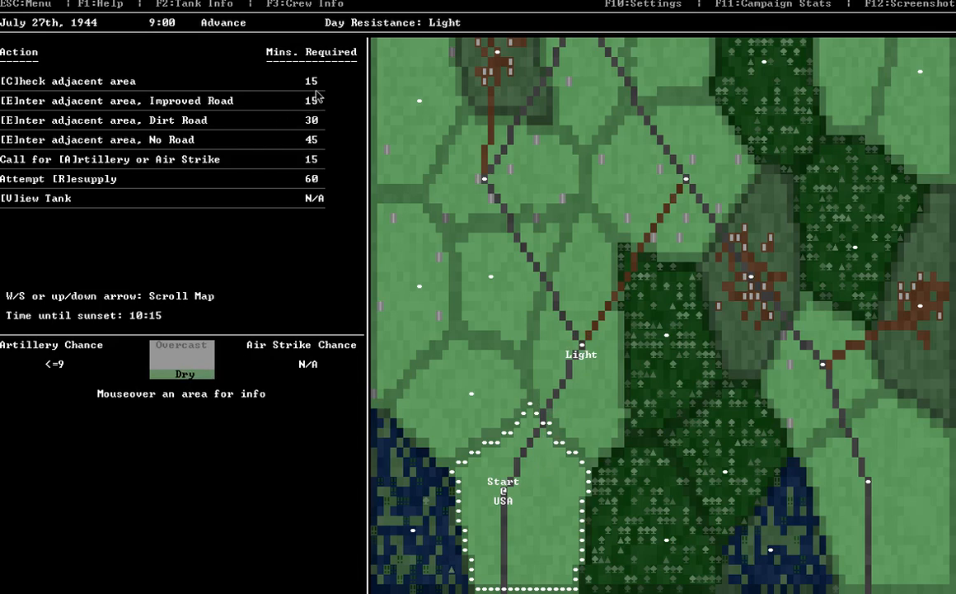
mouse_move(247, 221)
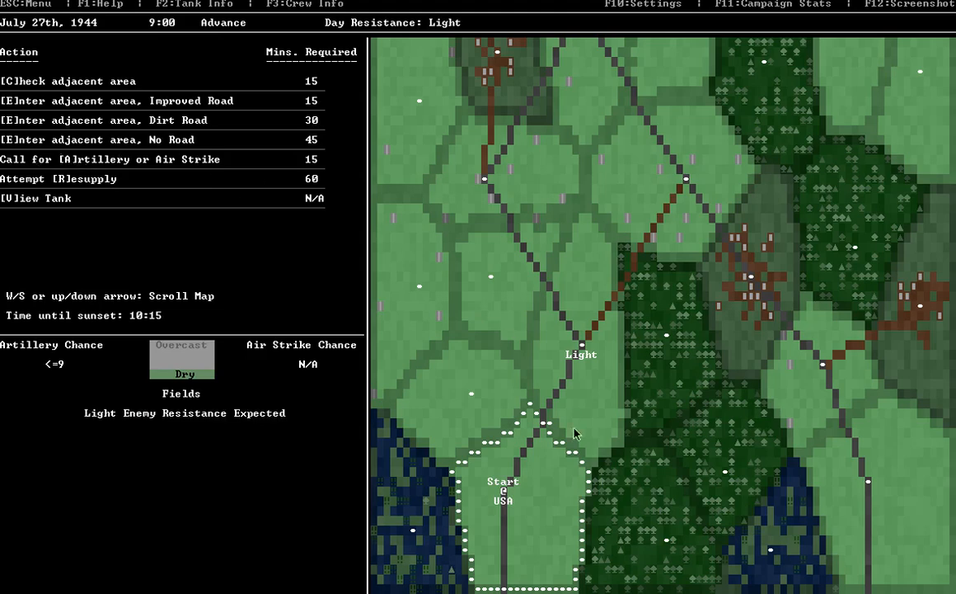
mouse_move(196, 367)
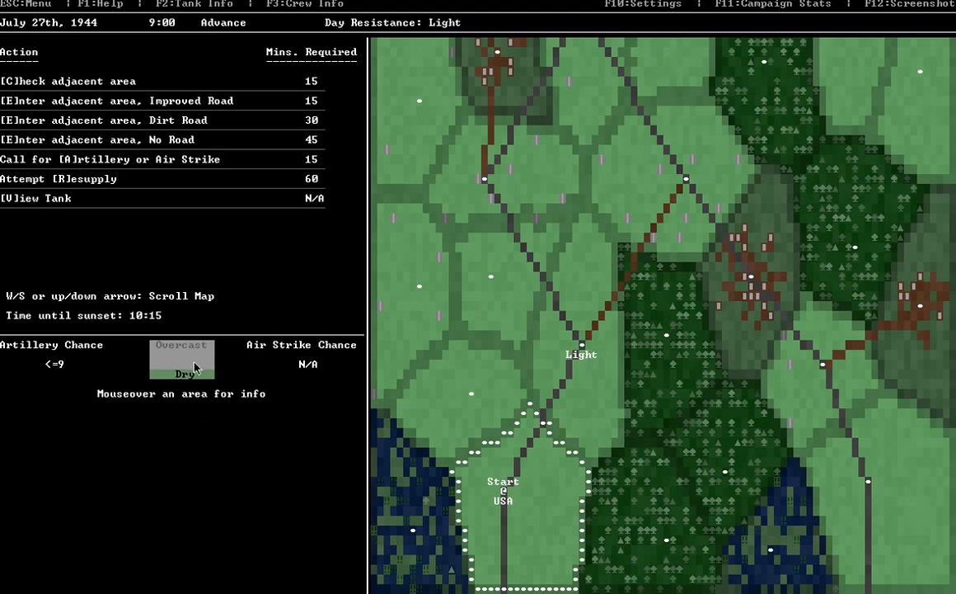
mouse_move(12, 354)
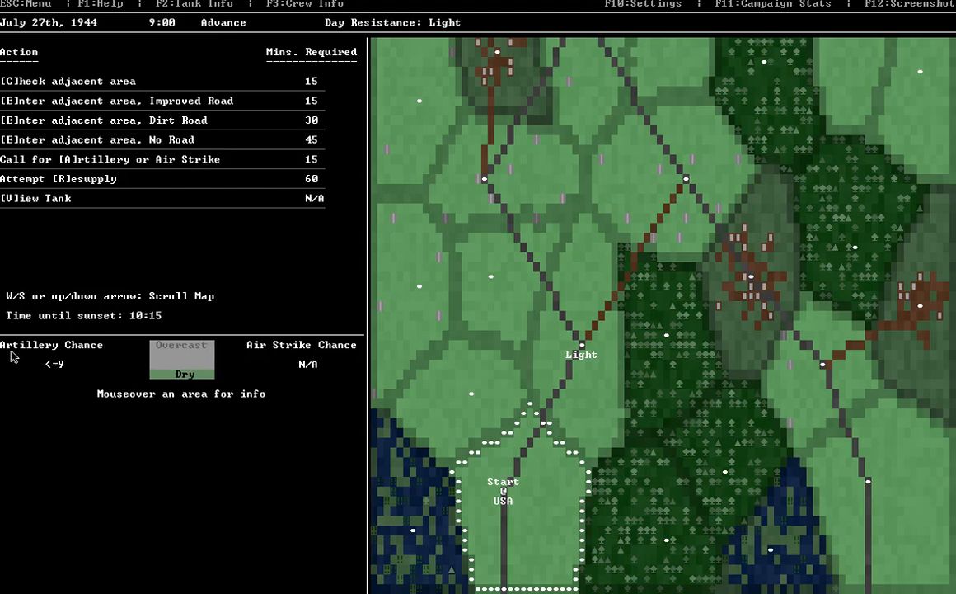
mouse_move(123, 208)
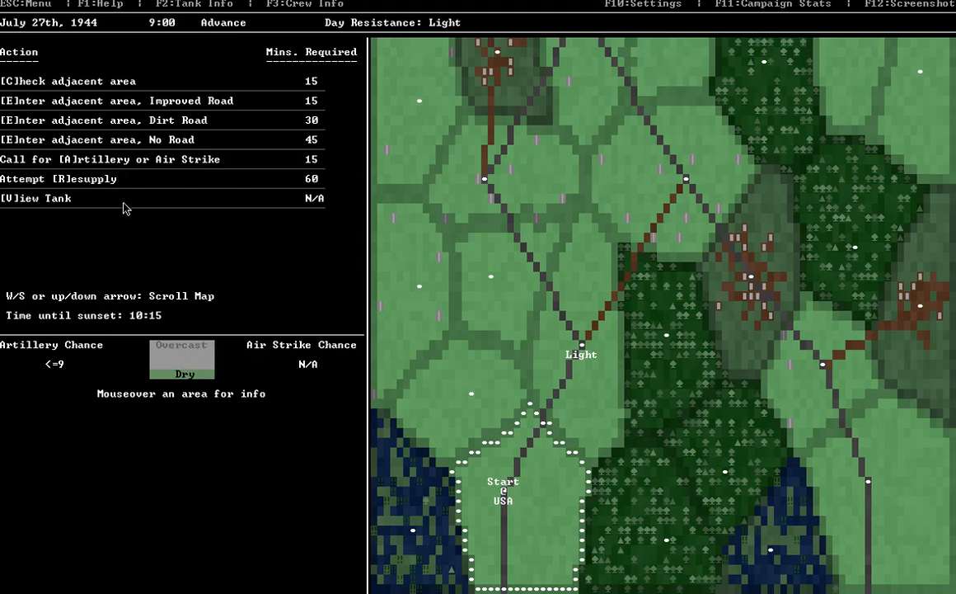
mouse_move(59, 179)
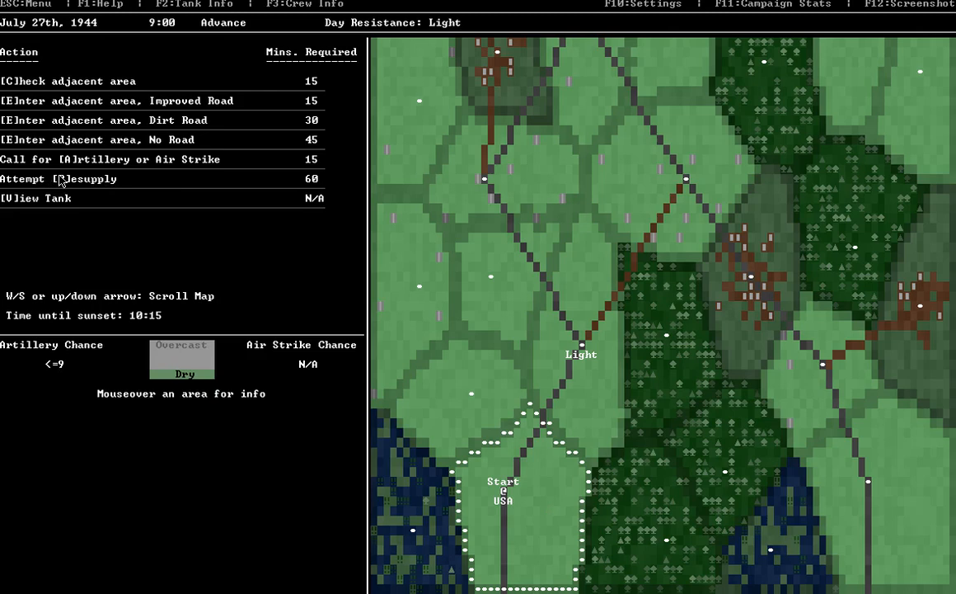
mouse_move(318, 183)
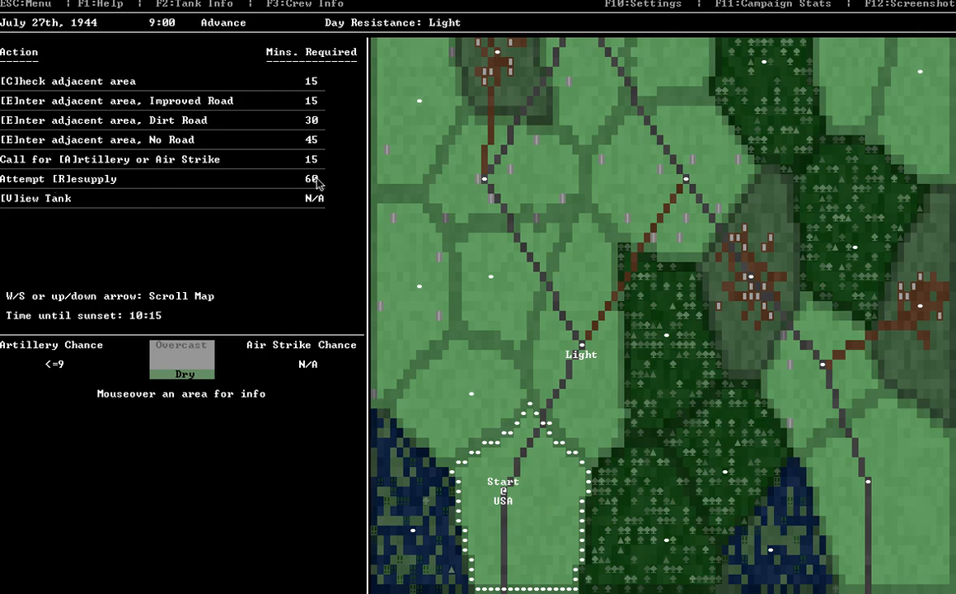
mouse_move(79, 192)
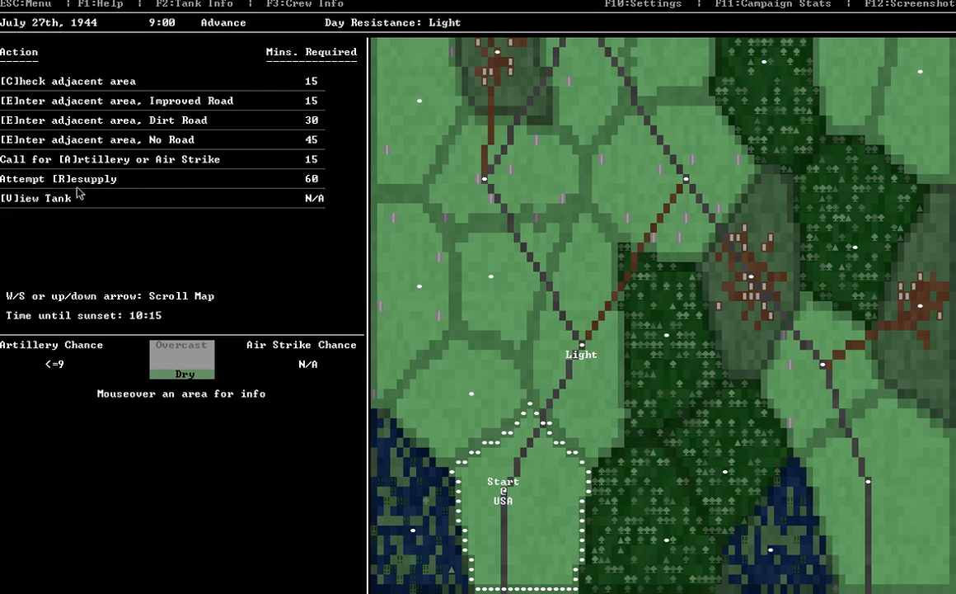
mouse_move(544, 285)
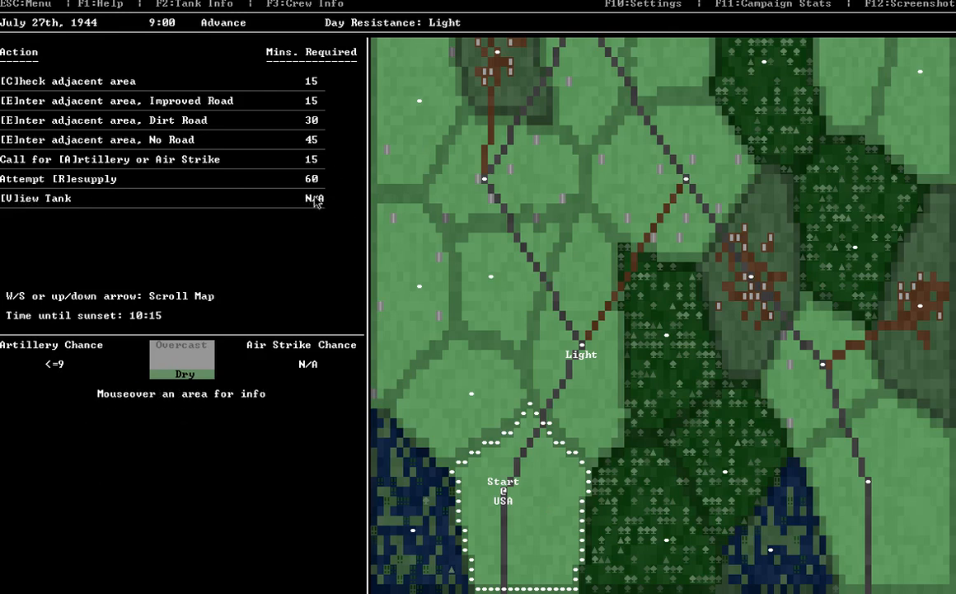
click(35, 198)
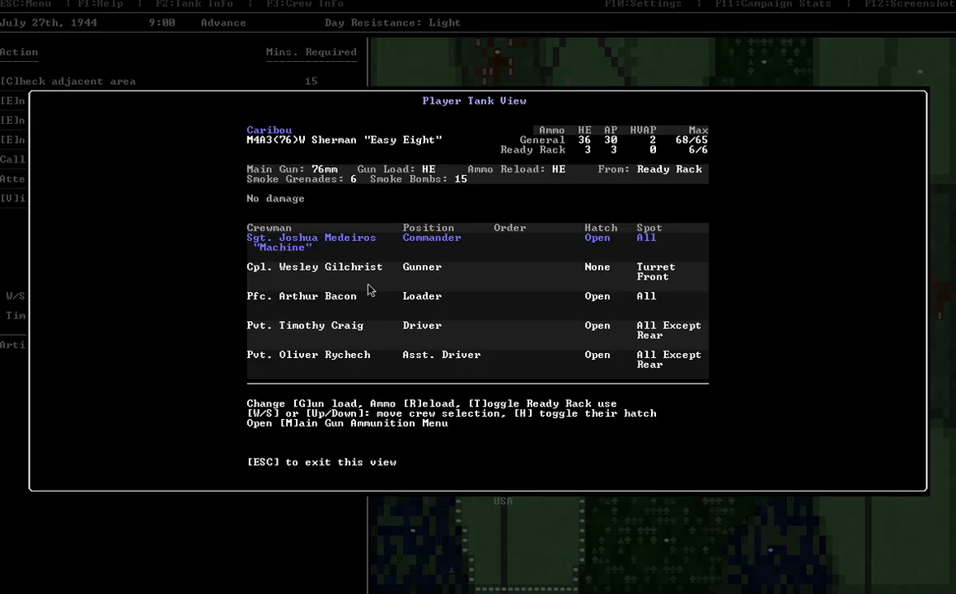
key(Escape)
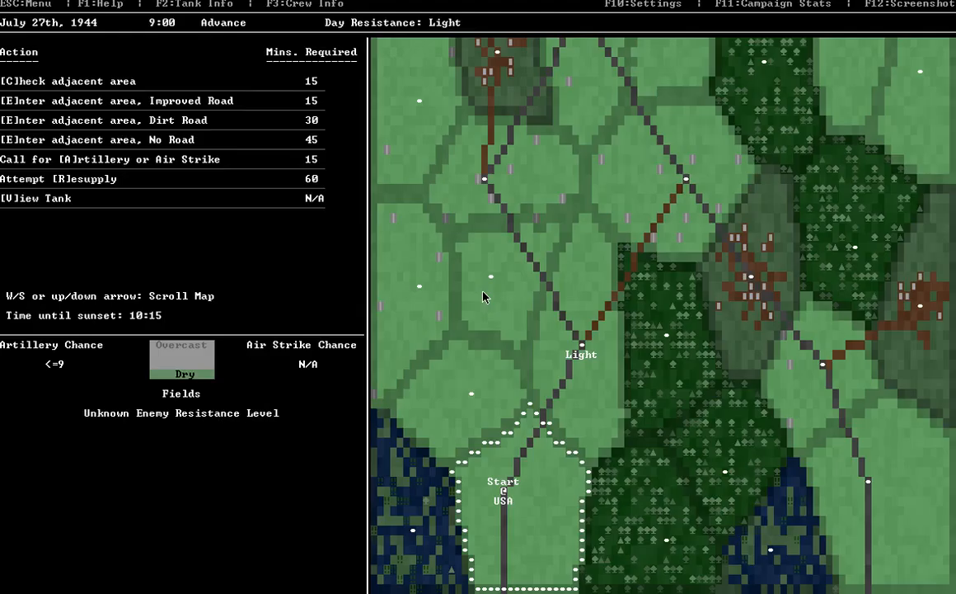
mouse_move(495, 366)
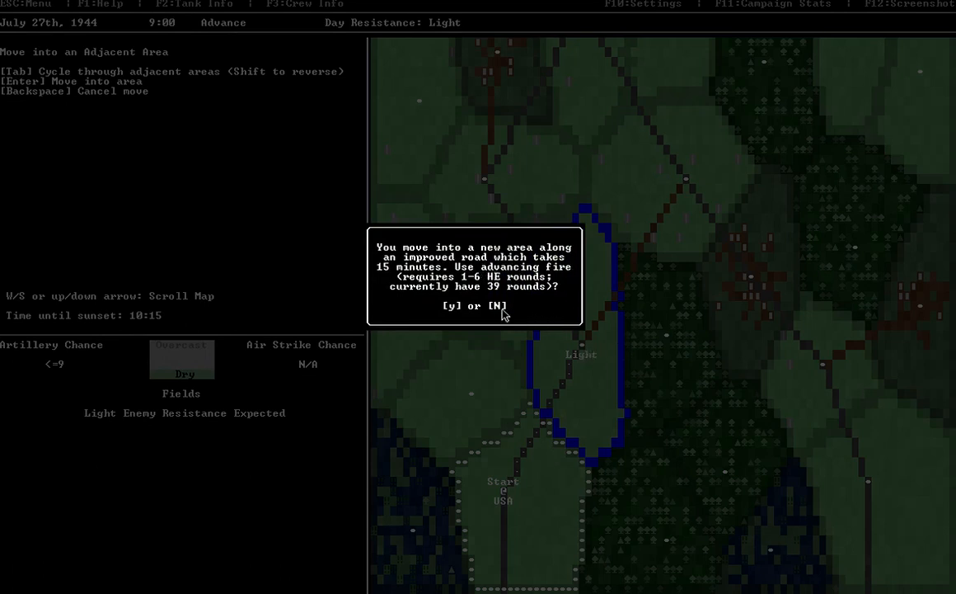
mouse_move(493, 295)
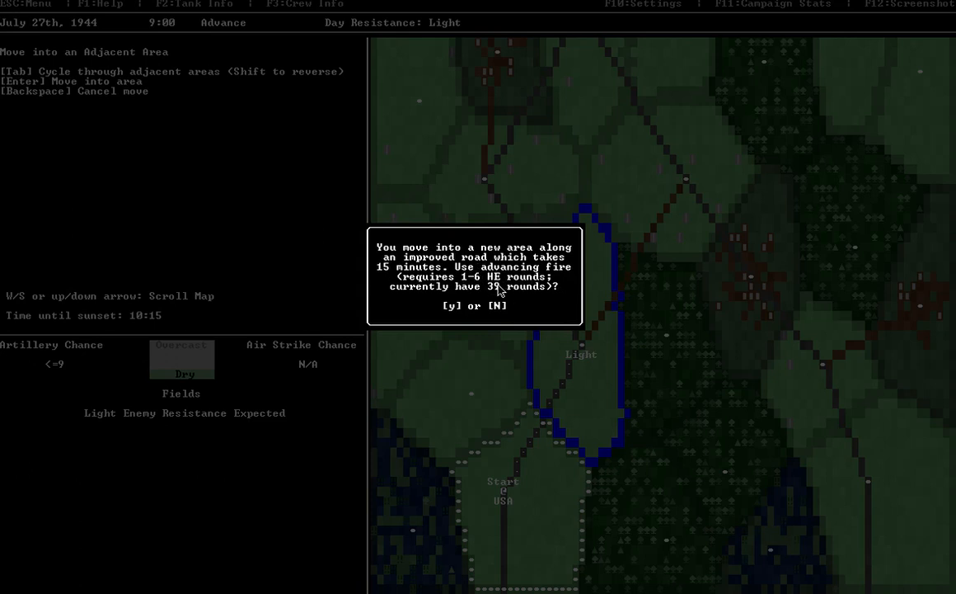
mouse_move(555, 335)
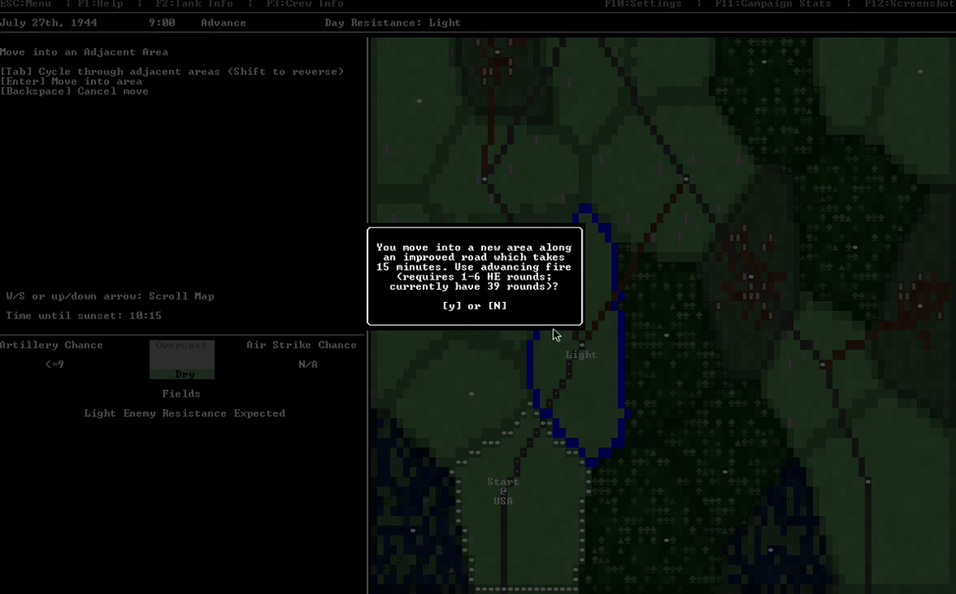
mouse_move(606, 357)
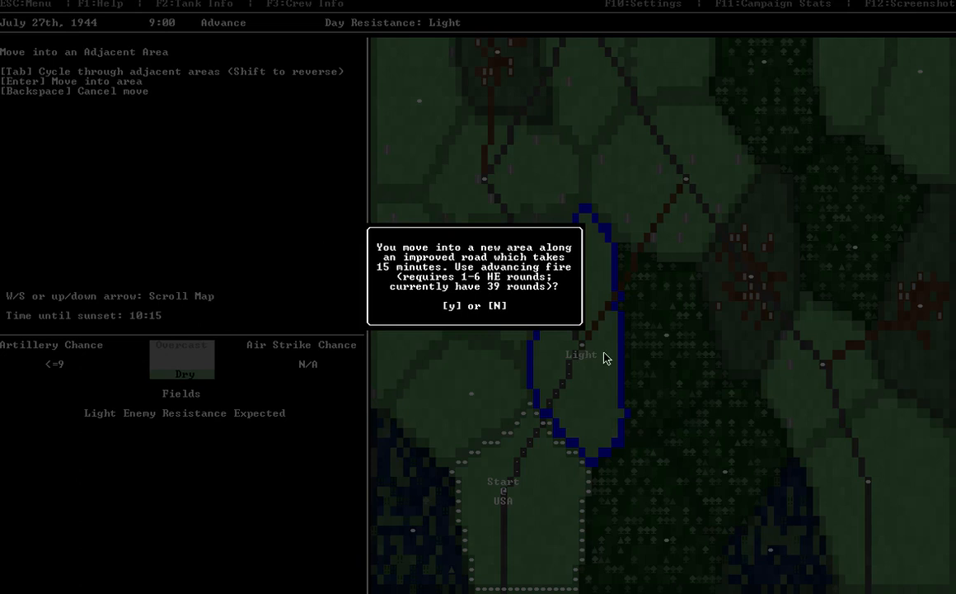
mouse_move(526, 286)
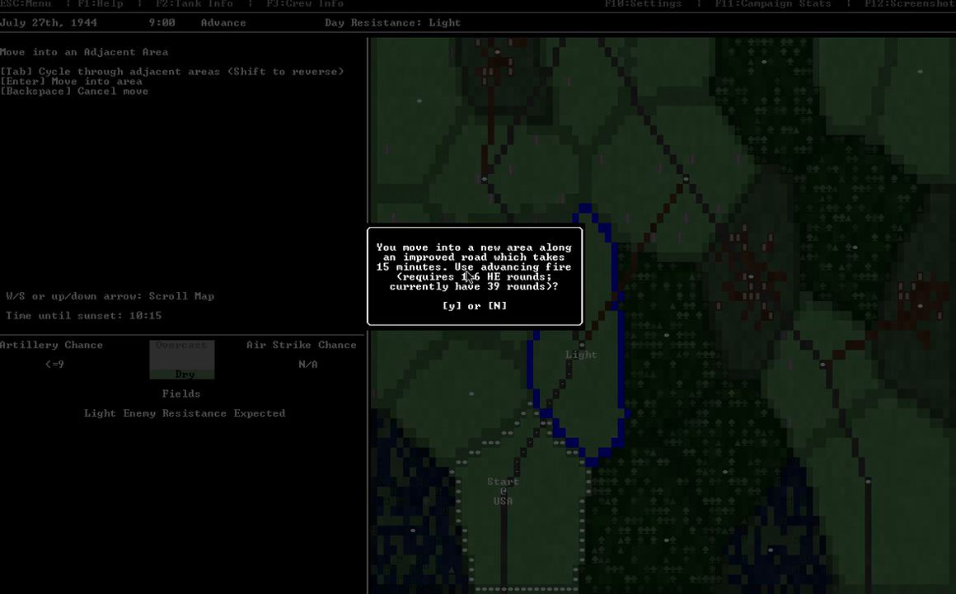
- Move into the Light area north of start, acknowledging the 6 HE used
key(y)
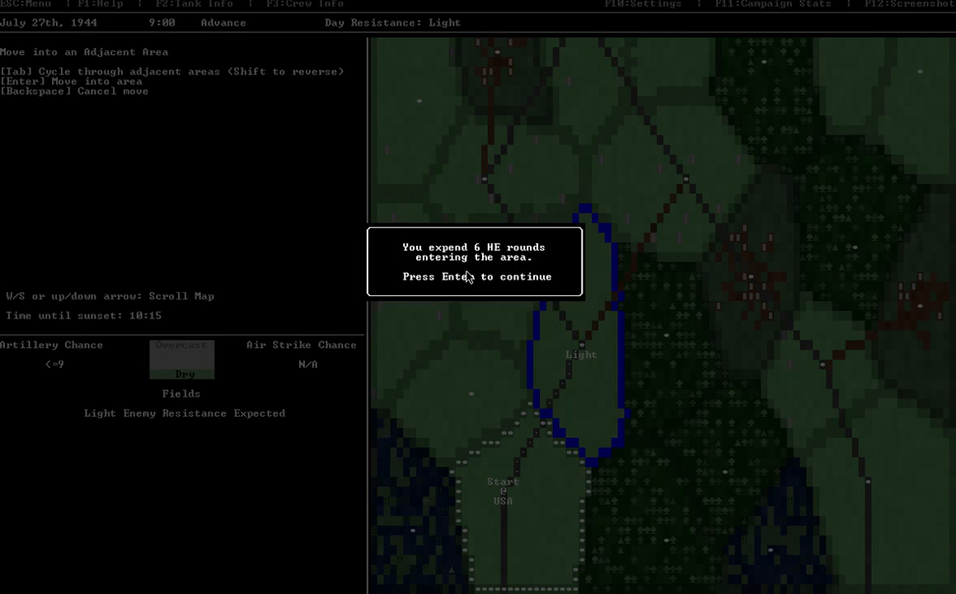
key(enter)
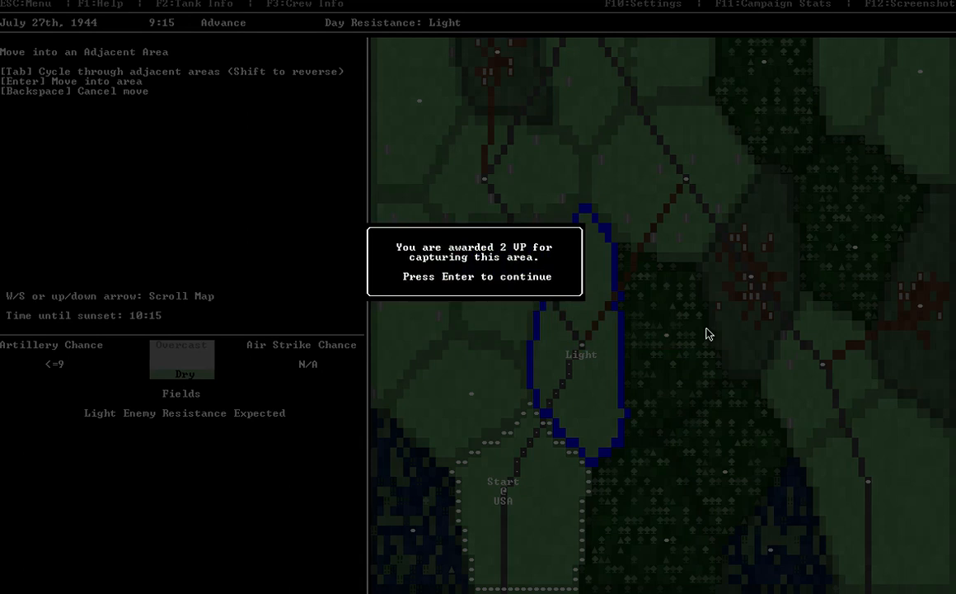
mouse_move(457, 227)
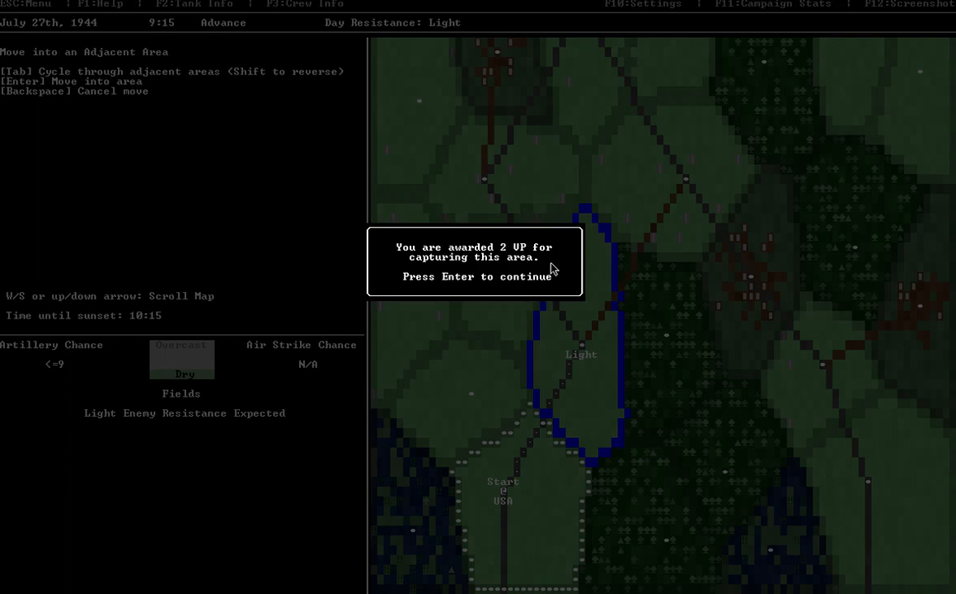
mouse_move(523, 251)
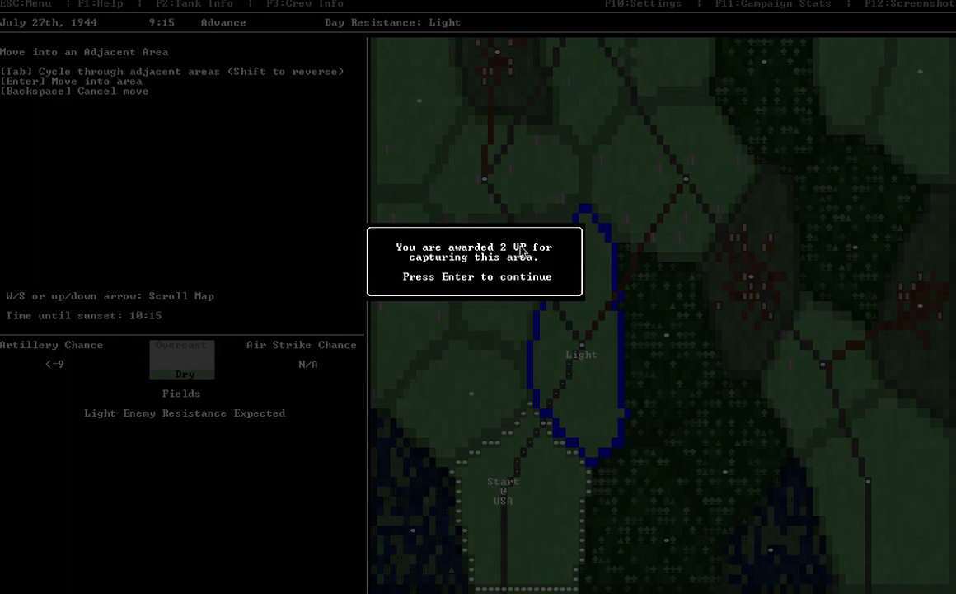
mouse_move(522, 293)
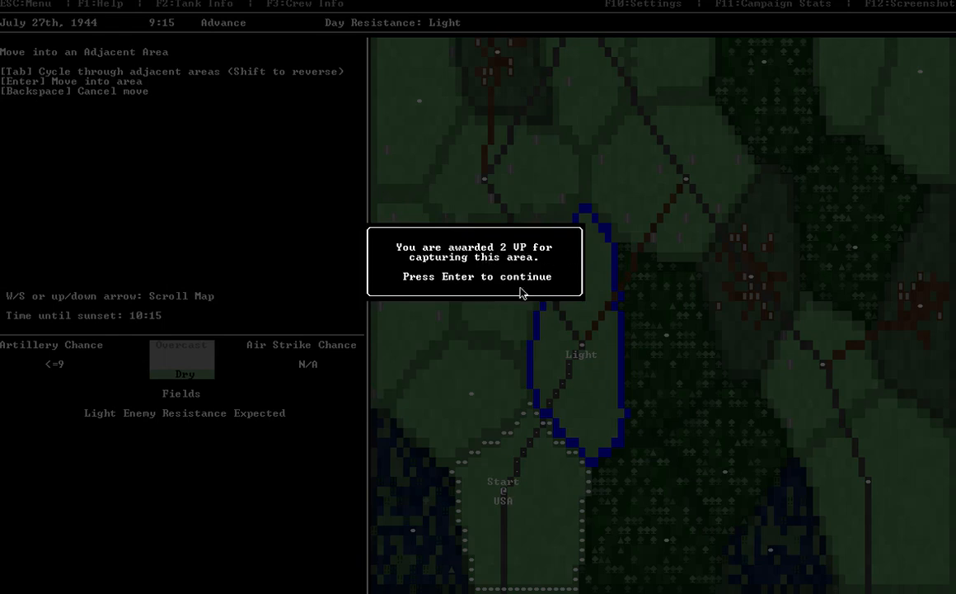
mouse_move(537, 277)
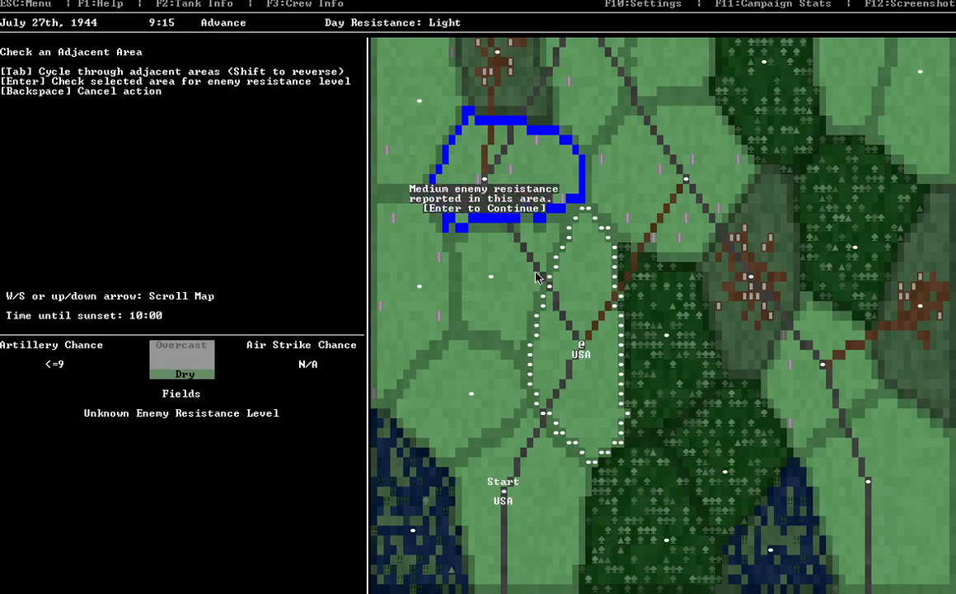
- Shell the Medium-resistance area with artillery, then move in, triggering a battle at 9:45
key(enter)
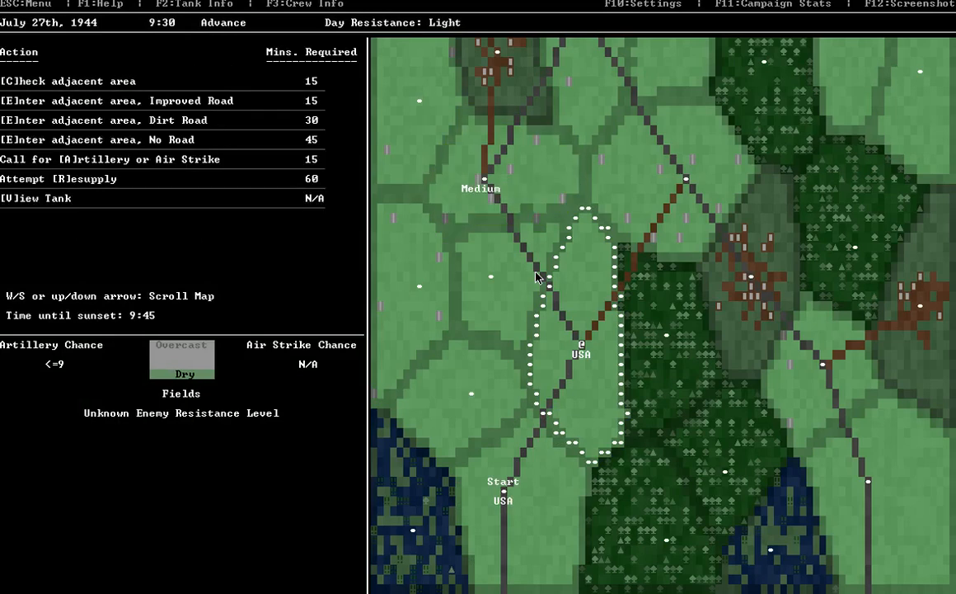
key(a)
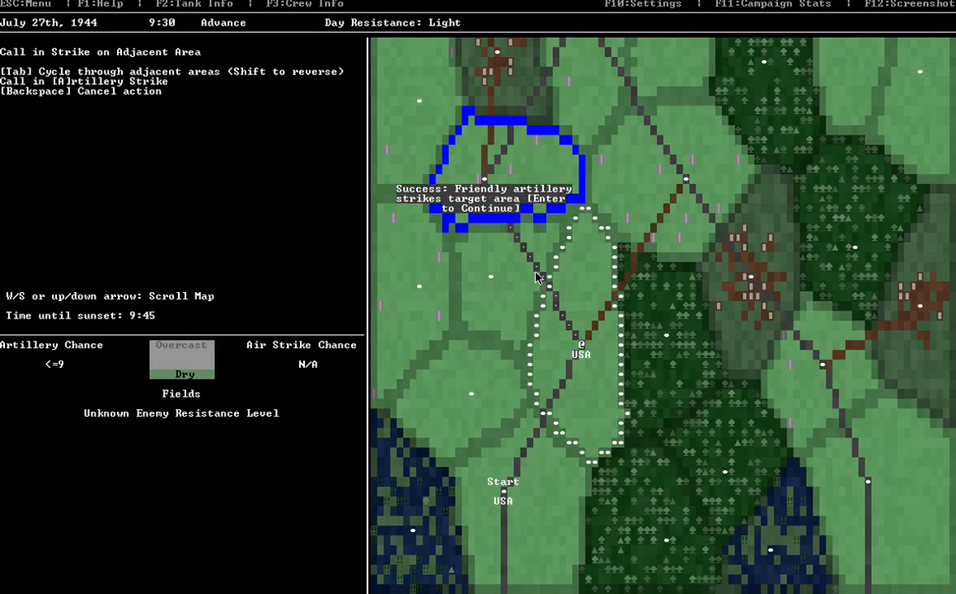
key(enter)
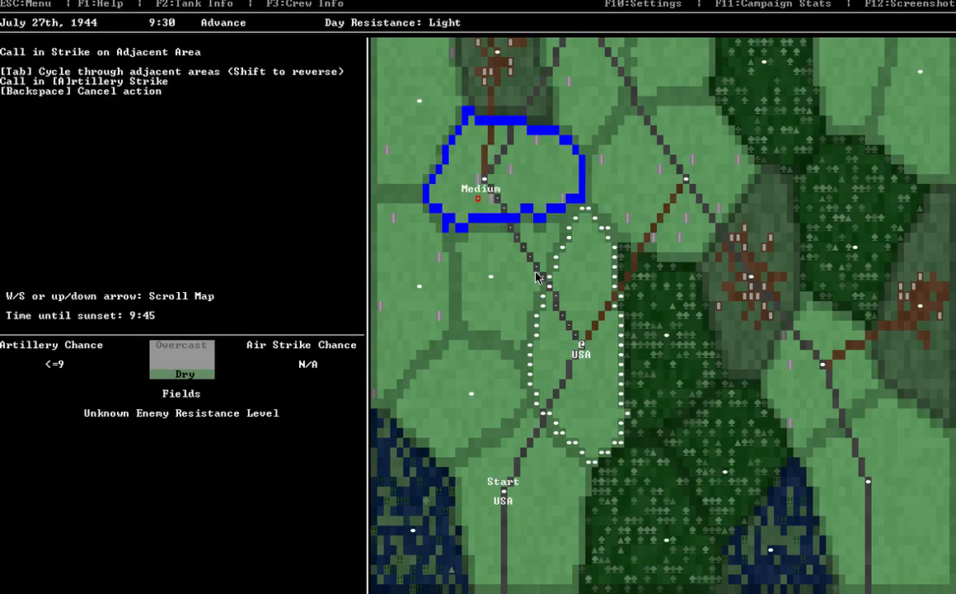
key(a)
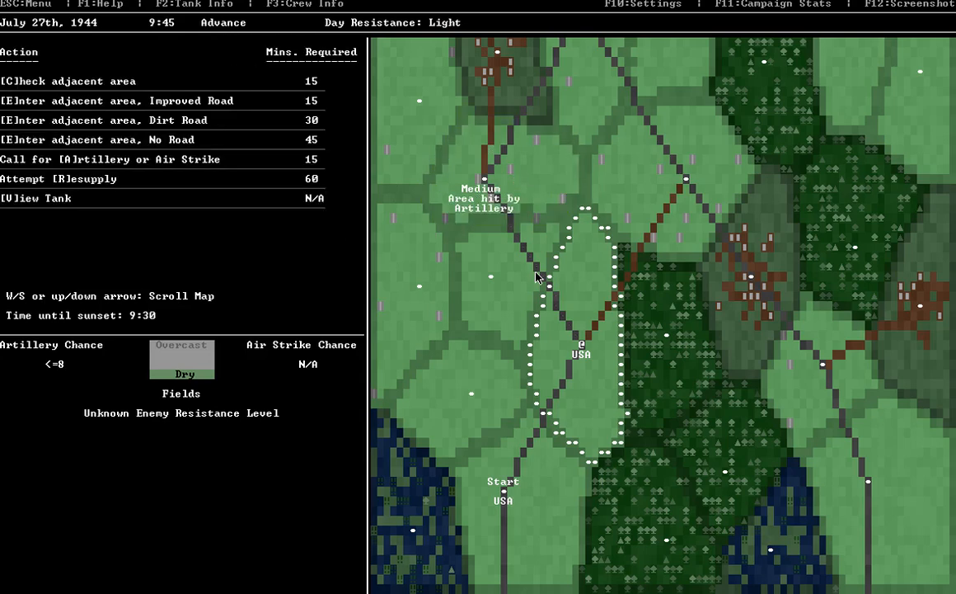
key(e)
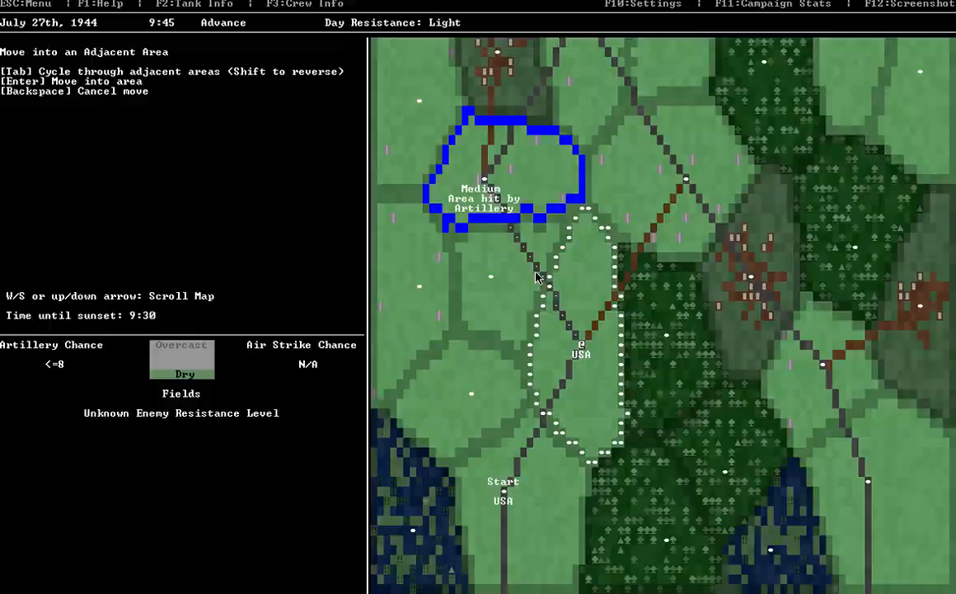
key(enter)
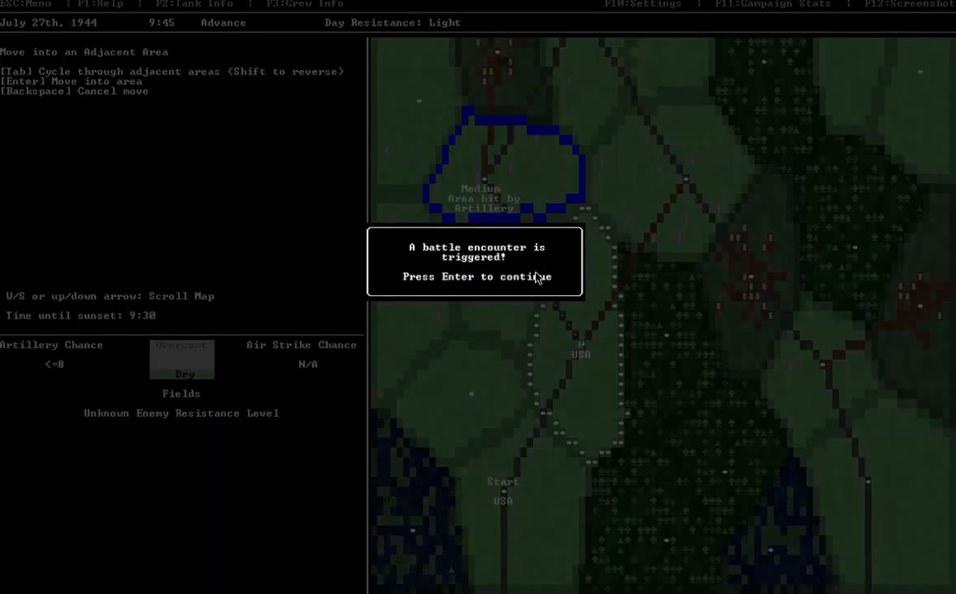
- Begin the encounter and acknowledge the unknown tank at twelve o'clock, medium range
key(enter)
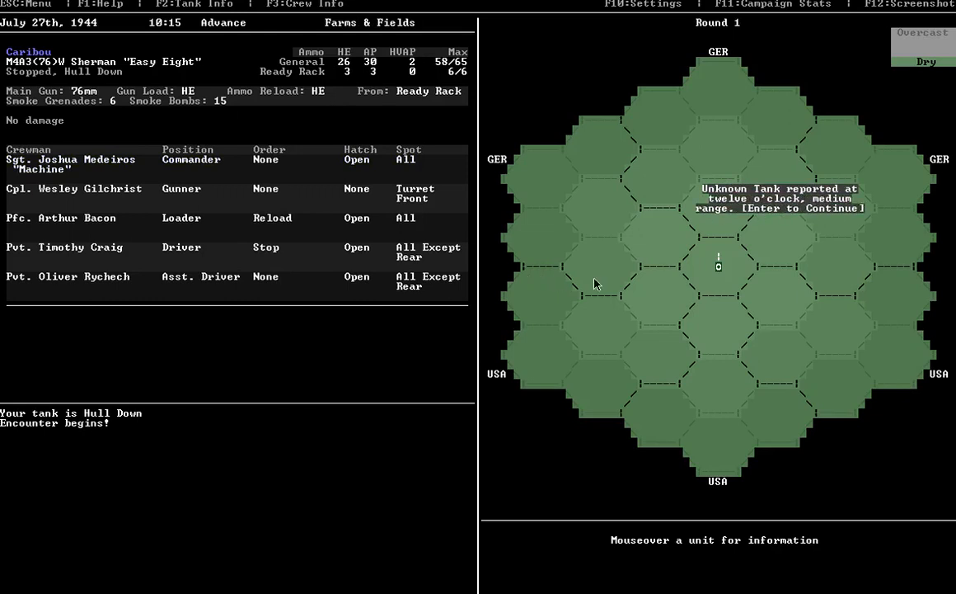
mouse_move(625, 233)
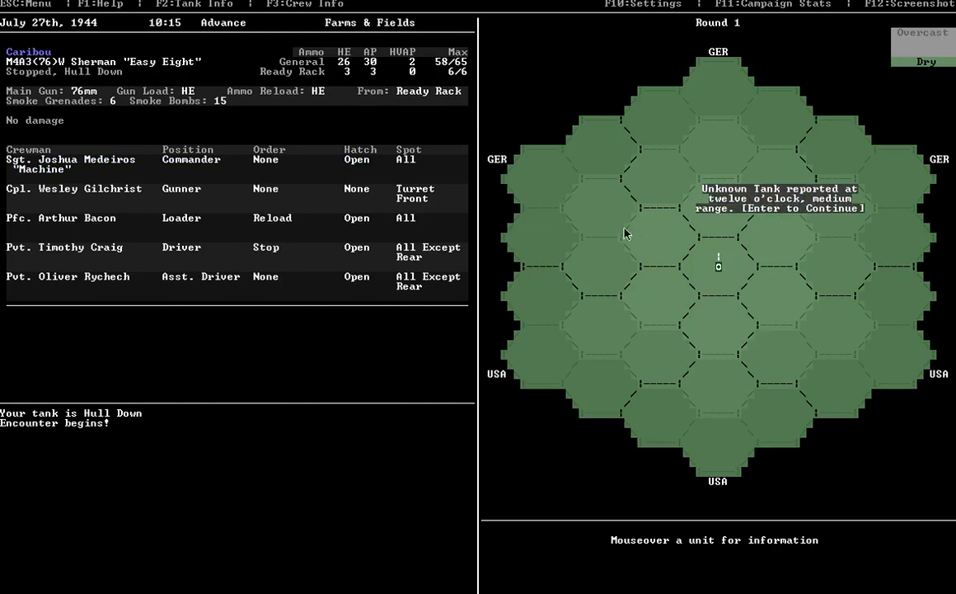
mouse_move(721, 271)
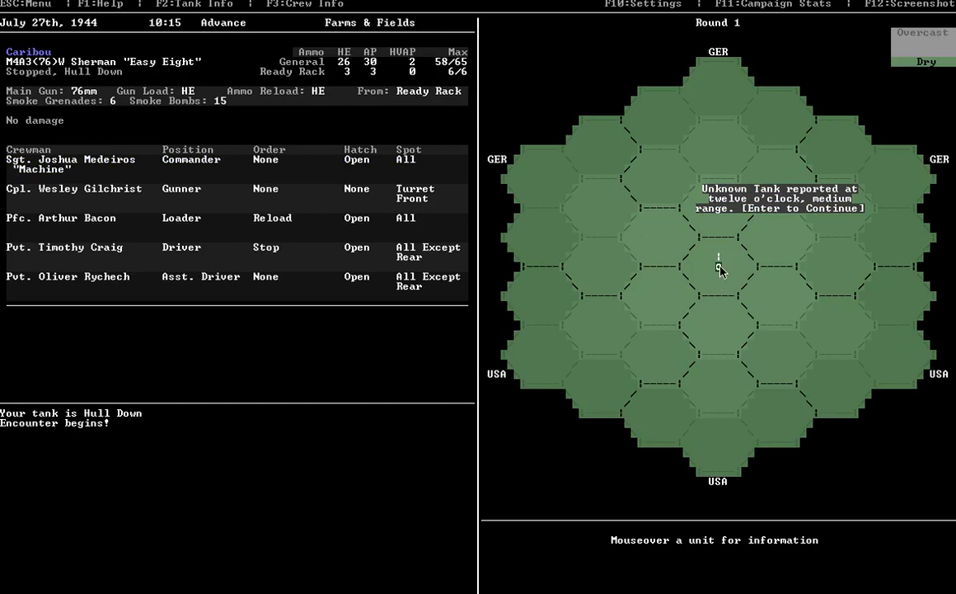
mouse_move(719, 258)
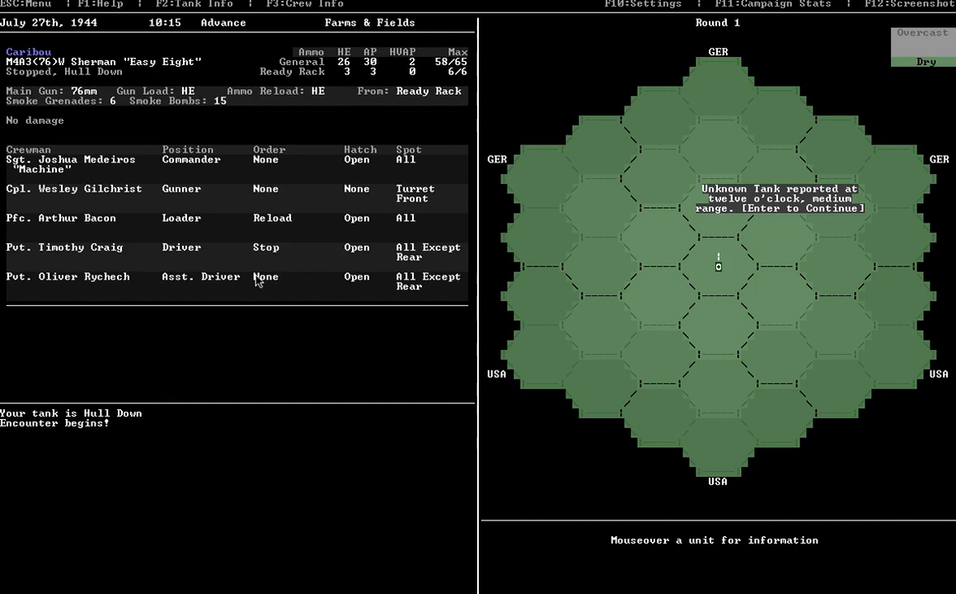
mouse_move(51, 487)
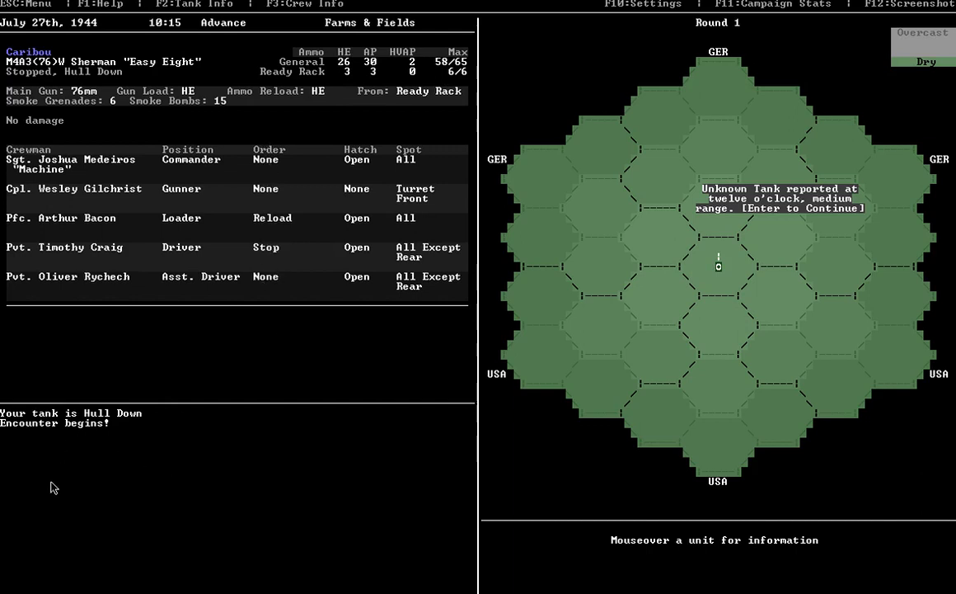
mouse_move(35, 356)
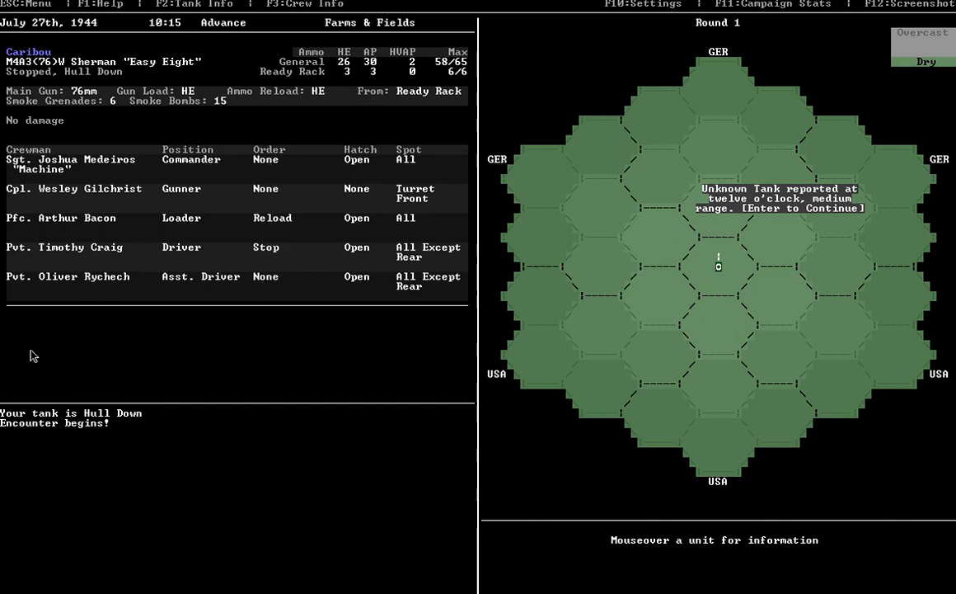
mouse_move(123, 339)
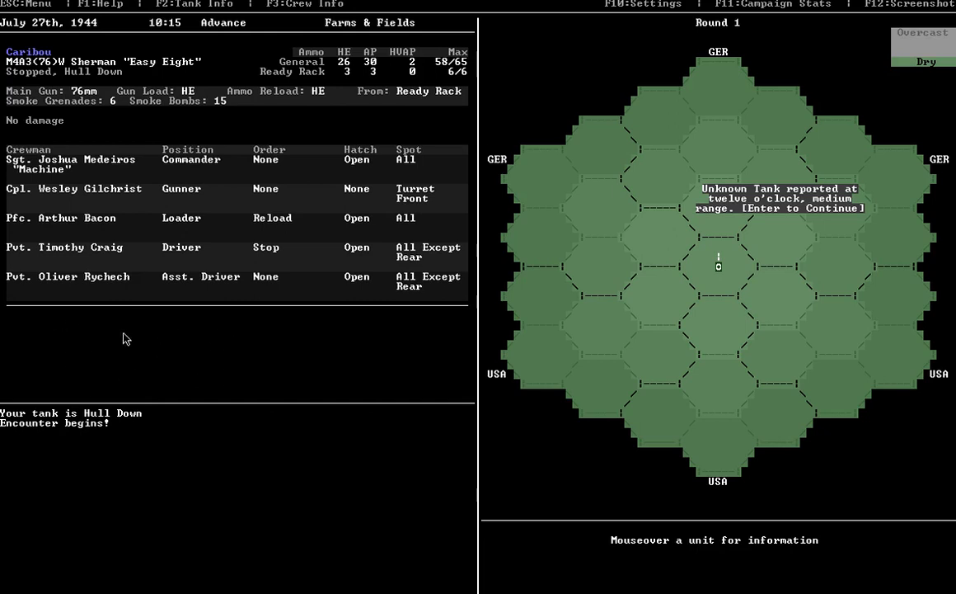
mouse_move(728, 292)
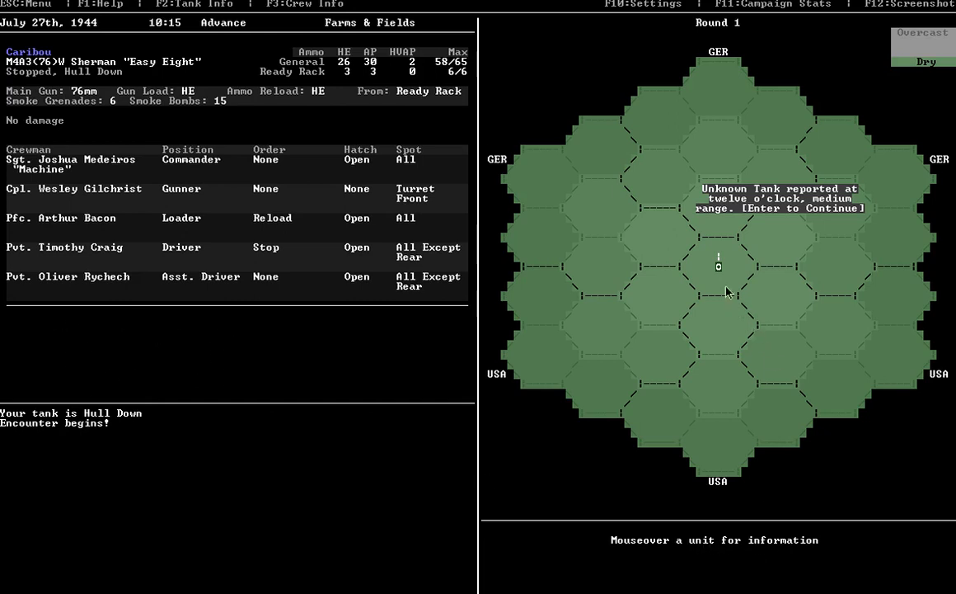
mouse_move(779, 194)
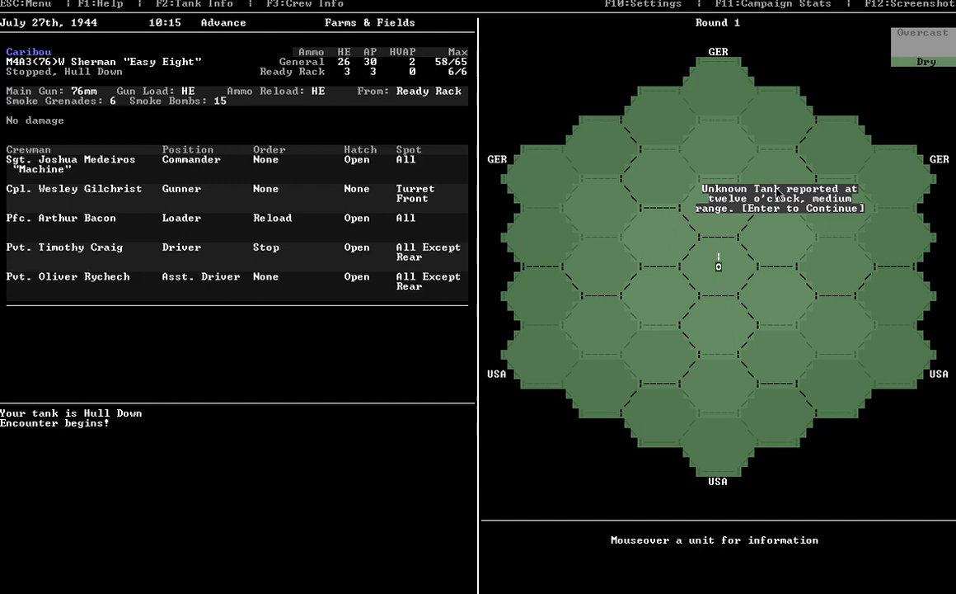
mouse_move(907, 27)
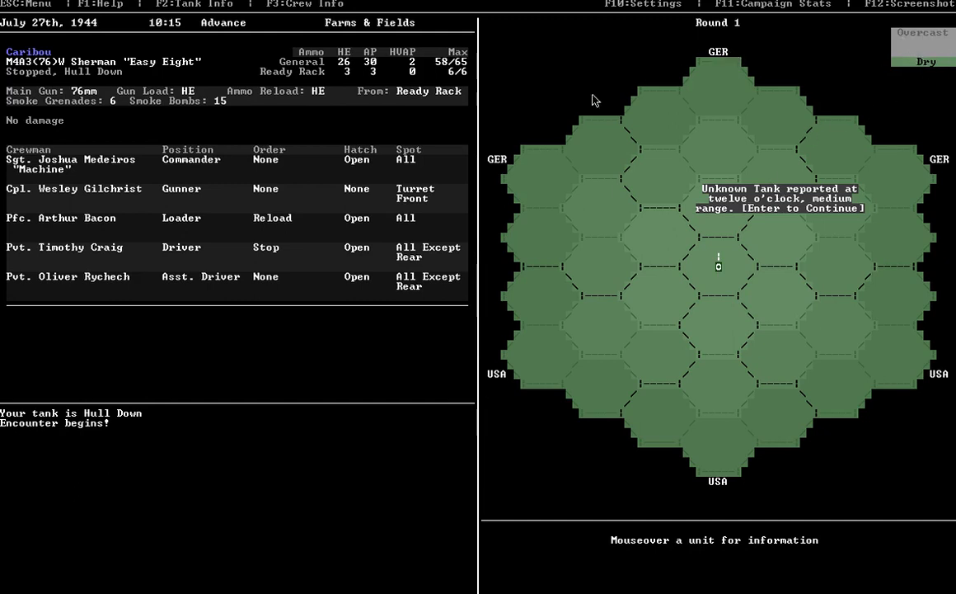
mouse_move(775, 385)
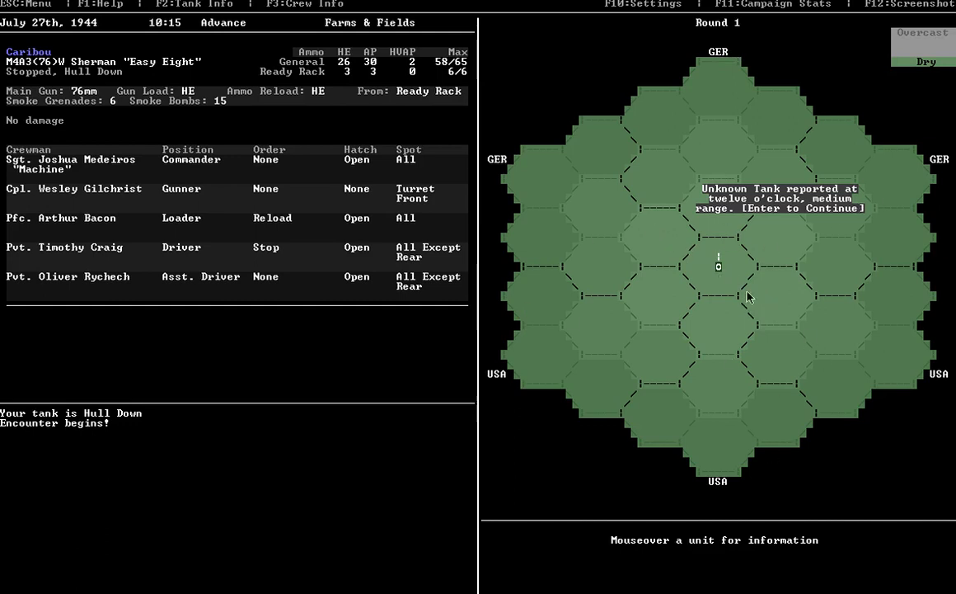
mouse_move(828, 221)
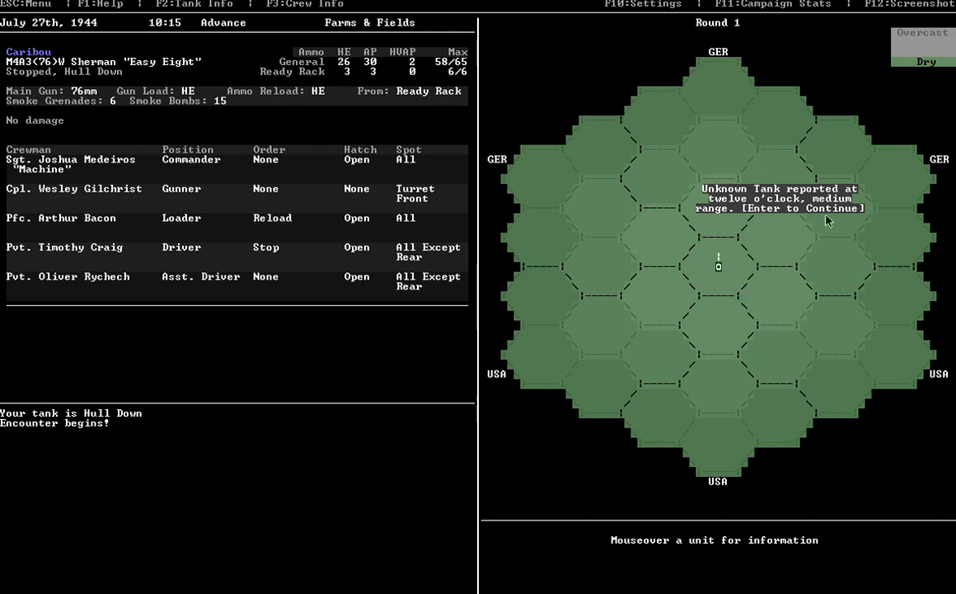
mouse_move(666, 349)
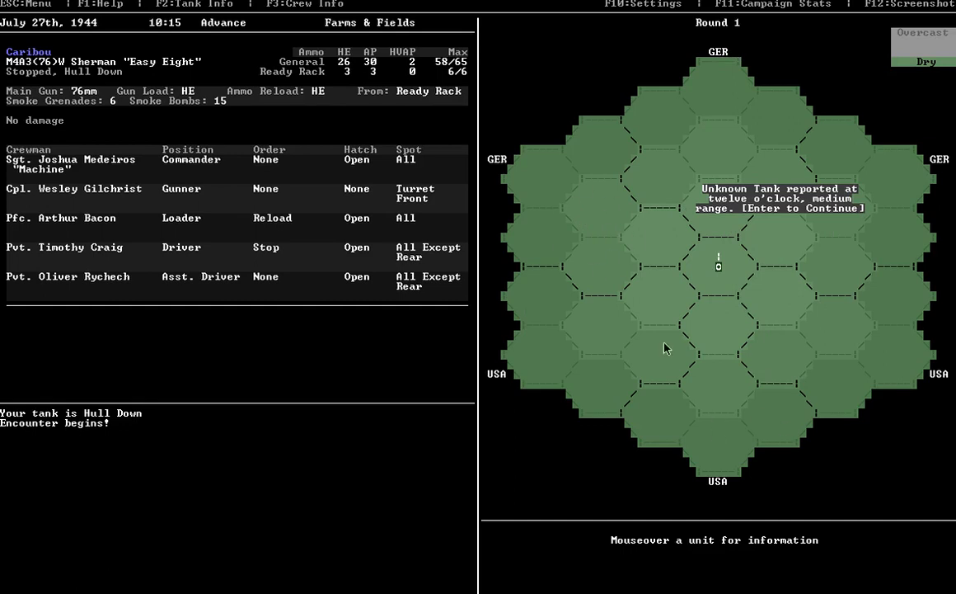
mouse_move(515, 400)
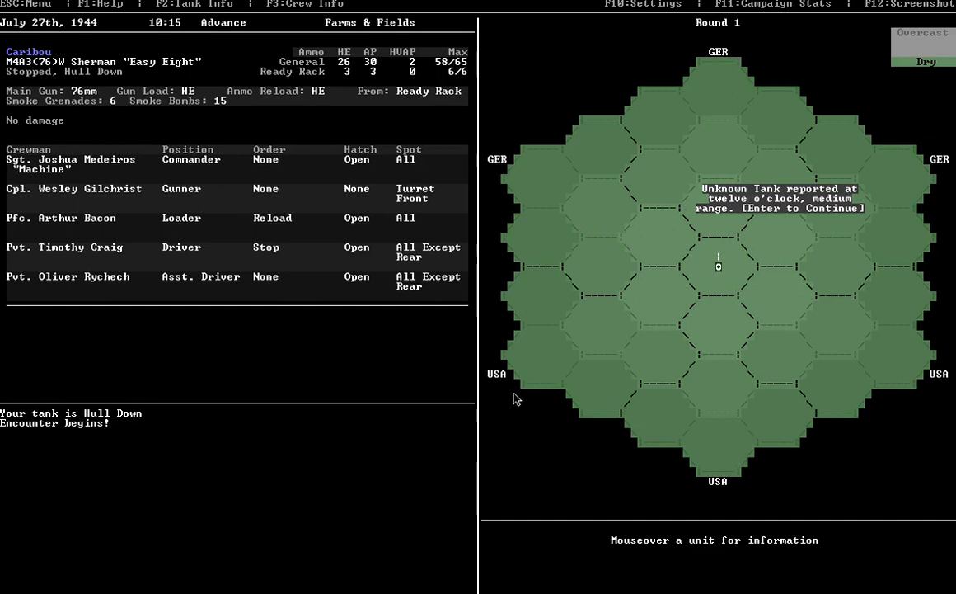
mouse_move(943, 378)
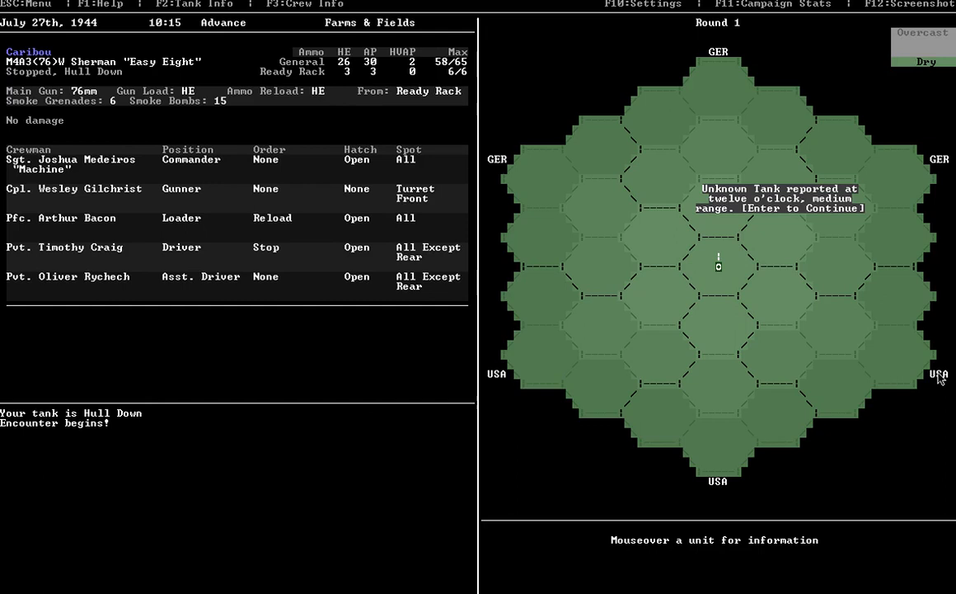
mouse_move(936, 382)
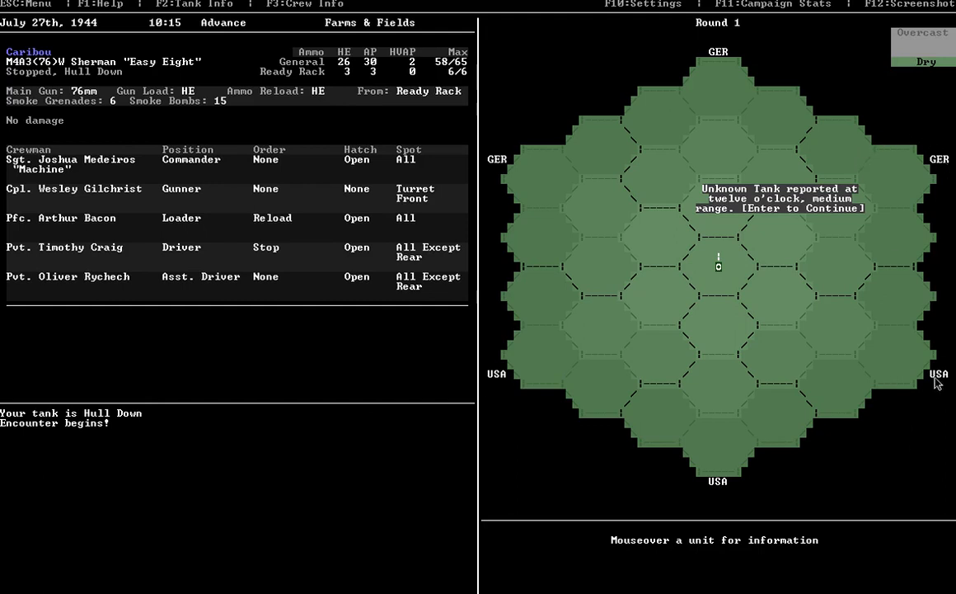
mouse_move(943, 163)
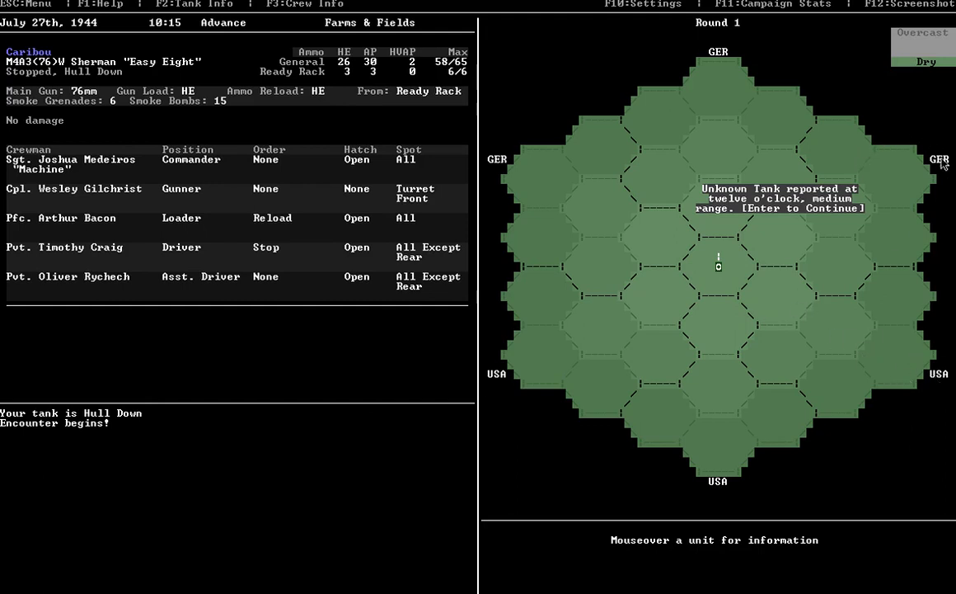
mouse_move(905, 176)
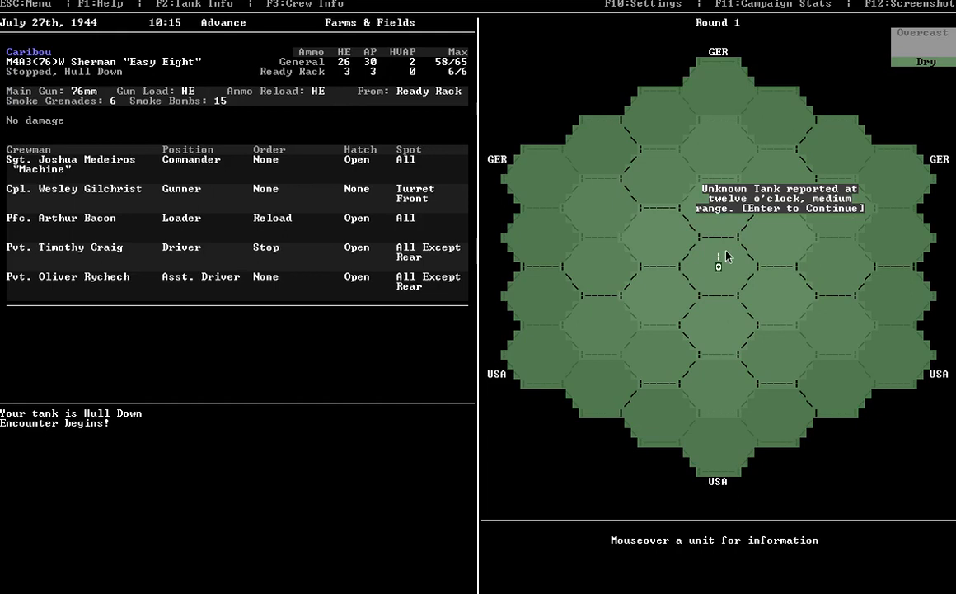
mouse_move(781, 186)
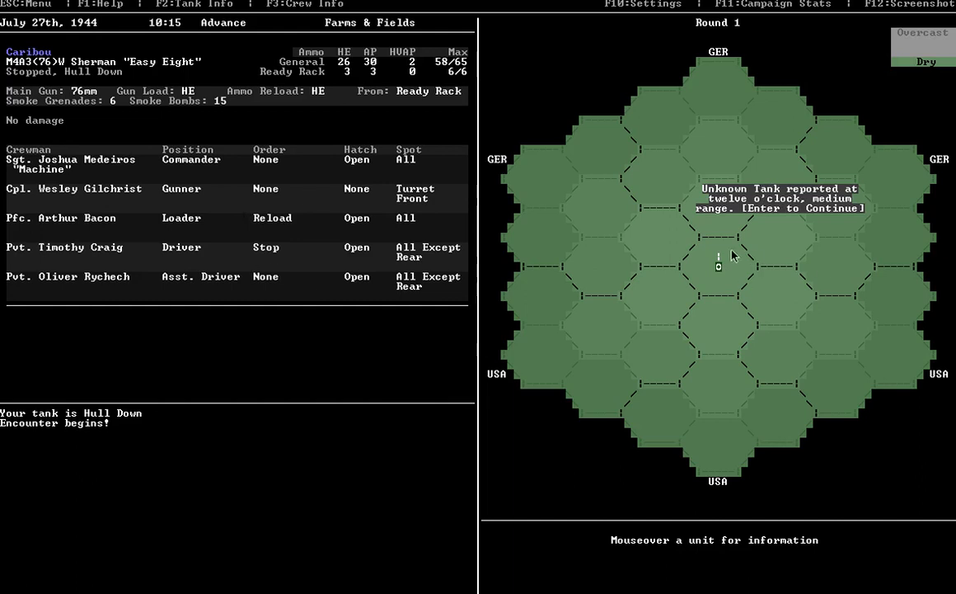
mouse_move(748, 271)
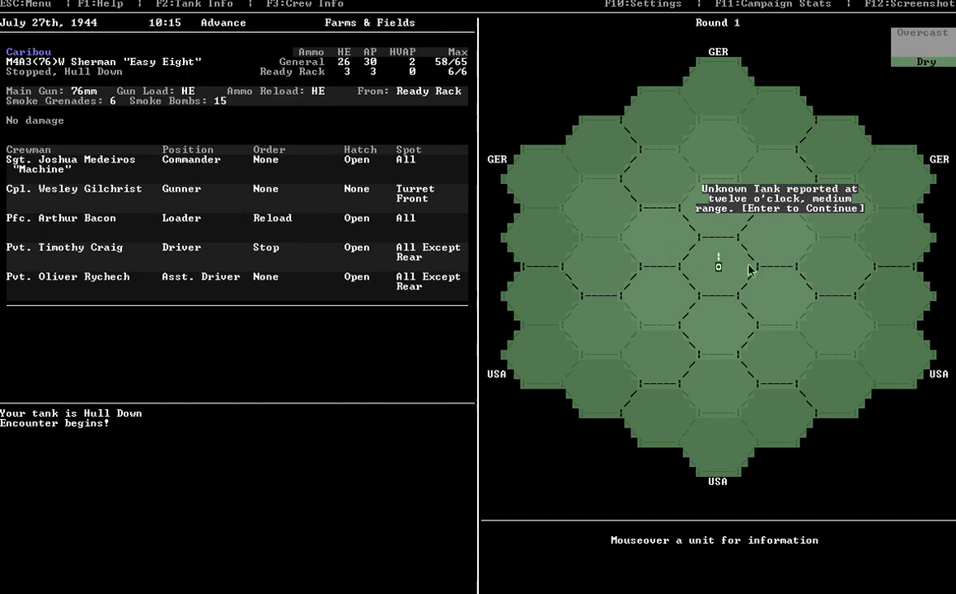
mouse_move(789, 236)
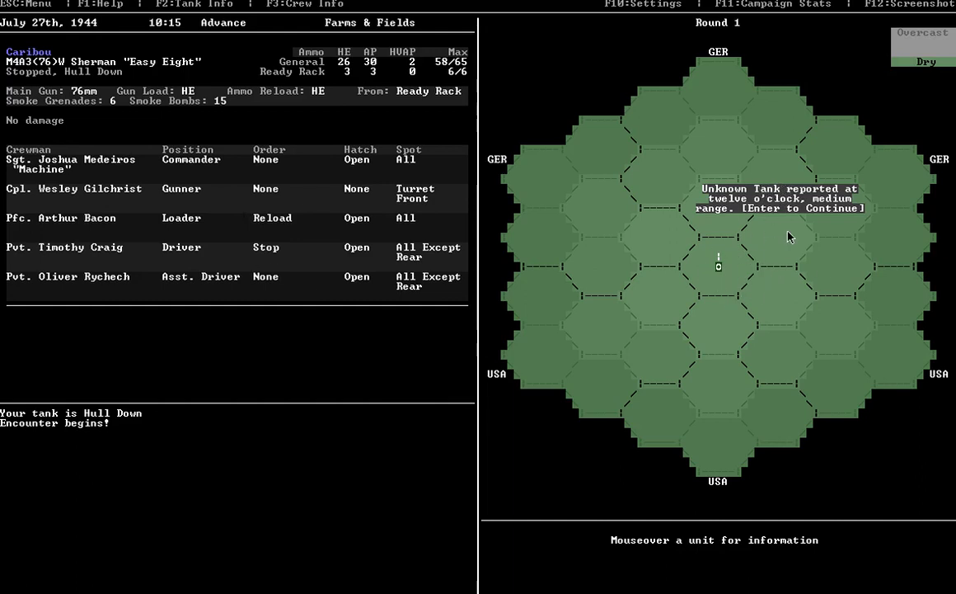
mouse_move(752, 169)
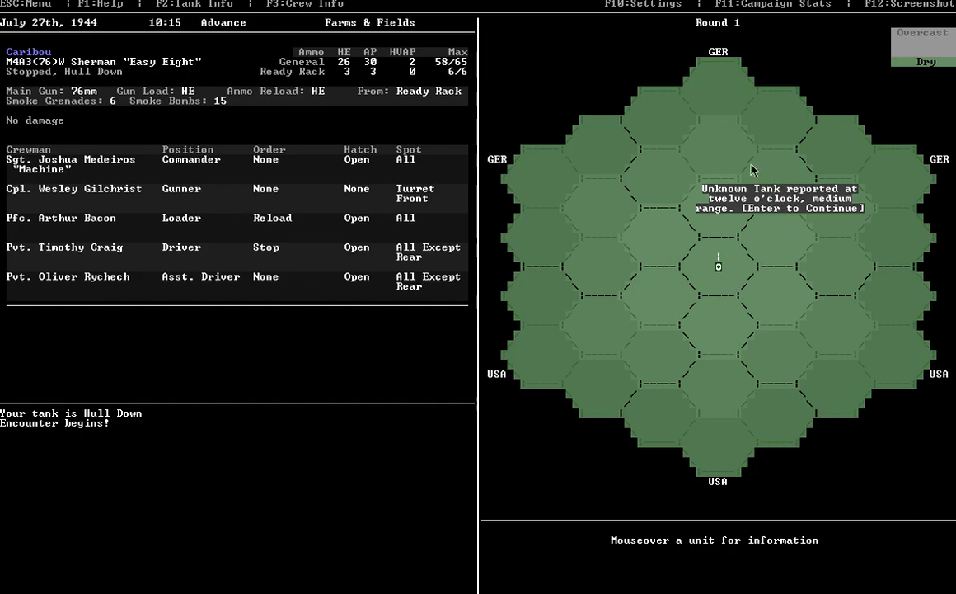
mouse_move(666, 360)
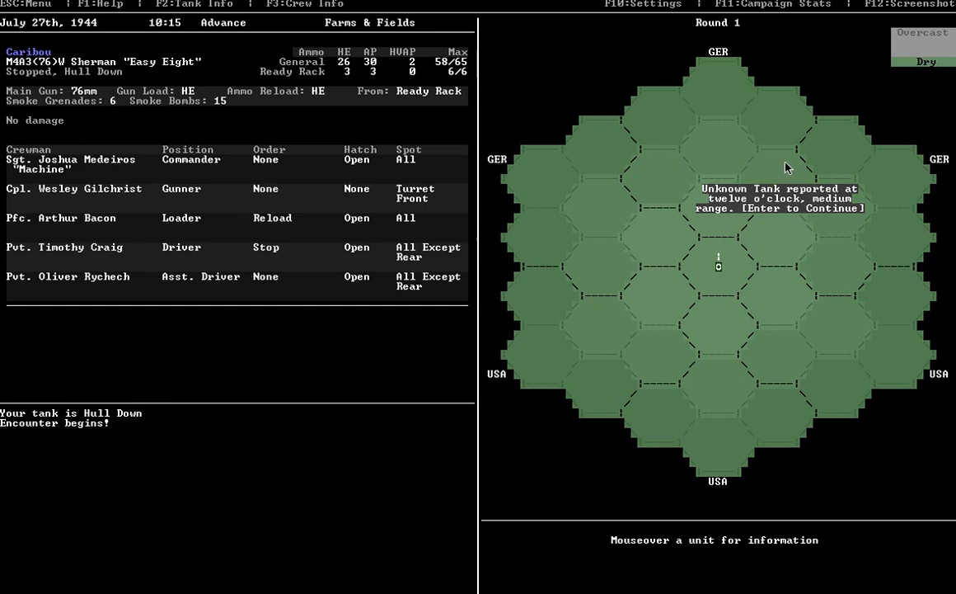
key(enter)
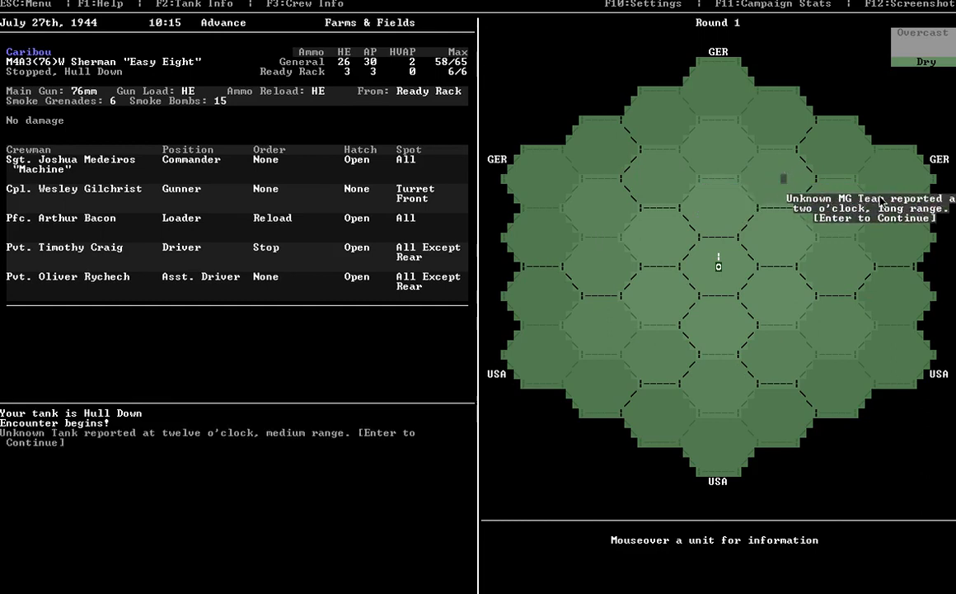
- Acknowledge MG sighting, artillery, ambush and enemy fire messages; loader Bacon is lightly wounded
key(enter)
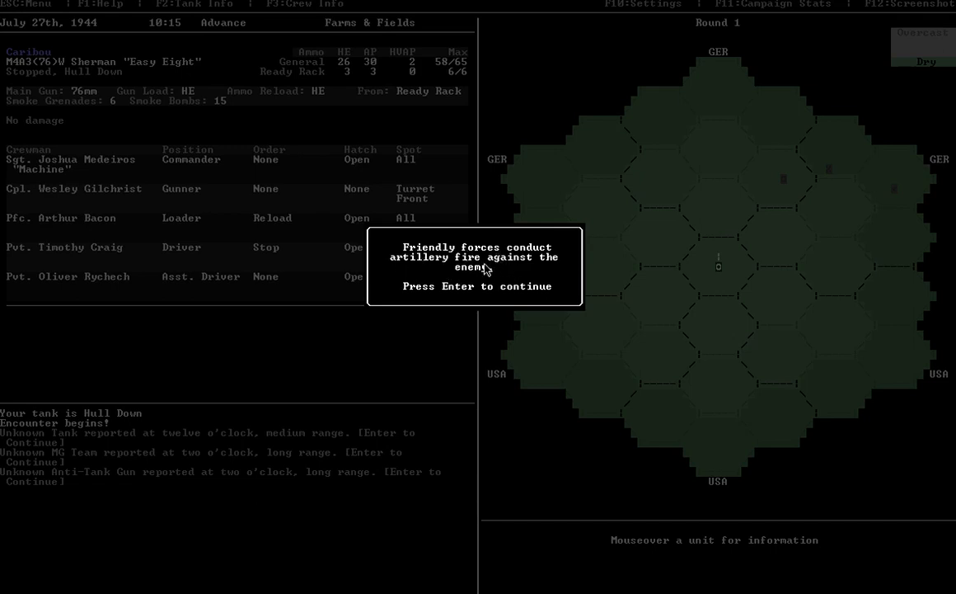
key(enter)
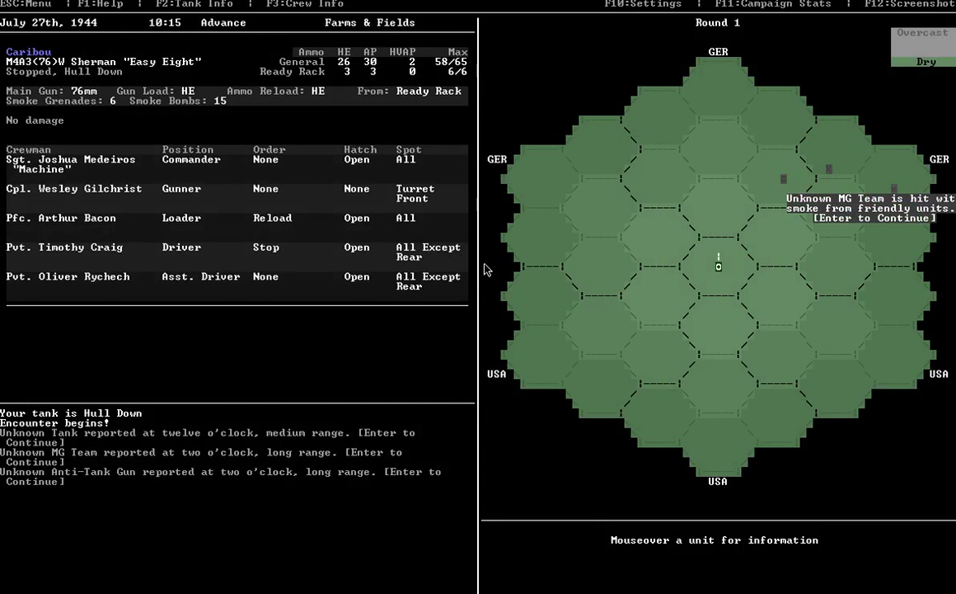
mouse_move(883, 222)
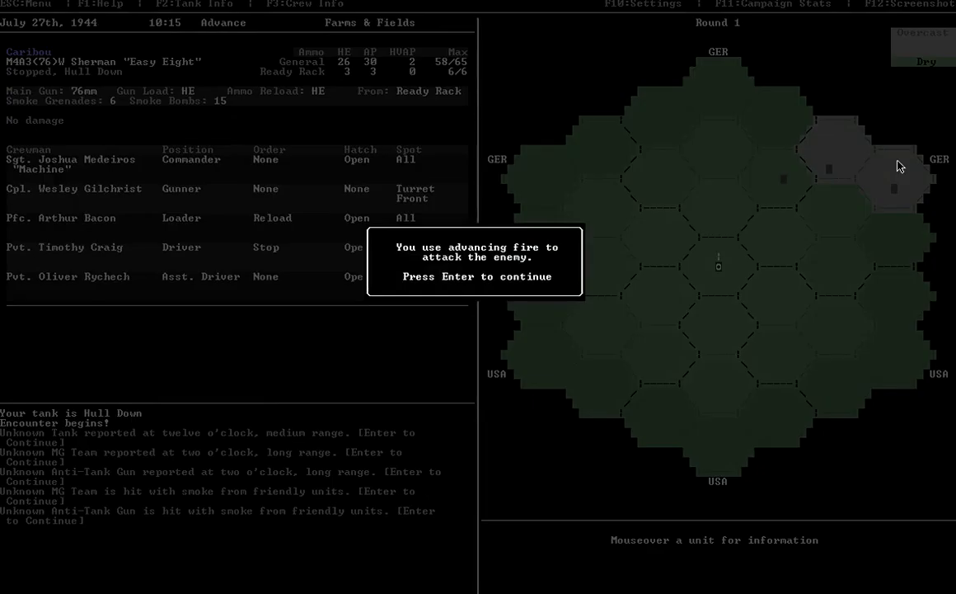
mouse_move(501, 272)
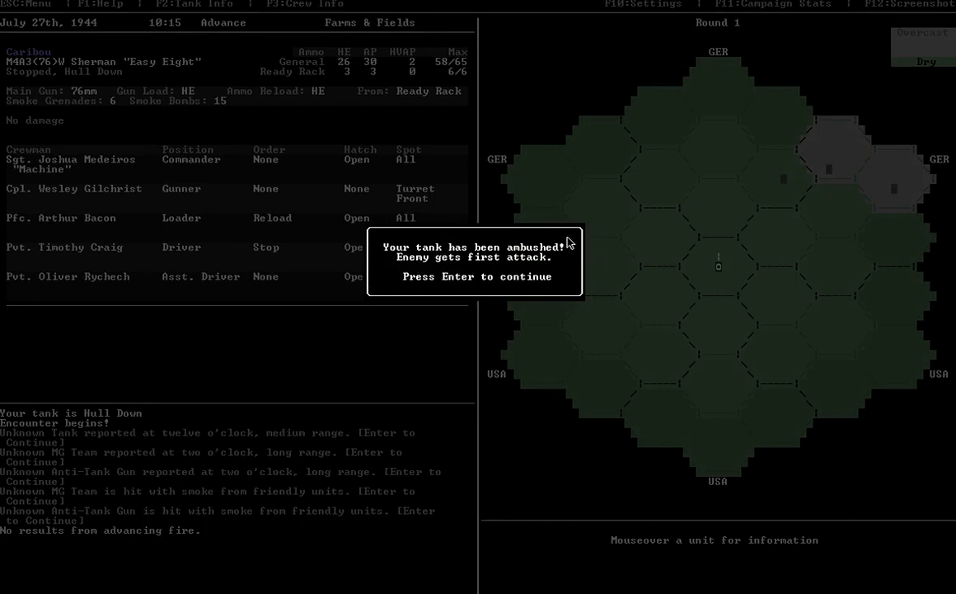
mouse_move(828, 189)
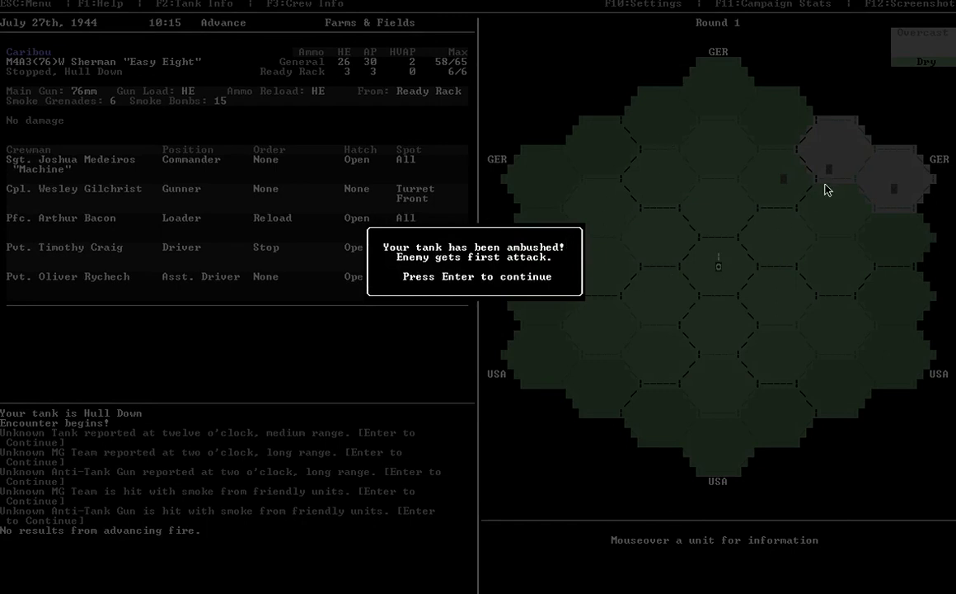
mouse_move(748, 151)
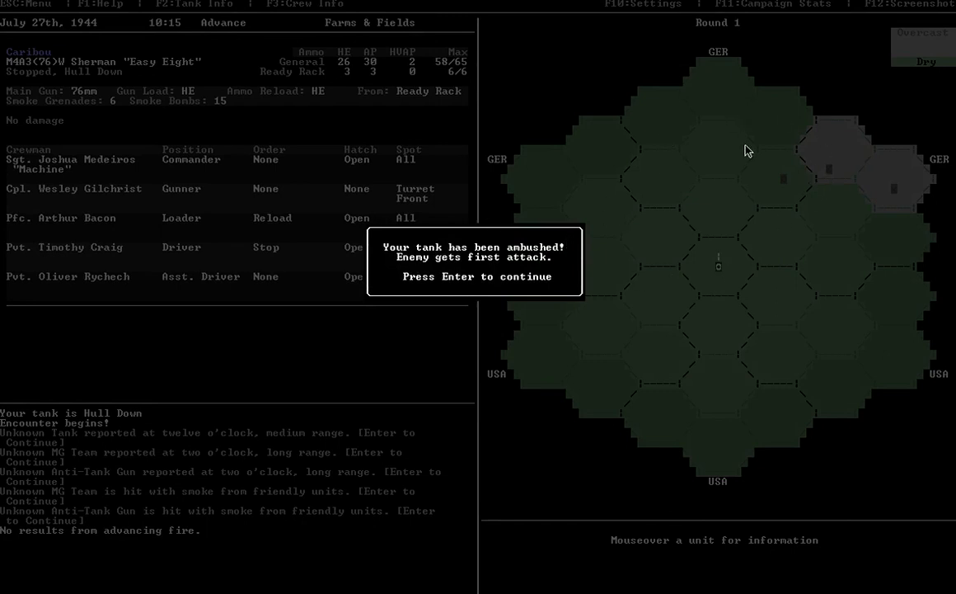
mouse_move(833, 171)
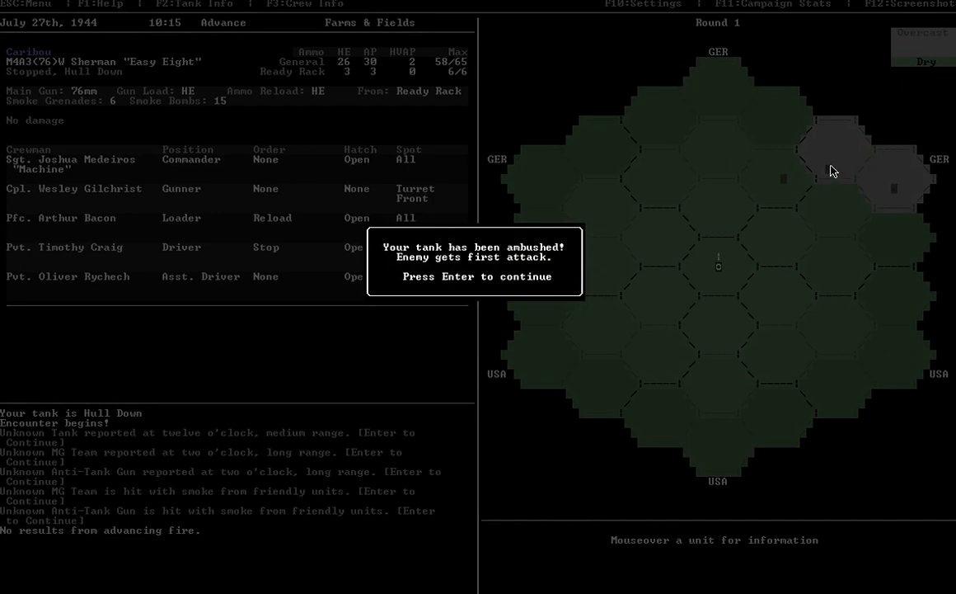
mouse_move(701, 381)
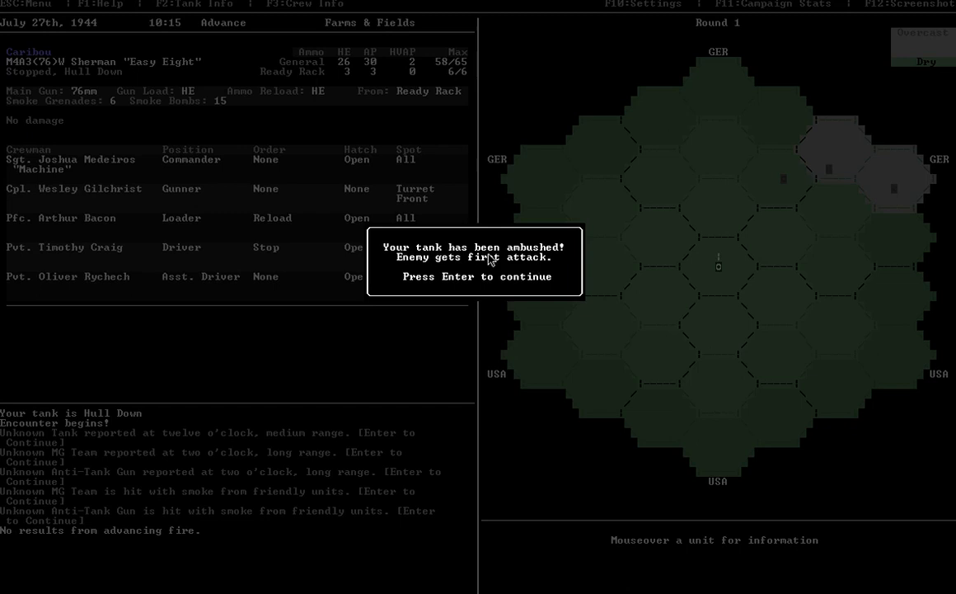
mouse_move(602, 181)
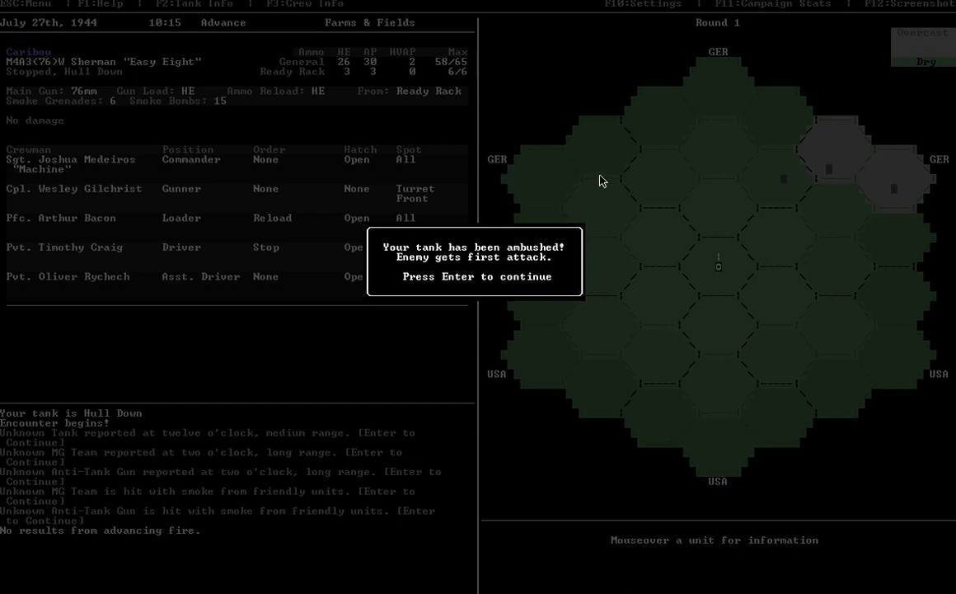
mouse_move(757, 200)
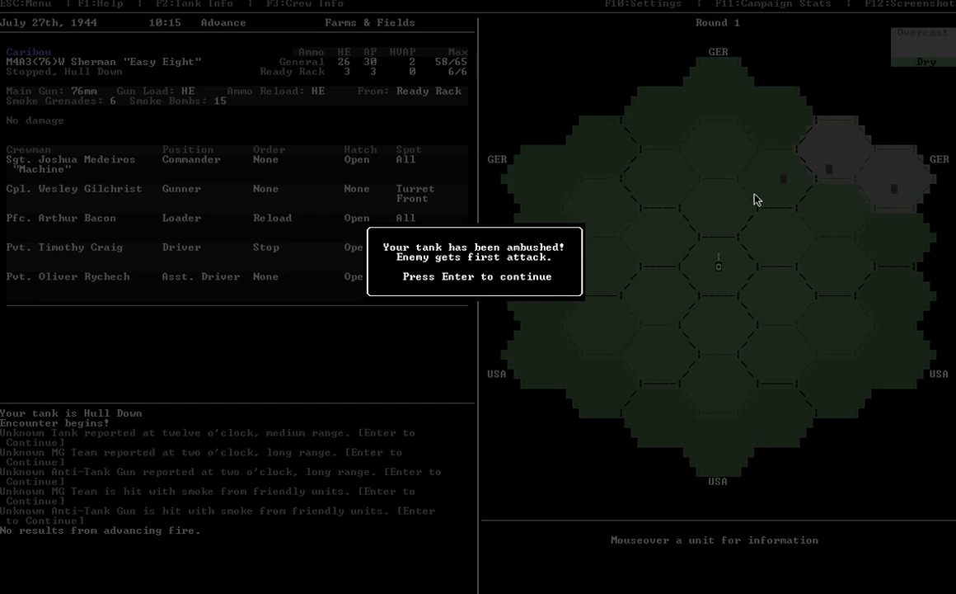
mouse_move(376, 191)
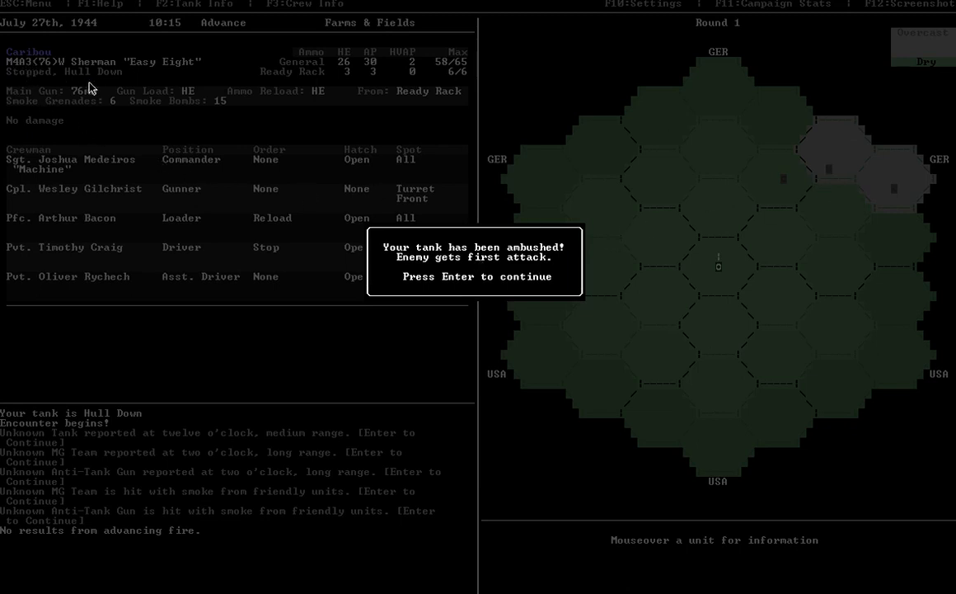
mouse_move(330, 130)
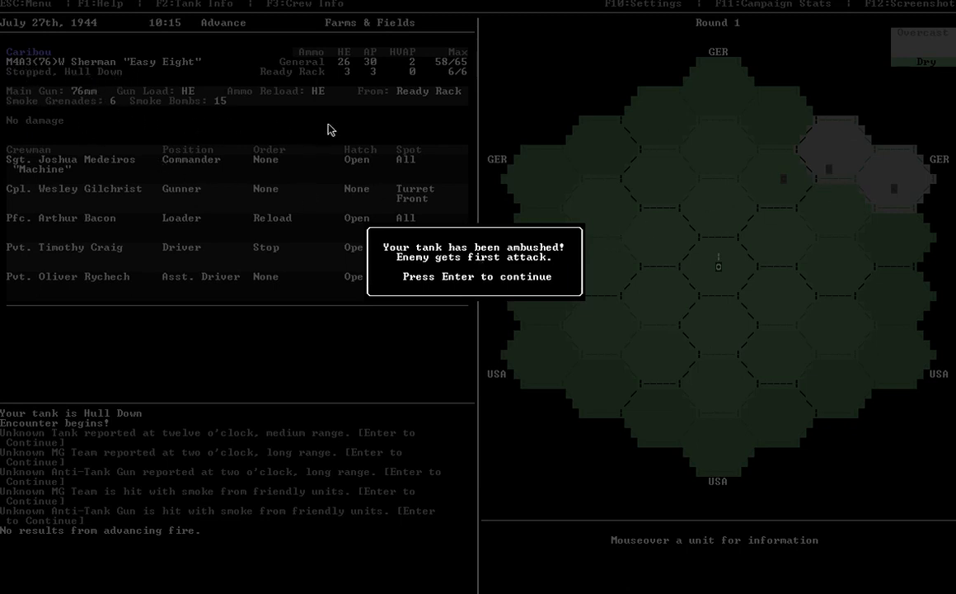
key(enter)
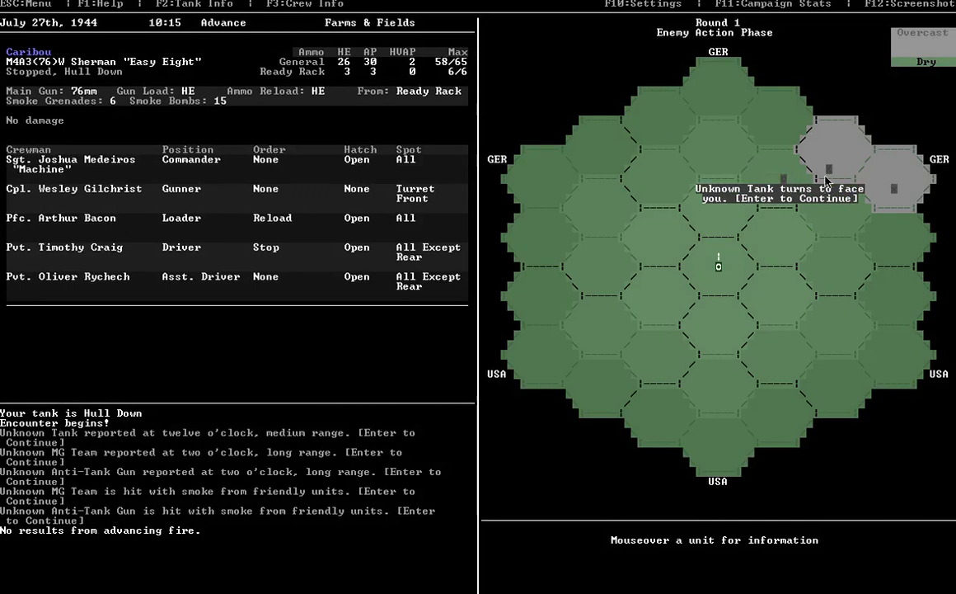
mouse_move(792, 182)
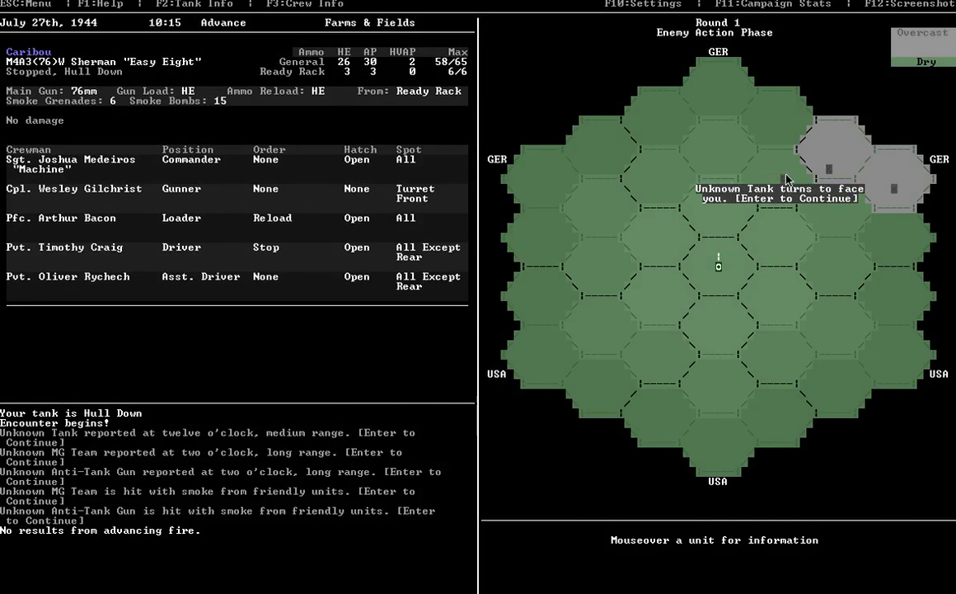
key(enter)
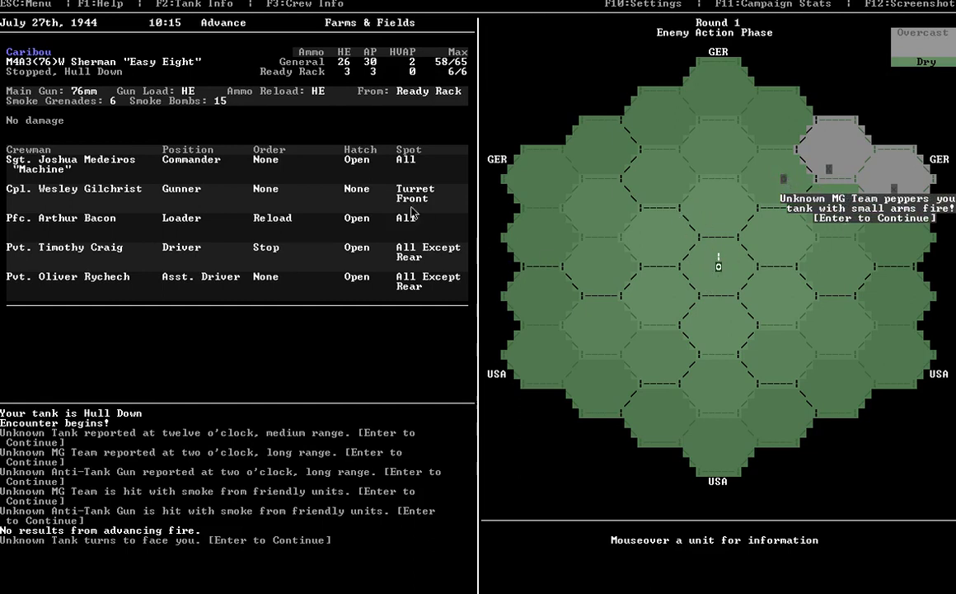
mouse_move(448, 264)
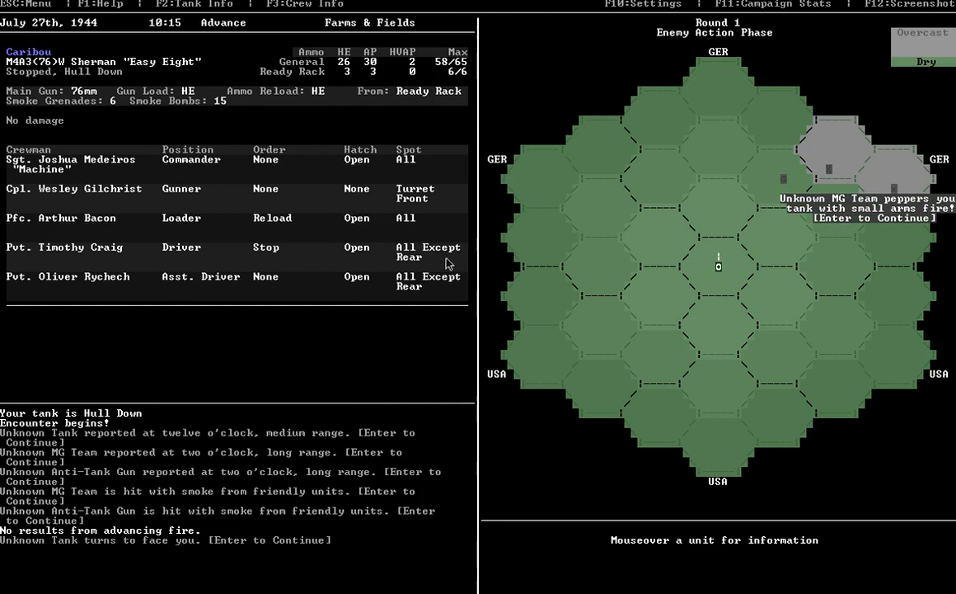
key(enter)
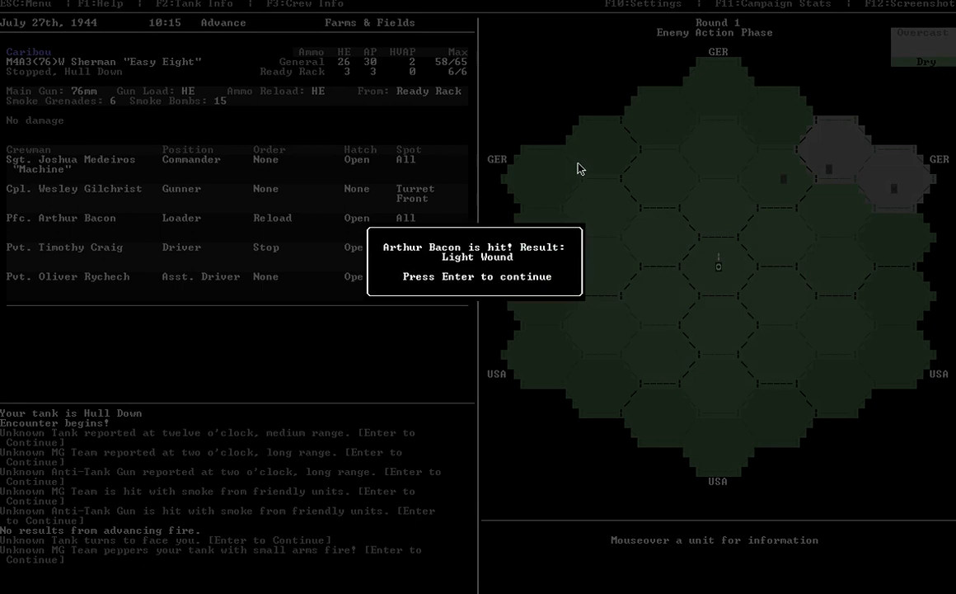
mouse_move(89, 229)
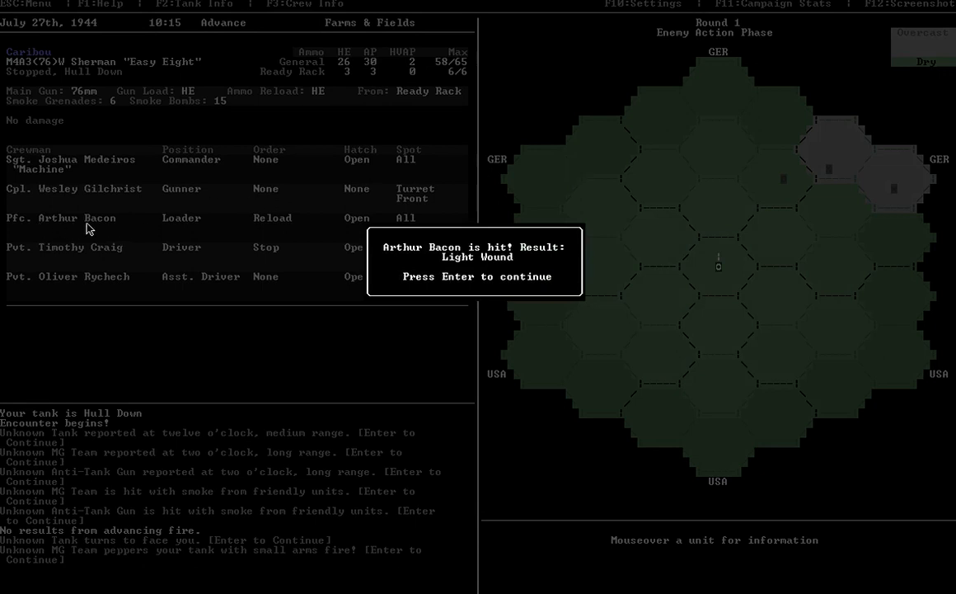
mouse_move(360, 231)
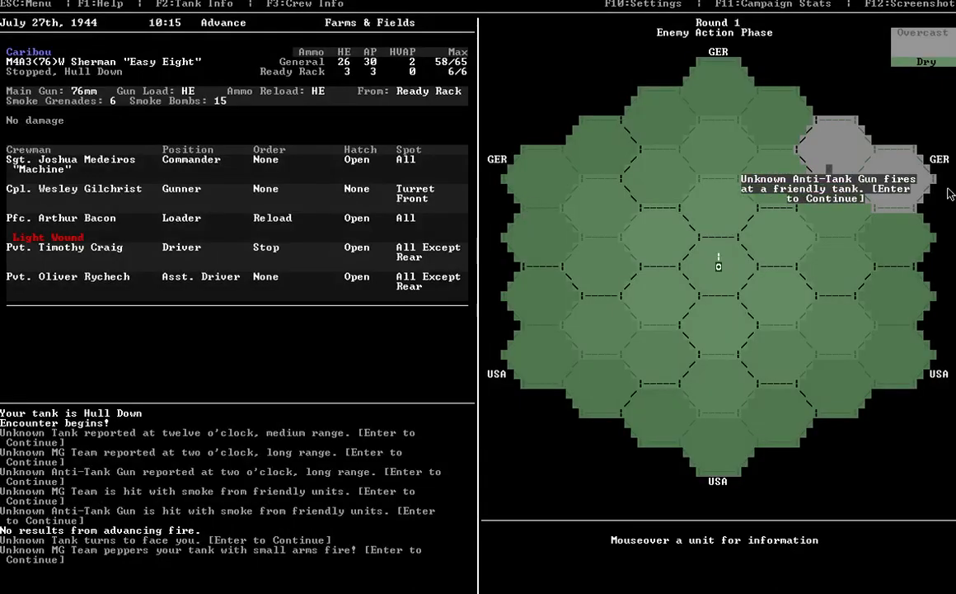
mouse_move(719, 271)
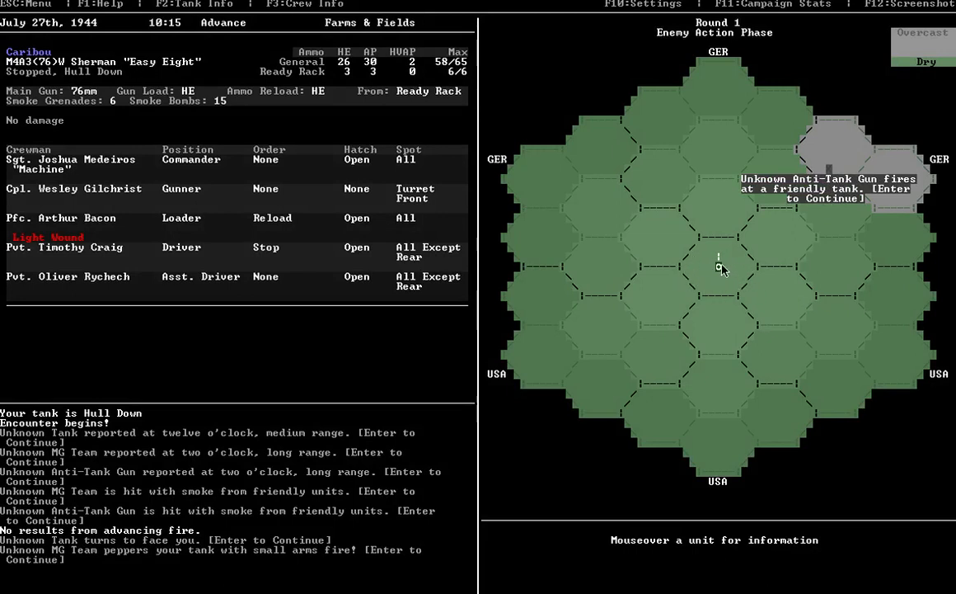
mouse_move(705, 297)
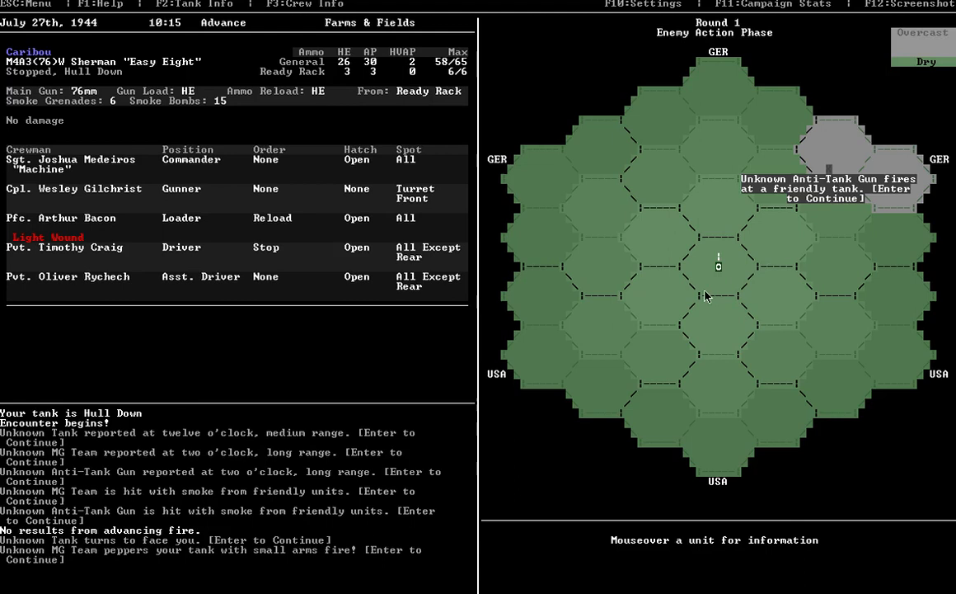
mouse_move(736, 294)
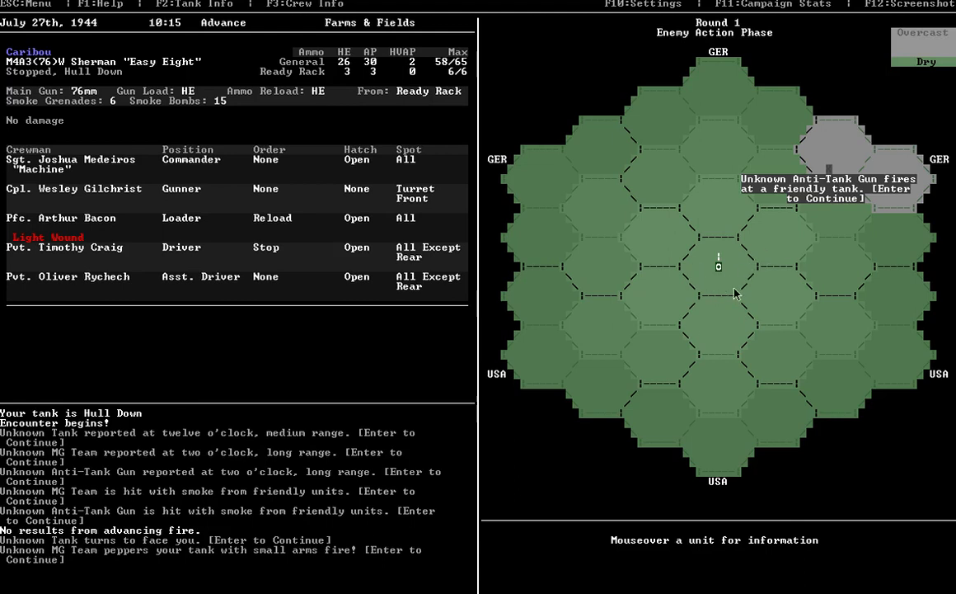
mouse_move(740, 258)
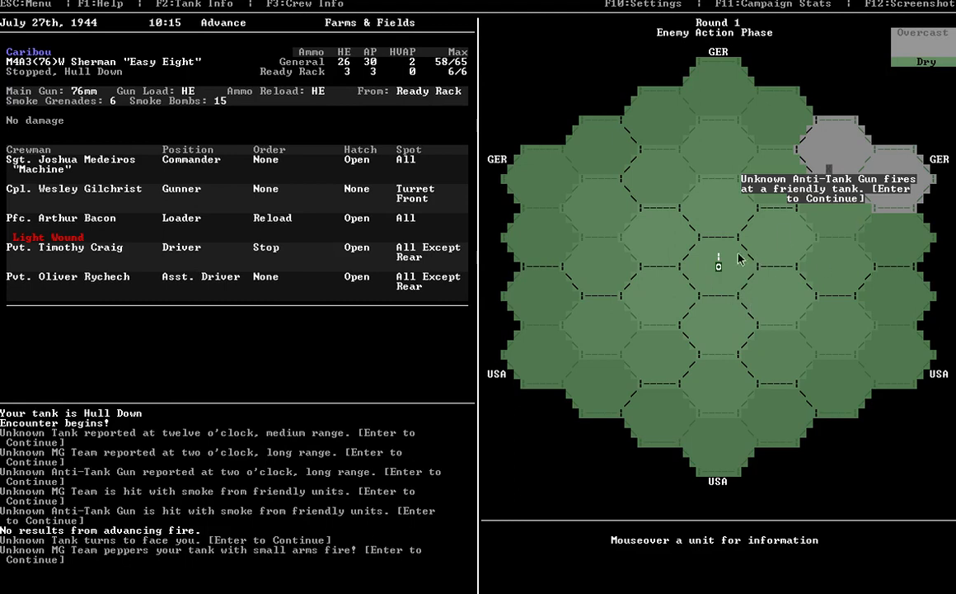
key(enter)
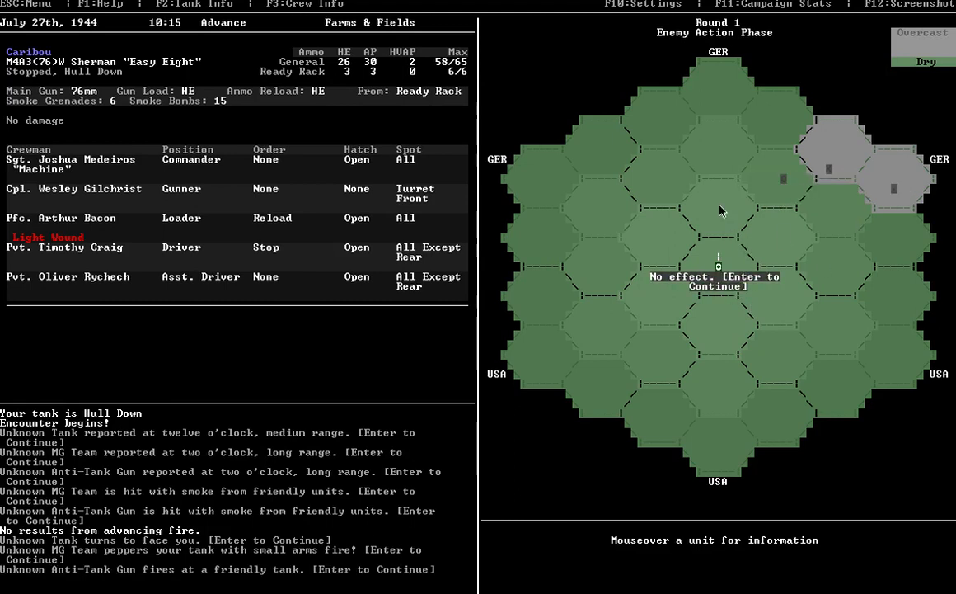
key(enter)
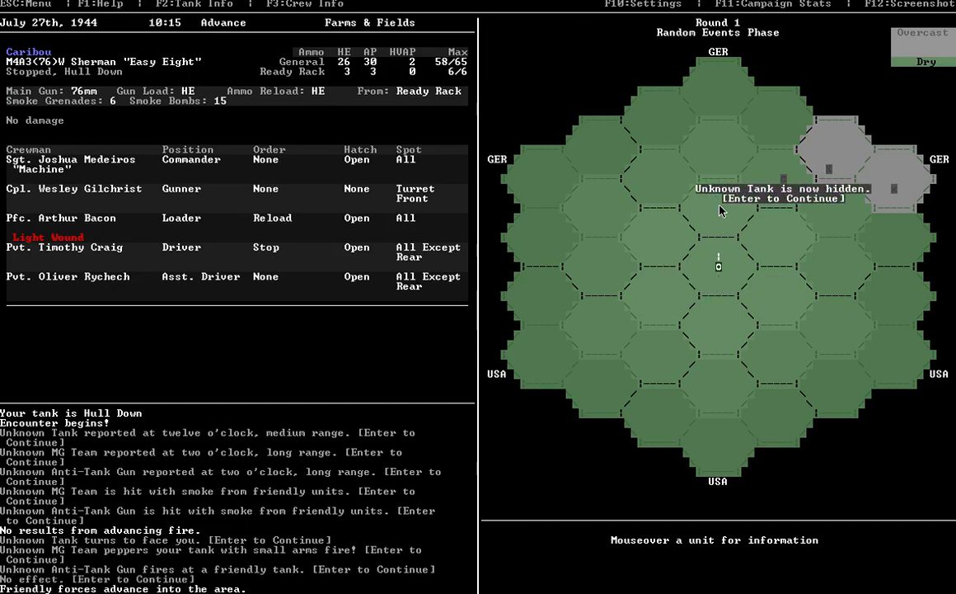
mouse_move(780, 180)
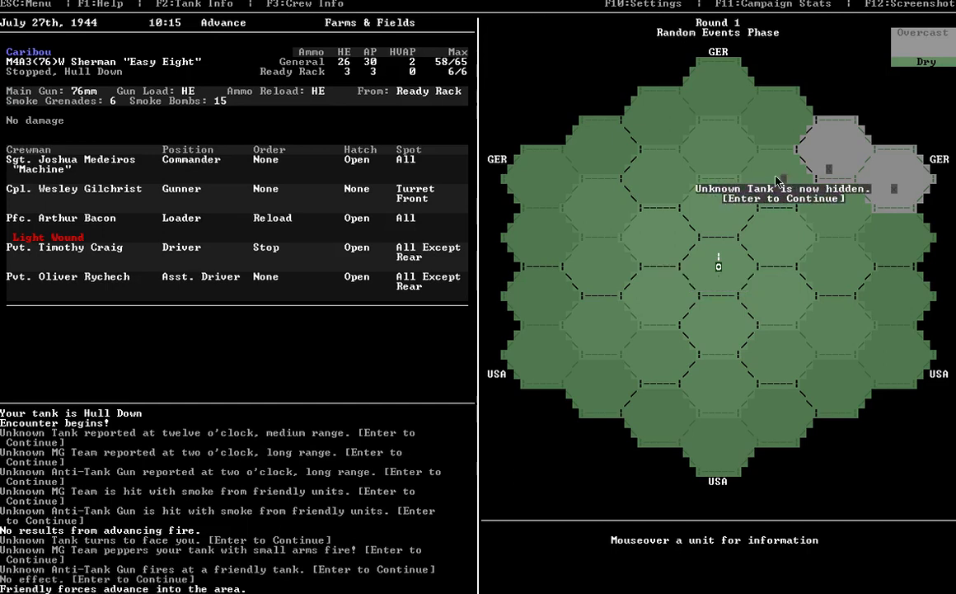
mouse_move(746, 170)
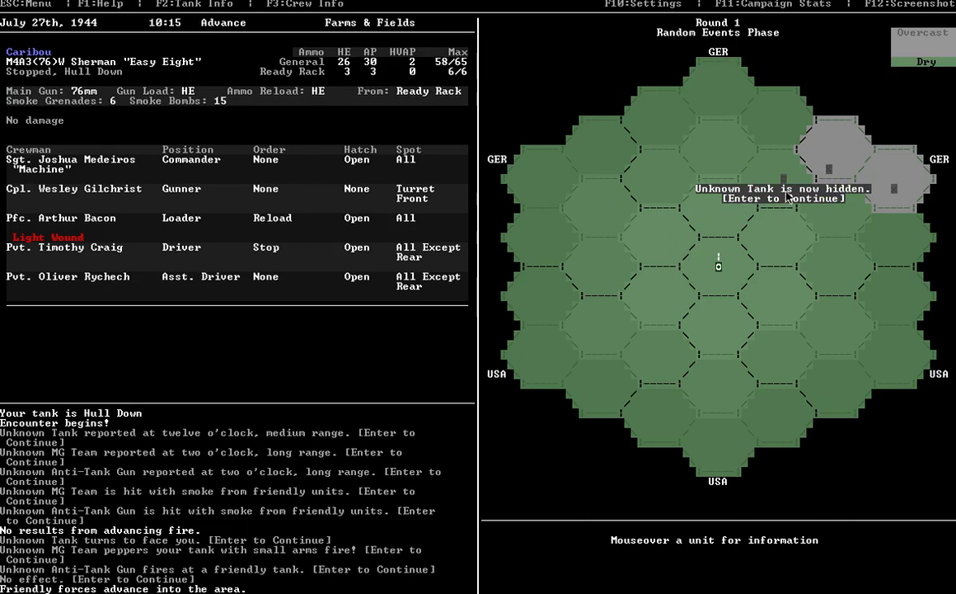
mouse_move(781, 218)
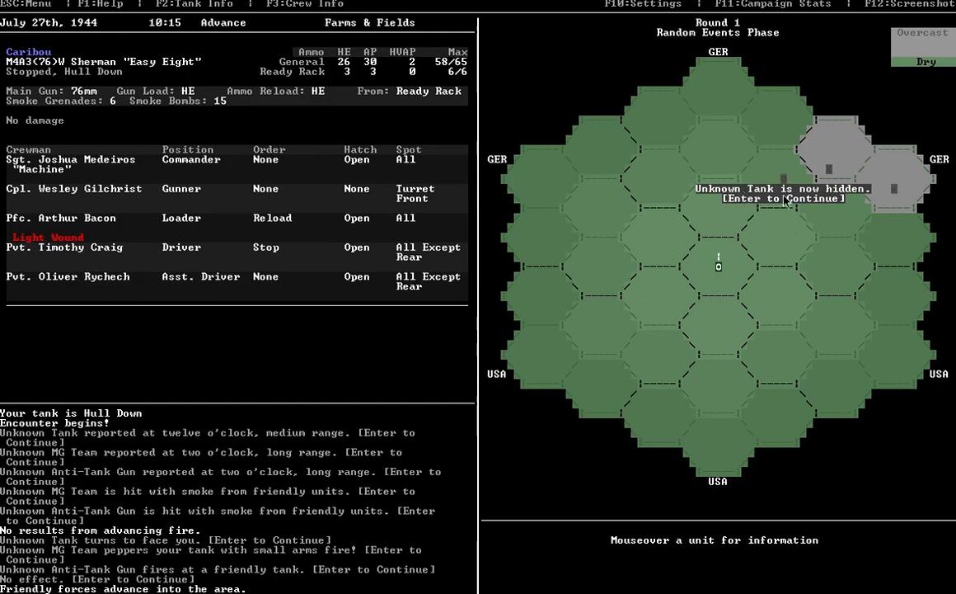
mouse_move(790, 161)
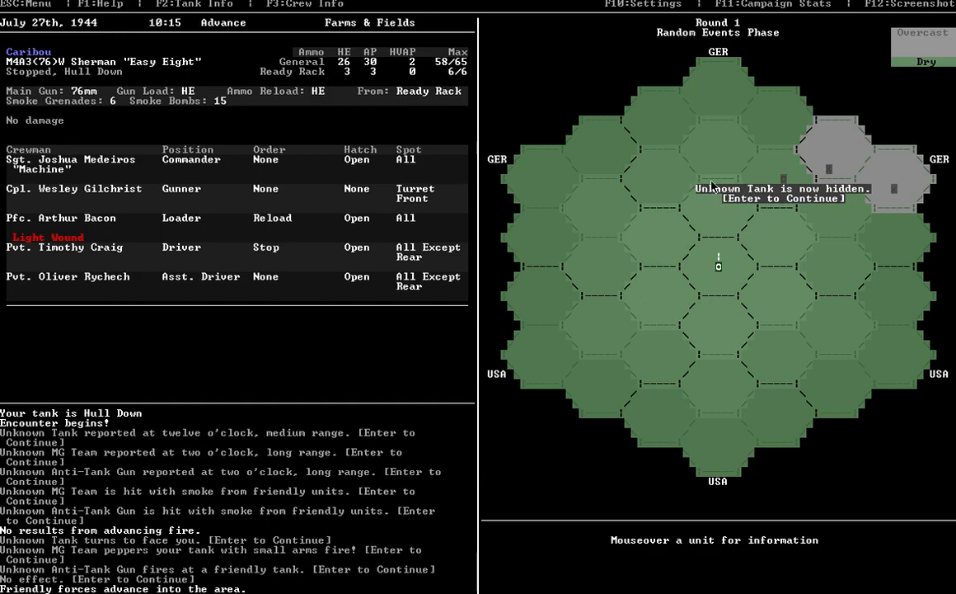
- Acknowledge the hidden enemy tank, then the MG Team and anti-tank gun sightings
key(enter)
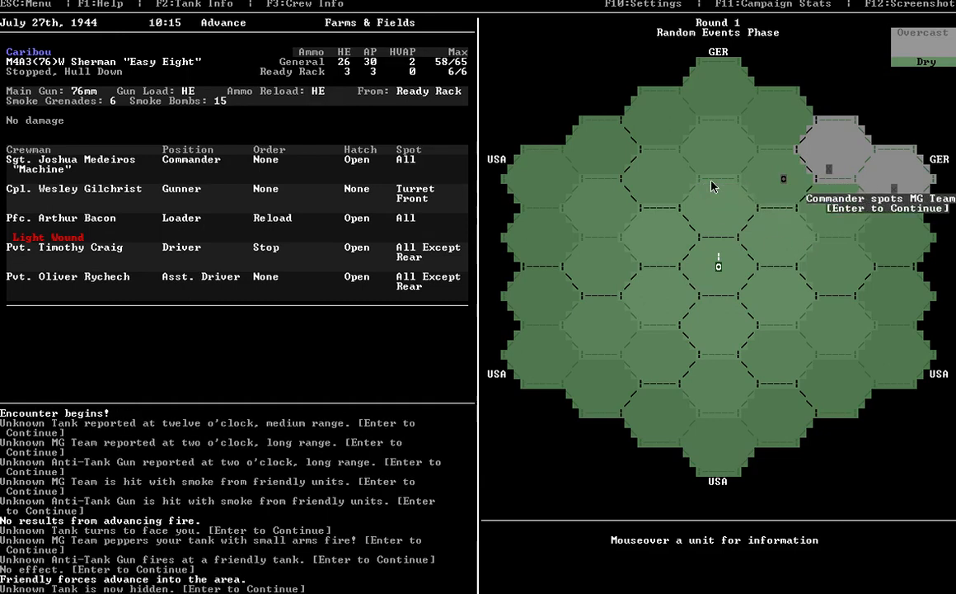
key(enter)
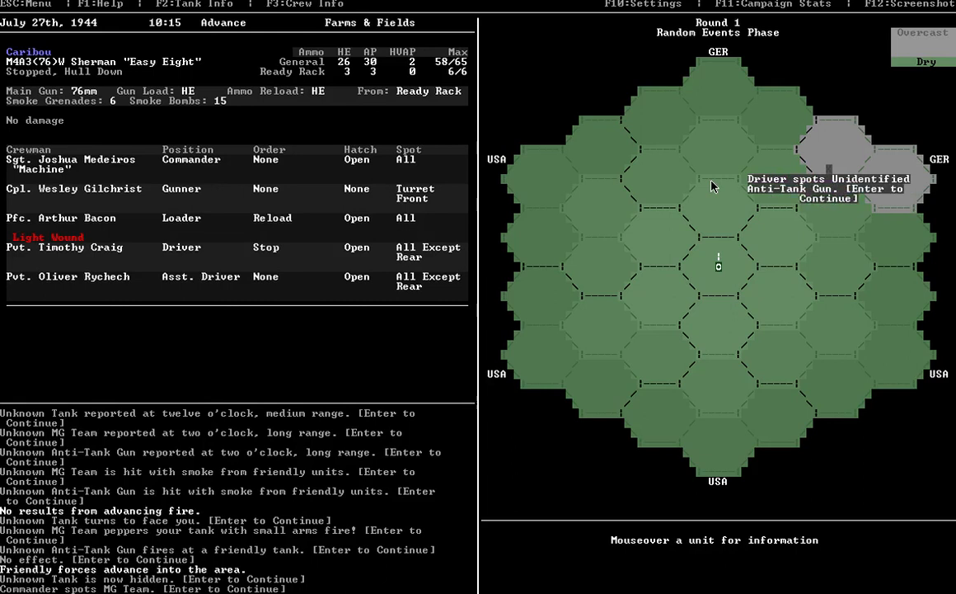
key(enter)
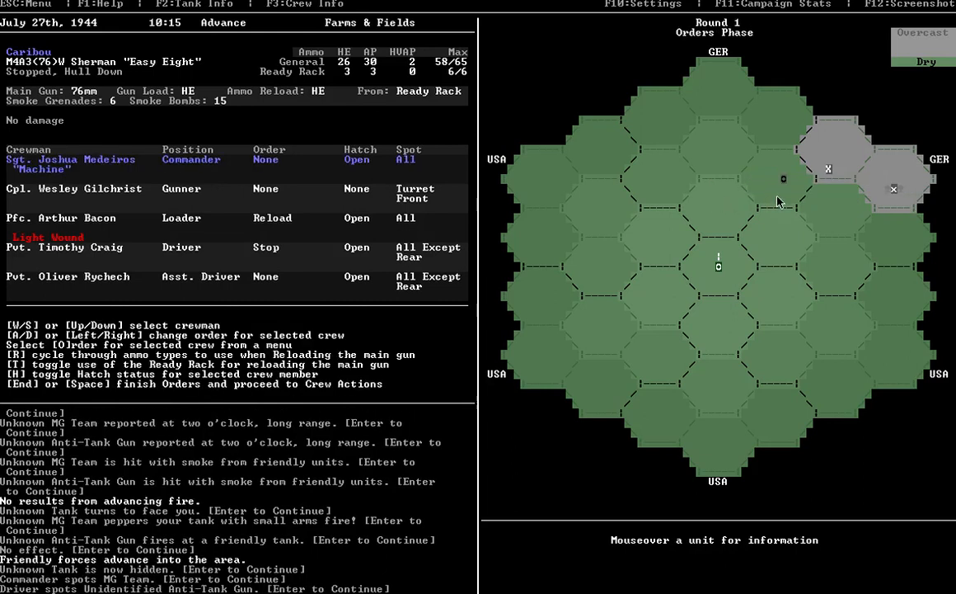
mouse_move(785, 181)
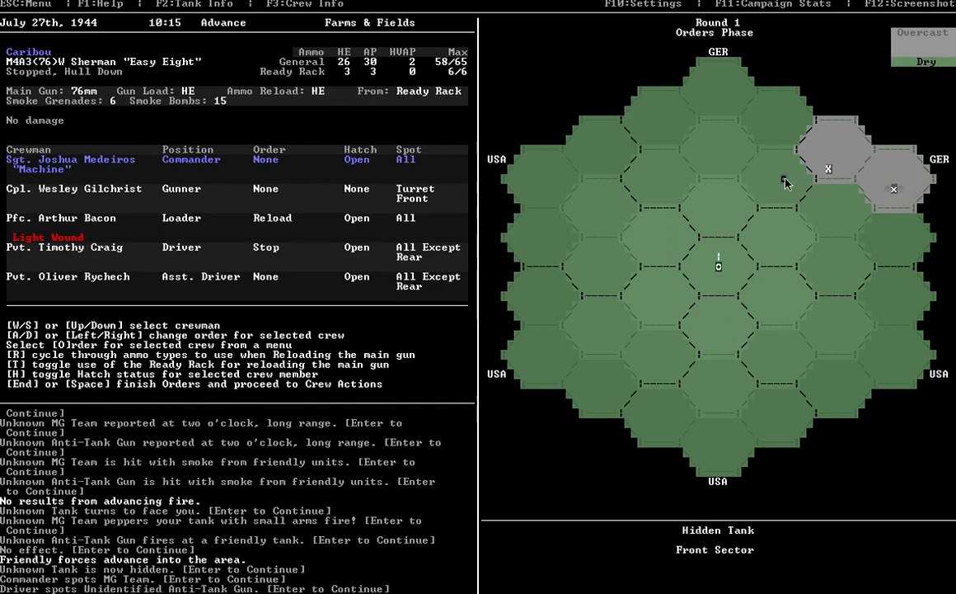
mouse_move(727, 233)
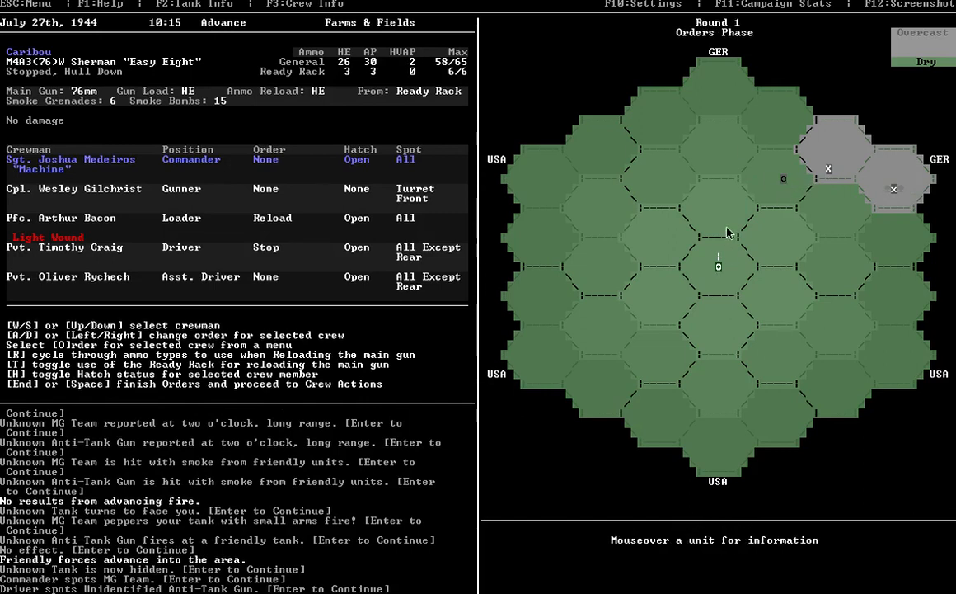
mouse_move(721, 260)
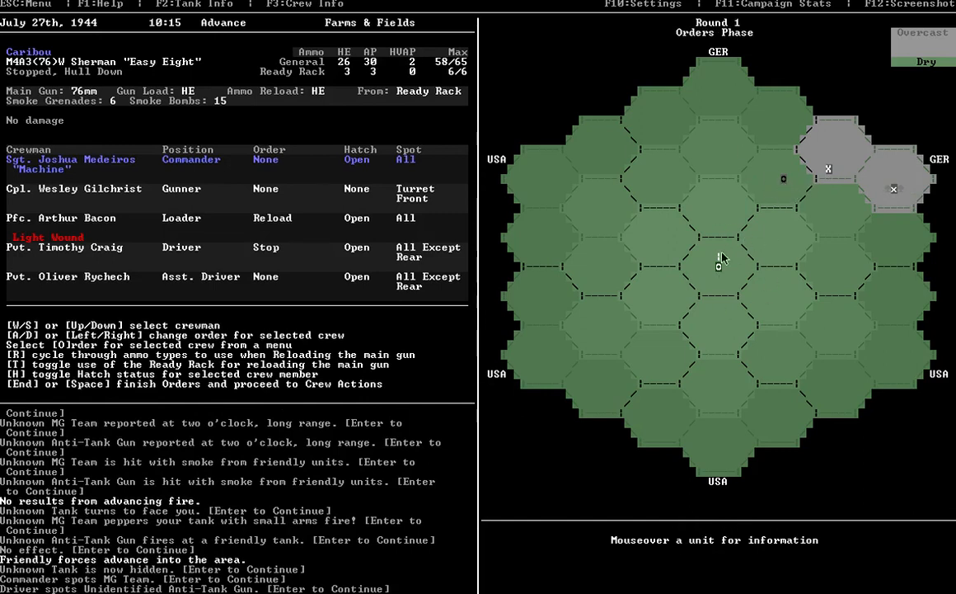
mouse_move(829, 171)
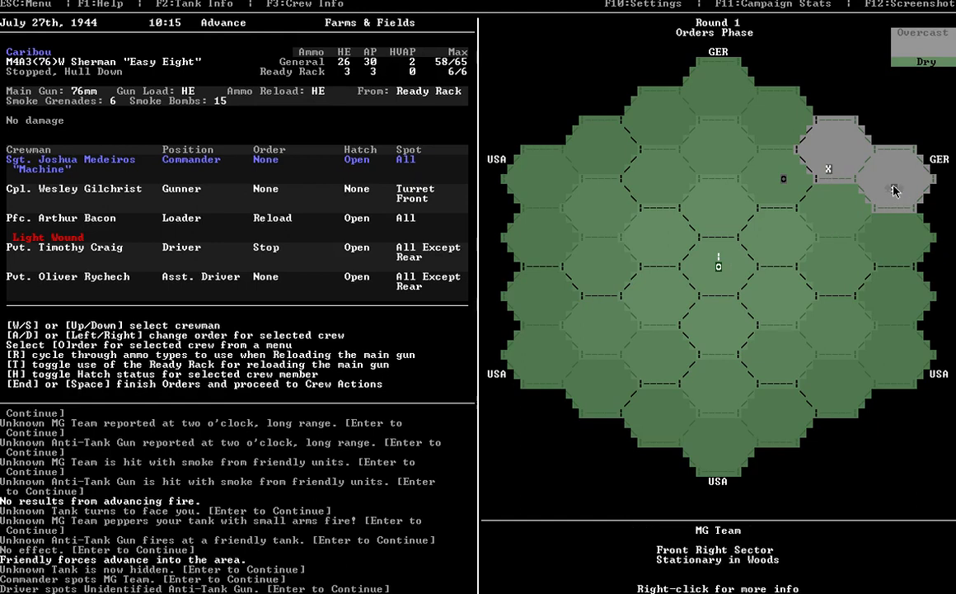
mouse_move(895, 192)
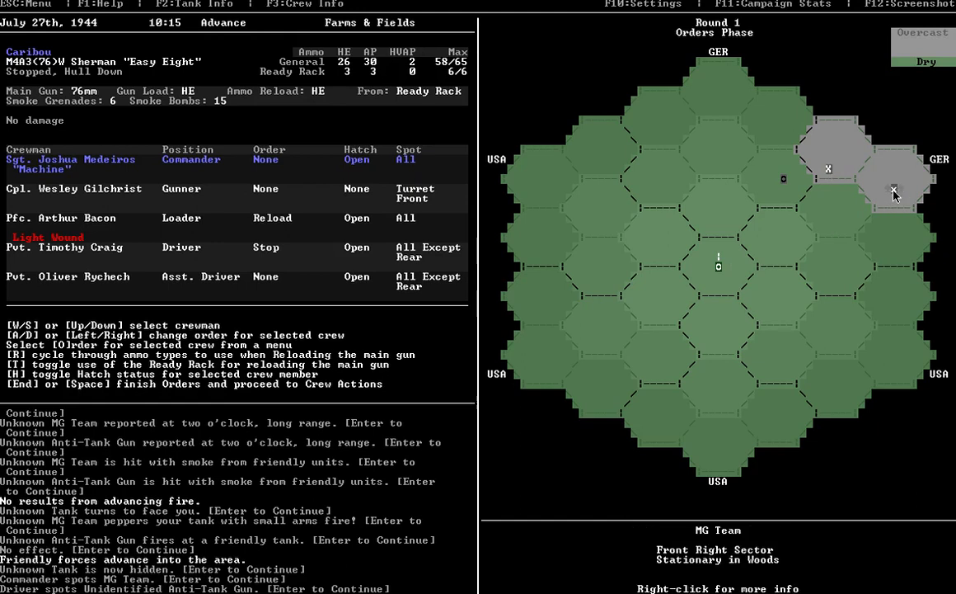
mouse_move(892, 197)
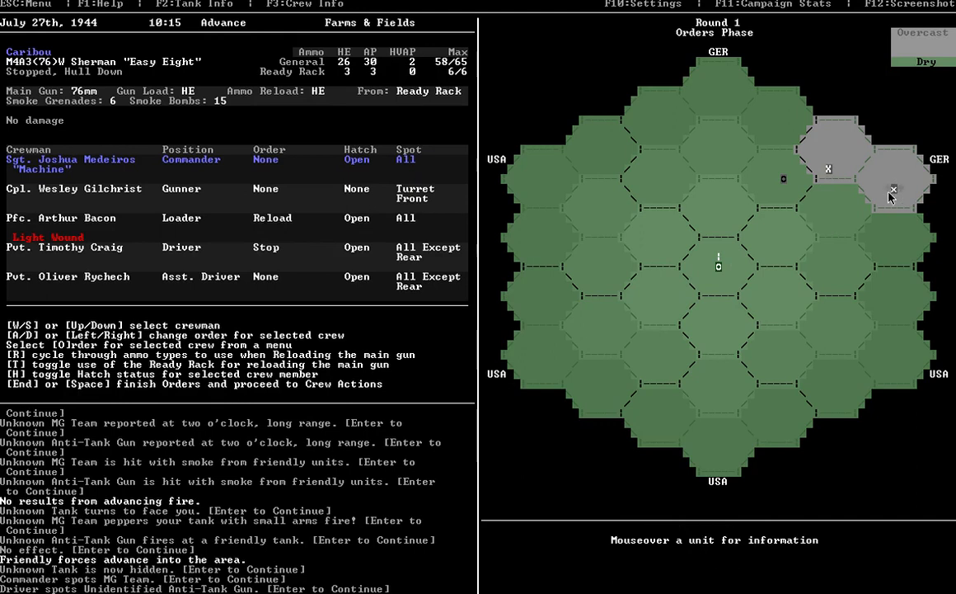
mouse_move(732, 51)
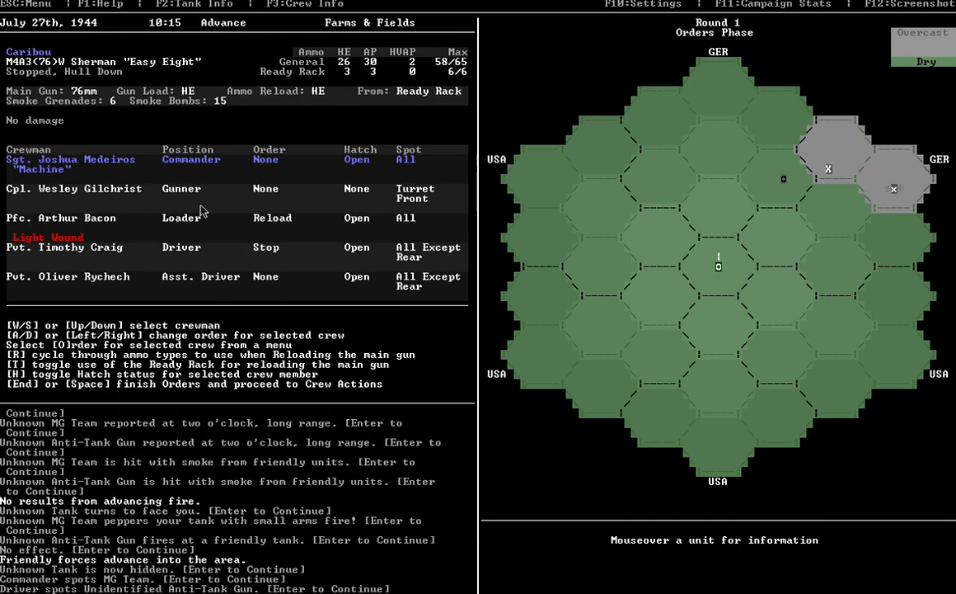
mouse_move(371, 246)
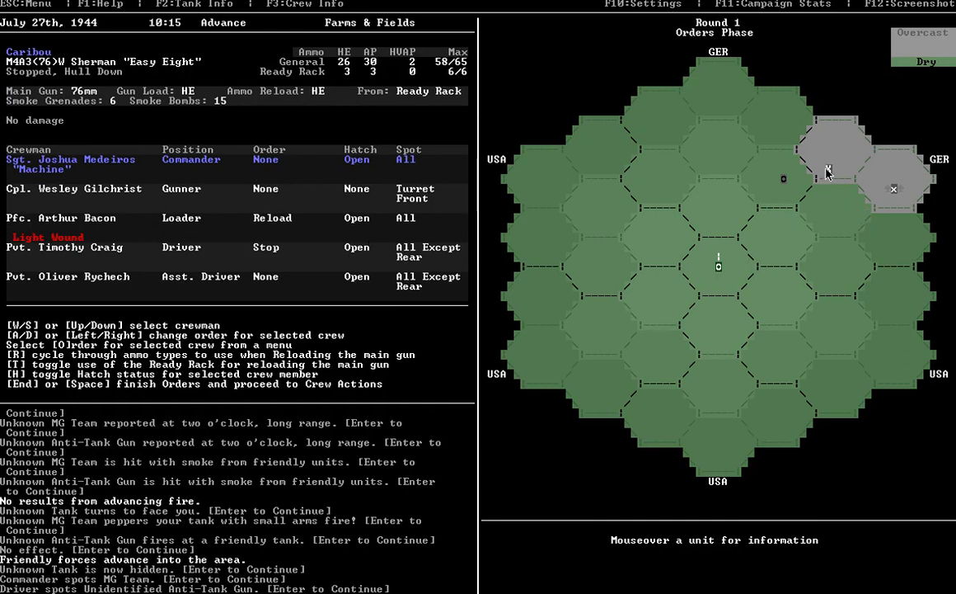
mouse_move(830, 170)
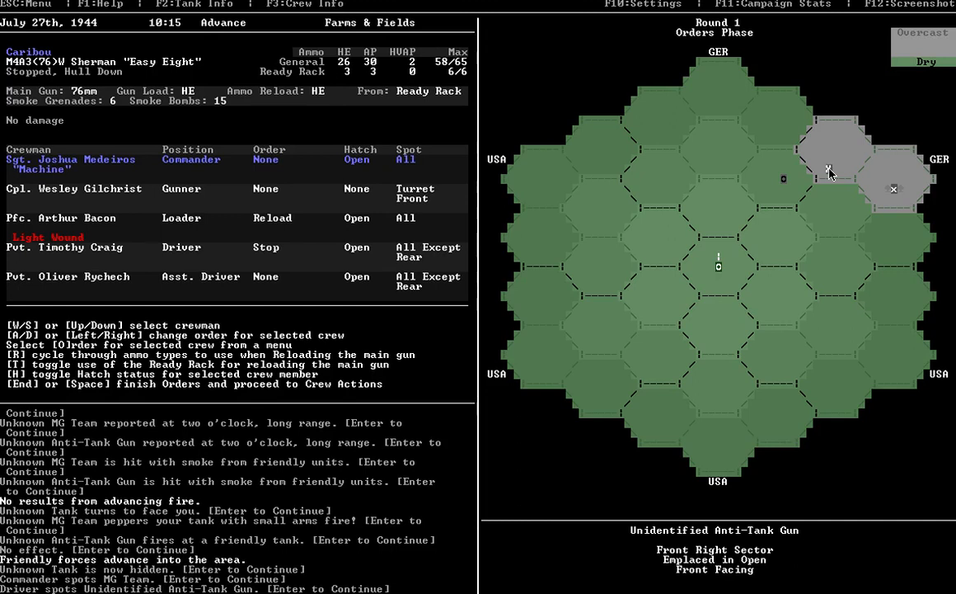
mouse_move(829, 174)
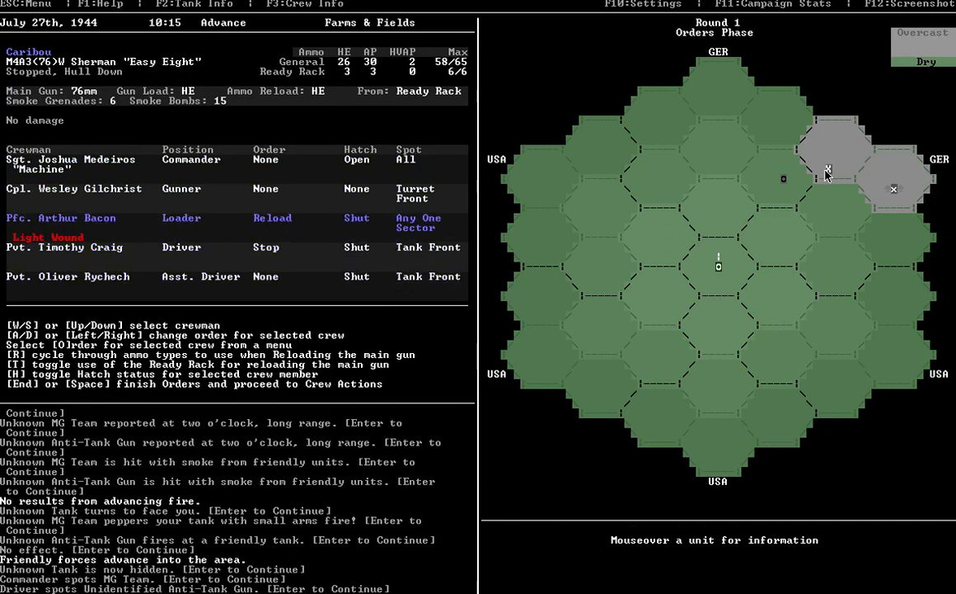
mouse_move(829, 169)
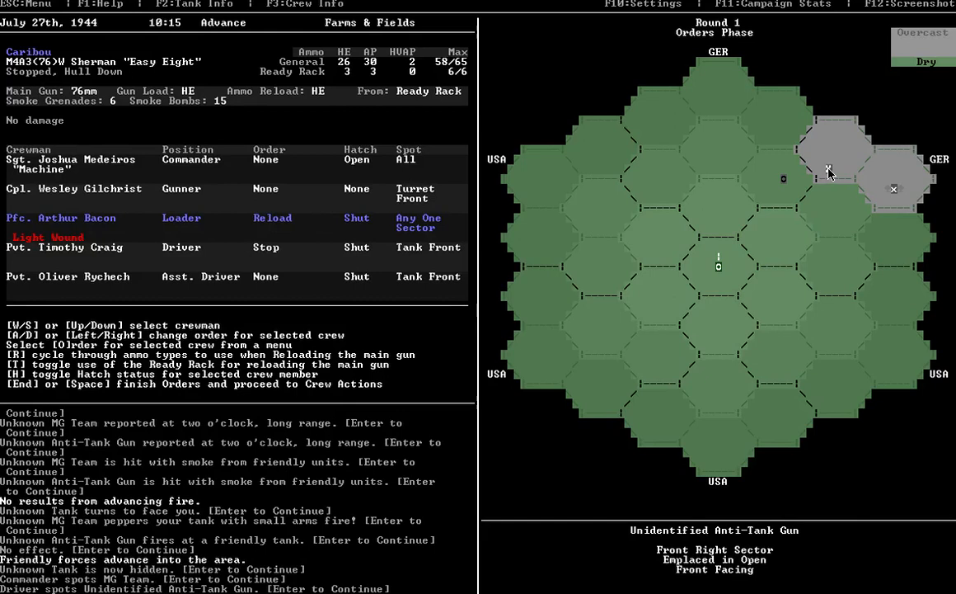
mouse_move(824, 226)
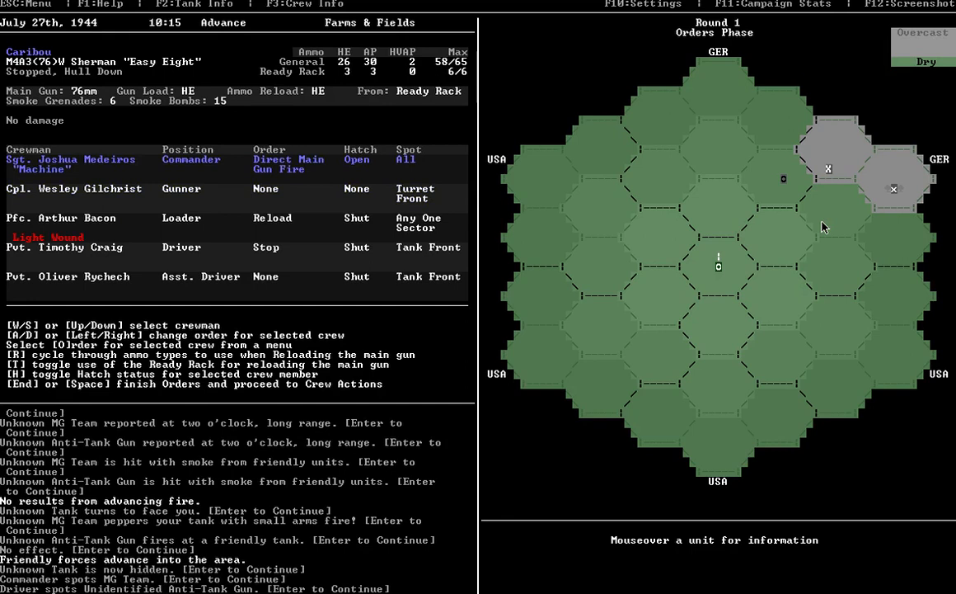
mouse_move(284, 173)
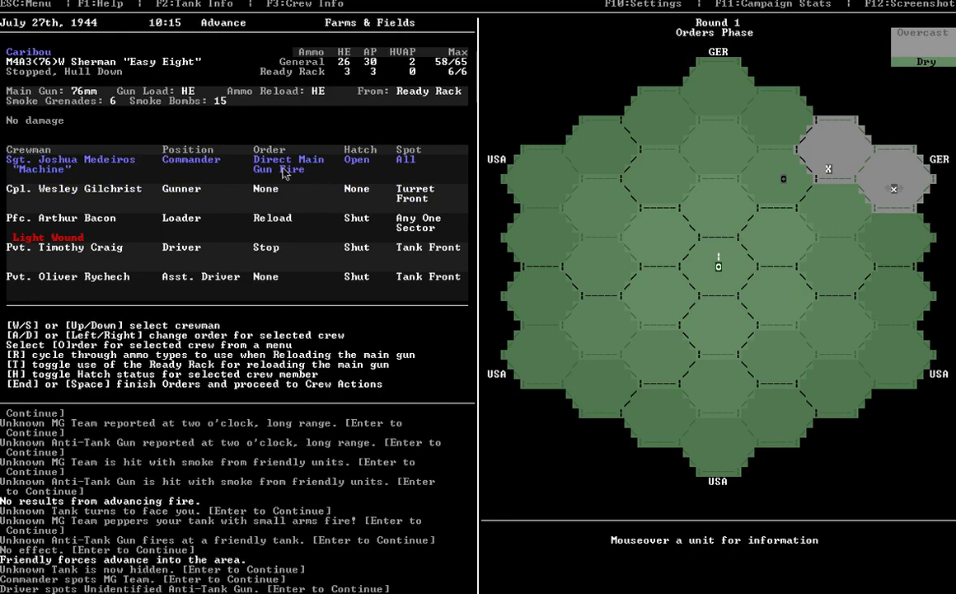
mouse_move(295, 168)
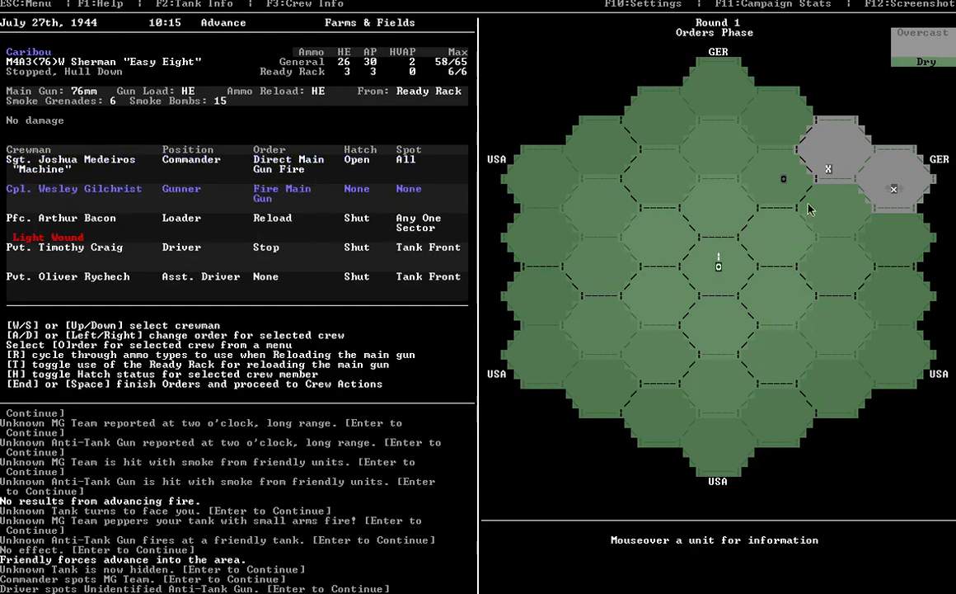
mouse_move(760, 203)
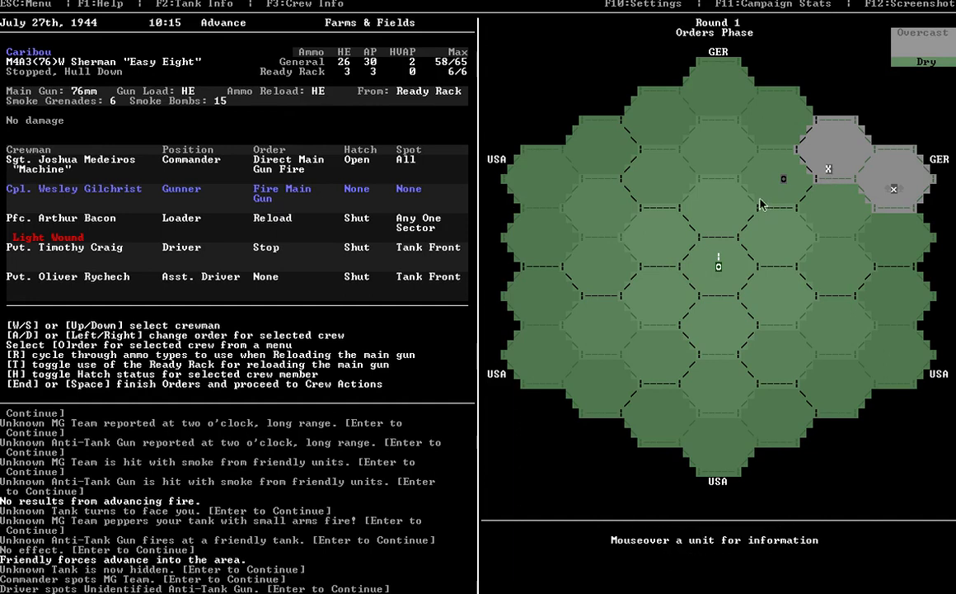
mouse_move(829, 177)
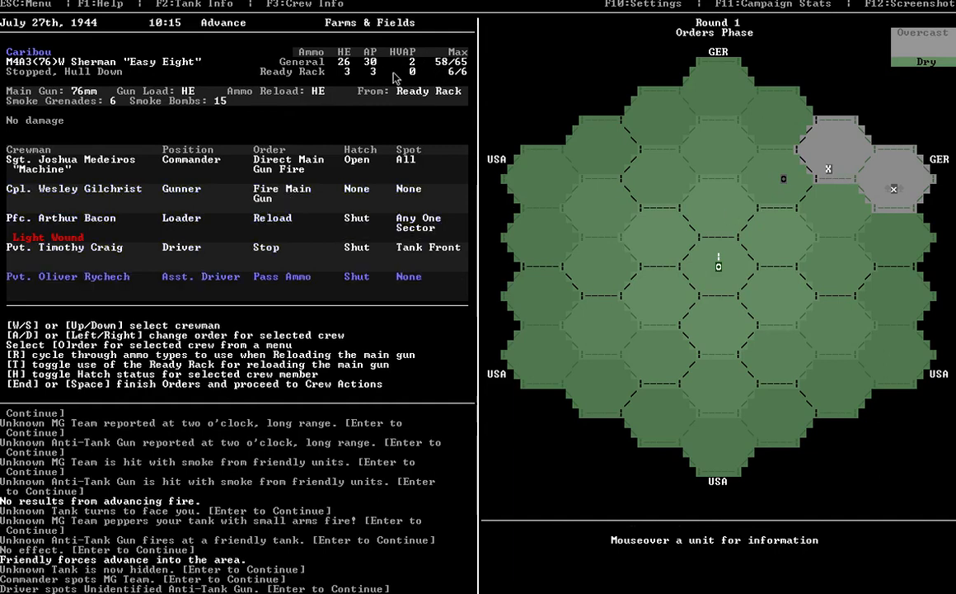
mouse_move(303, 230)
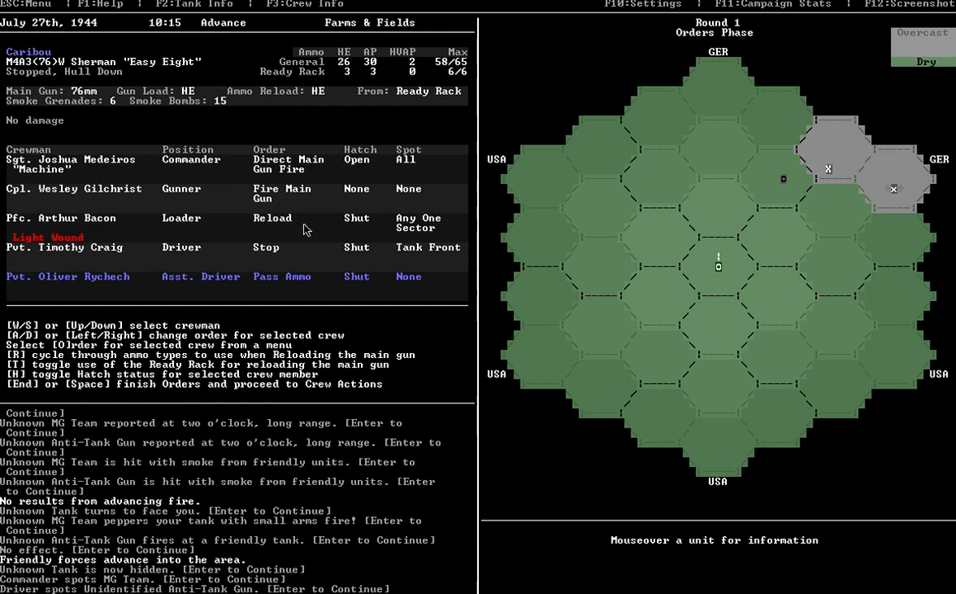
mouse_move(311, 229)
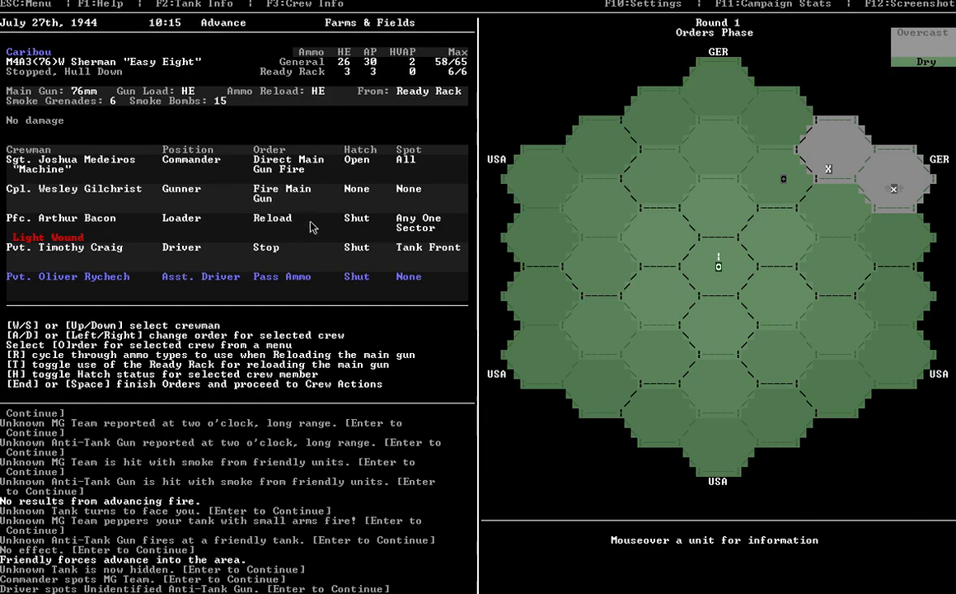
- Finish crew orders and fire the 76mm HE round at the unidentified anti-tank gun
key(End)
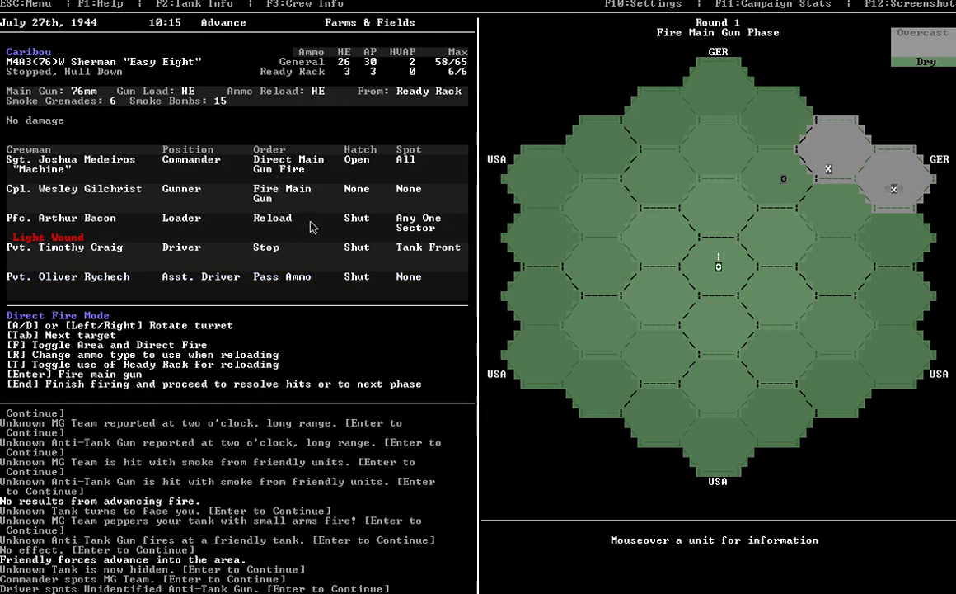
mouse_move(629, 85)
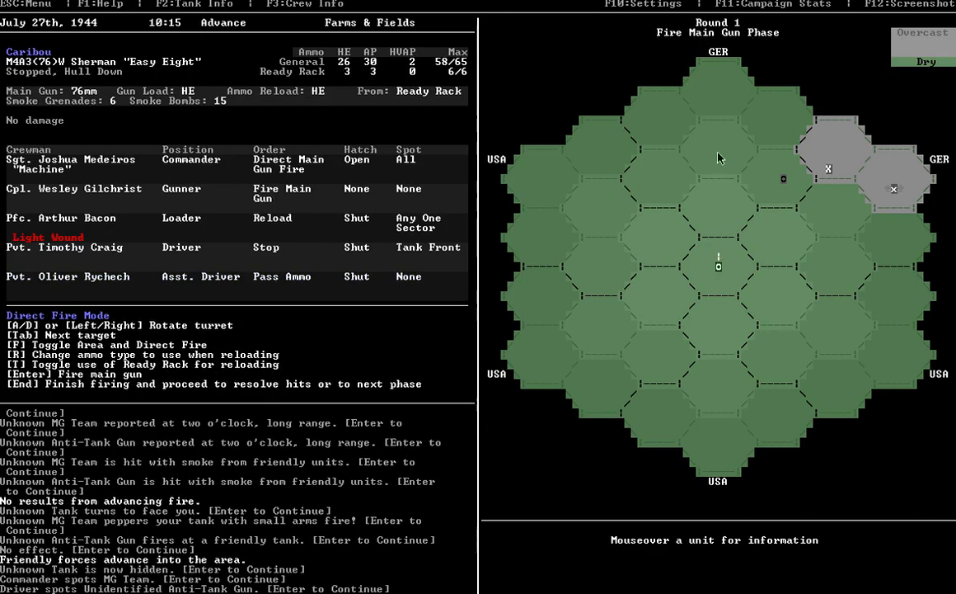
mouse_move(830, 172)
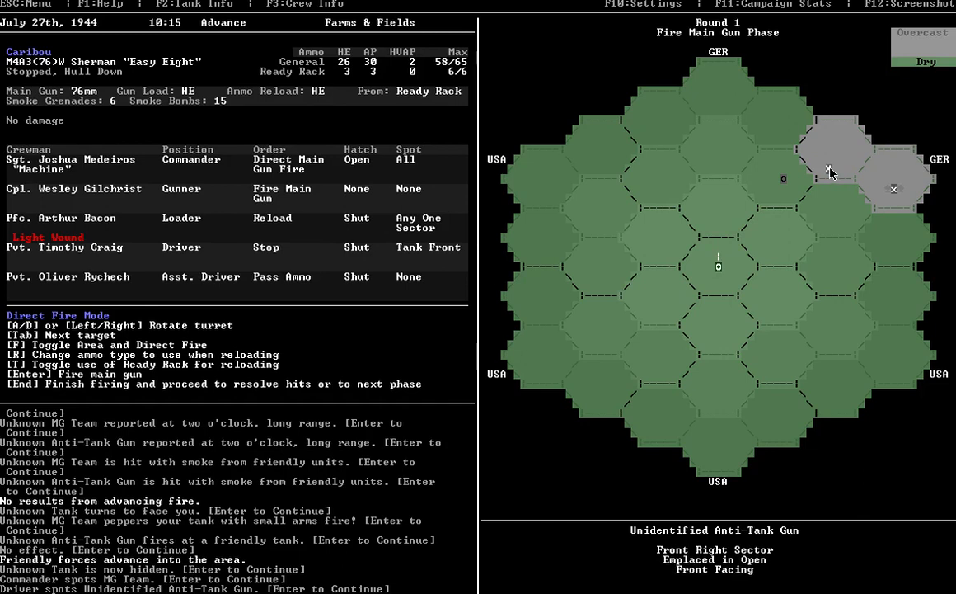
mouse_move(699, 155)
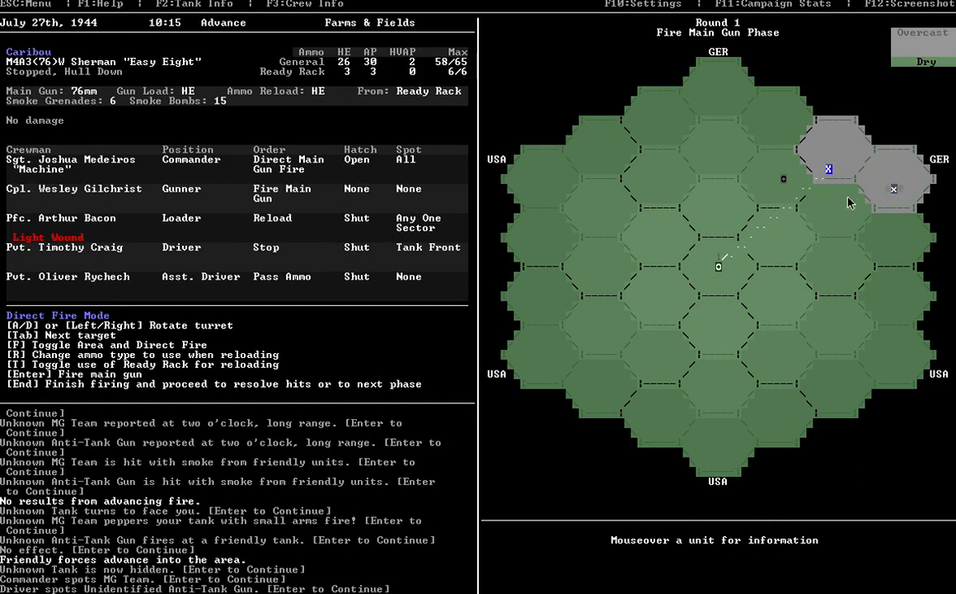
mouse_move(828, 169)
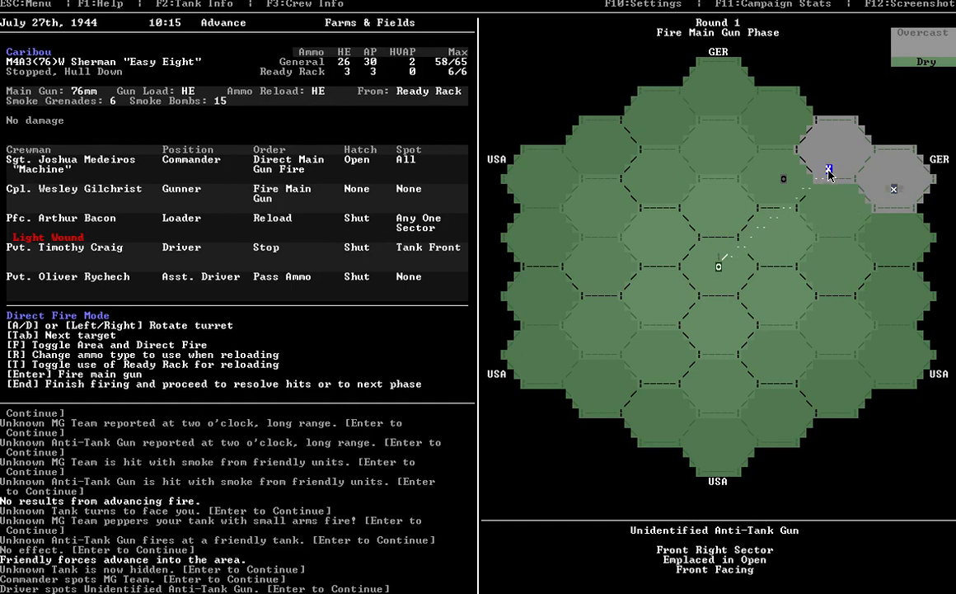
mouse_move(826, 179)
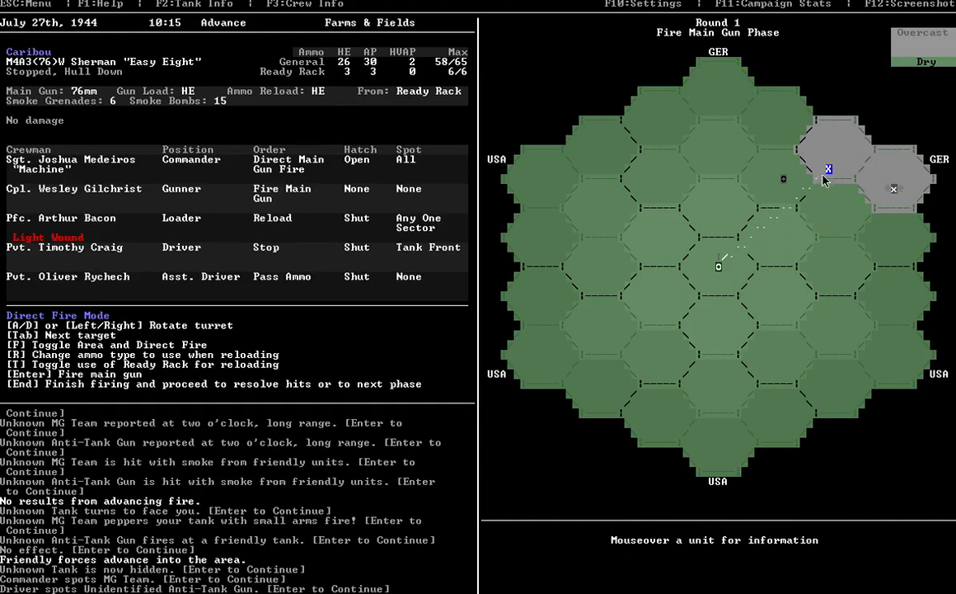
mouse_move(831, 220)
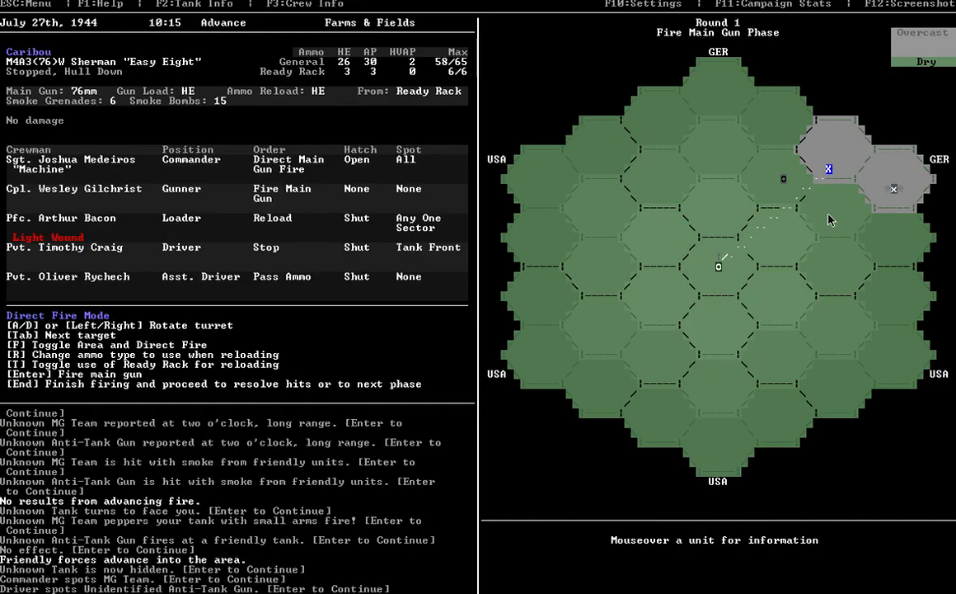
key(enter)
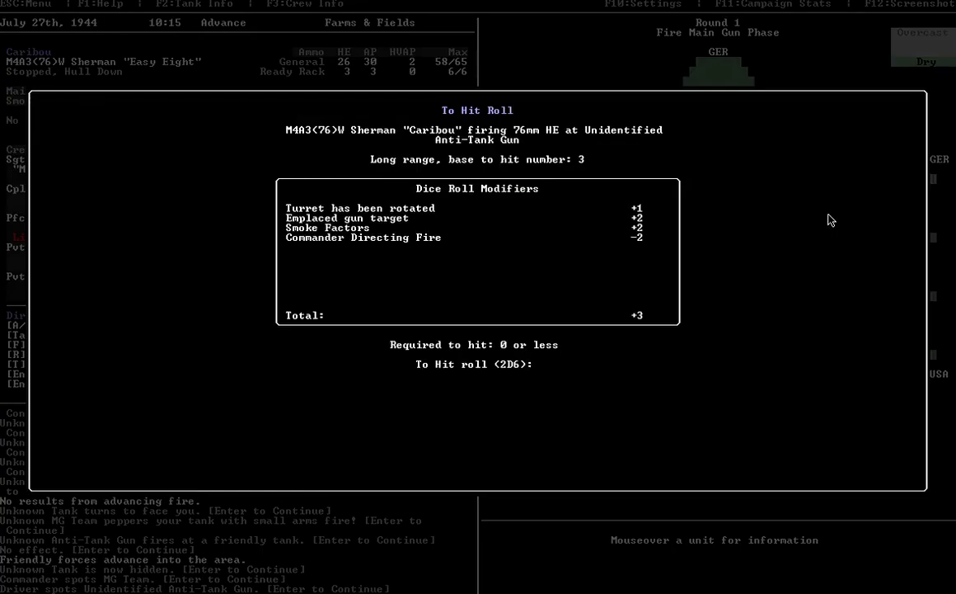
- Roll 2D6 to hit: the HE shot misses with a 4 but keeps rate of fire
key(enter)
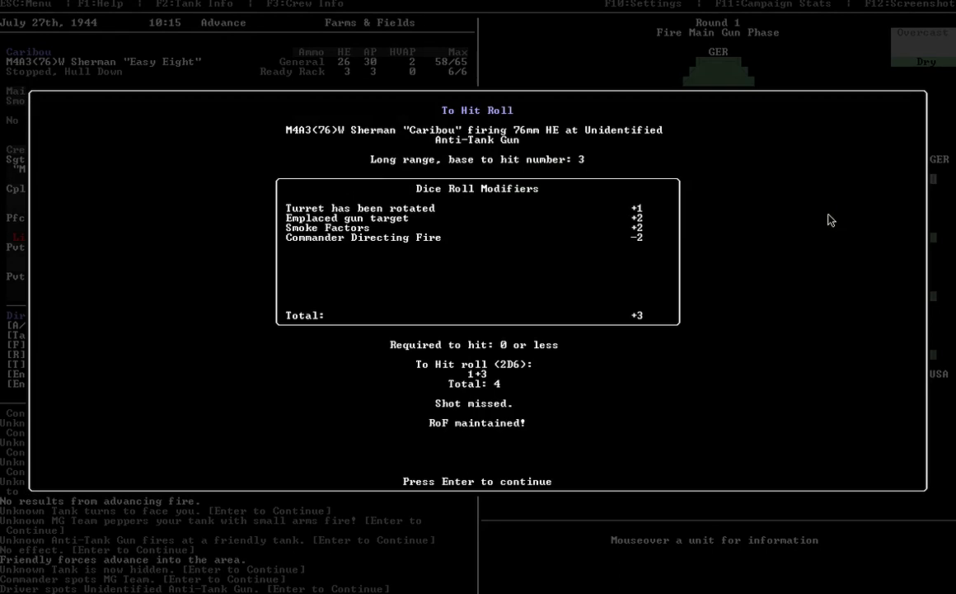
mouse_move(509, 187)
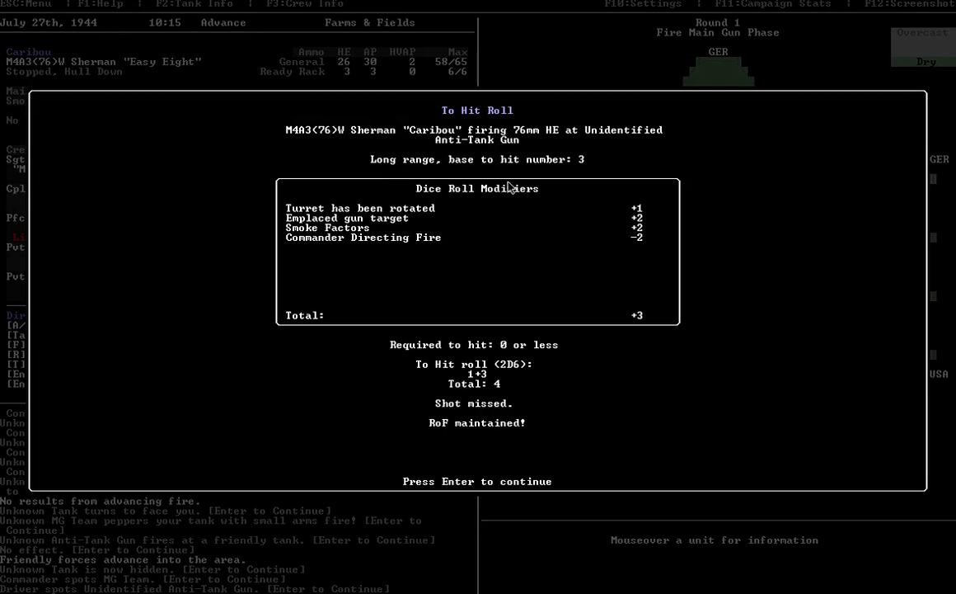
mouse_move(441, 169)
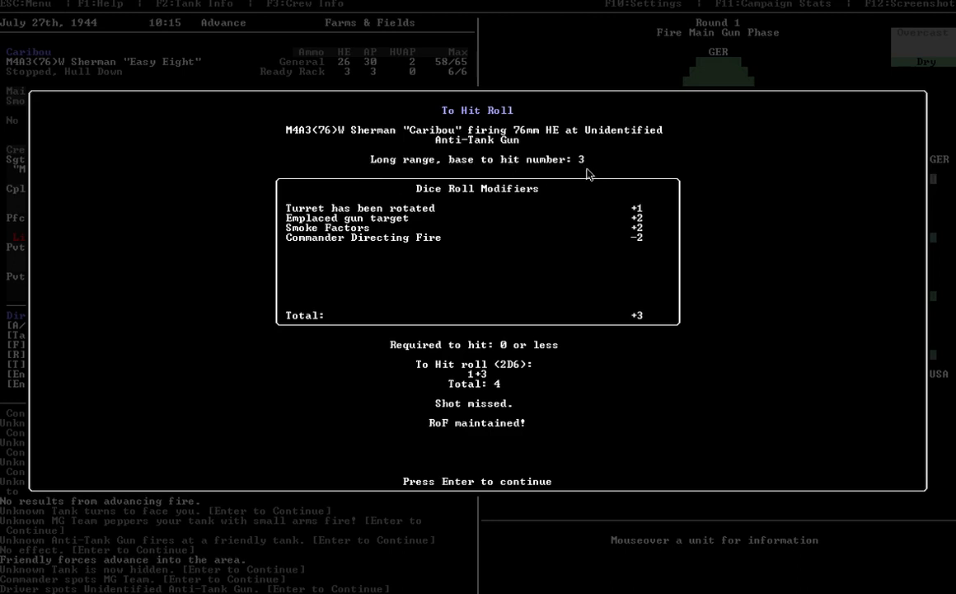
mouse_move(586, 167)
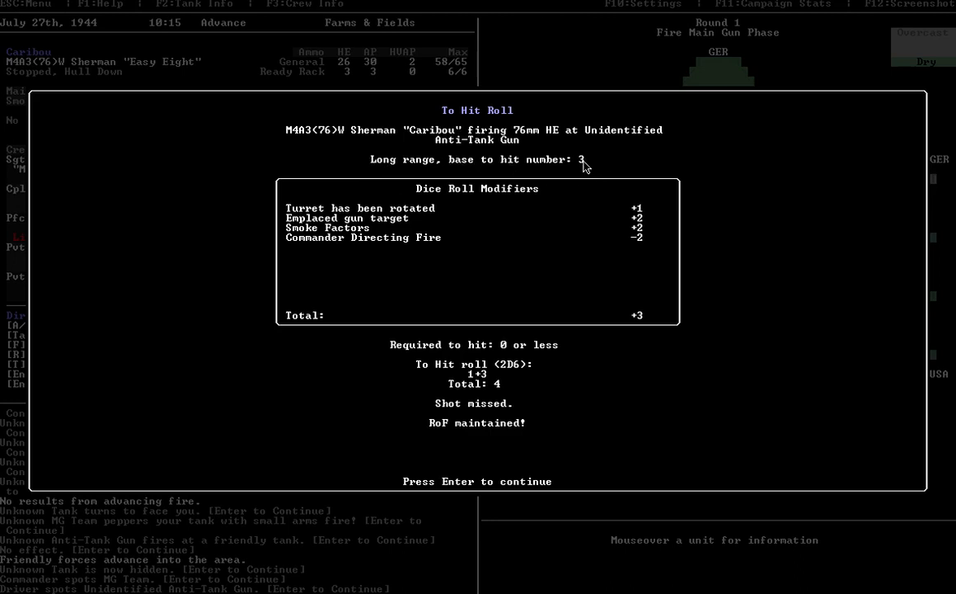
mouse_move(498, 369)
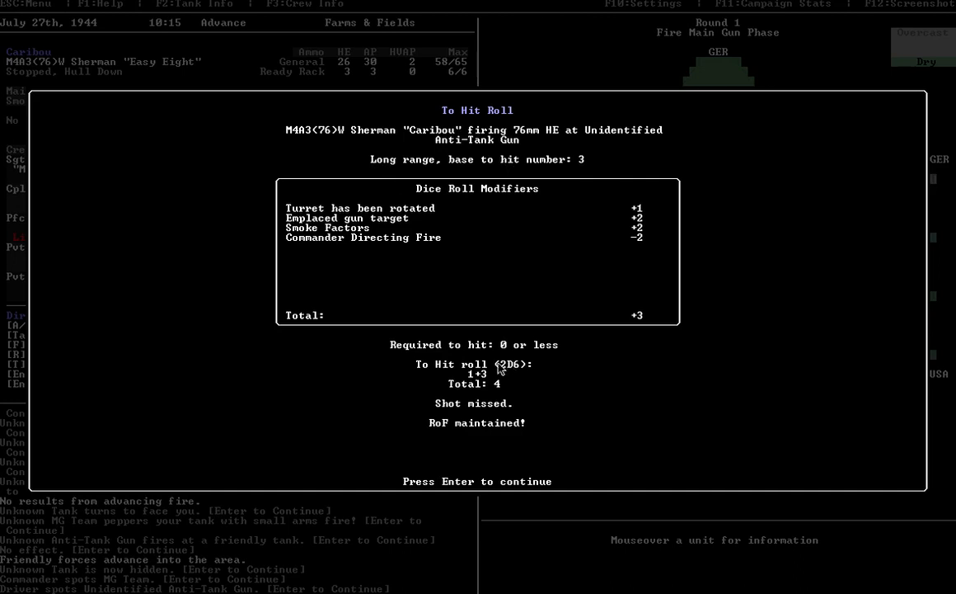
mouse_move(520, 395)
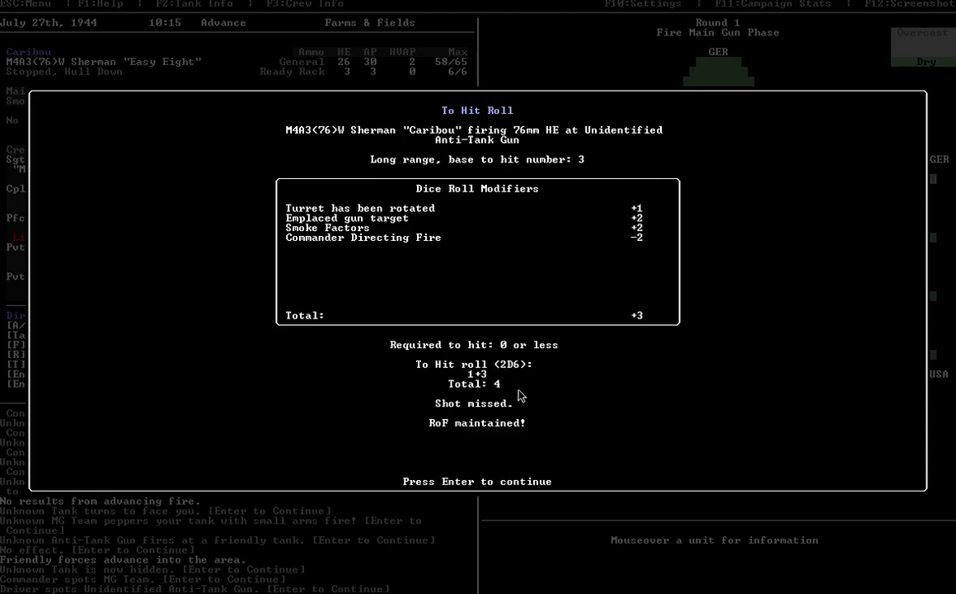
mouse_move(583, 177)
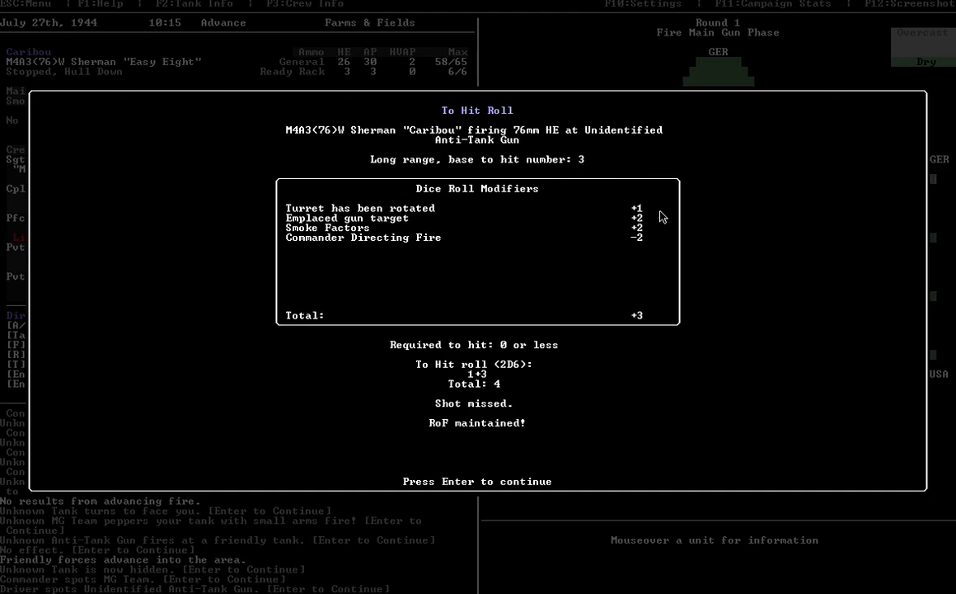
mouse_move(642, 216)
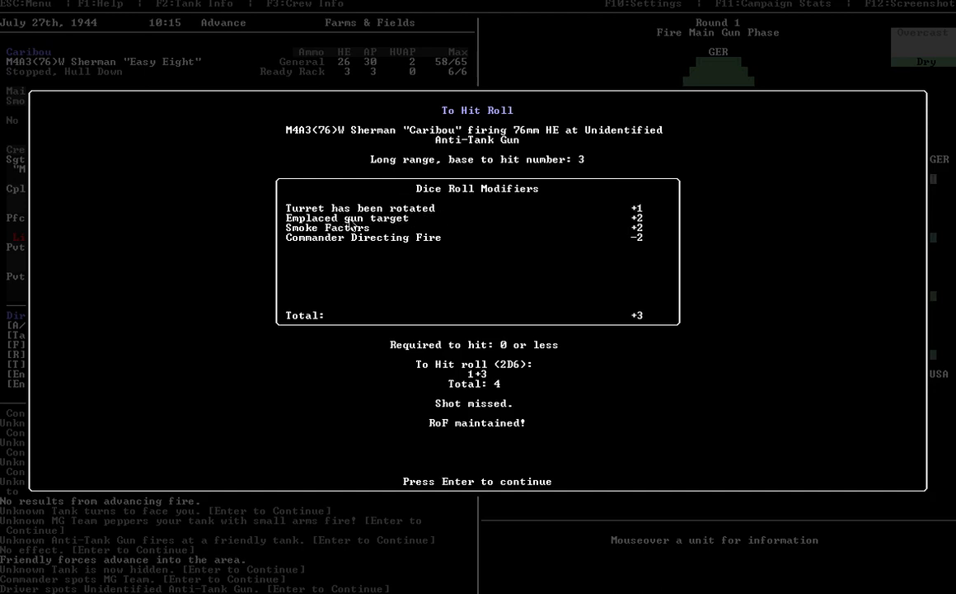
mouse_move(381, 236)
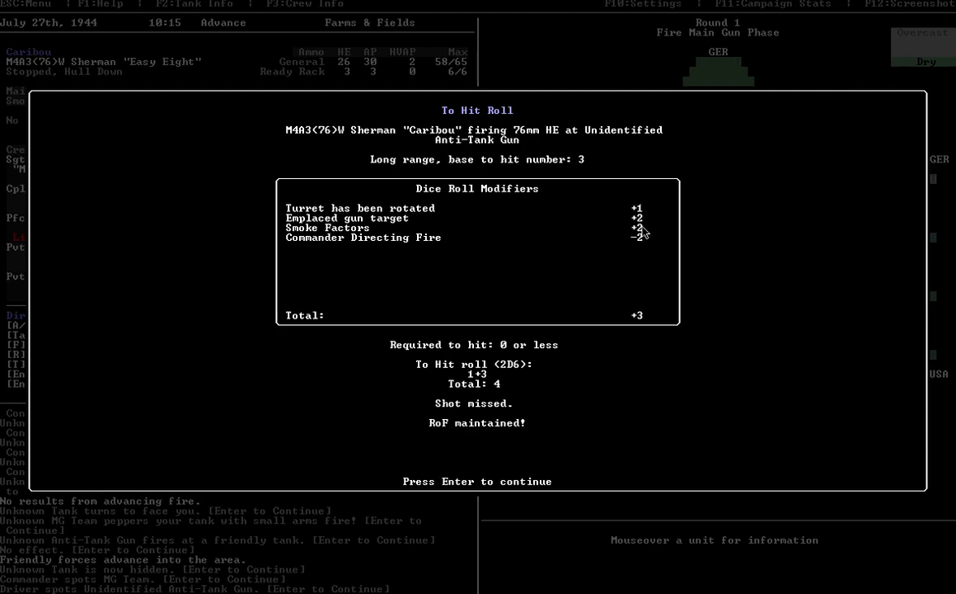
mouse_move(283, 244)
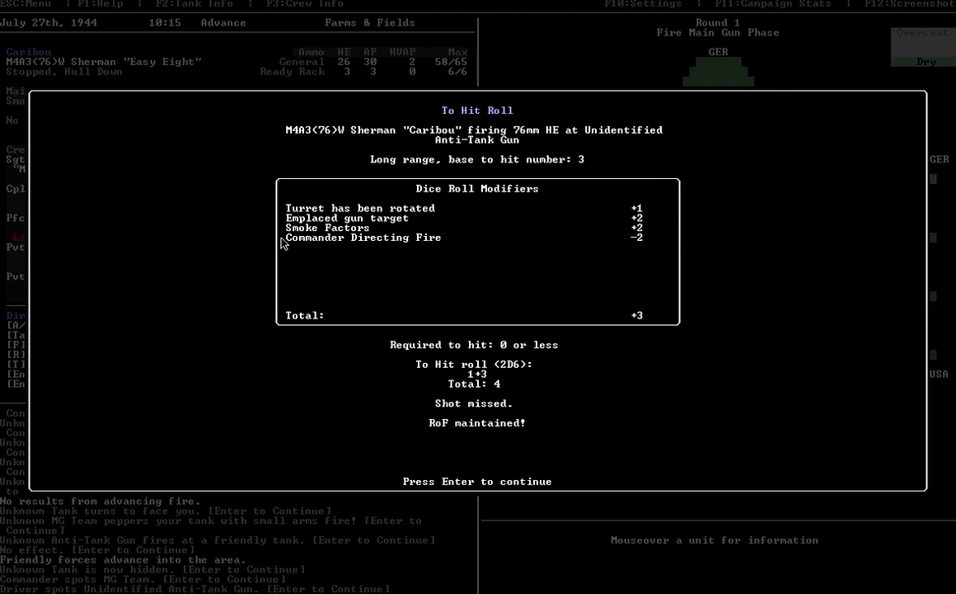
mouse_move(649, 251)
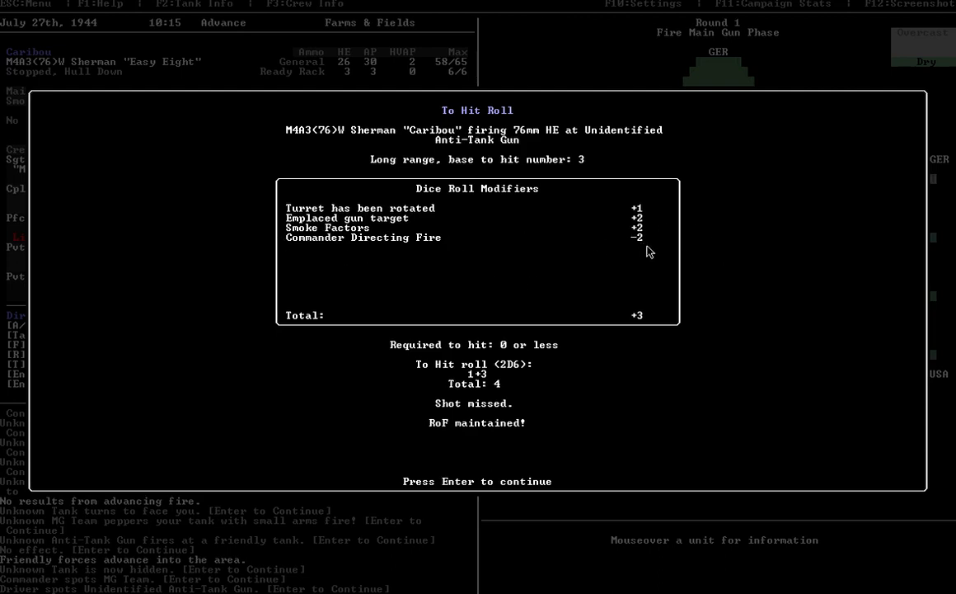
mouse_move(642, 244)
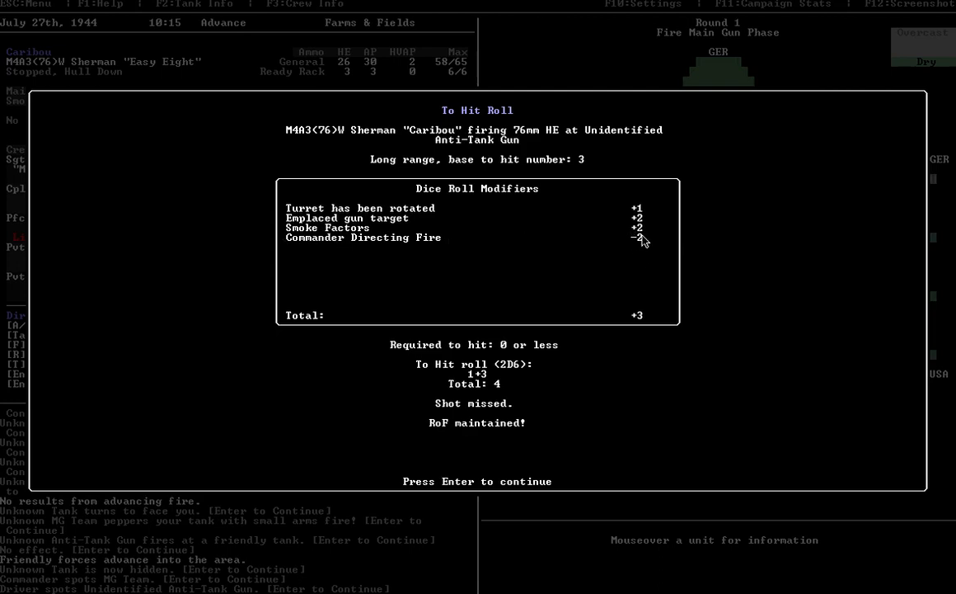
mouse_move(493, 364)
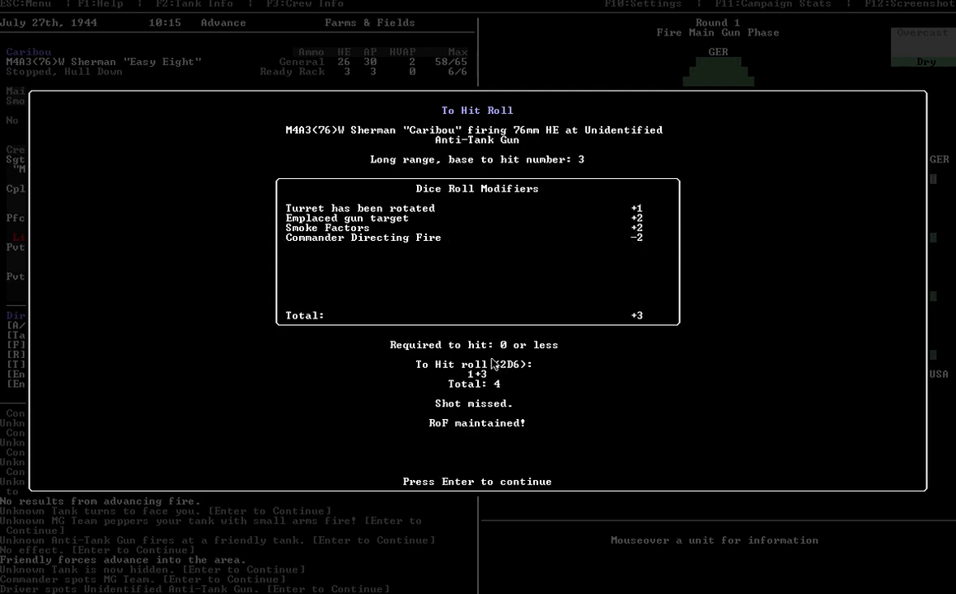
mouse_move(503, 350)
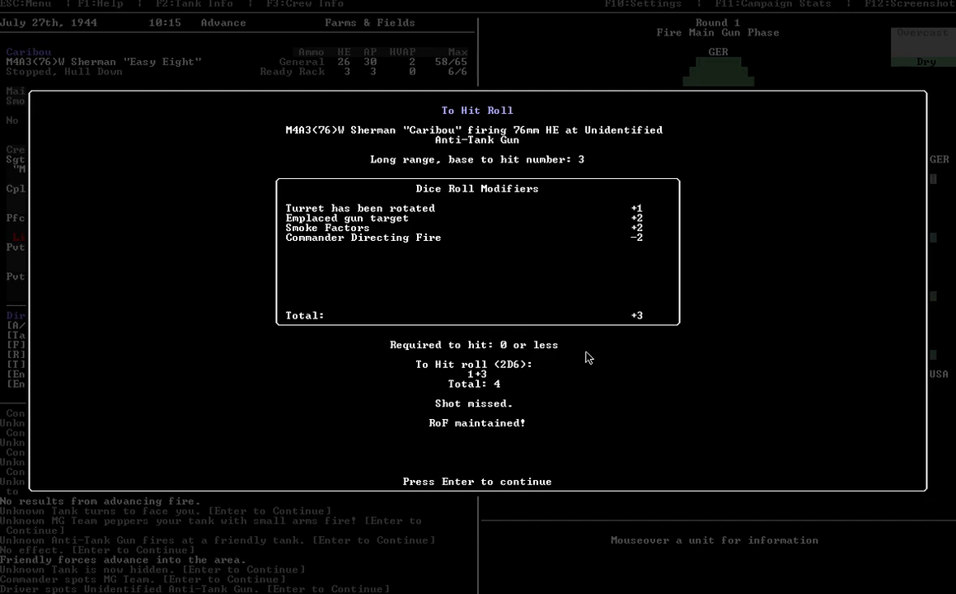
mouse_move(637, 253)
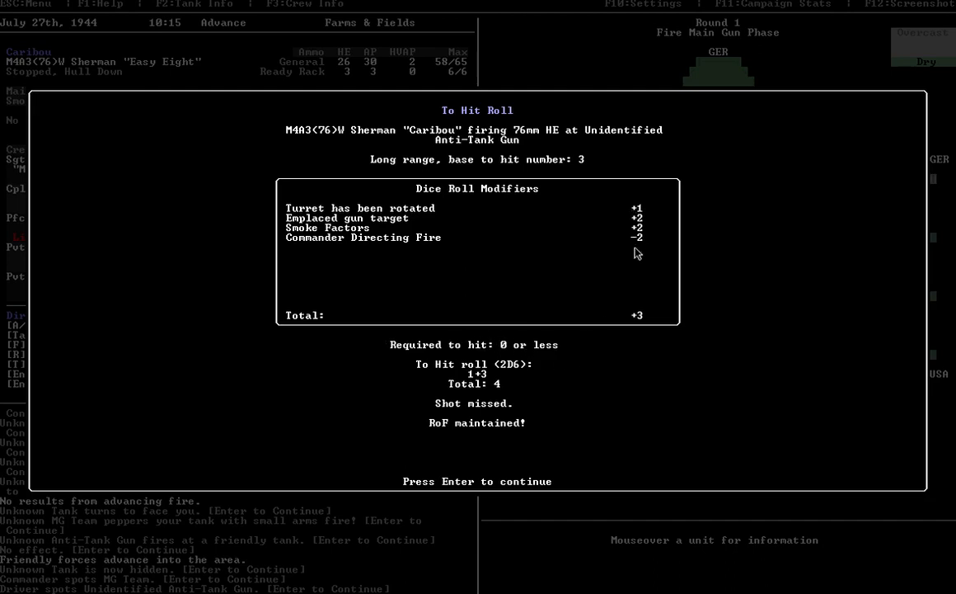
mouse_move(657, 325)
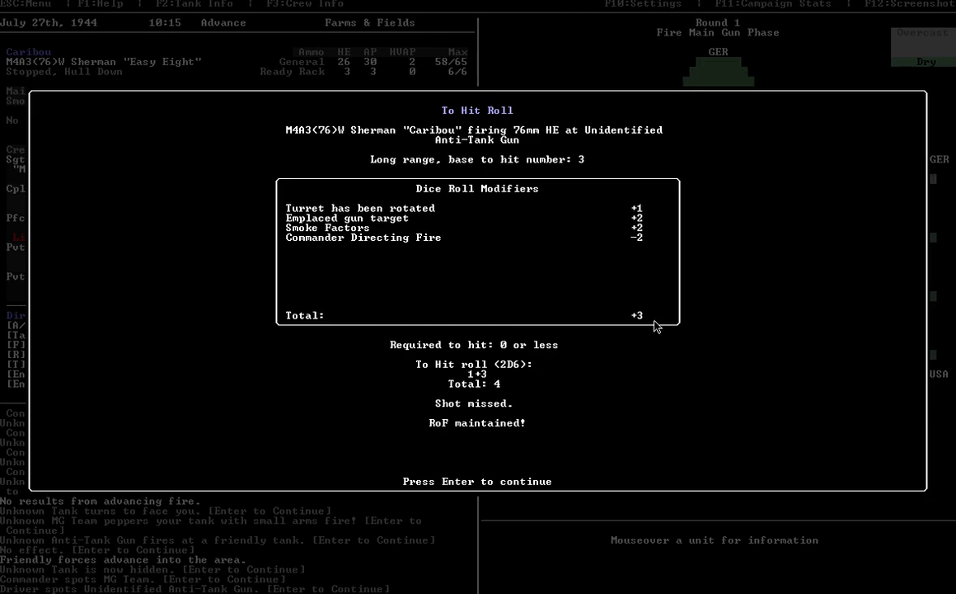
mouse_move(608, 359)
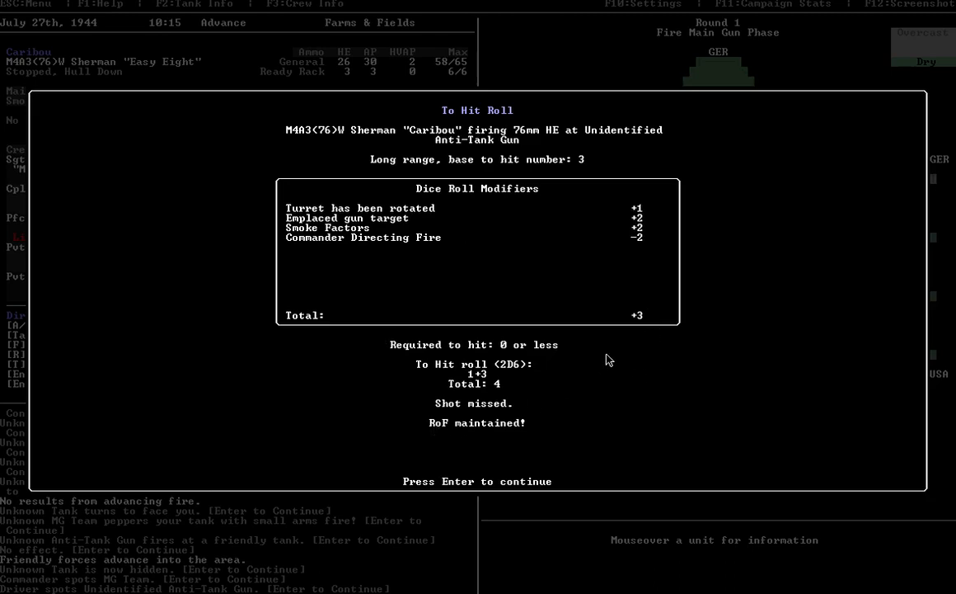
- Fire second and third HE rounds at the anti-tank gun, both missing
key(enter)
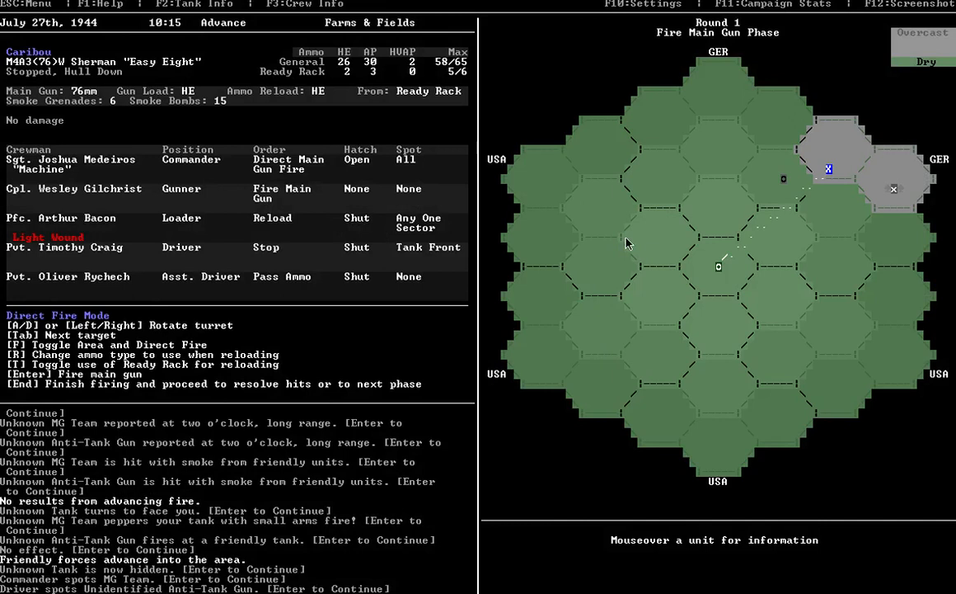
mouse_move(831, 171)
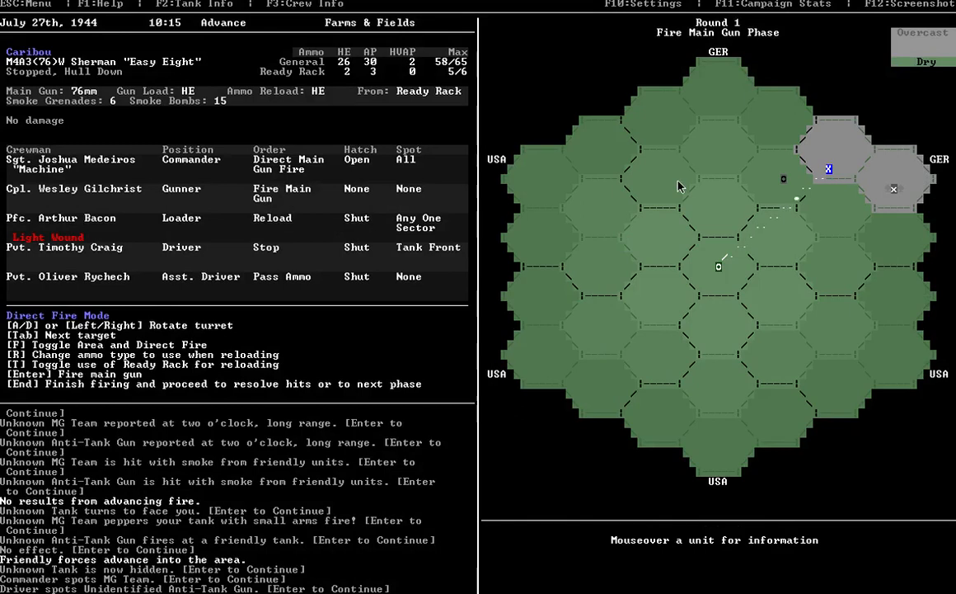
key(enter)
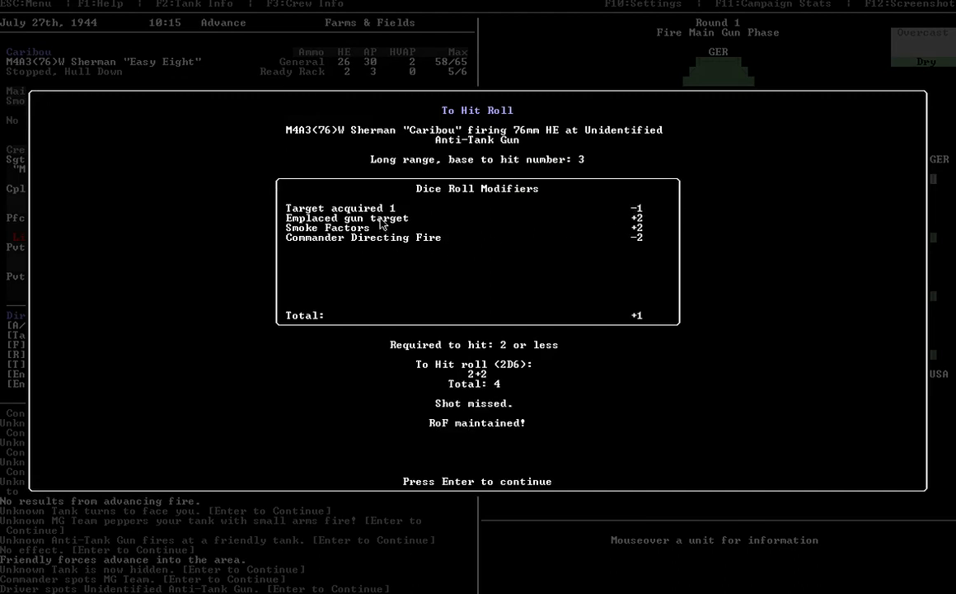
mouse_move(353, 200)
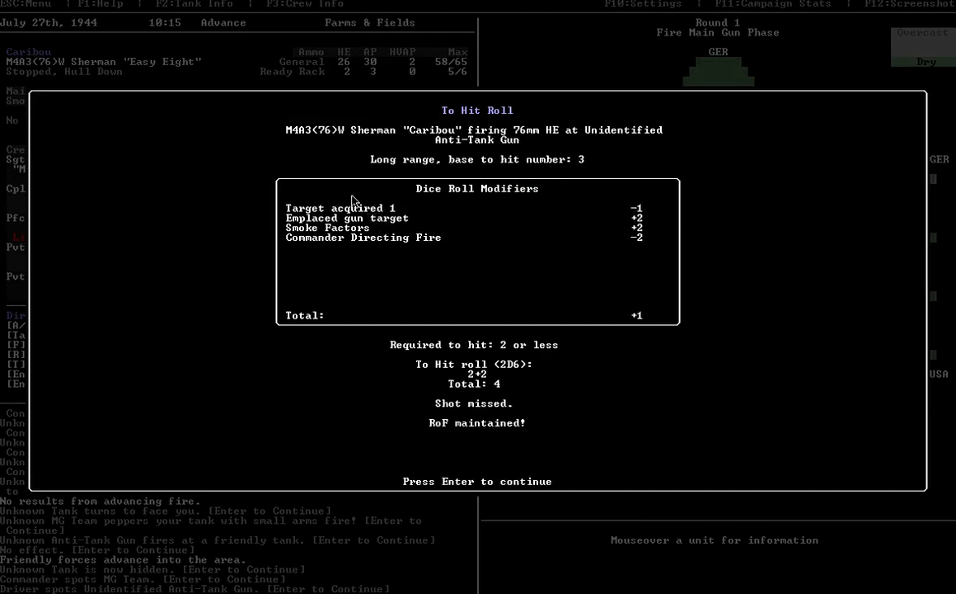
mouse_move(511, 350)
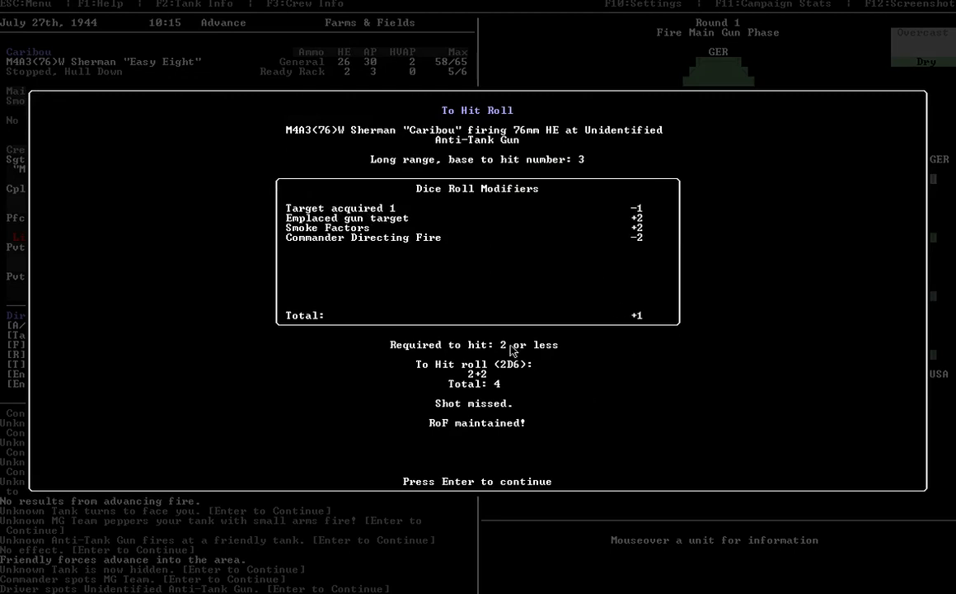
mouse_move(580, 393)
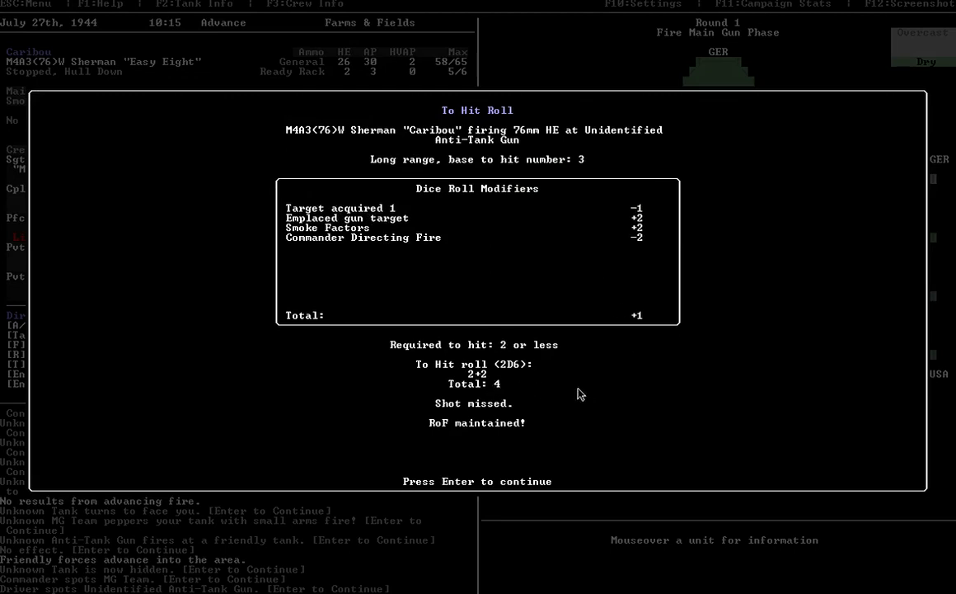
key(enter)
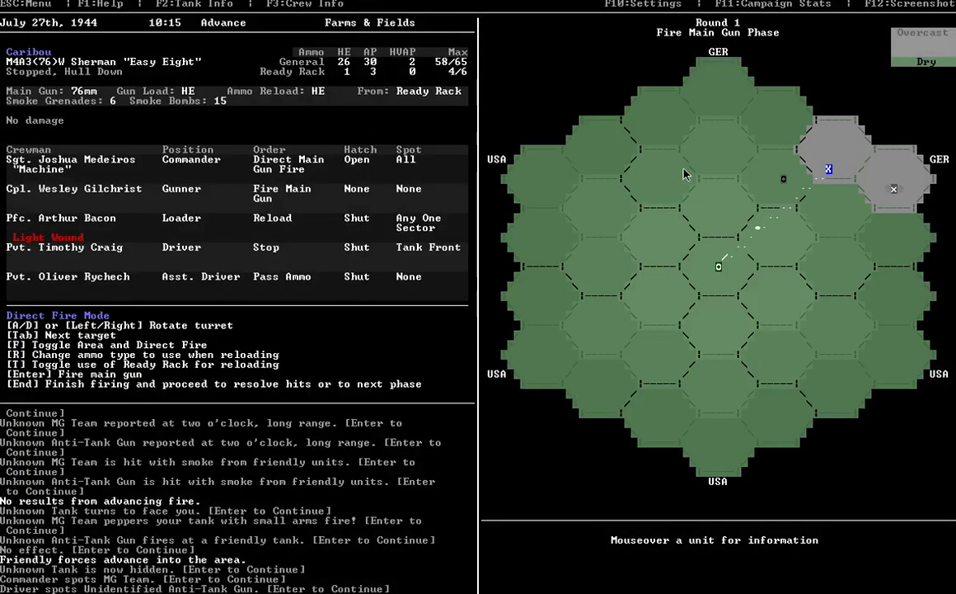
key(enter)
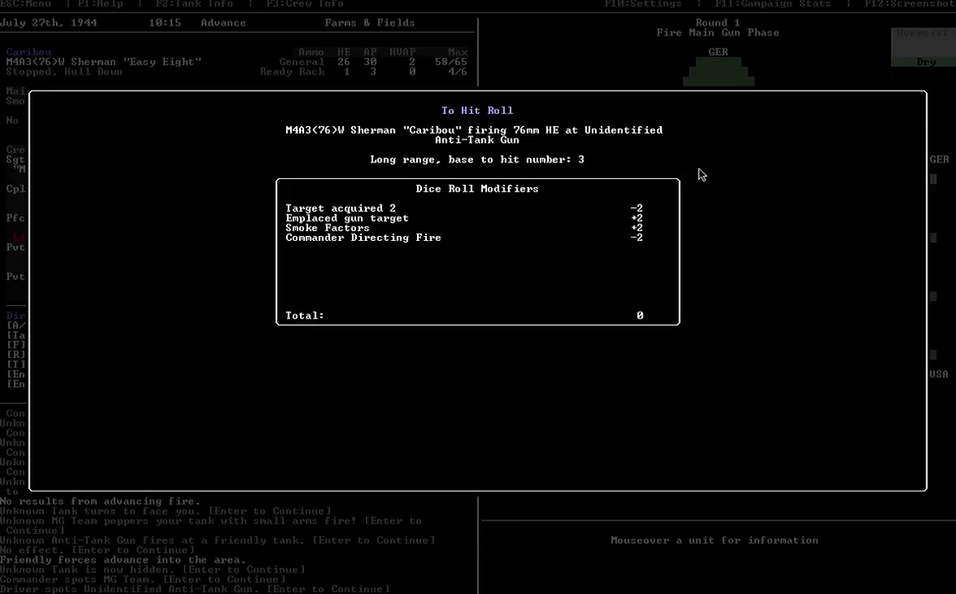
key(enter)
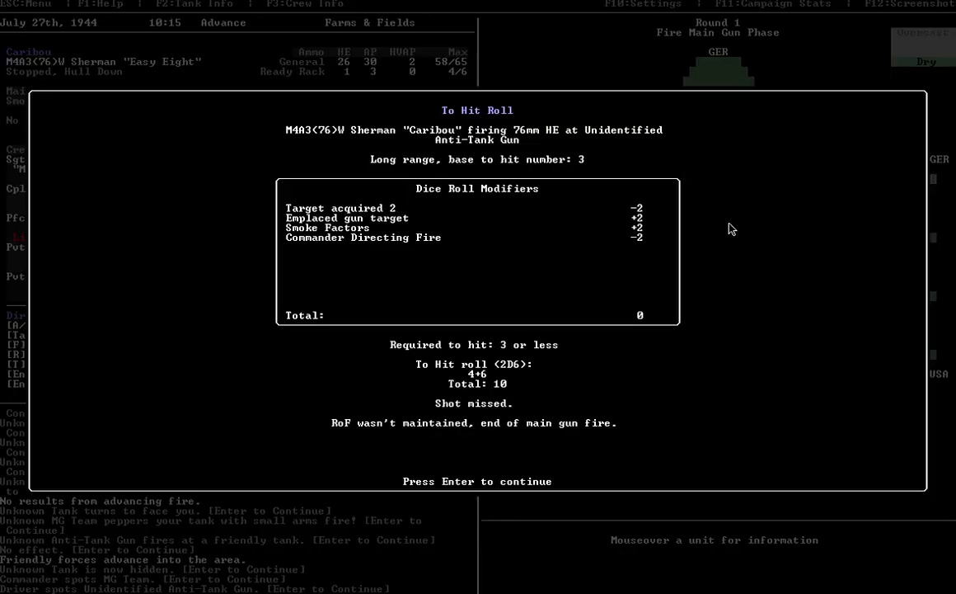
key(enter)
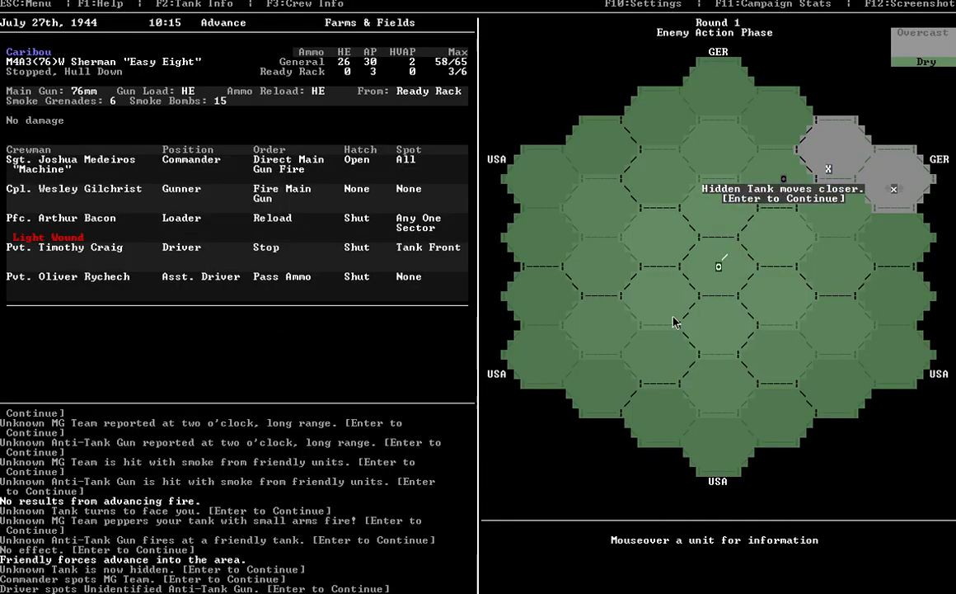
mouse_move(732, 176)
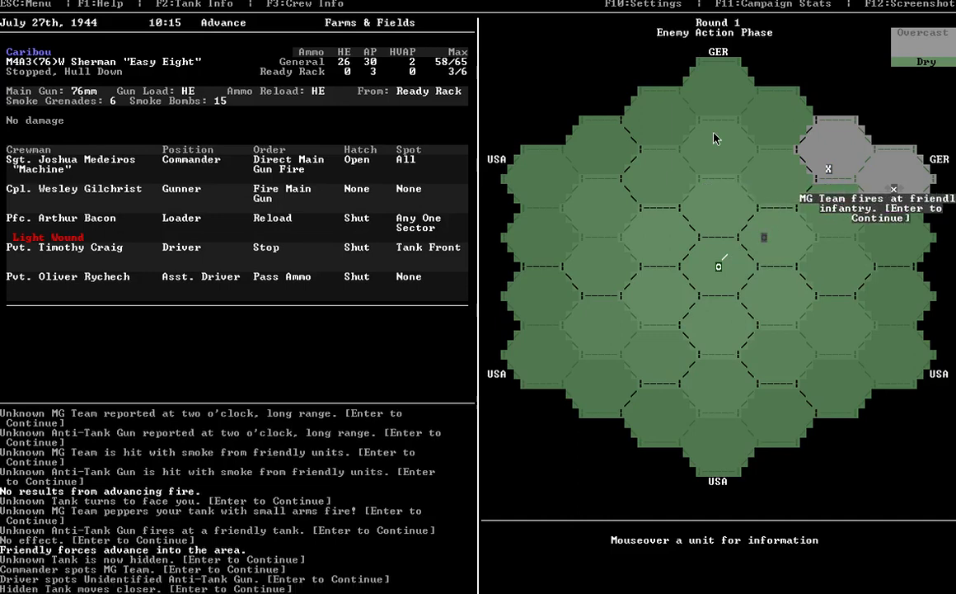
- Acknowledge the MG Team fire, the no-effect result and the smoke report to reach round 2
key(enter)
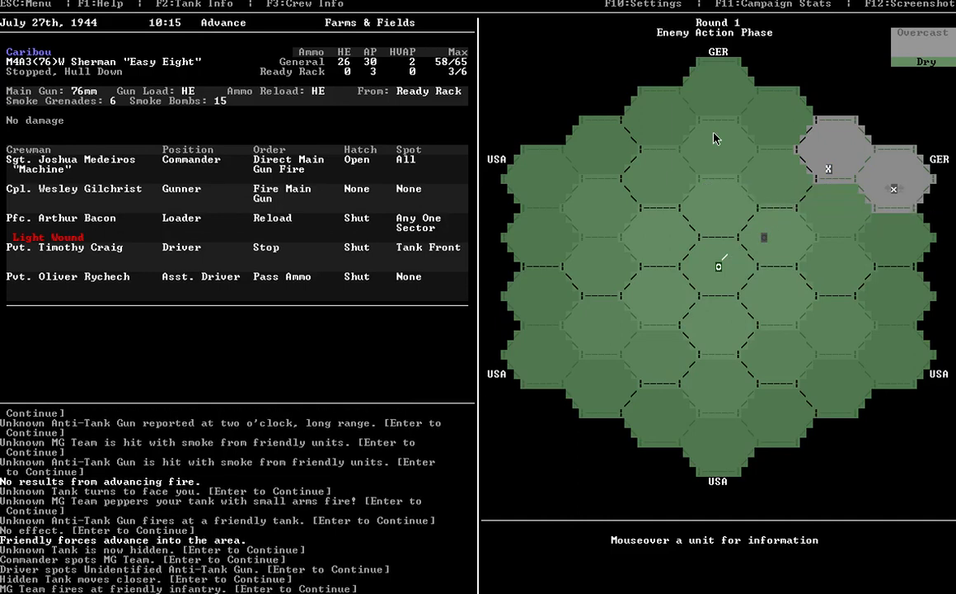
key(enter)
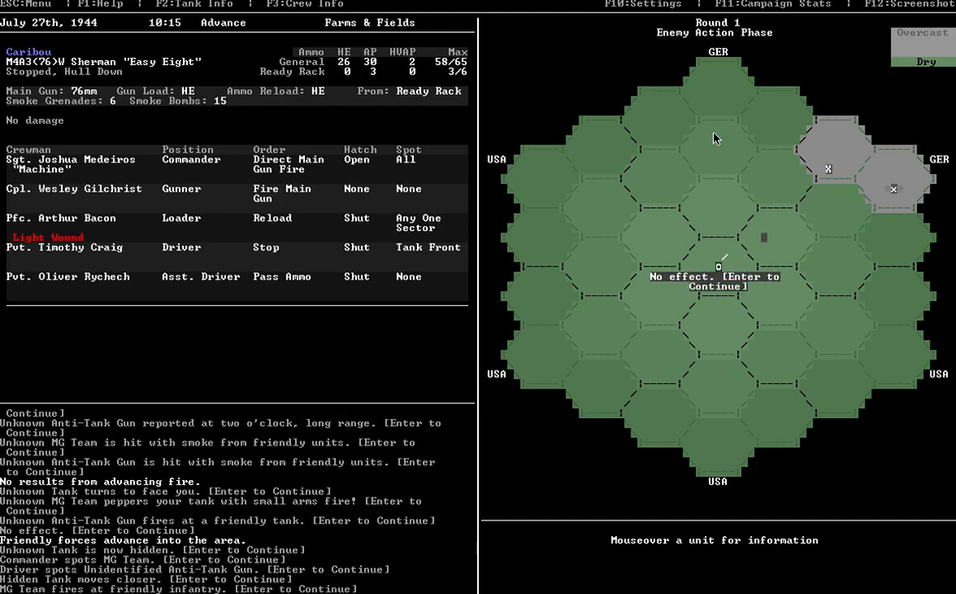
key(enter)
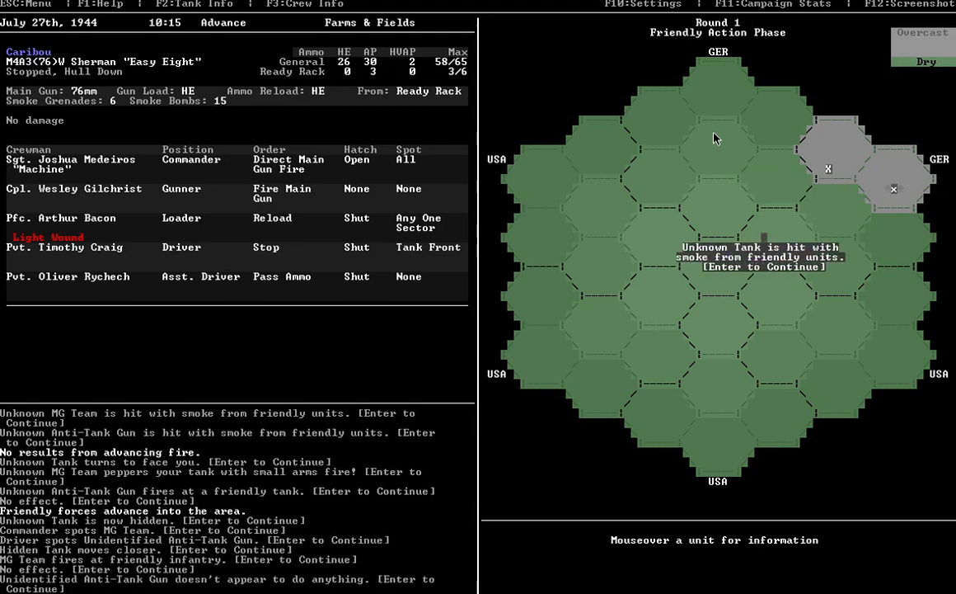
mouse_move(743, 280)
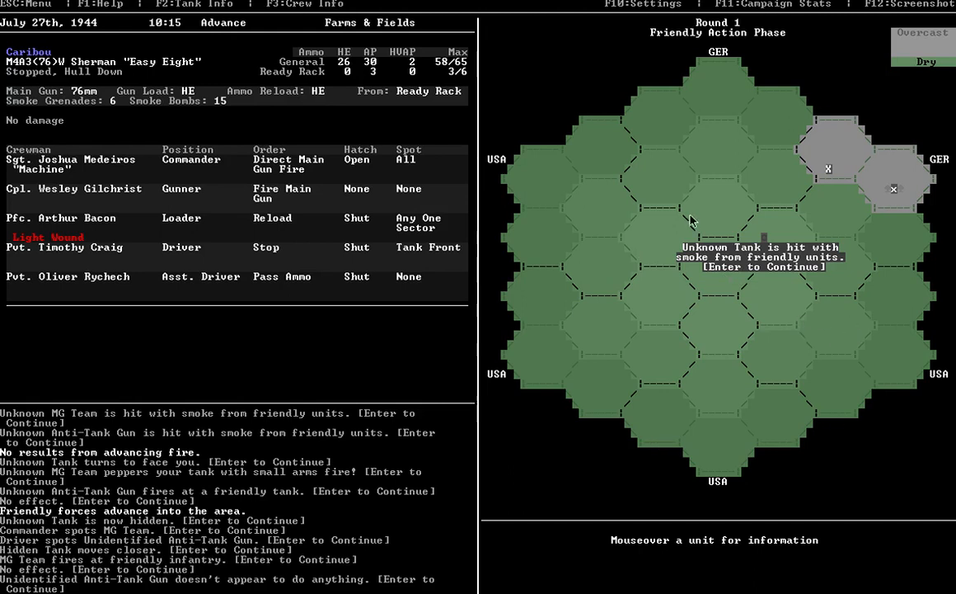
mouse_move(814, 193)
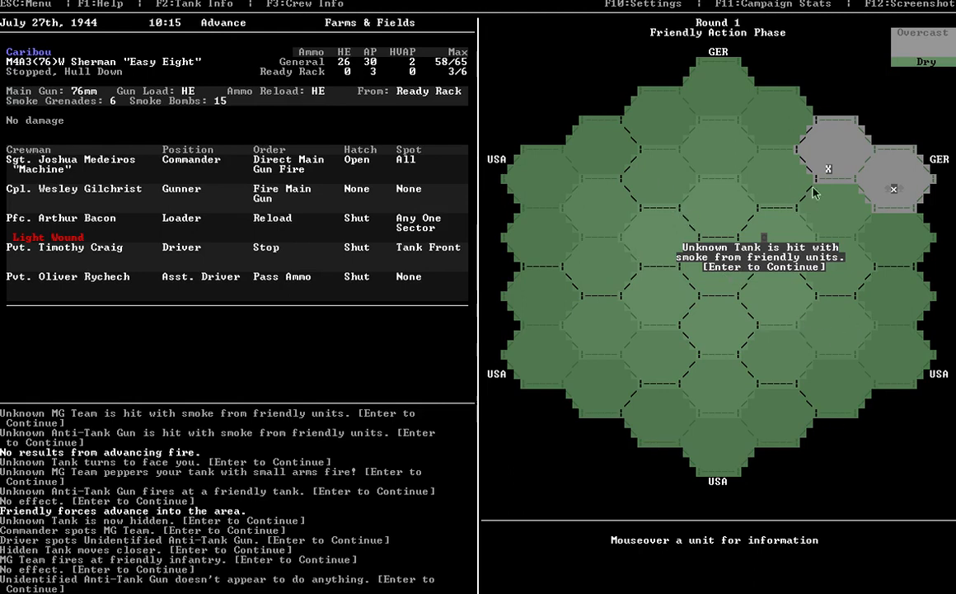
mouse_move(893, 201)
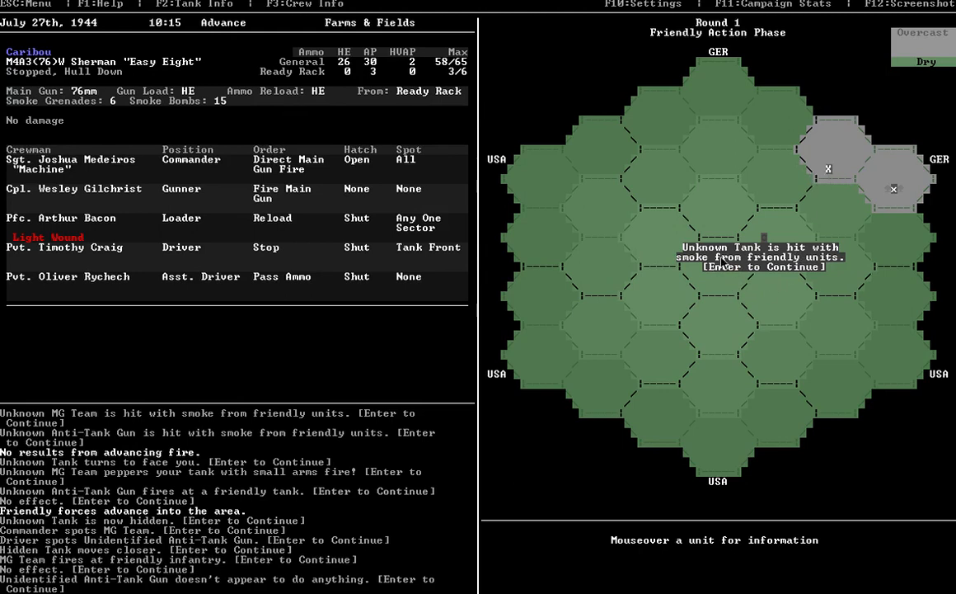
mouse_move(882, 243)
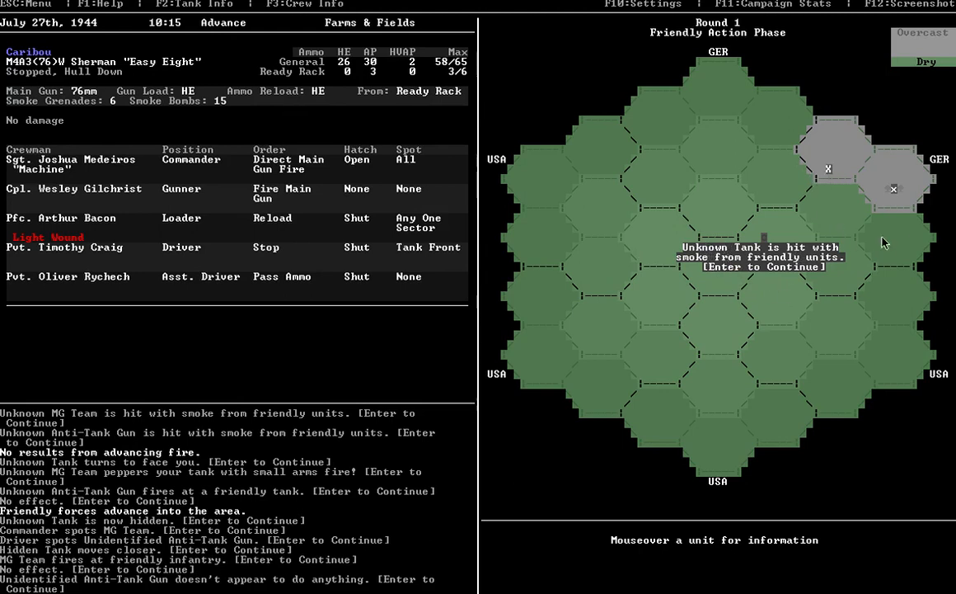
key(enter)
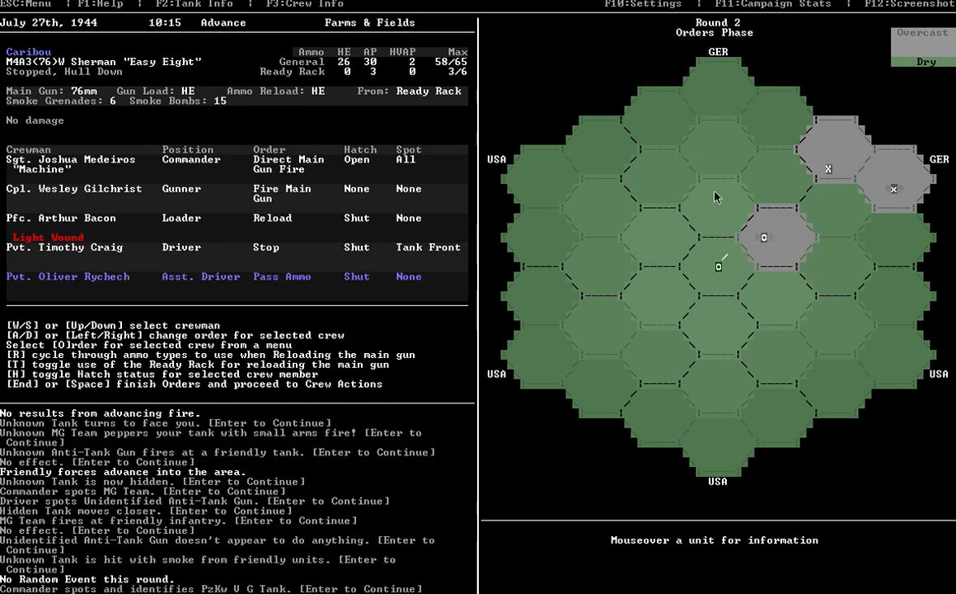
mouse_move(765, 239)
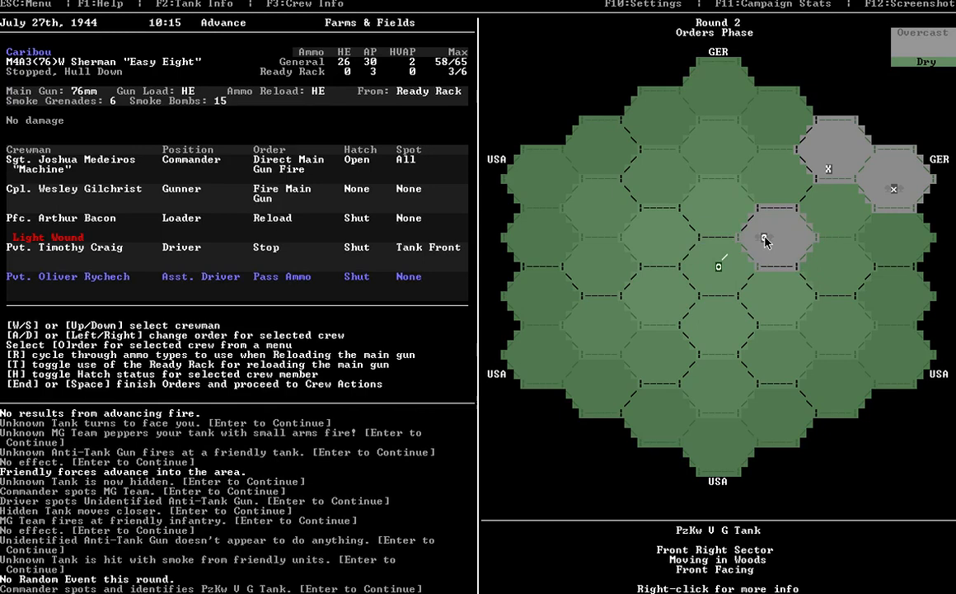
mouse_move(765, 241)
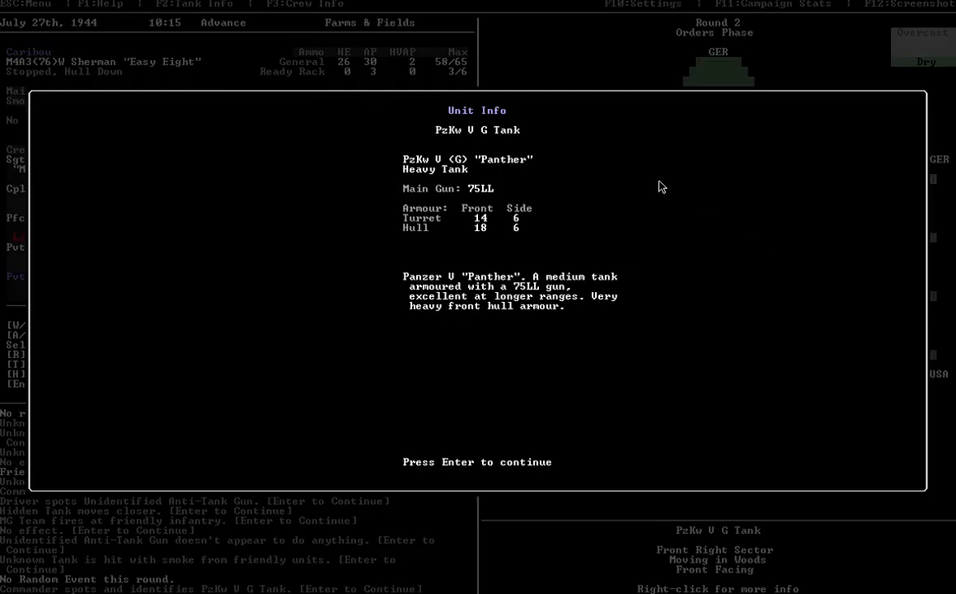
mouse_move(657, 176)
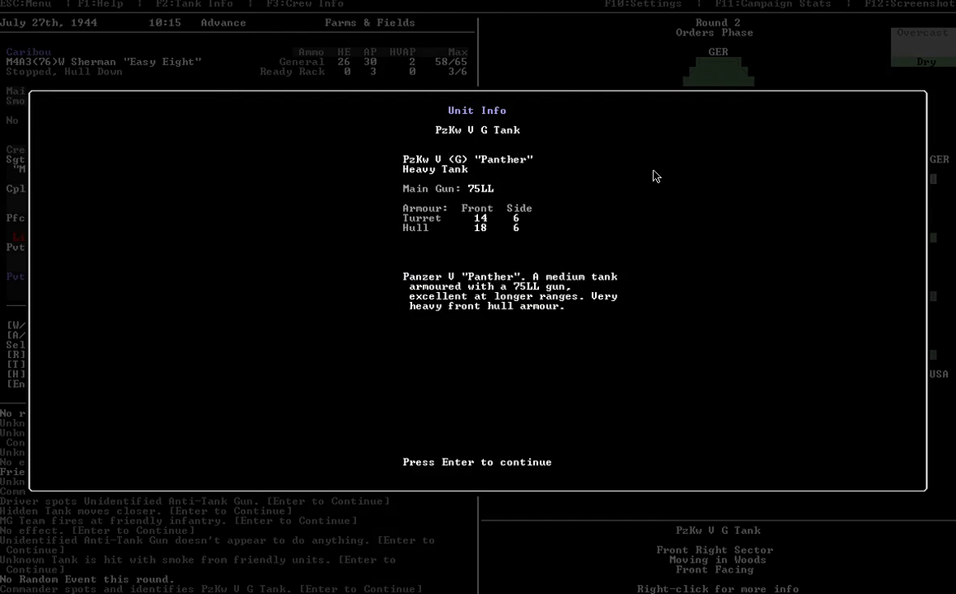
- Close the PzKw V G Panther's unit information, returning to round 2 orders
key(enter)
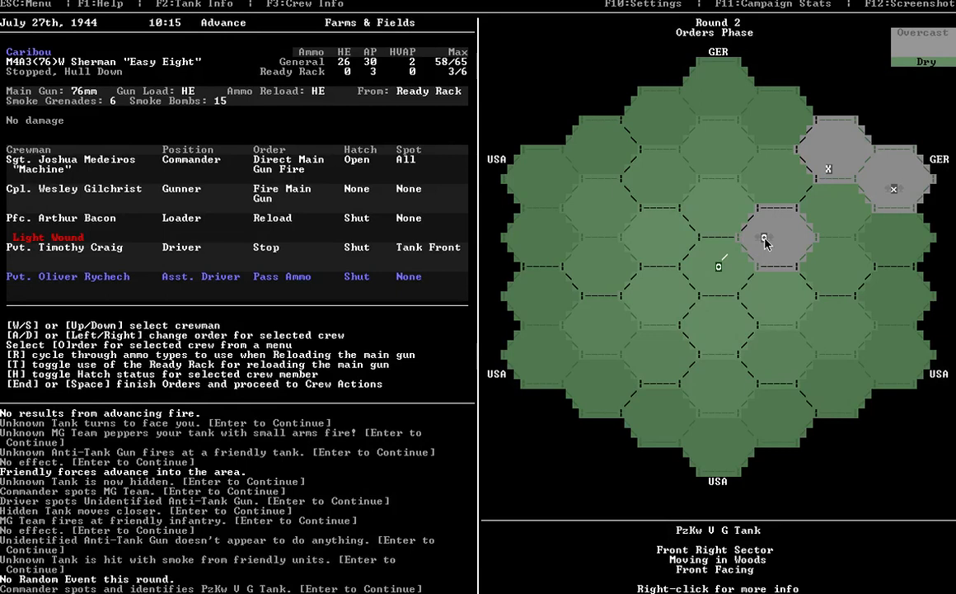
mouse_move(836, 305)
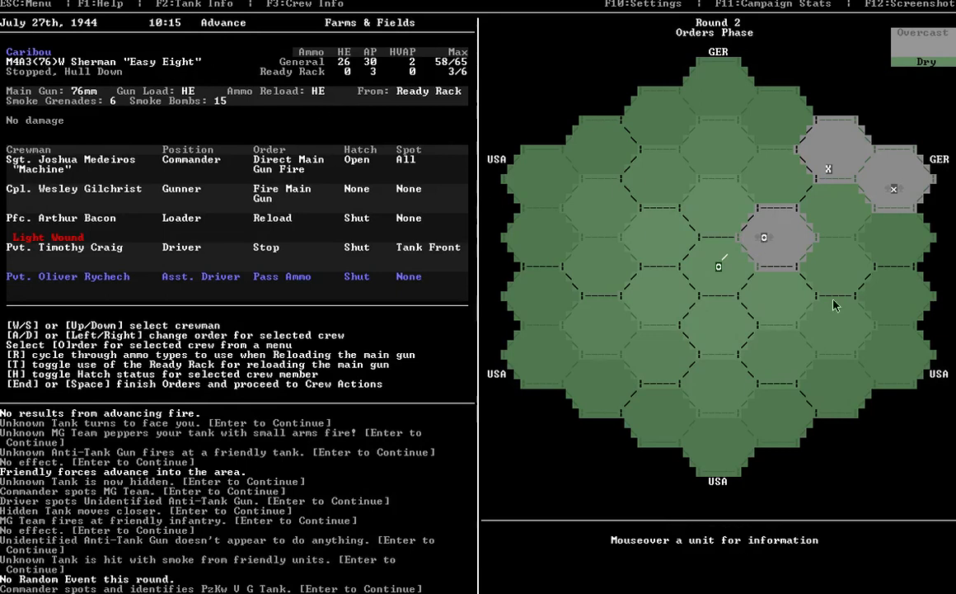
mouse_move(830, 169)
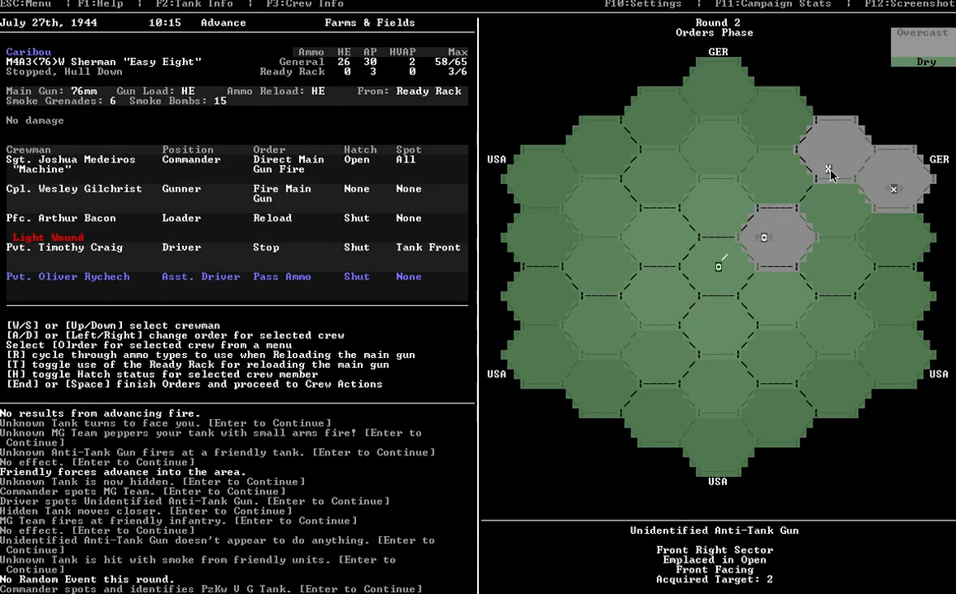
mouse_move(895, 192)
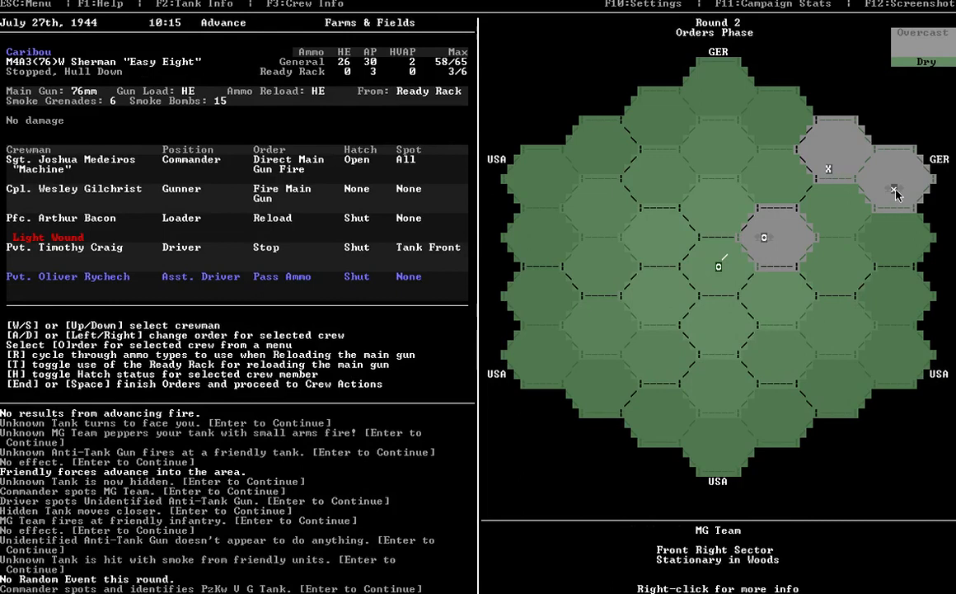
mouse_move(717, 157)
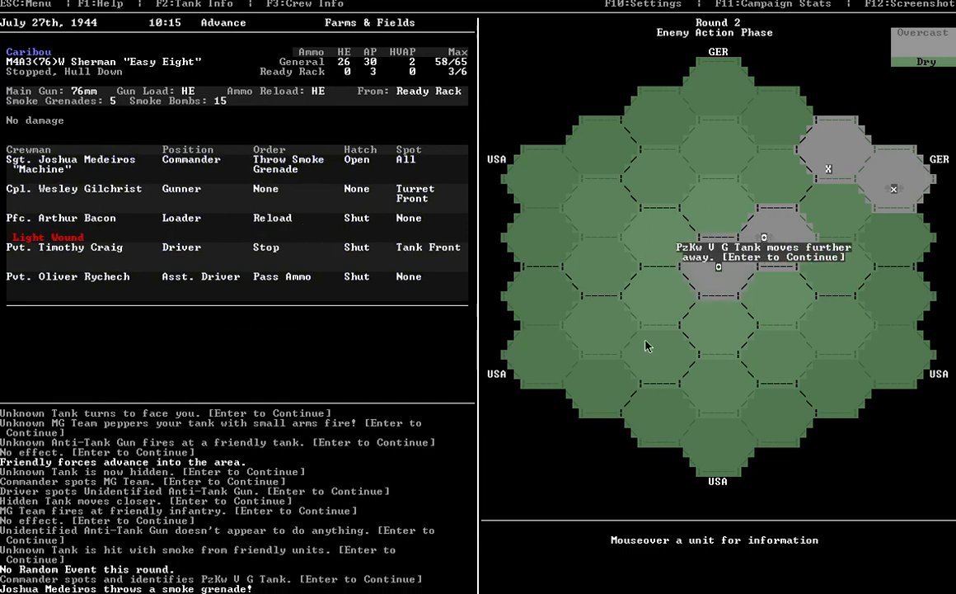
- Acknowledge the Panther withdrawing and the idle anti-tank gun, then confirm spot sectors
key(enter)
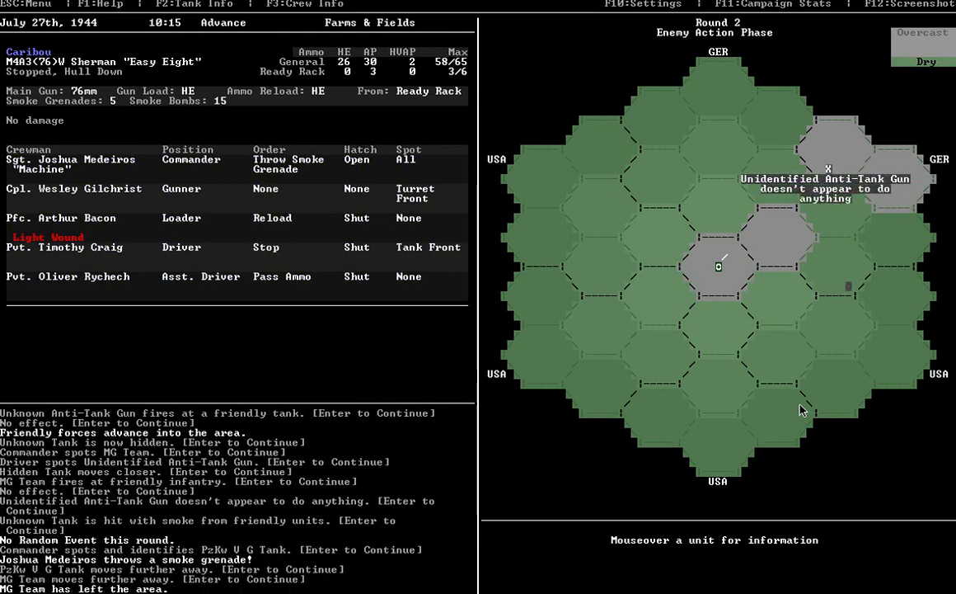
key(enter)
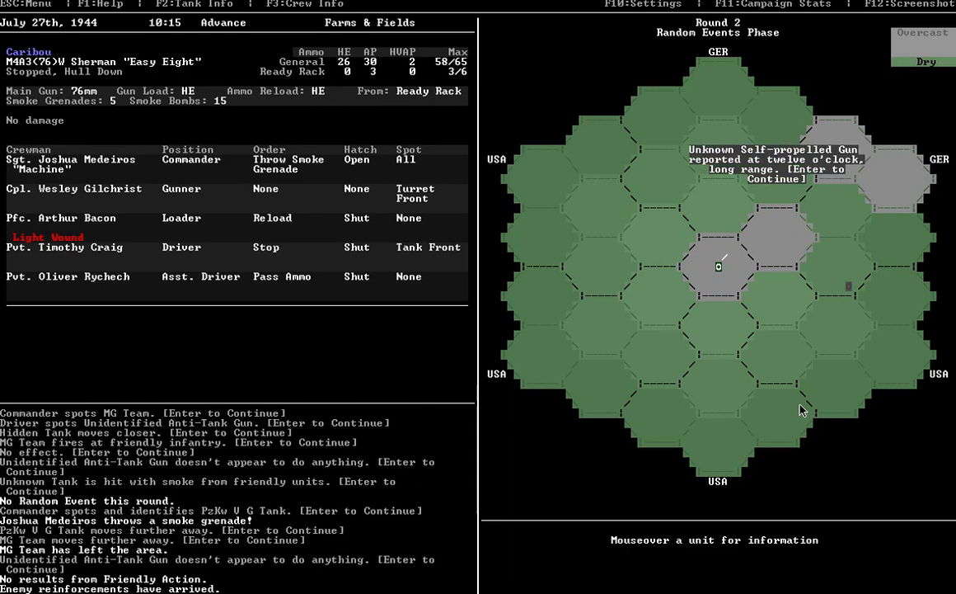
mouse_move(750, 102)
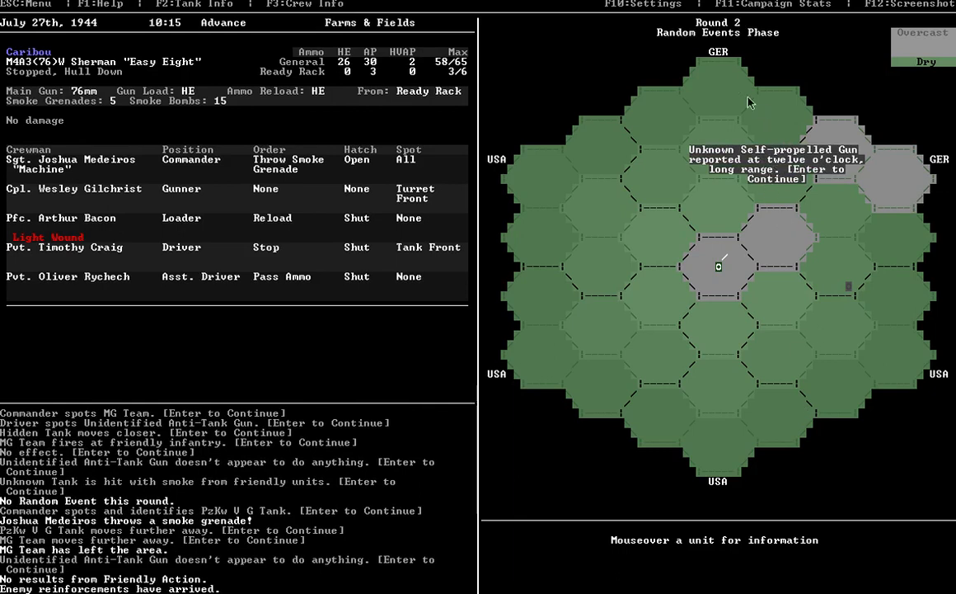
mouse_move(753, 61)
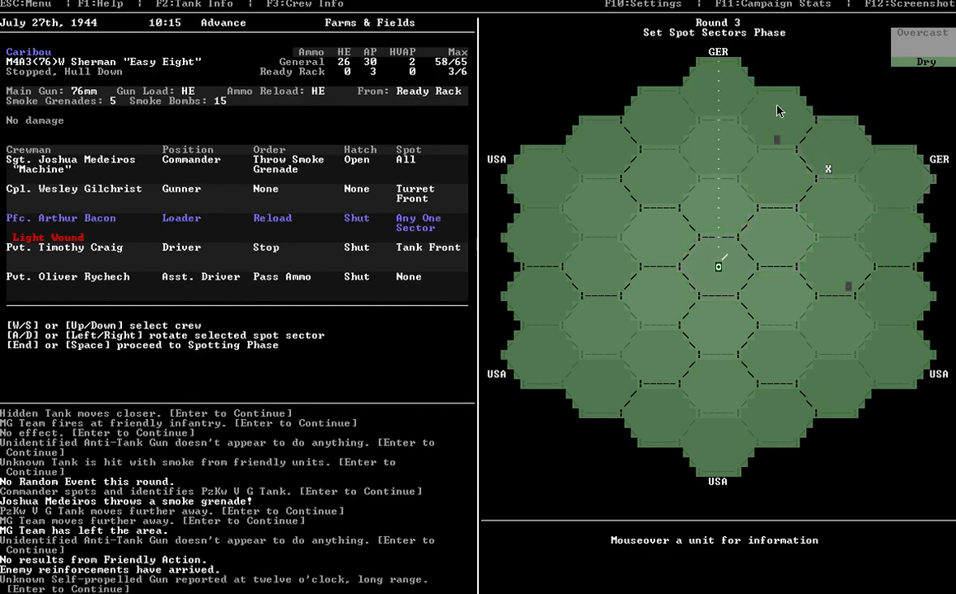
mouse_move(682, 39)
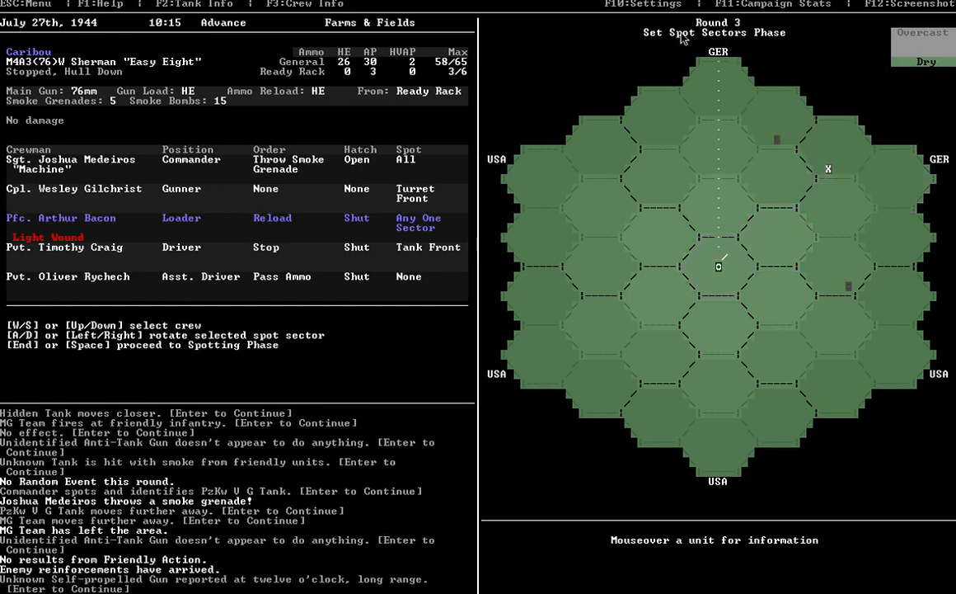
mouse_move(407, 214)
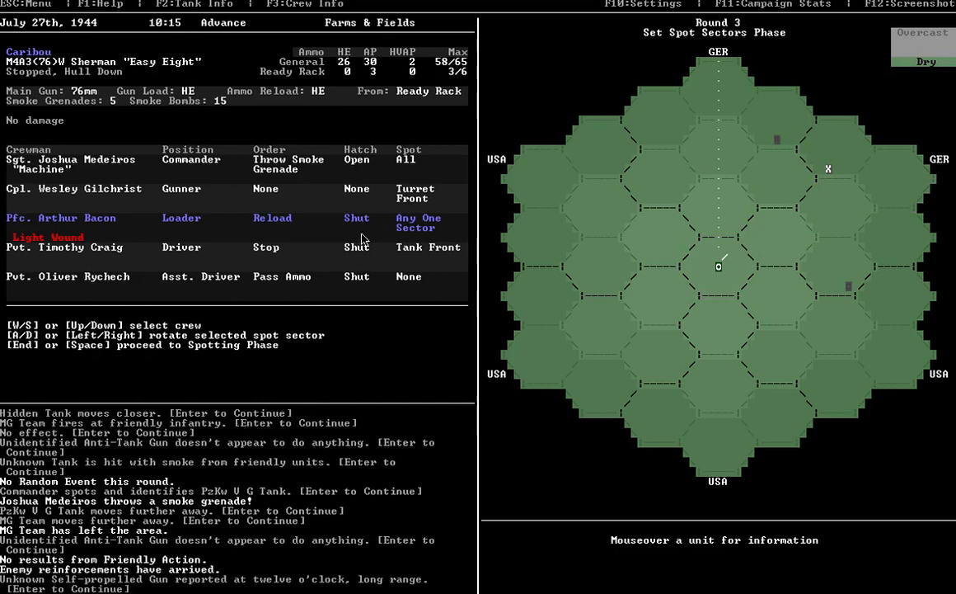
mouse_move(584, 220)
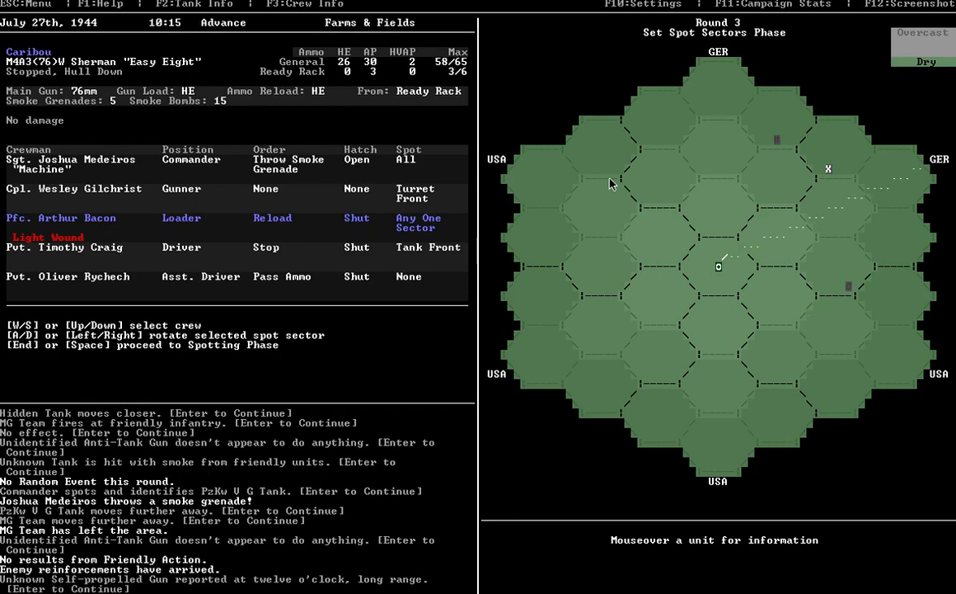
key(space)
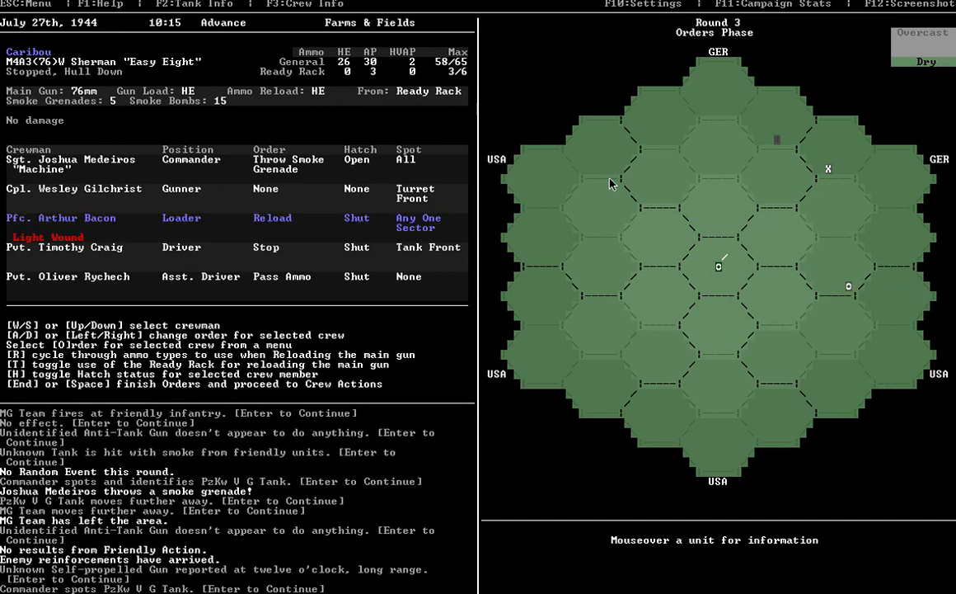
mouse_move(733, 256)
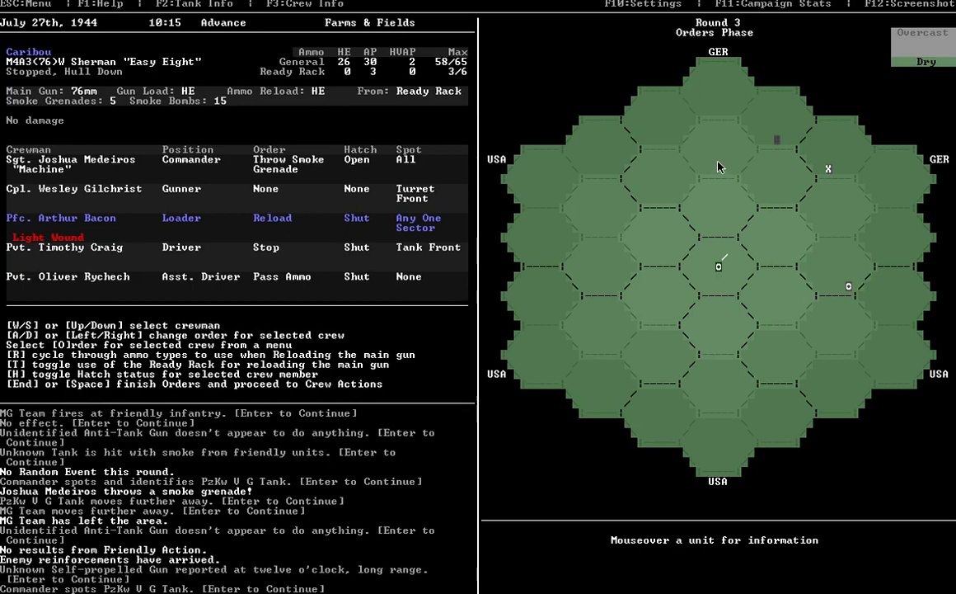
mouse_move(202, 83)
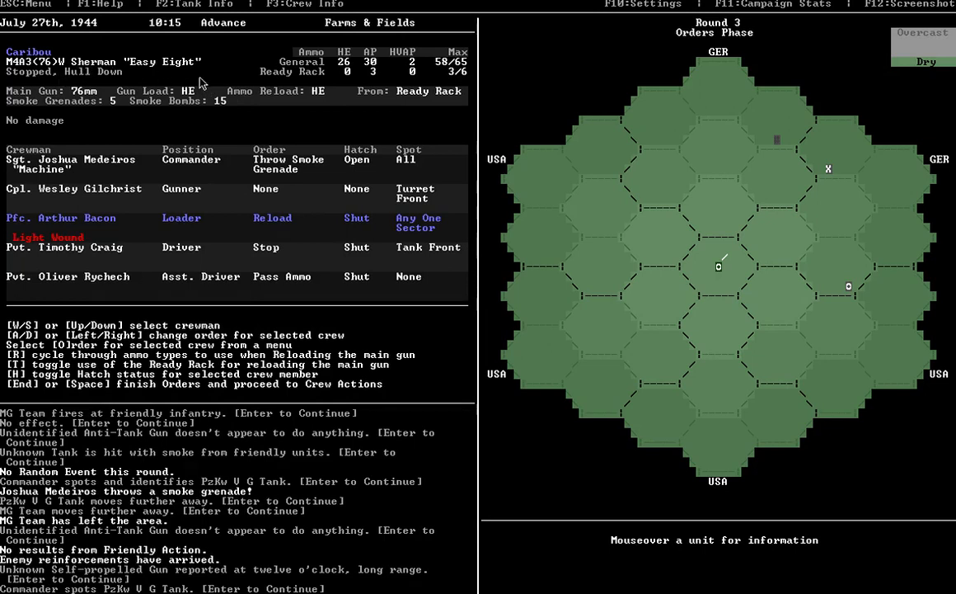
mouse_move(829, 169)
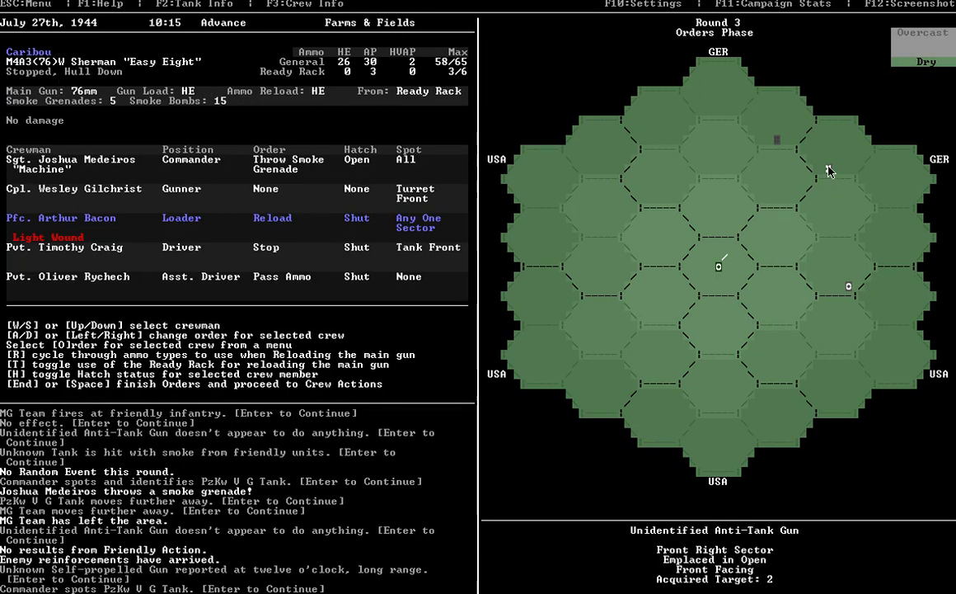
mouse_move(819, 242)
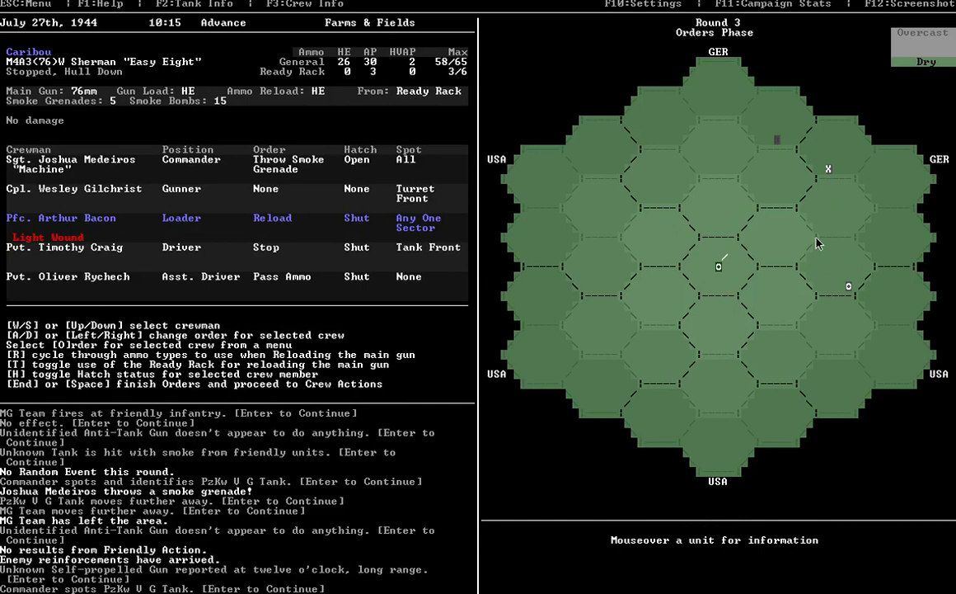
mouse_move(839, 213)
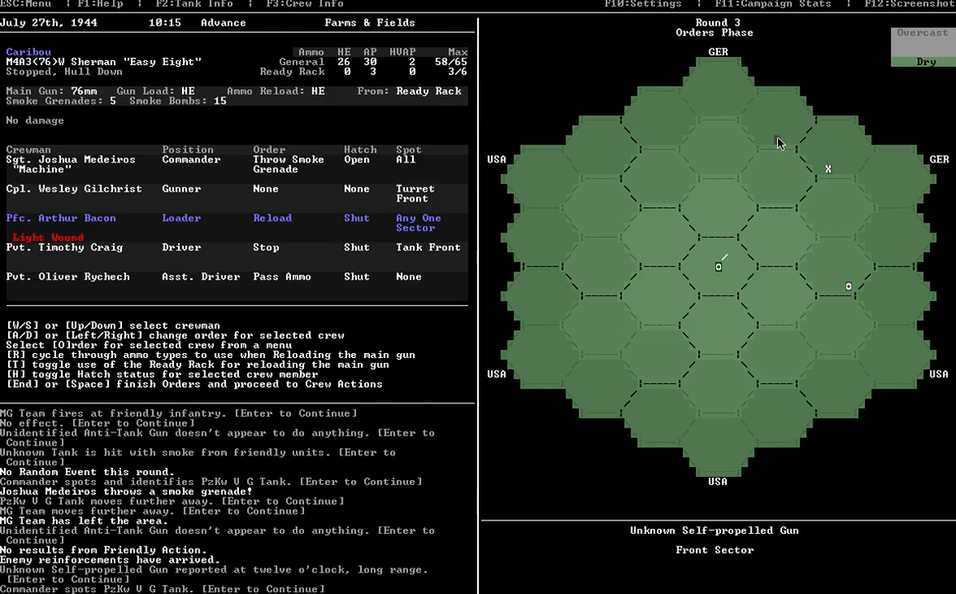
mouse_move(794, 159)
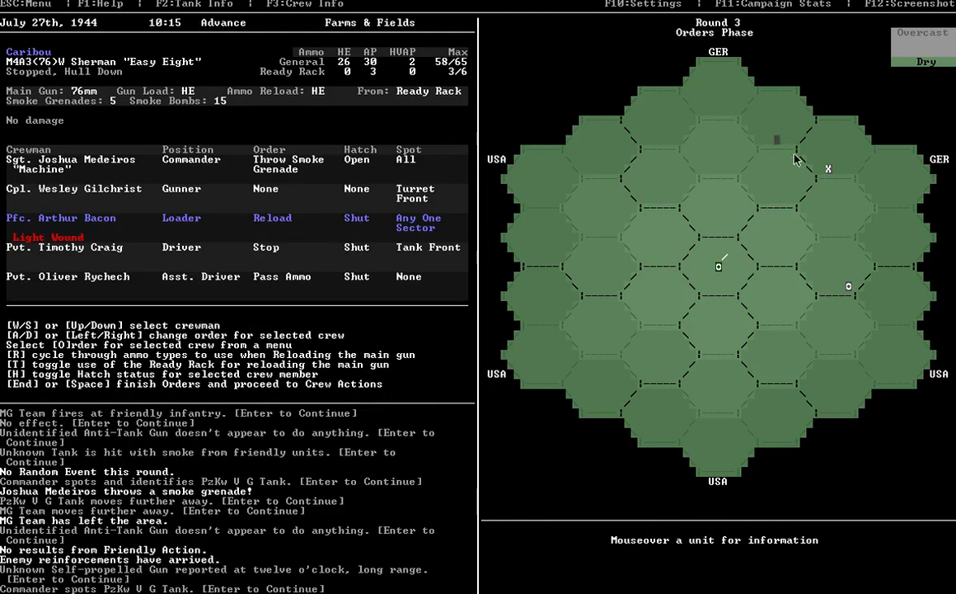
mouse_move(849, 289)
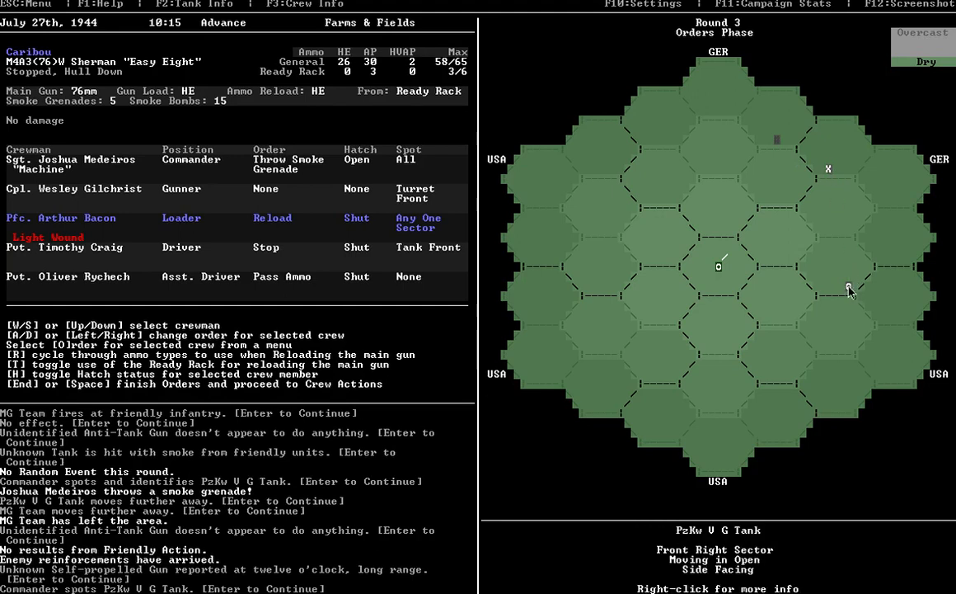
mouse_move(787, 197)
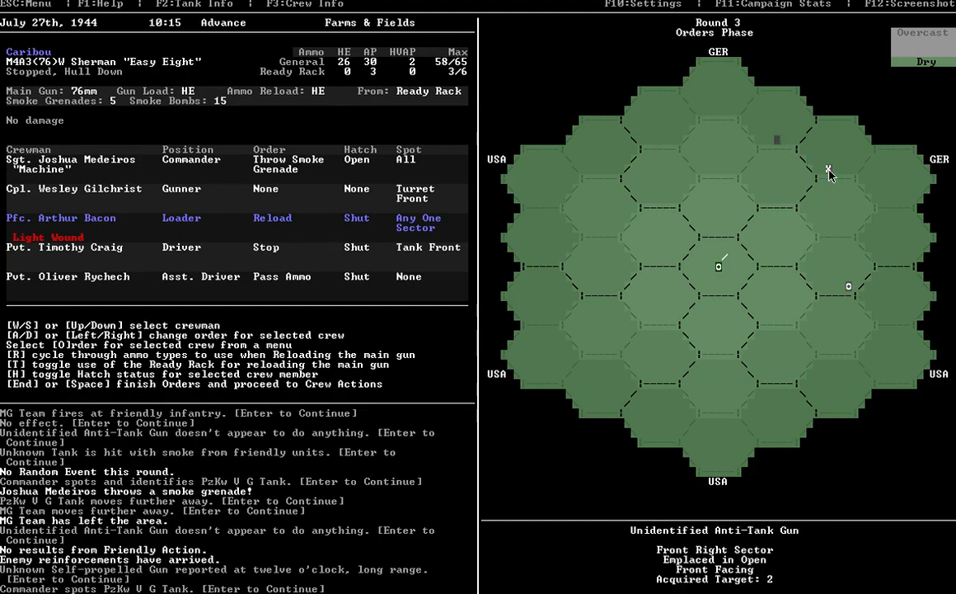
mouse_move(830, 173)
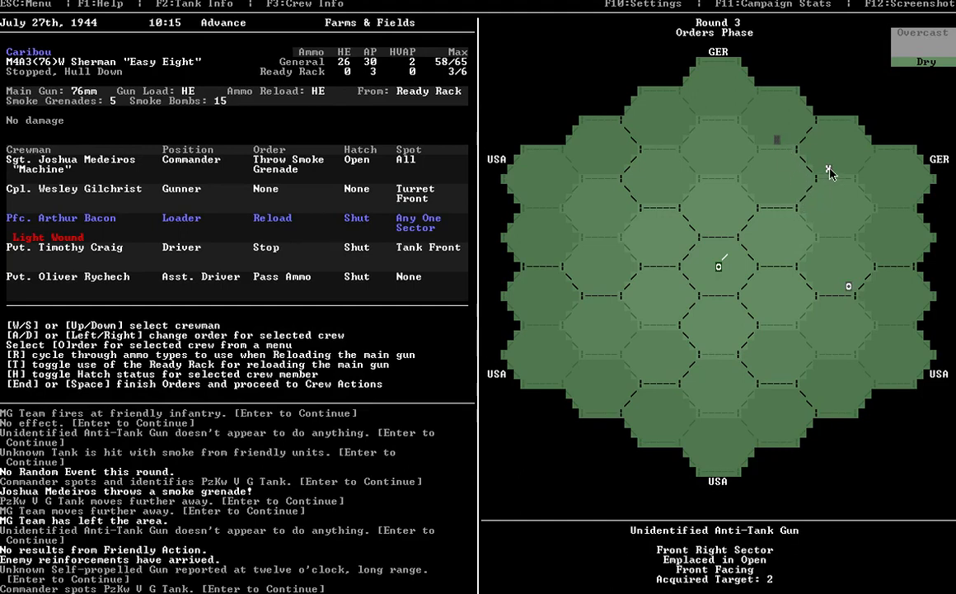
mouse_move(791, 312)
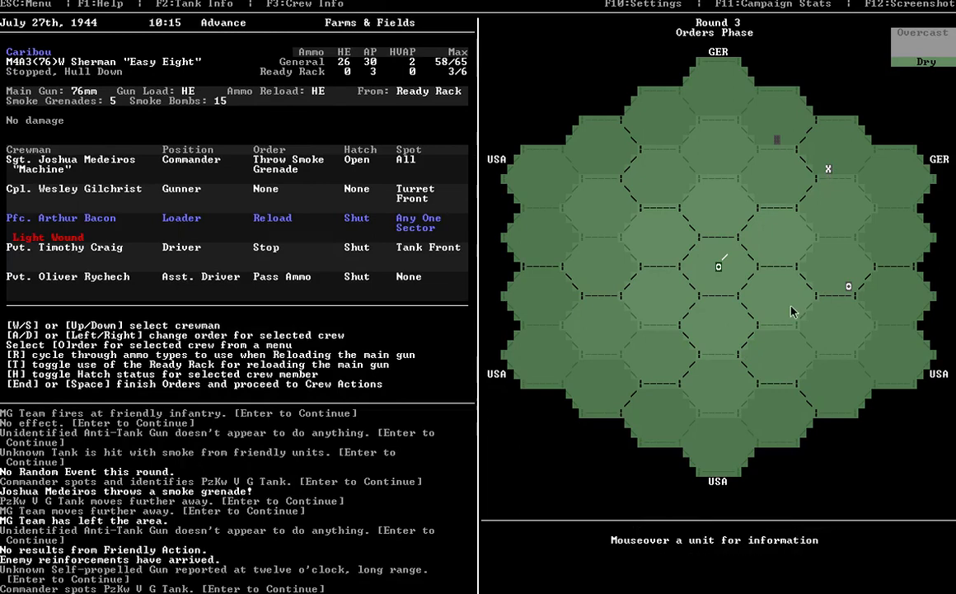
mouse_move(779, 145)
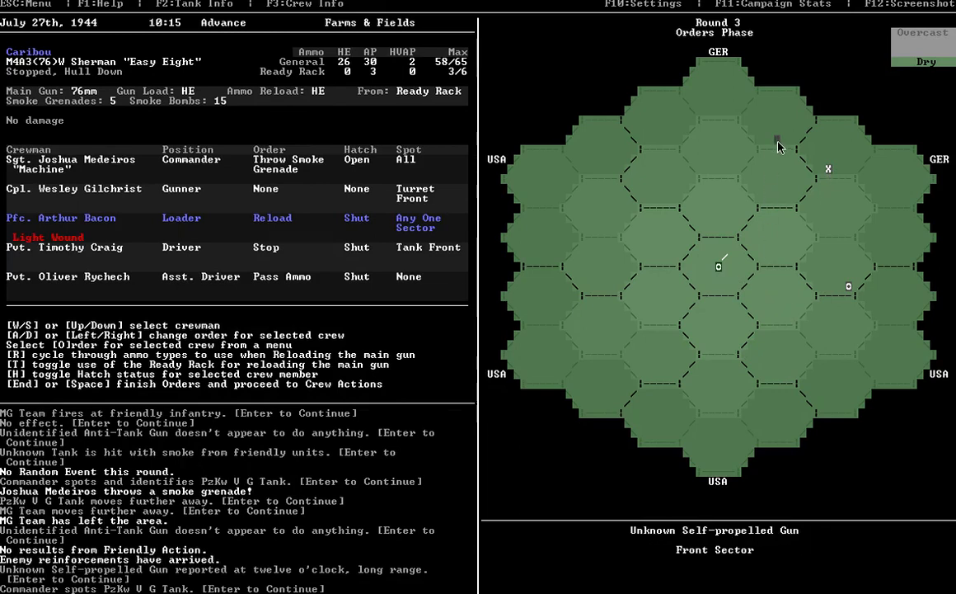
mouse_move(771, 153)
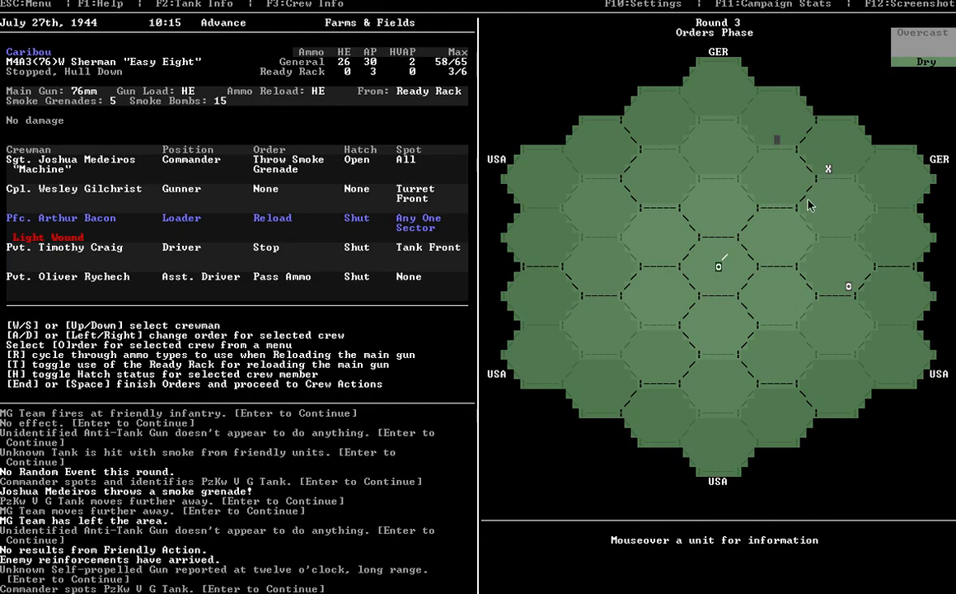
mouse_move(746, 185)
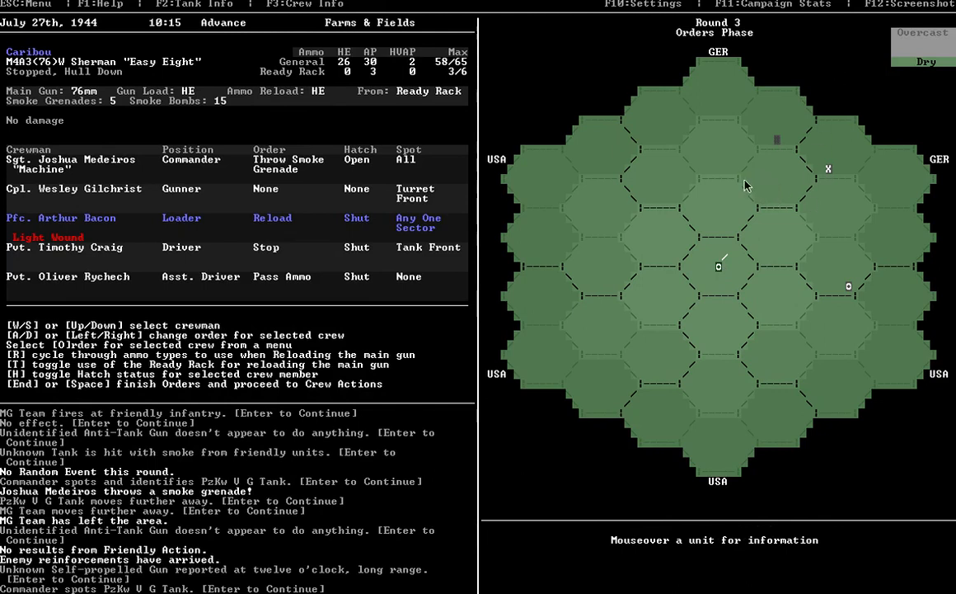
mouse_move(727, 248)
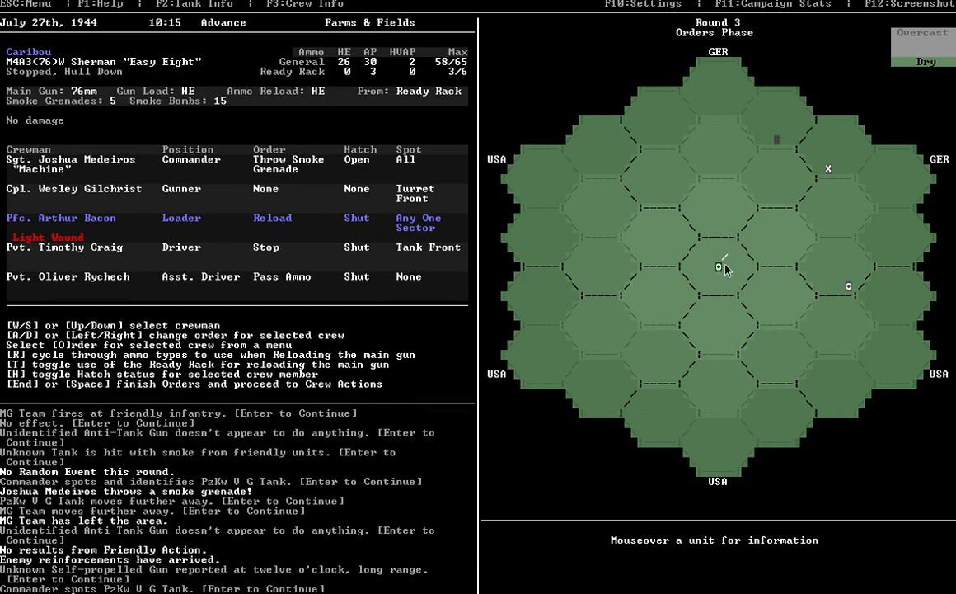
mouse_move(829, 169)
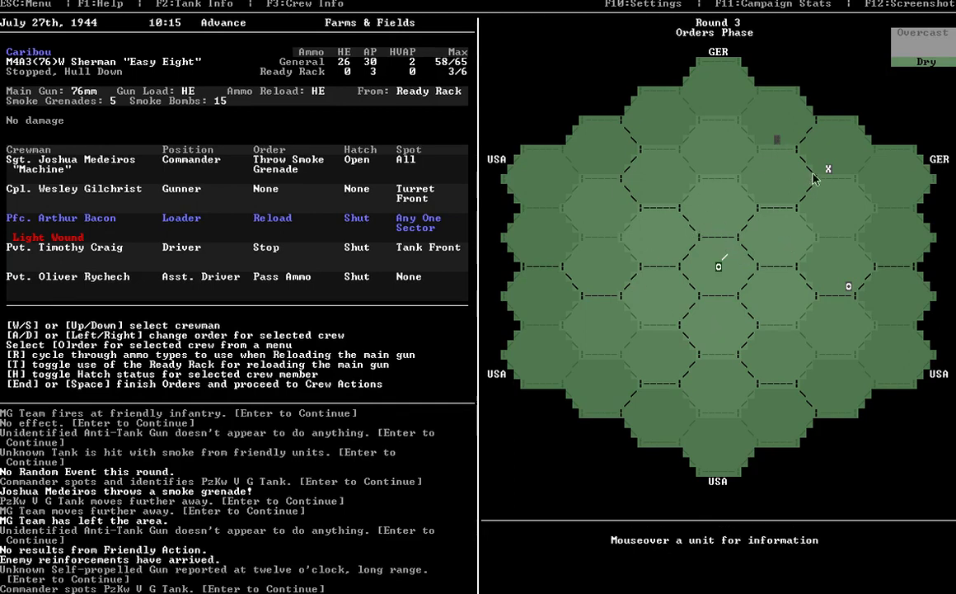
mouse_move(845, 298)
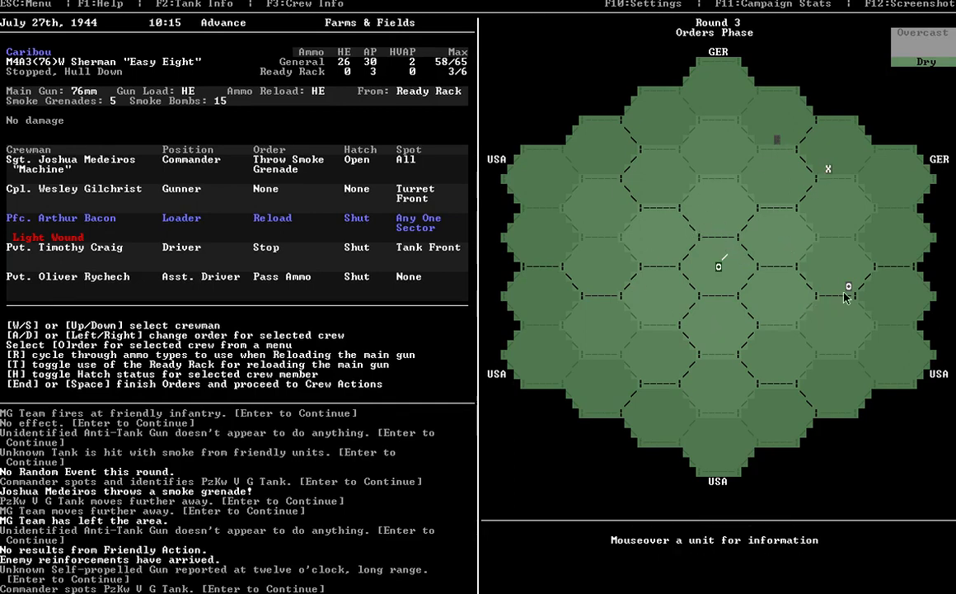
mouse_move(849, 291)
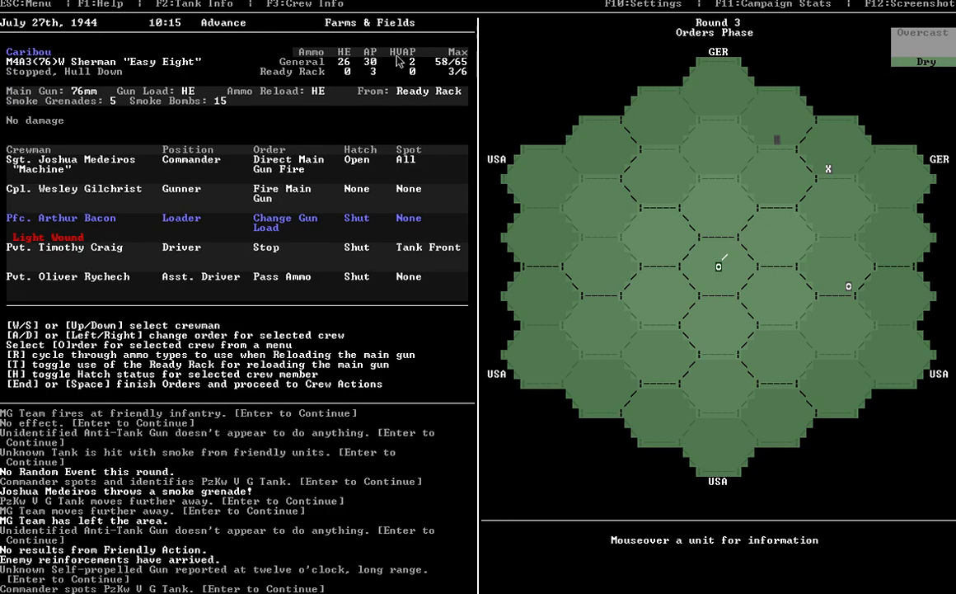
mouse_move(849, 287)
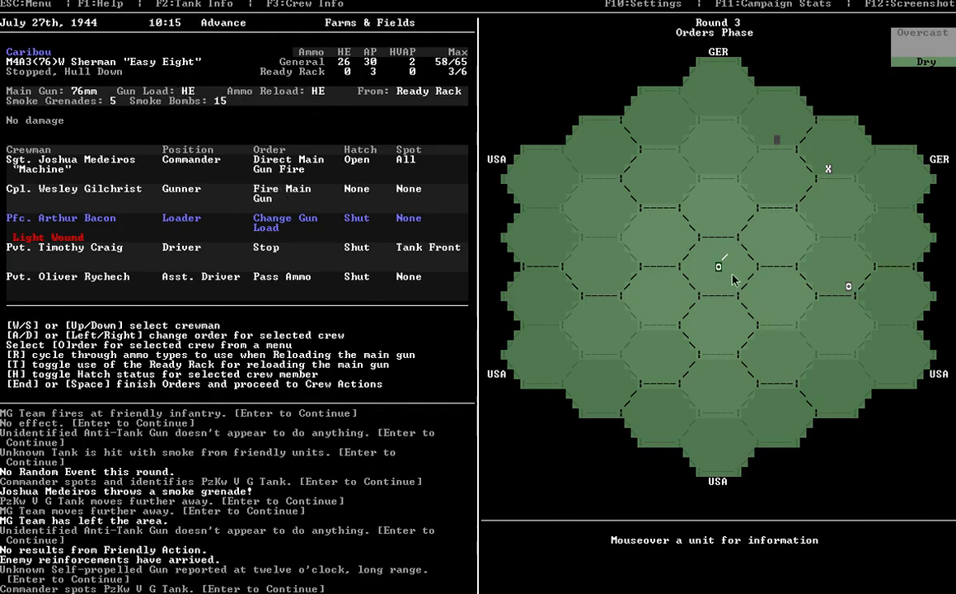
mouse_move(330, 238)
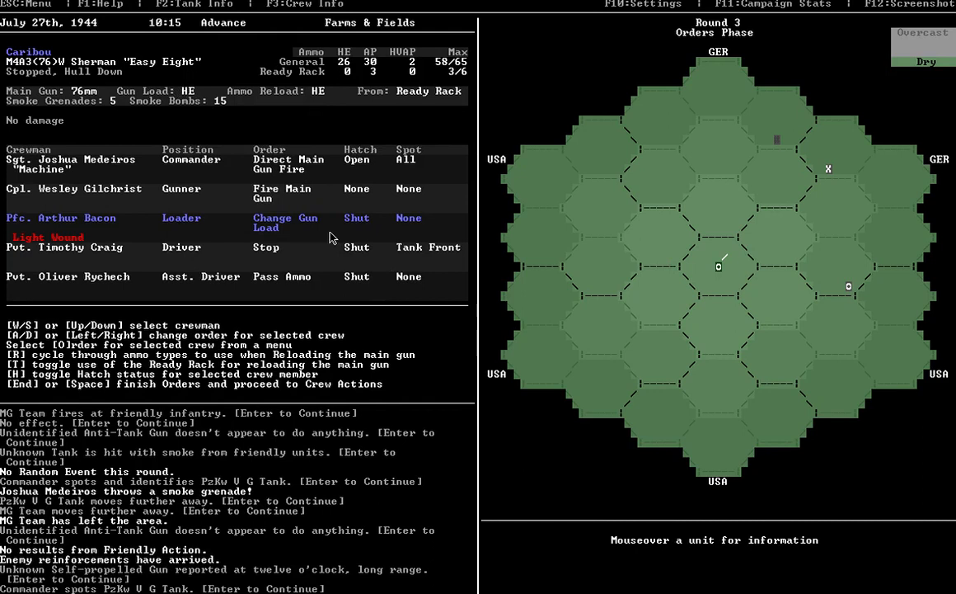
mouse_move(849, 291)
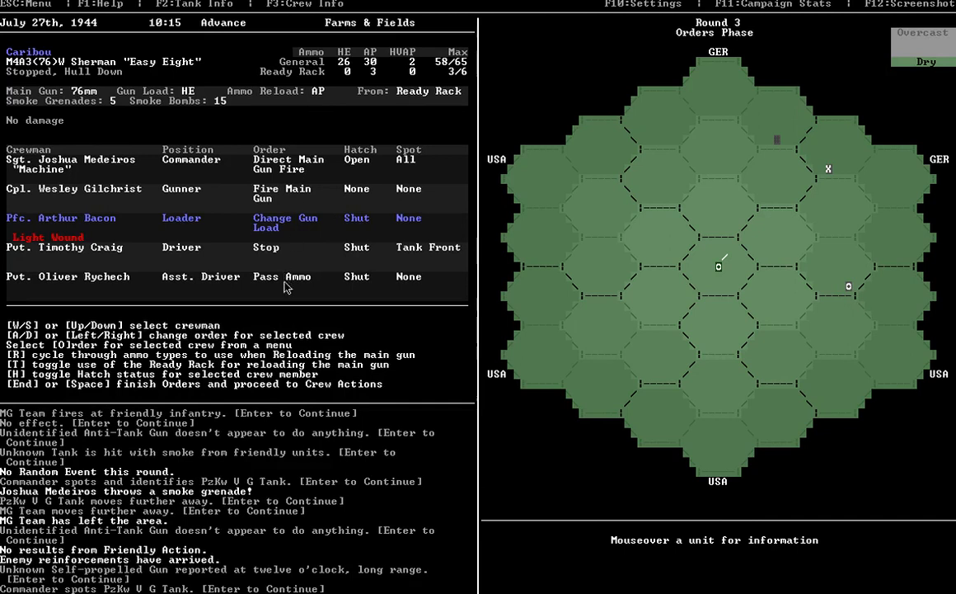
mouse_move(281, 287)
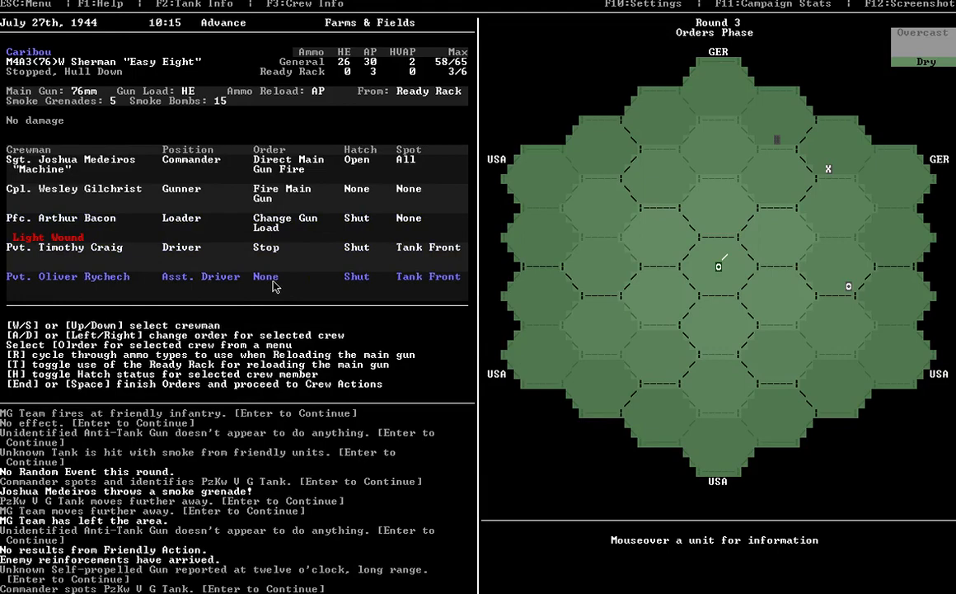
mouse_move(288, 202)
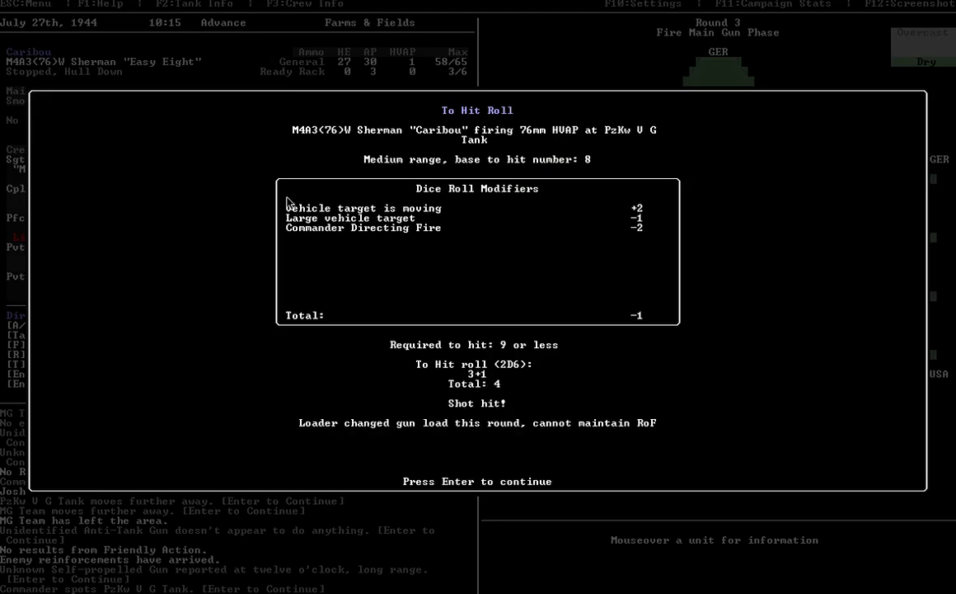
mouse_move(676, 161)
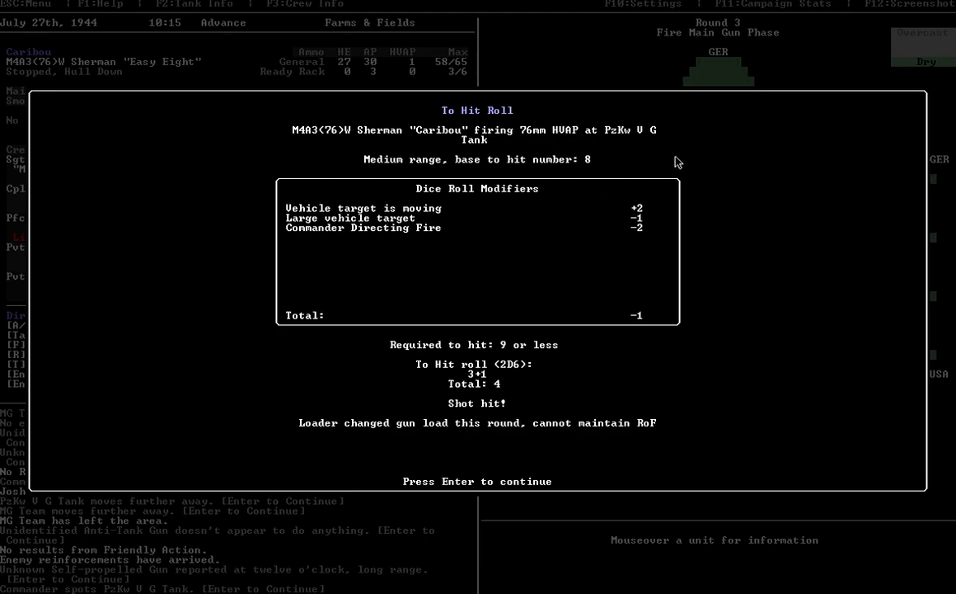
mouse_move(738, 165)
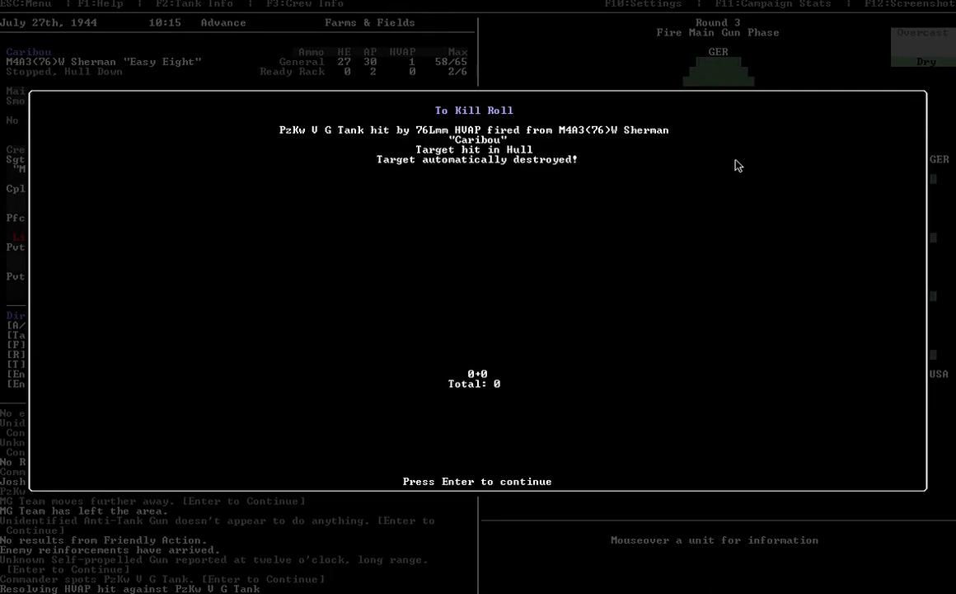
- Continue past the HVAP kill roll that destroyed the Panther
key(enter)
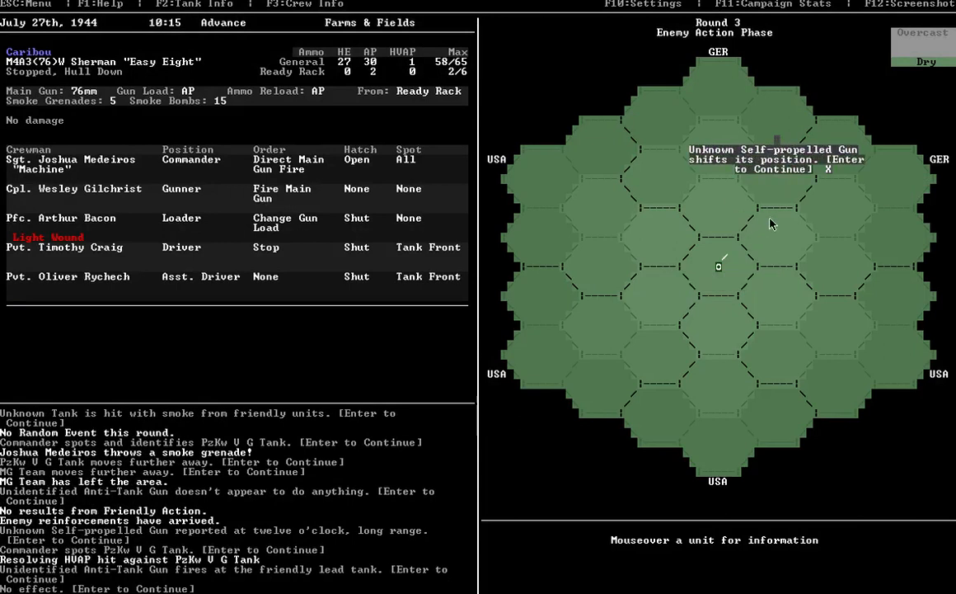
- Acknowledge the enemy repositioning message and close the Marder II unit details
key(enter)
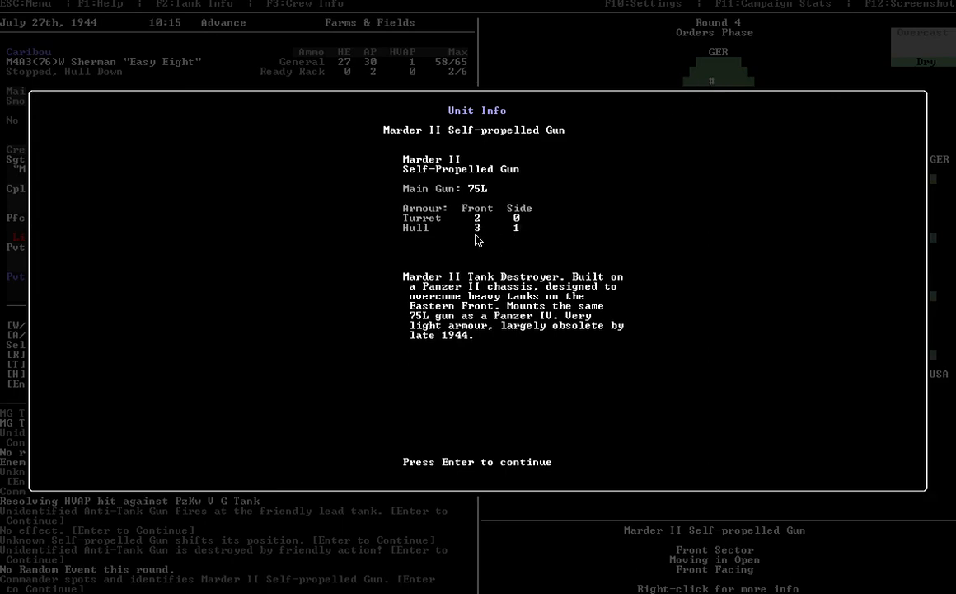
key(enter)
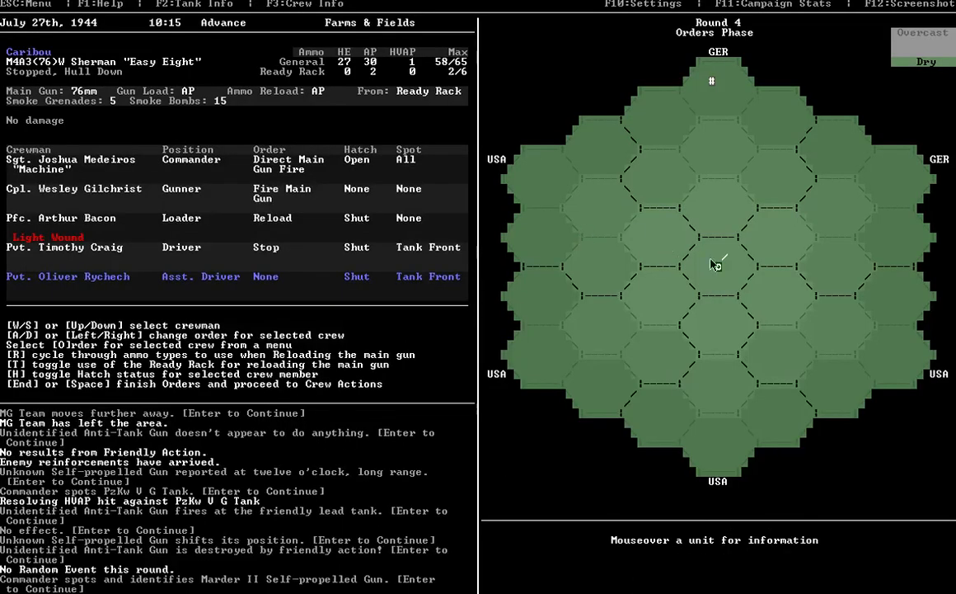
mouse_move(701, 195)
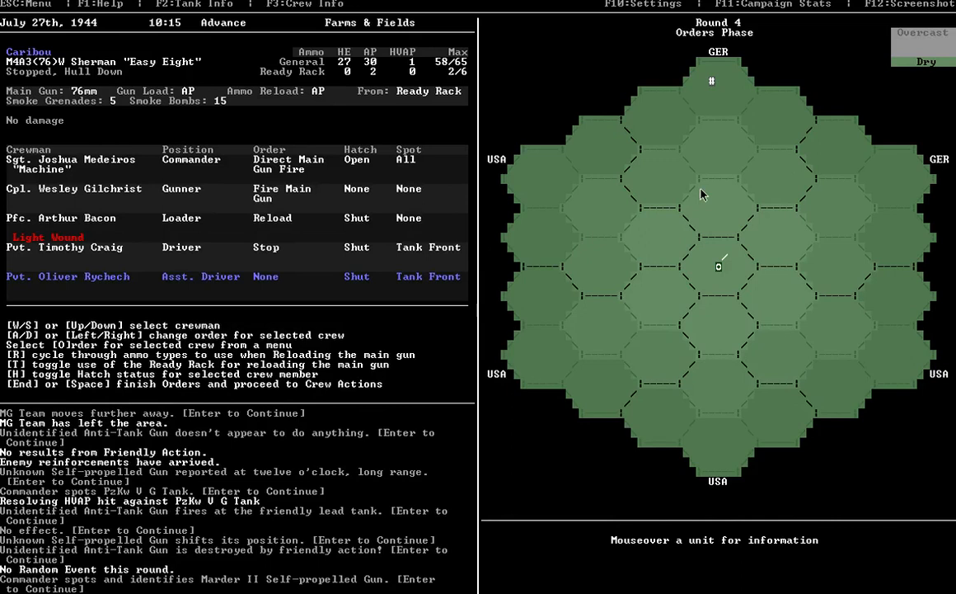
mouse_move(682, 204)
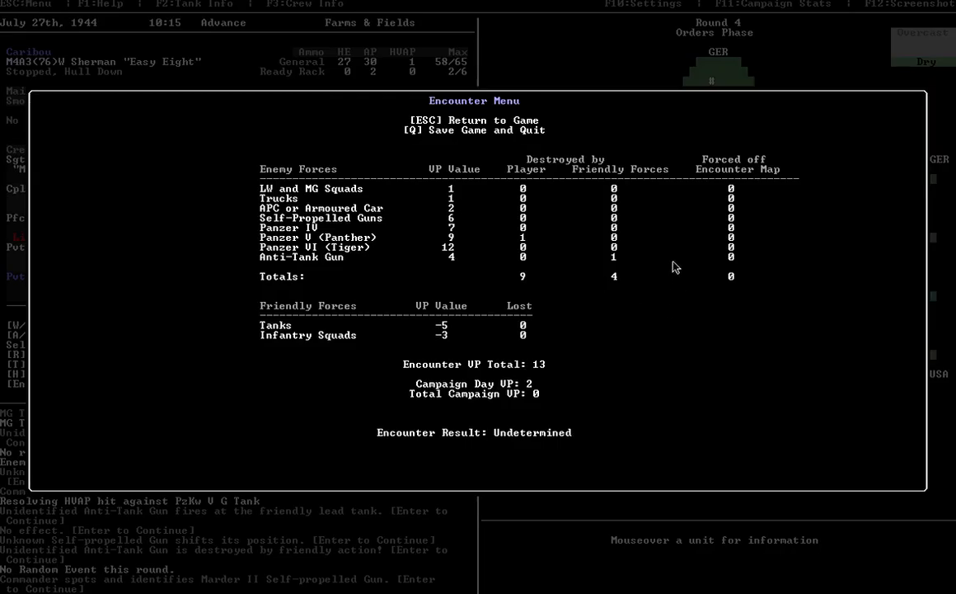
mouse_move(441, 265)
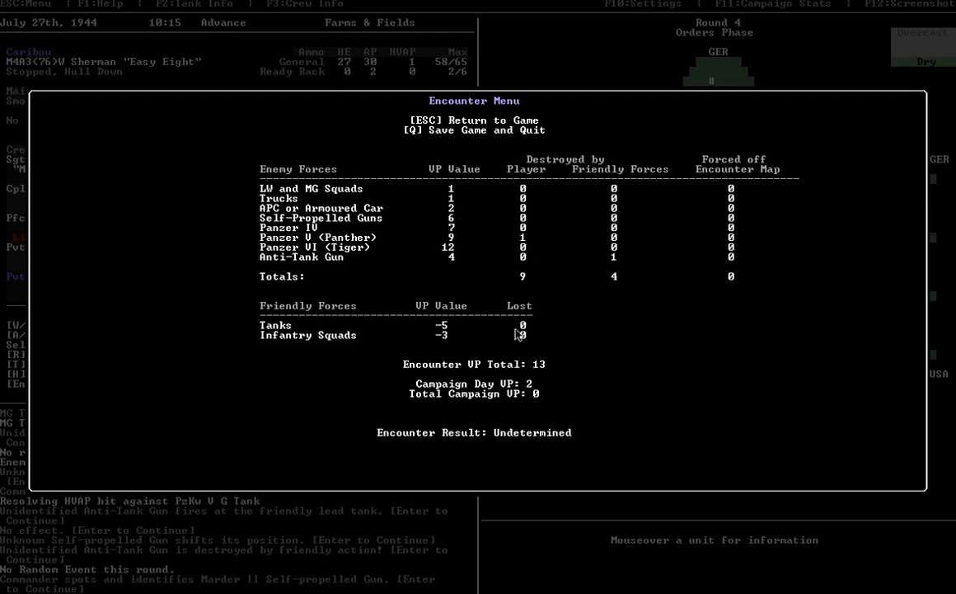
mouse_move(542, 438)
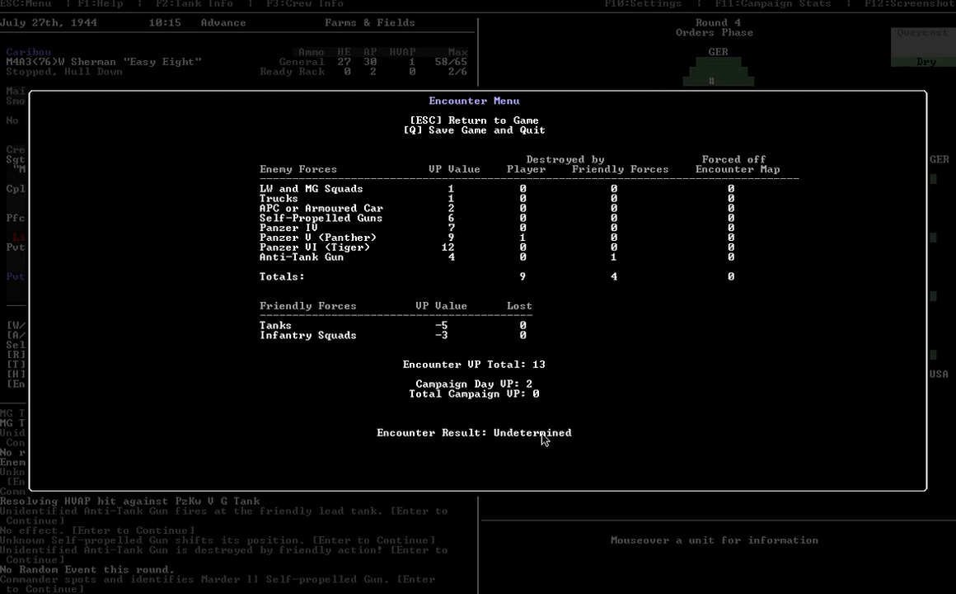
mouse_move(416, 137)
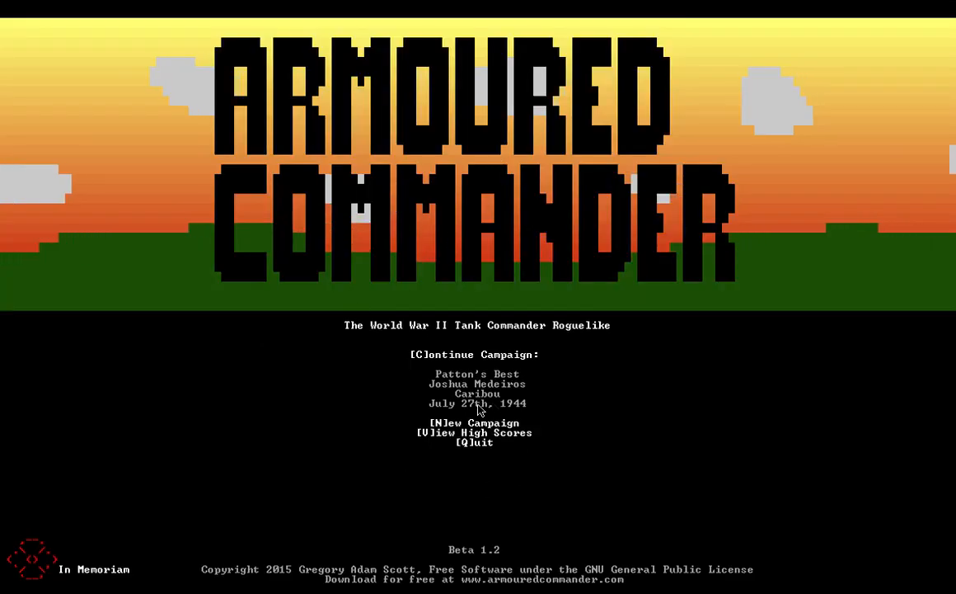
mouse_move(440, 405)
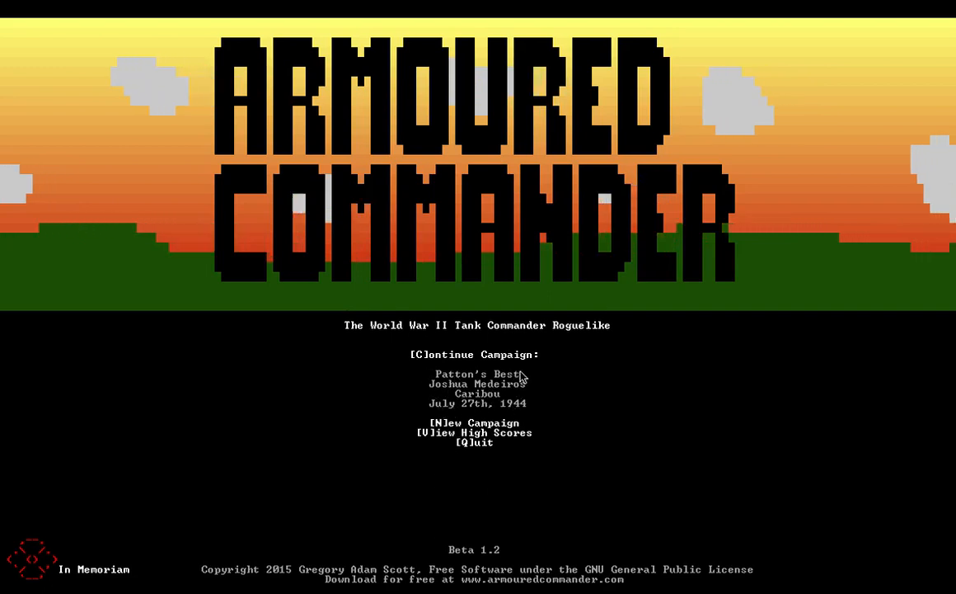
mouse_move(558, 386)
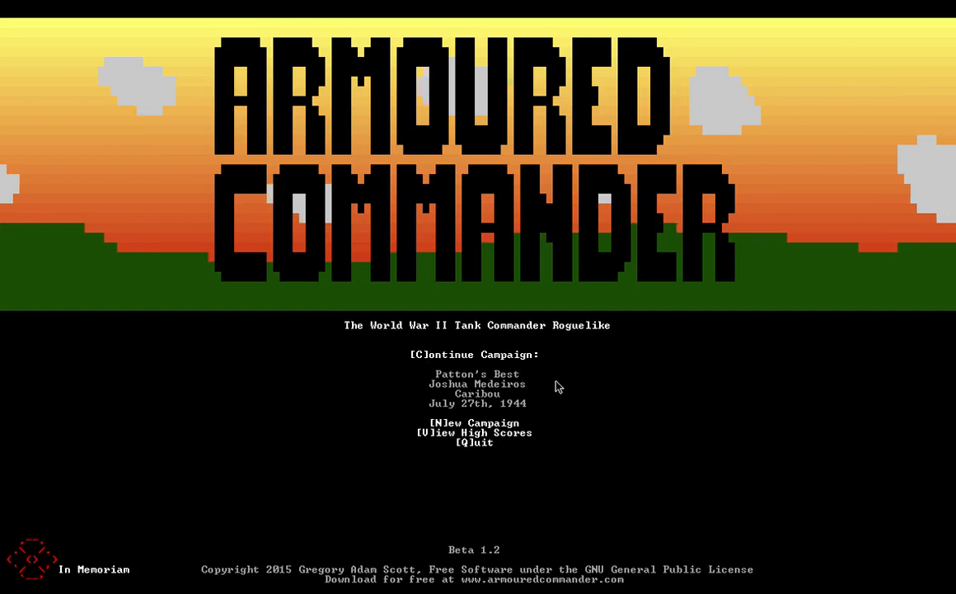